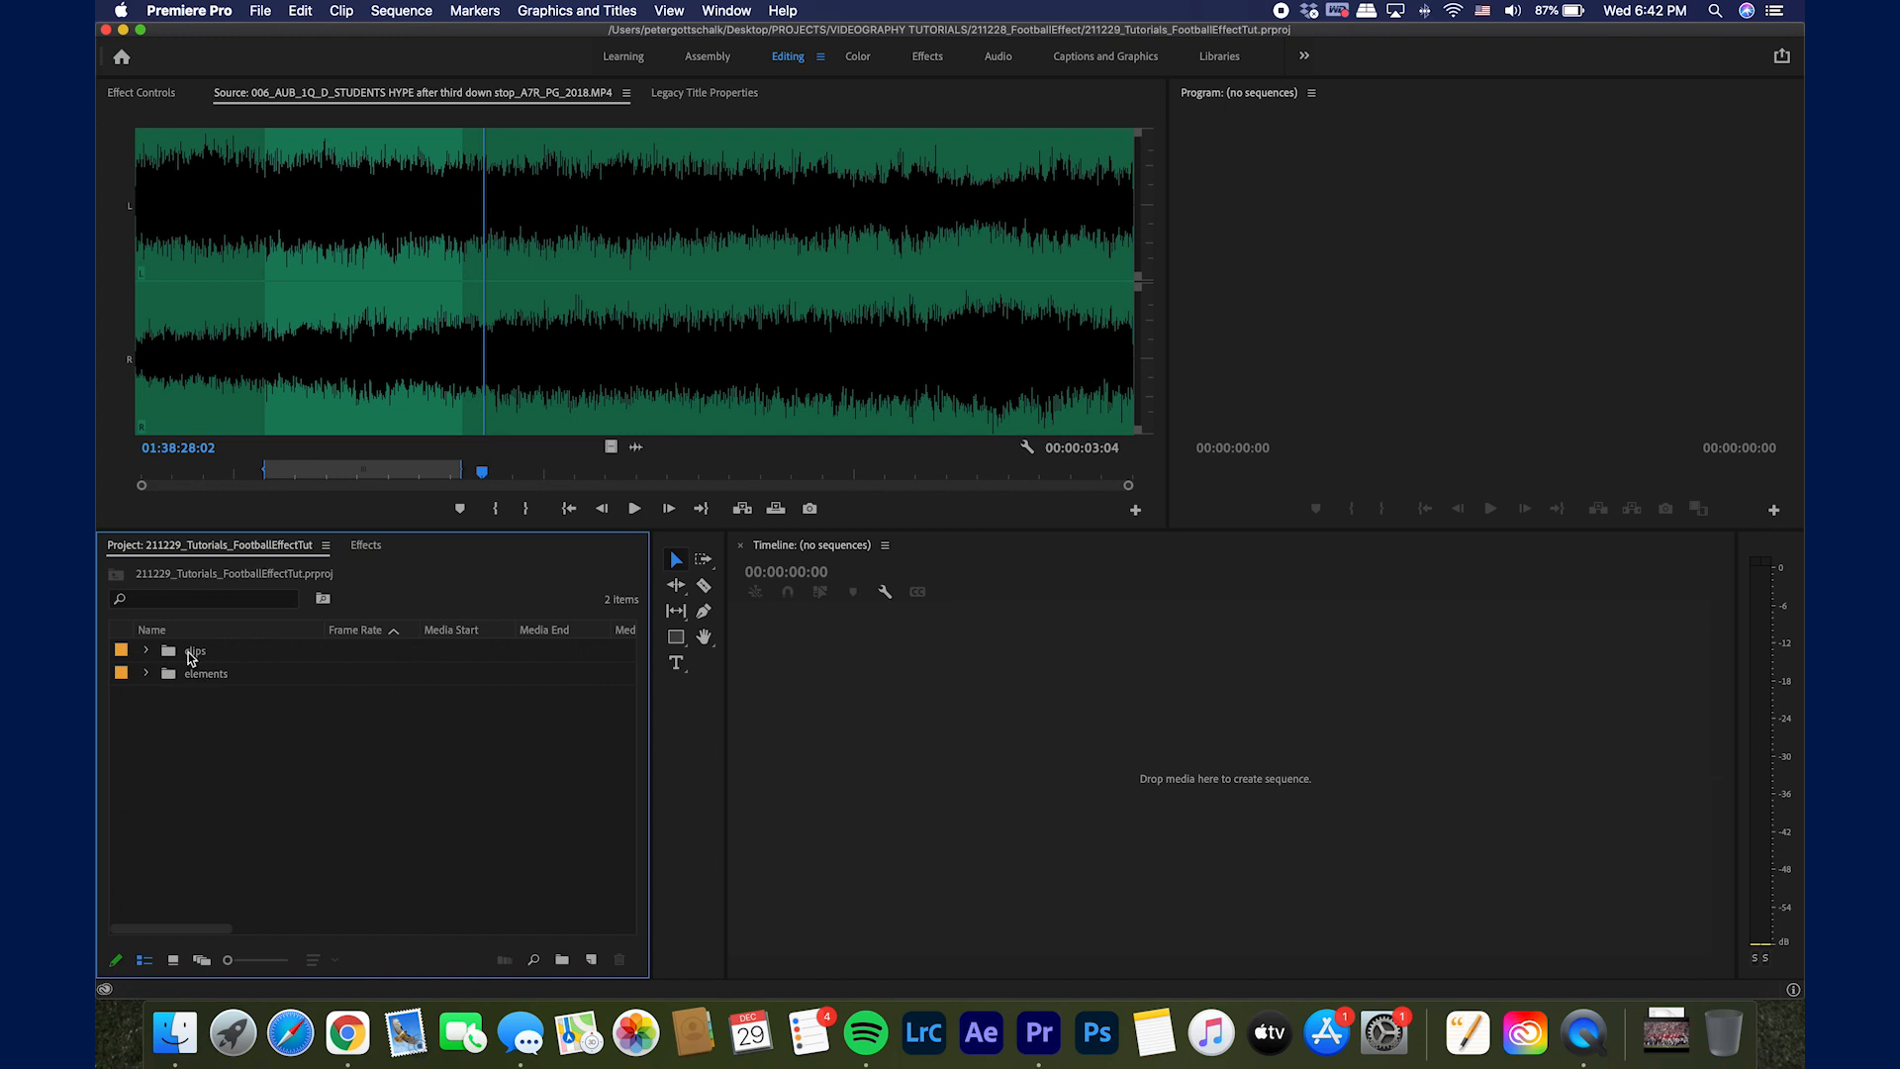
Step: Create a new sequence named FOOTBALL EFFECT TUT from the custom YOUTUBE preset
{"action": "left_click", "coordinate": [590, 958]}
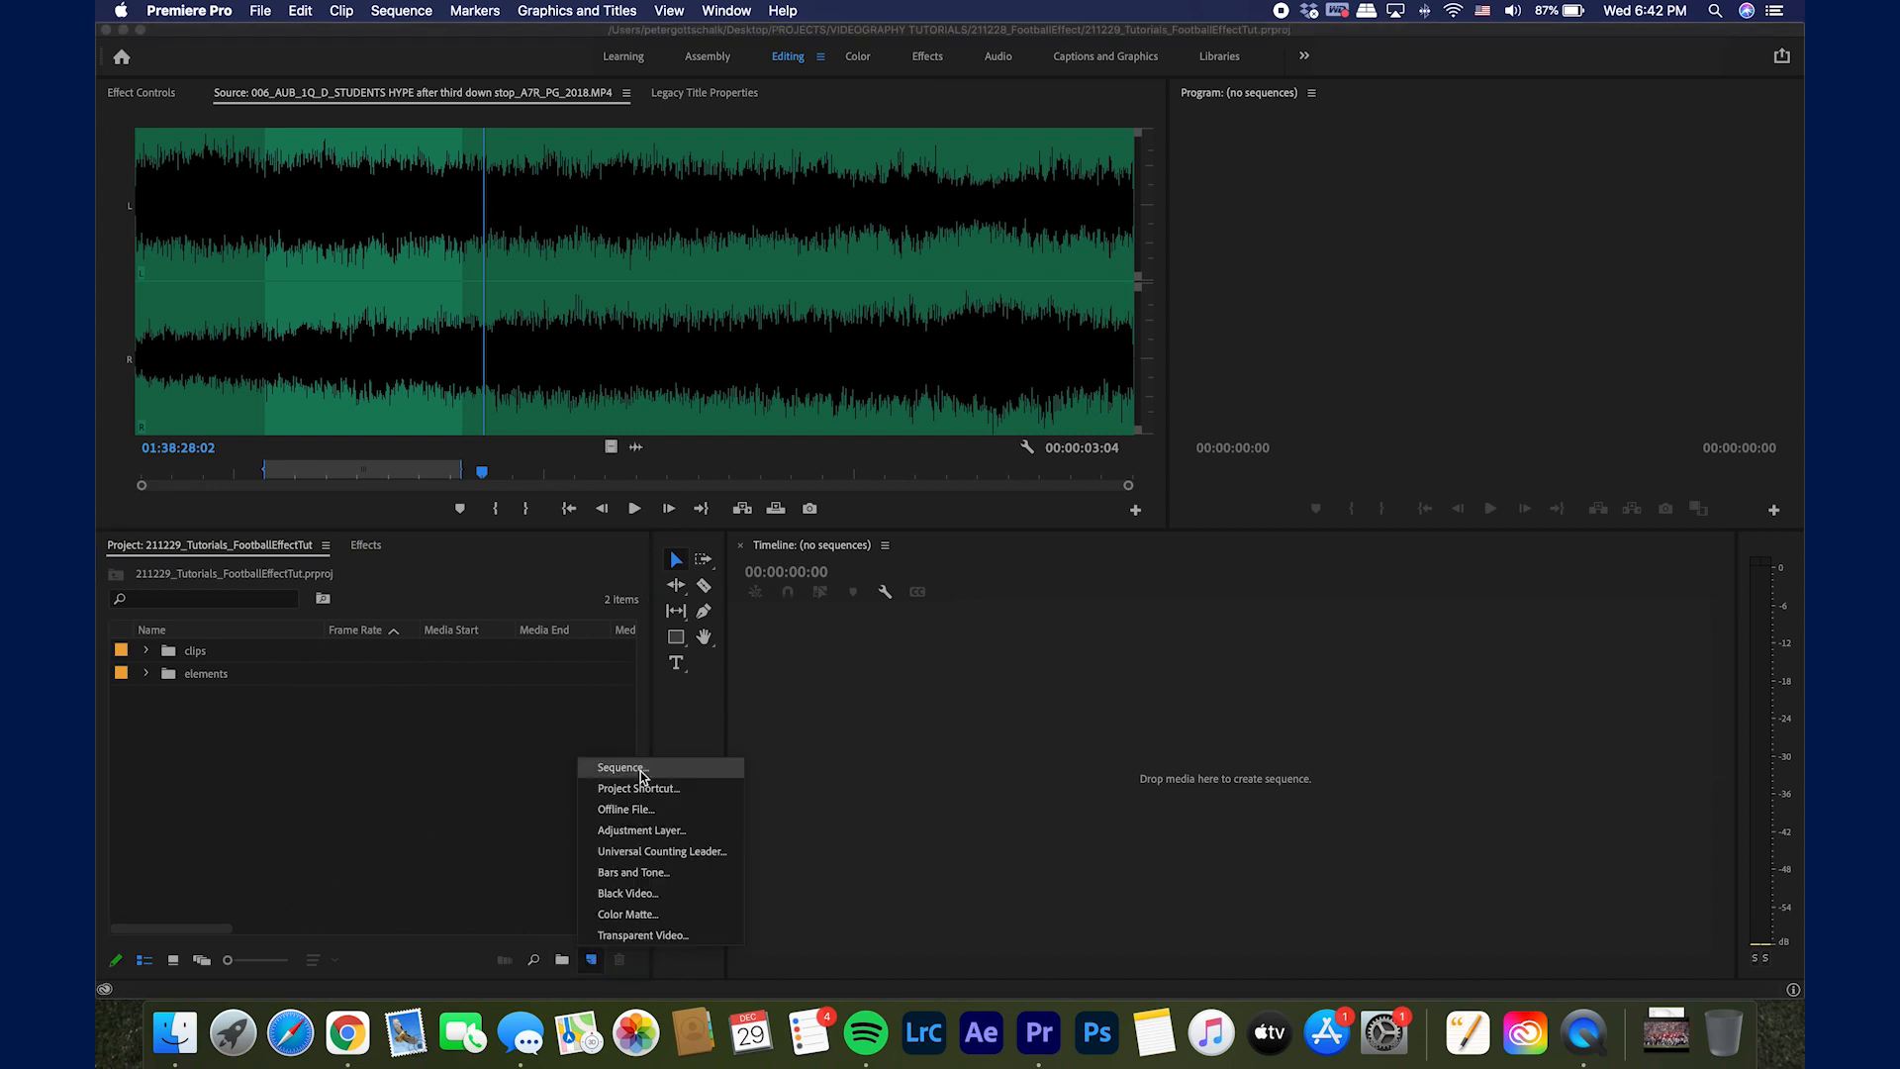
{"action": "left_click", "coordinate": [620, 768]}
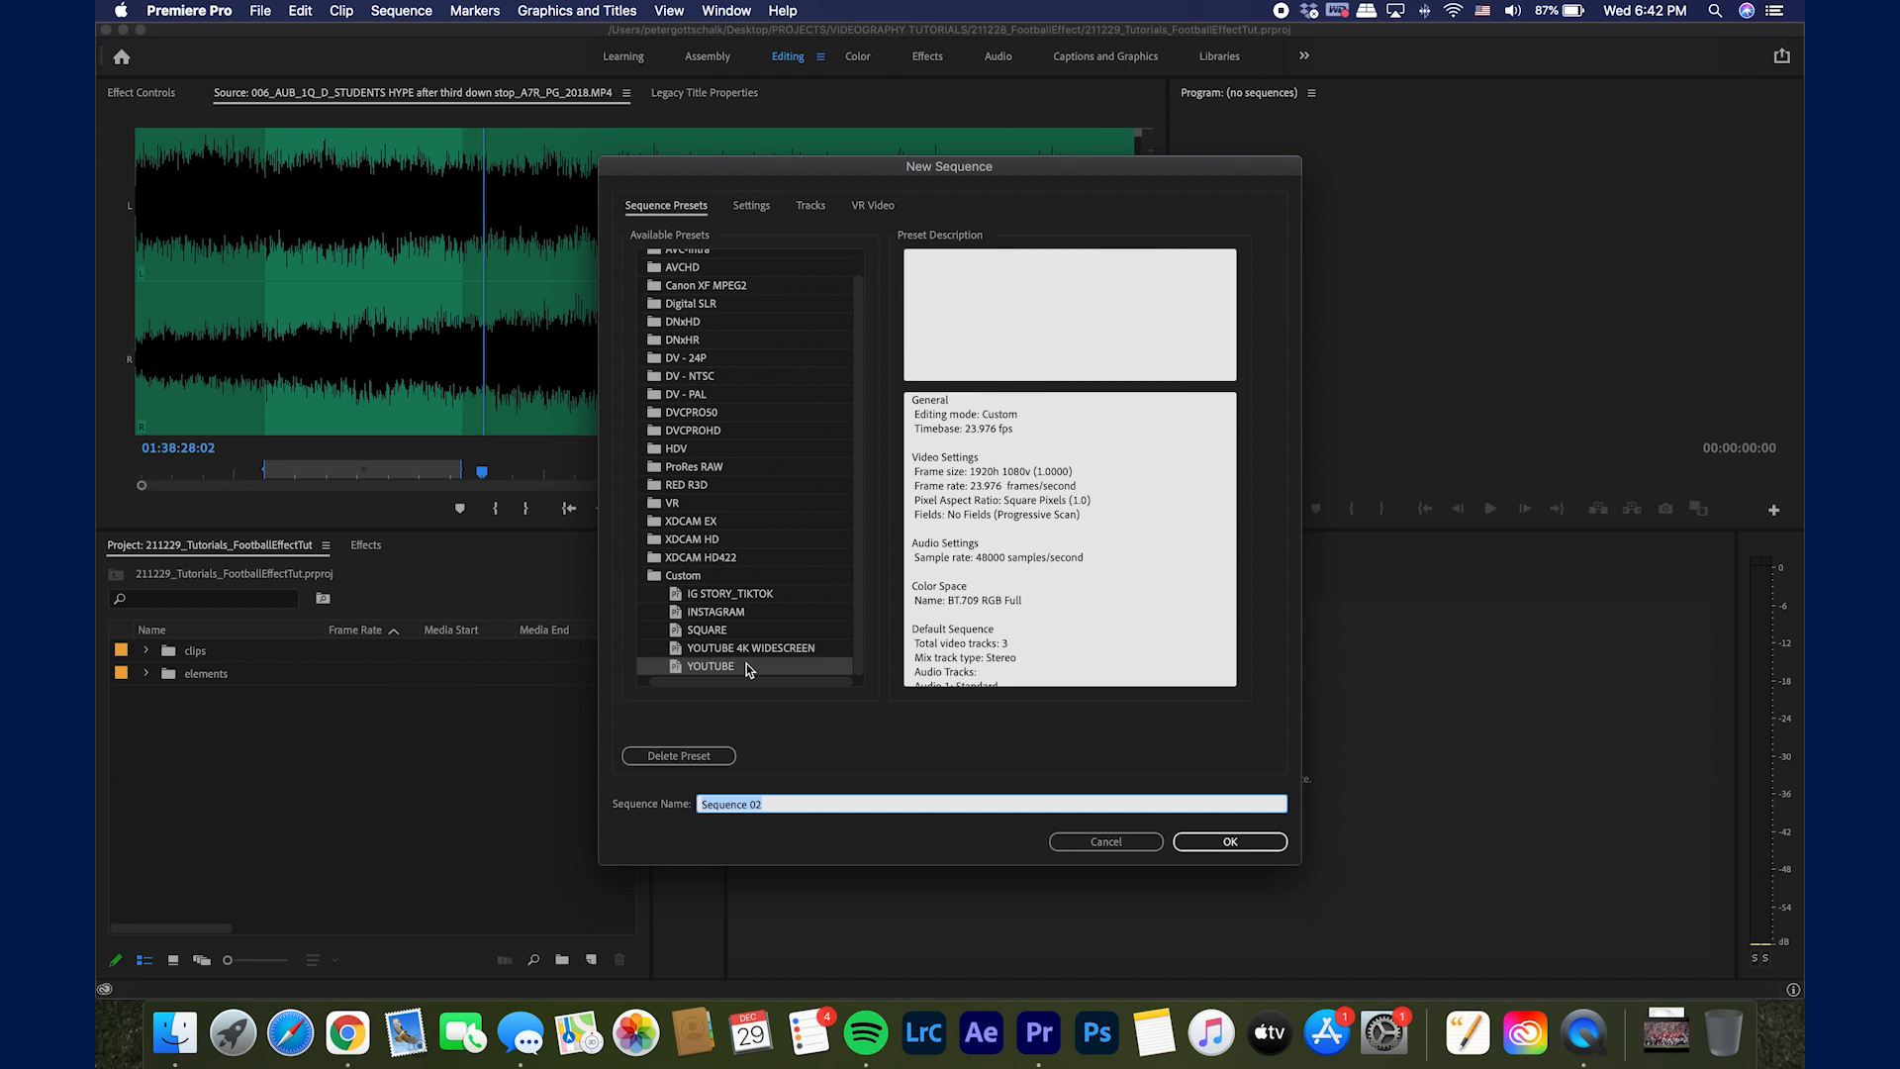
{"action": "type", "text": "FOOTBALL EFFECT"}
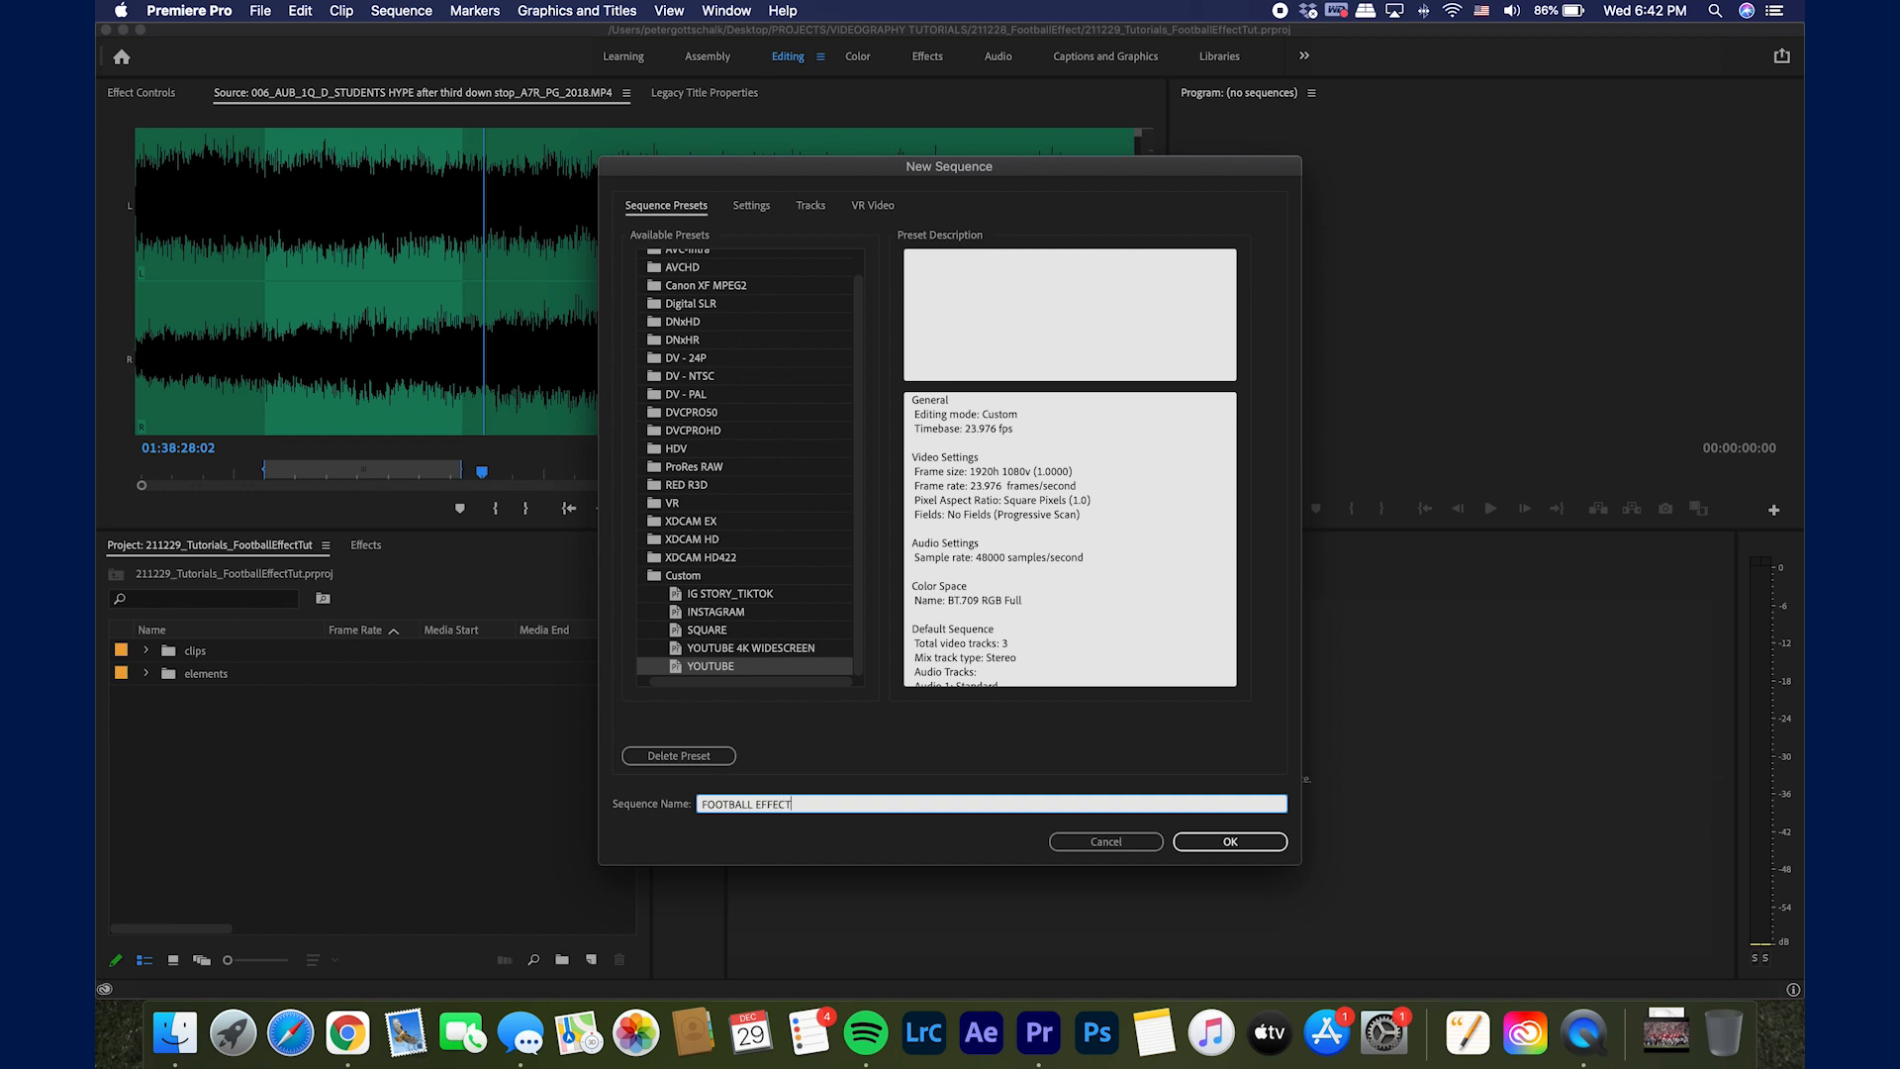
{"action": "left_click", "coordinate": [1229, 841]}
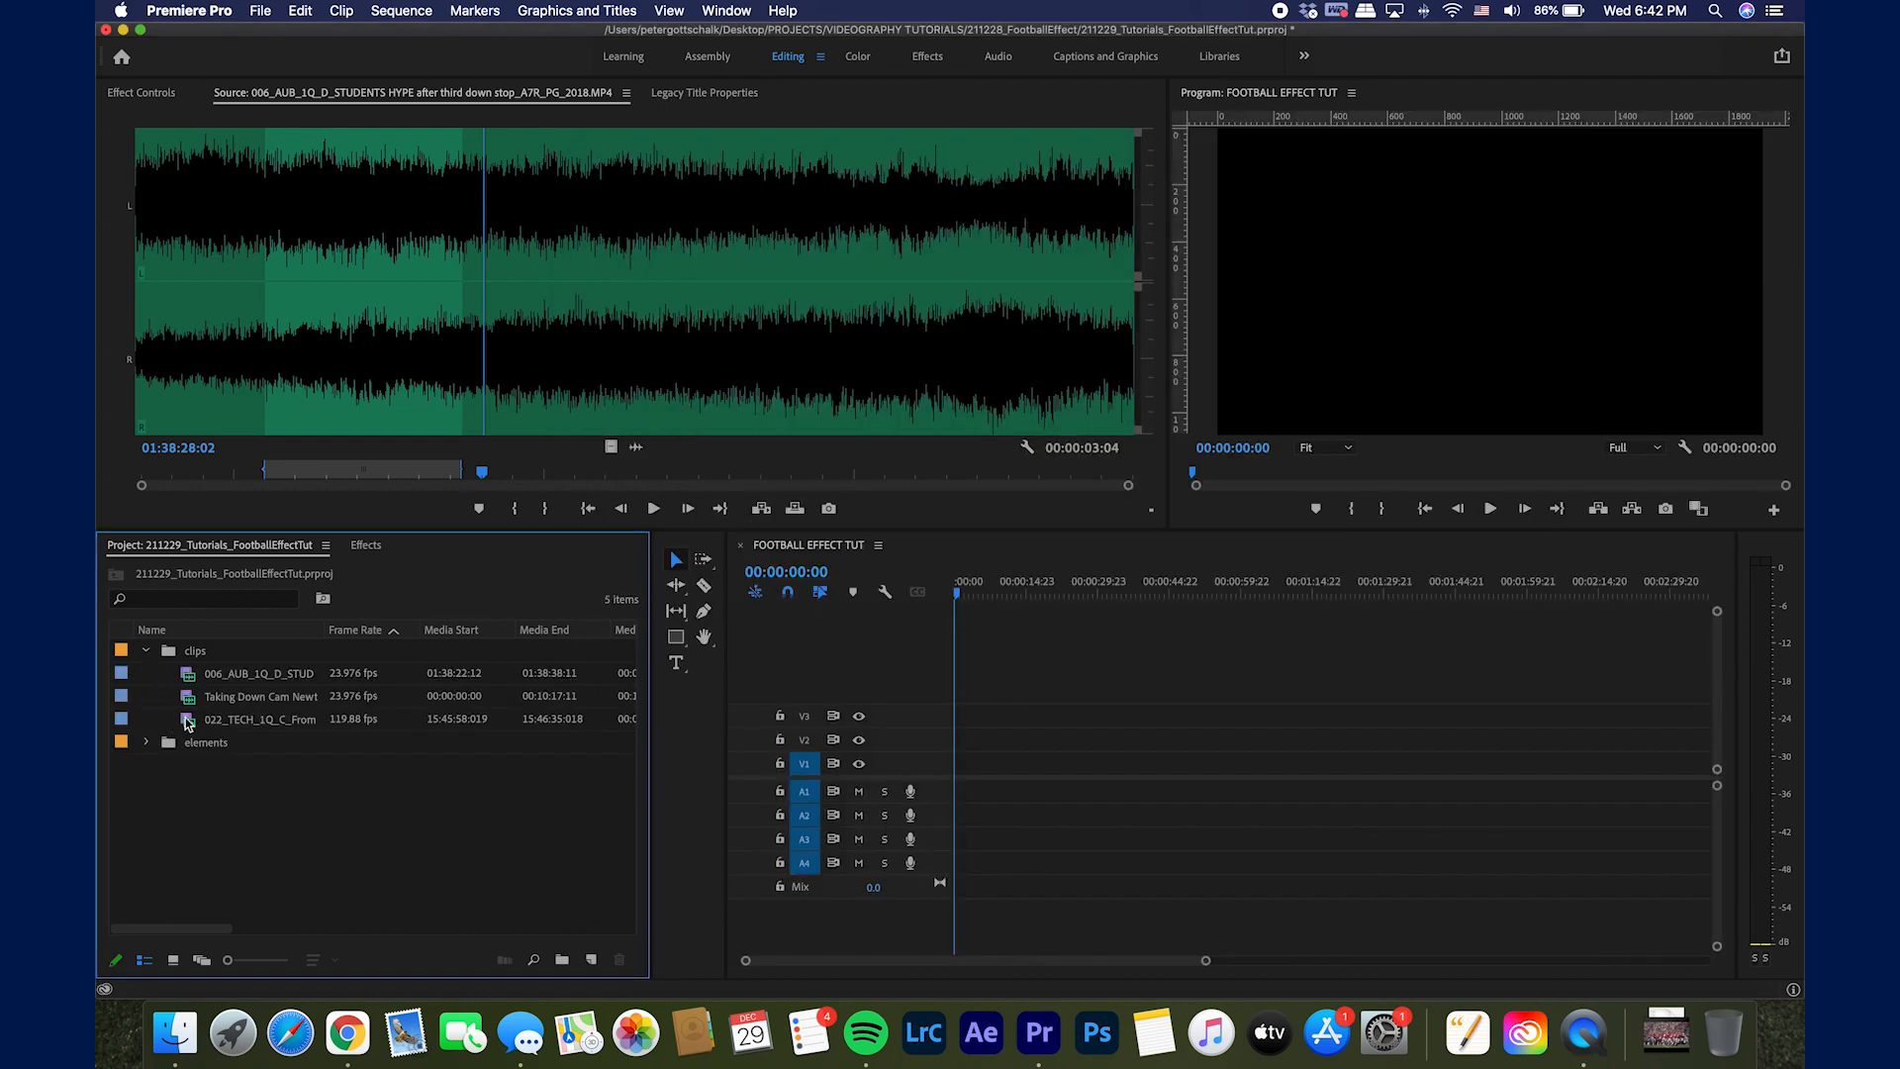
Step: Place the Taking Down Cam Newton clip onto V1 of the sequence
{"action": "left_click", "coordinate": [259, 695]}
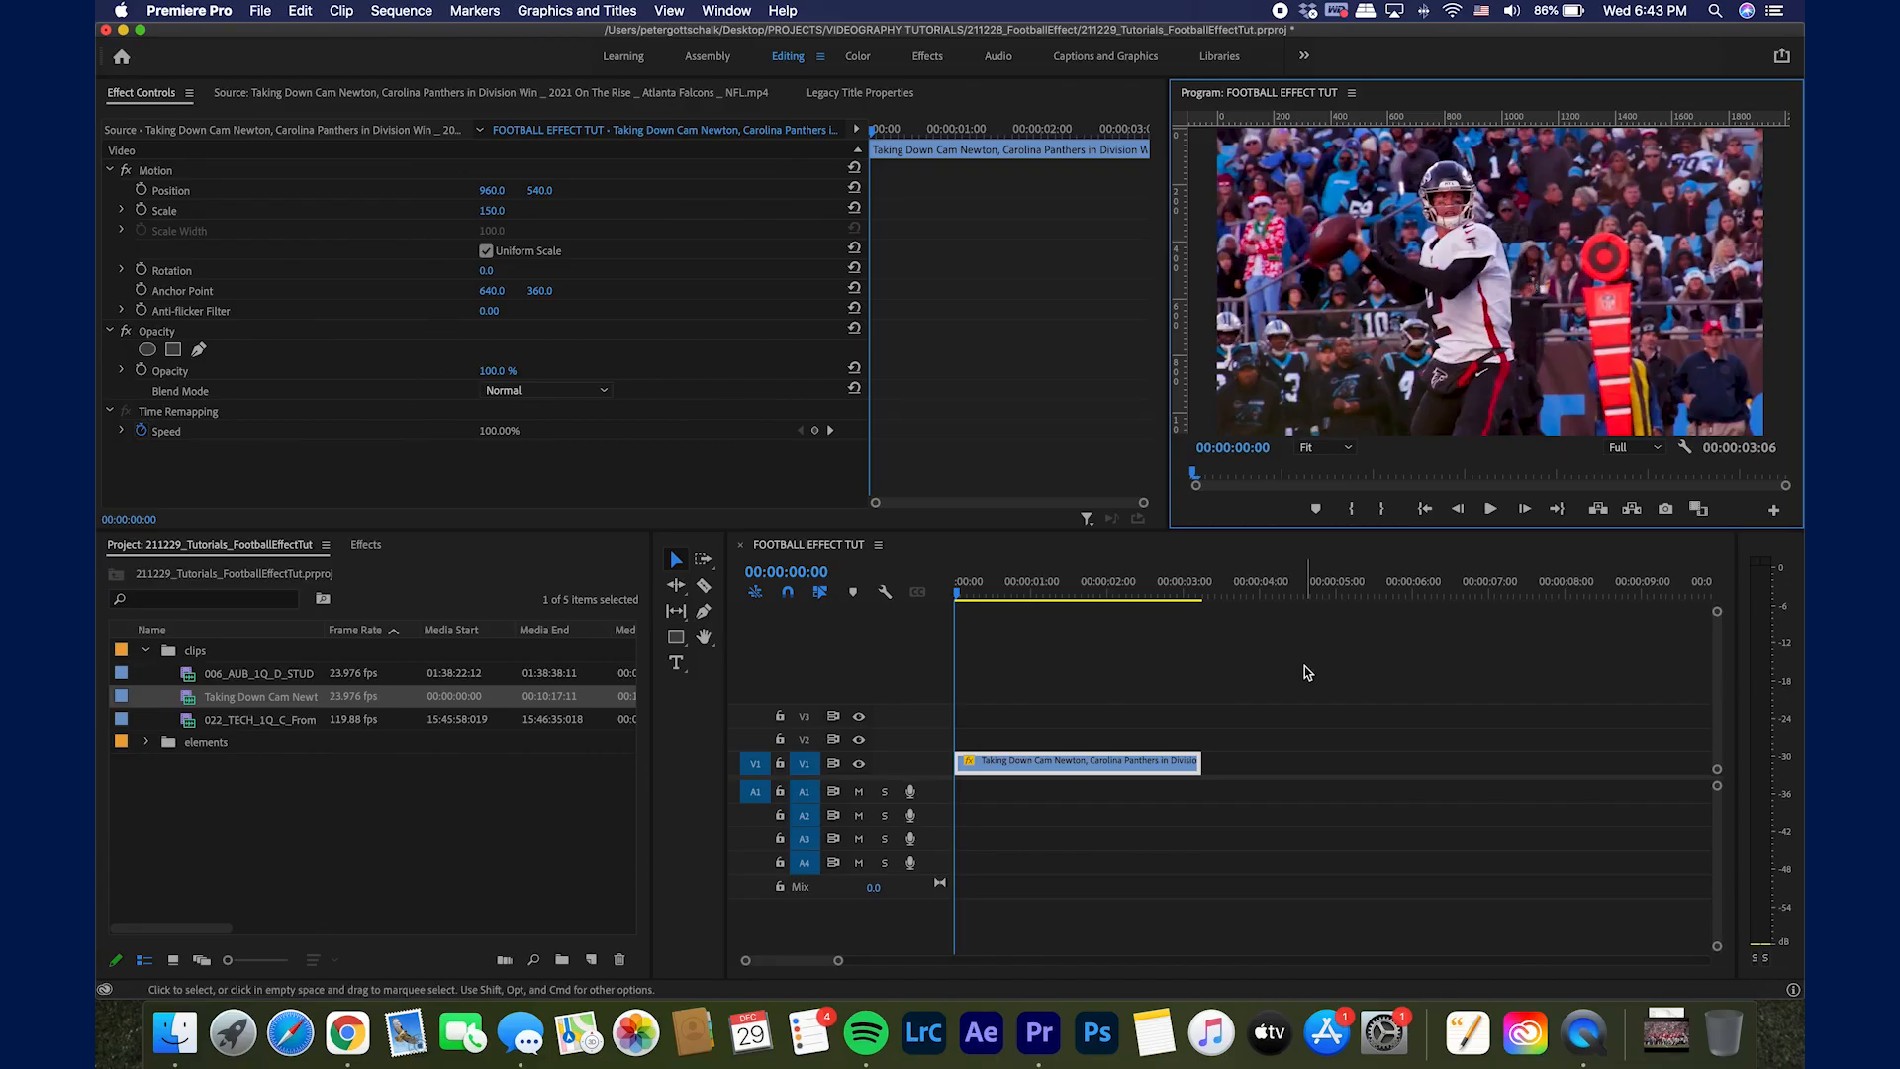
{"action": "left_click", "coordinate": [1491, 508]}
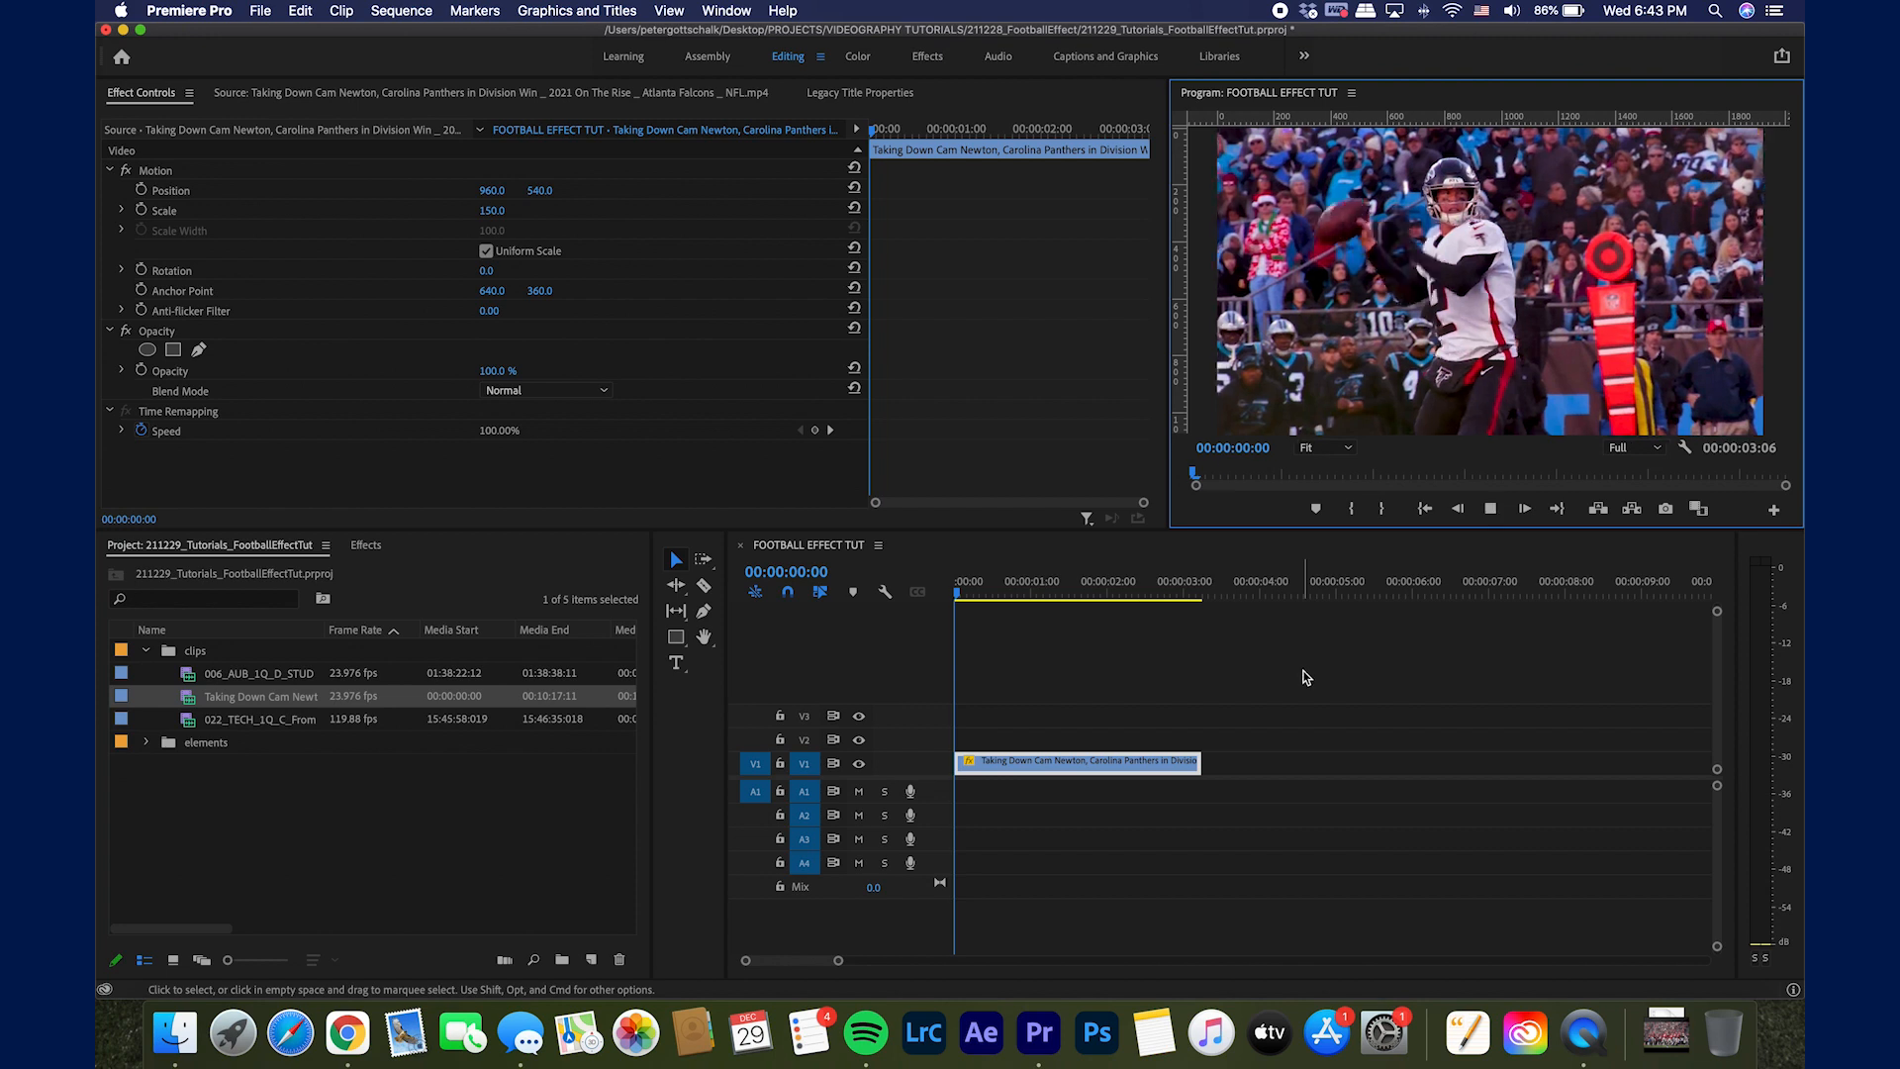
{"action": "left_click", "coordinate": [1105, 580]}
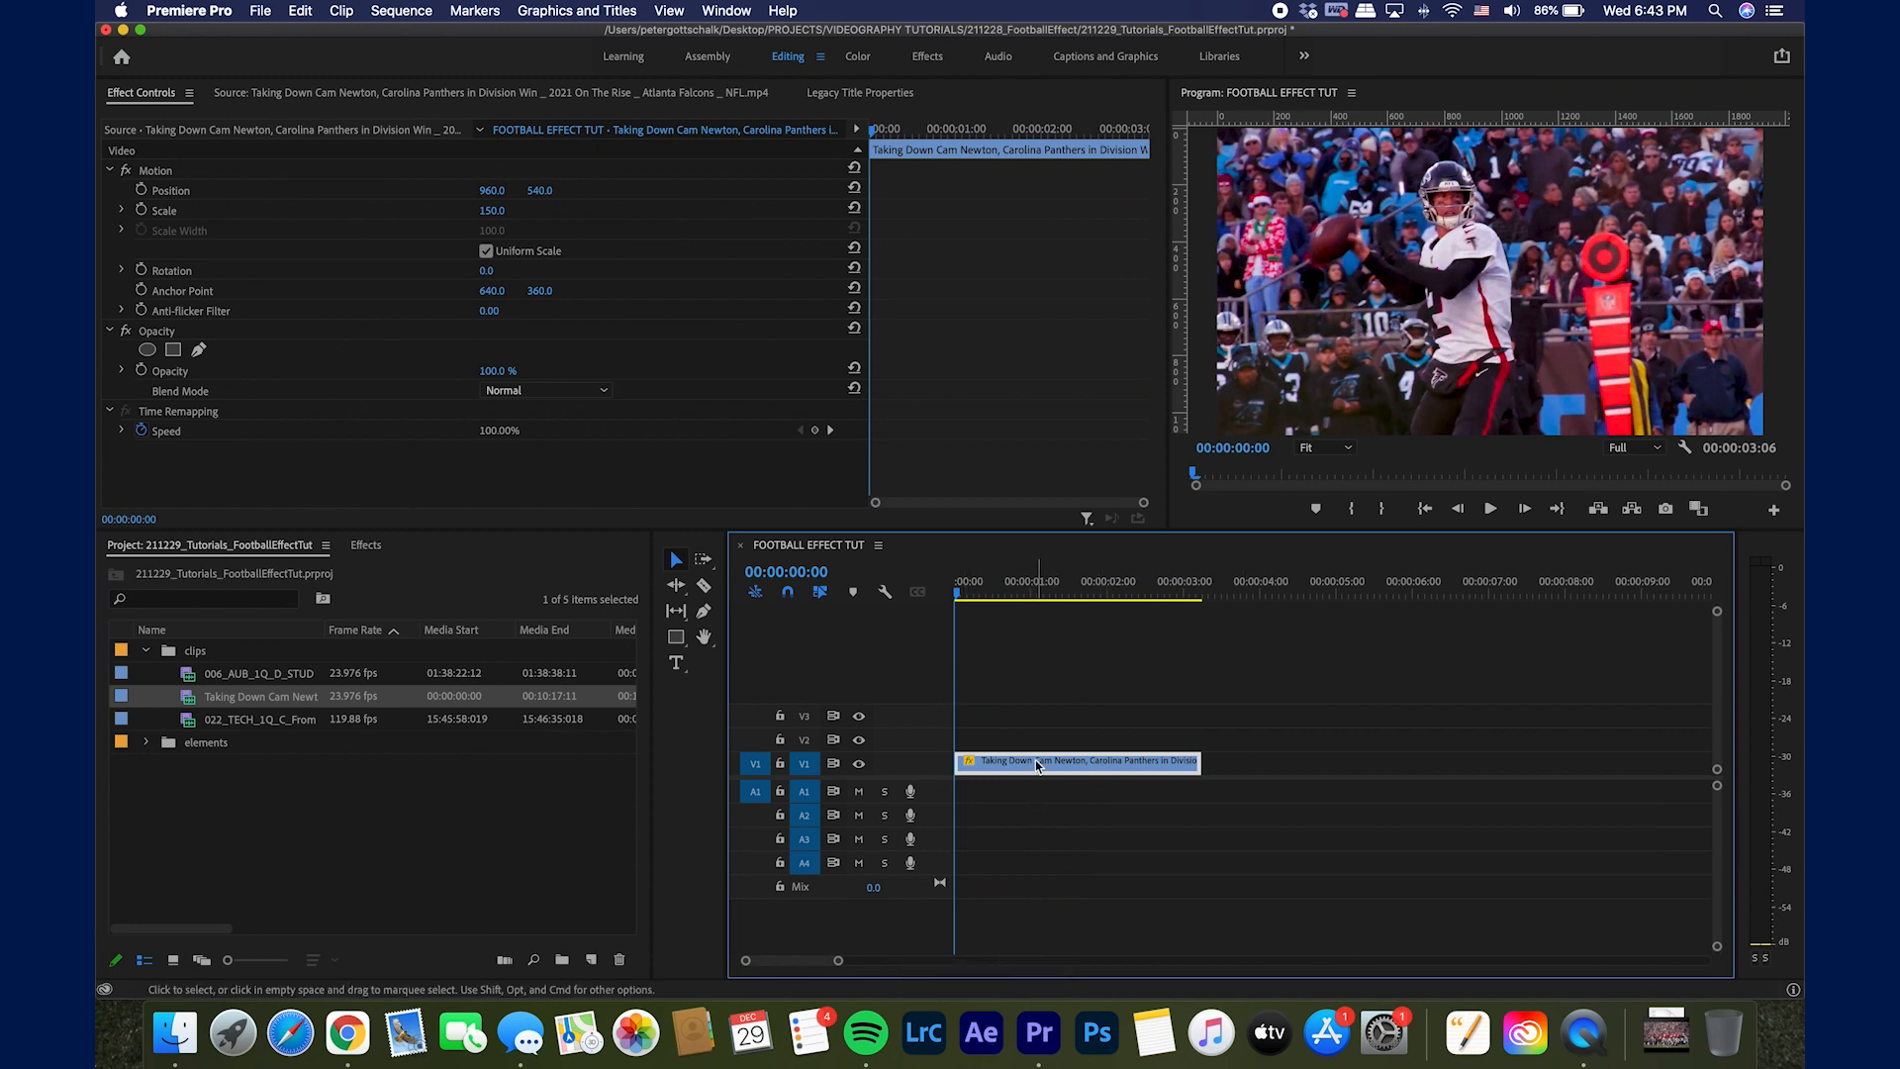
{"action": "mouse_move", "coordinate": [1035, 764]}
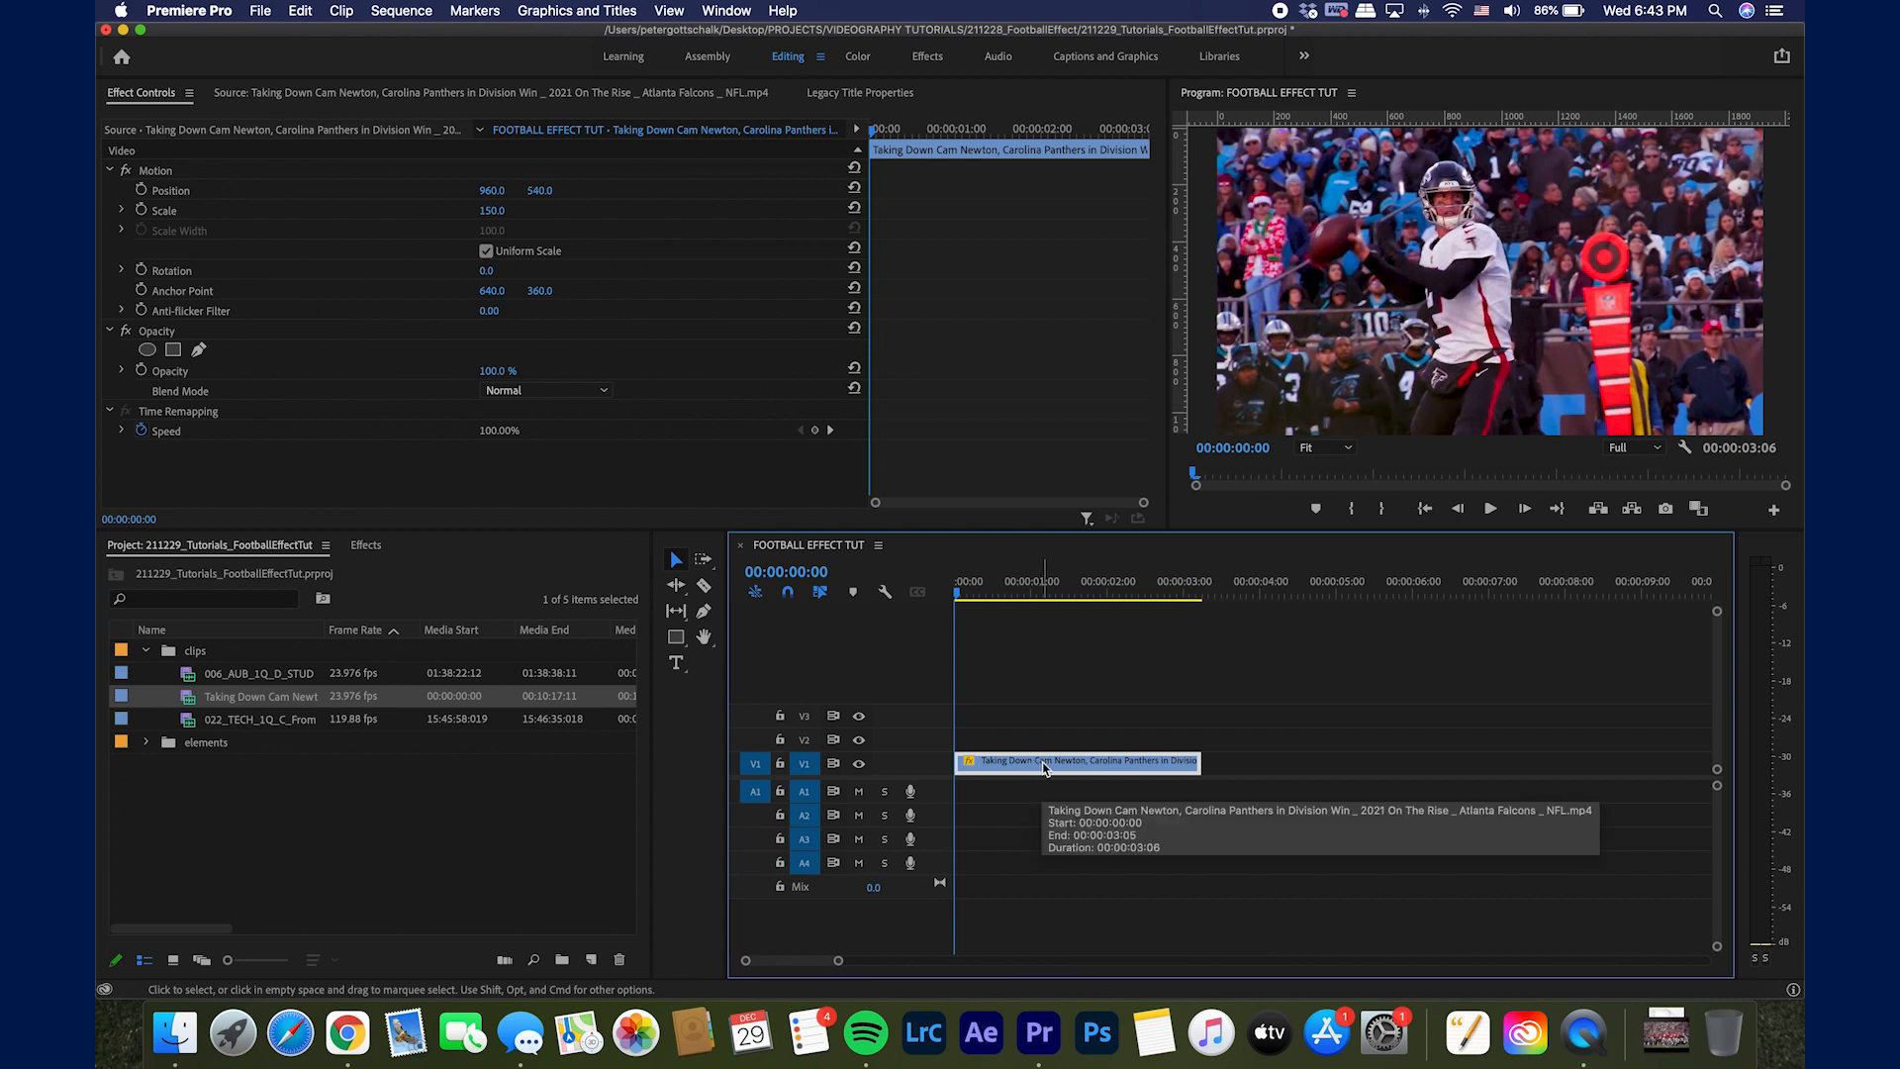
Step: Replace the timeline clip with a linked After Effects composition
{"action": "right_click", "coordinate": [1043, 761]}
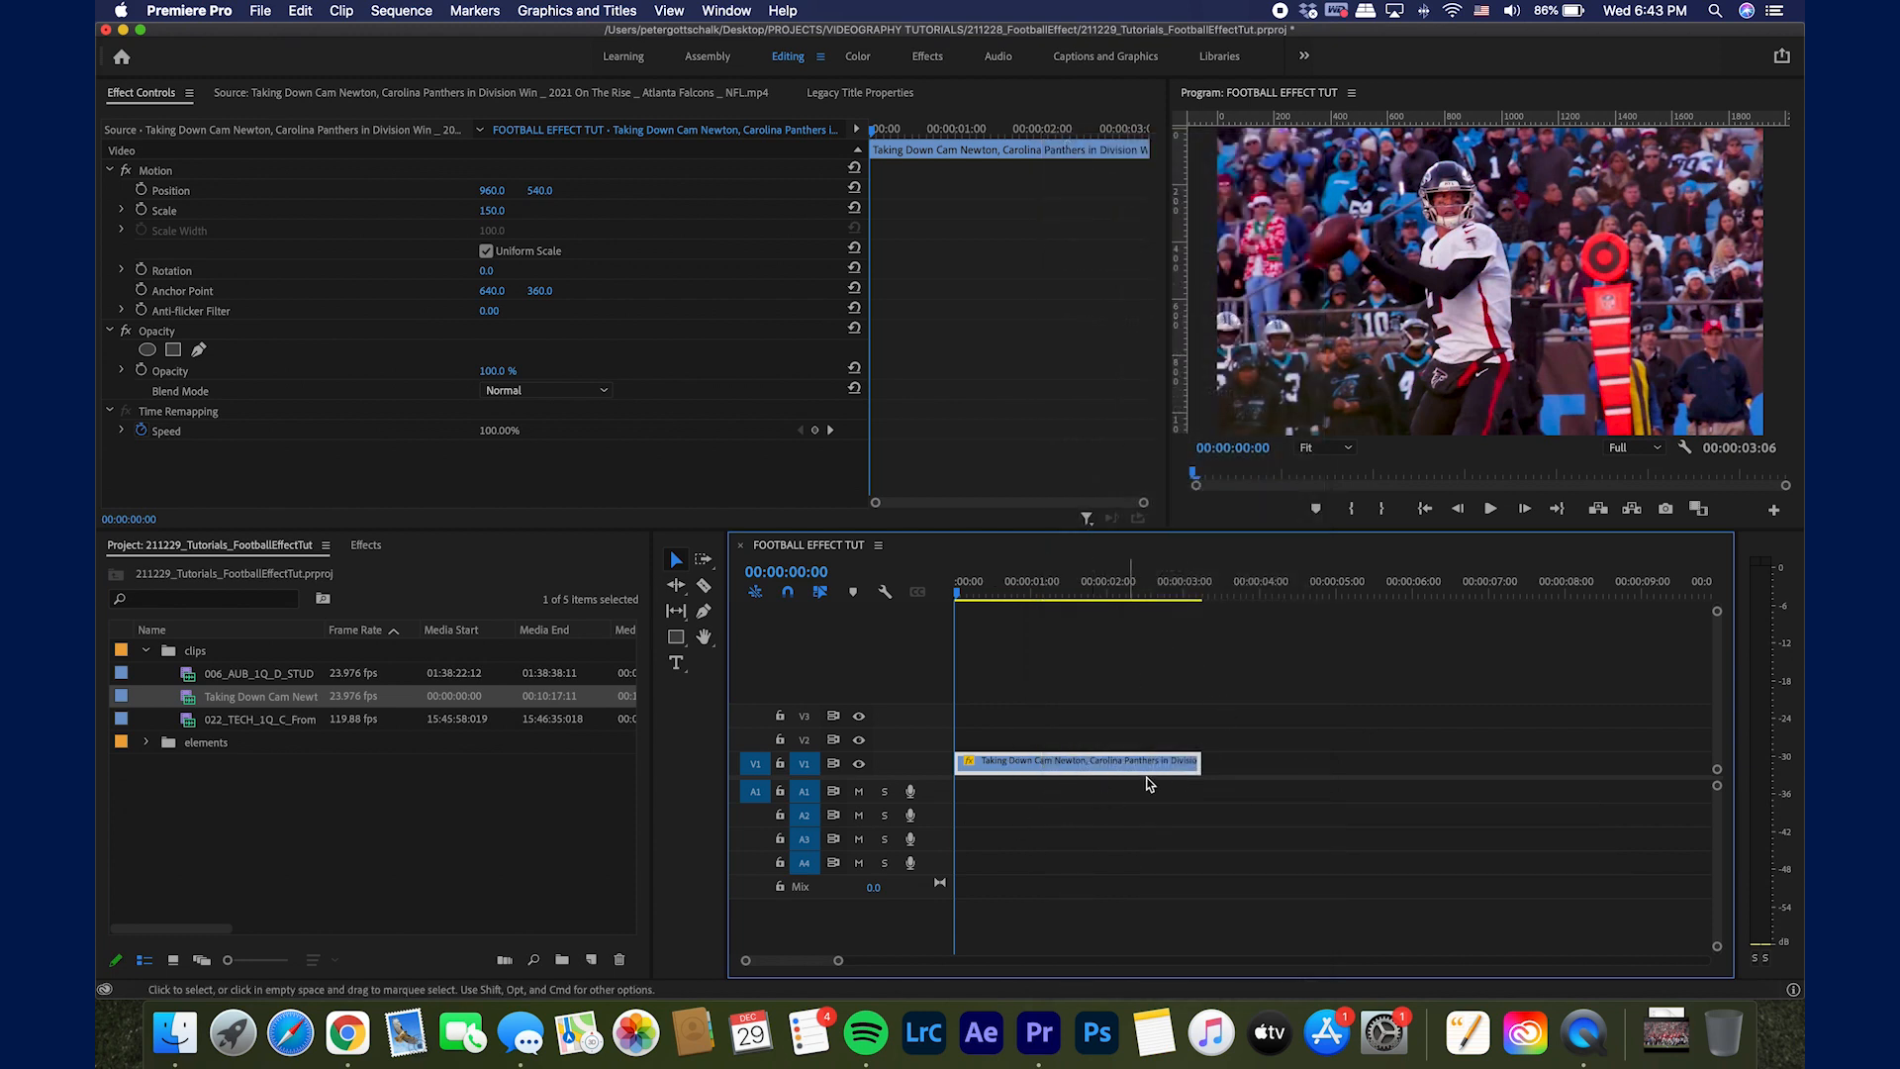
{"action": "left_click", "coordinate": [1152, 594]}
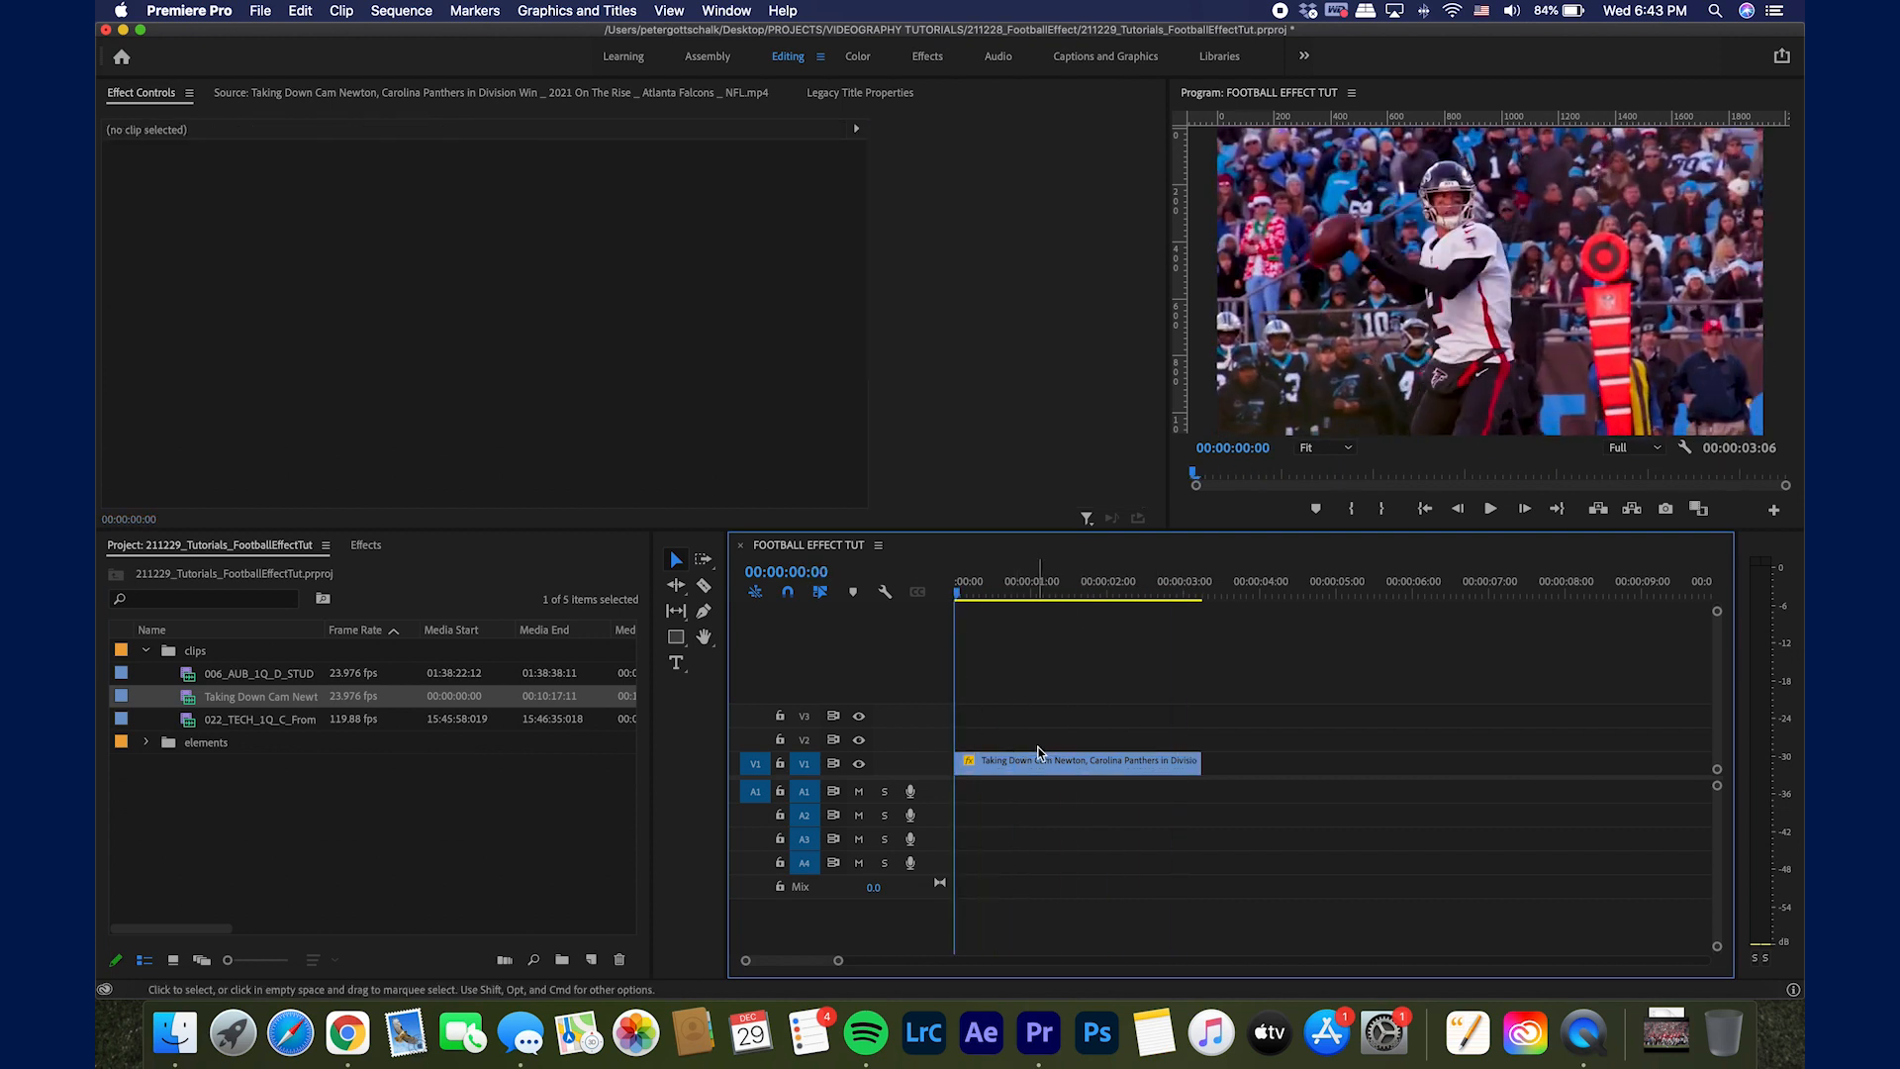
{"action": "right_click", "coordinate": [1035, 760]}
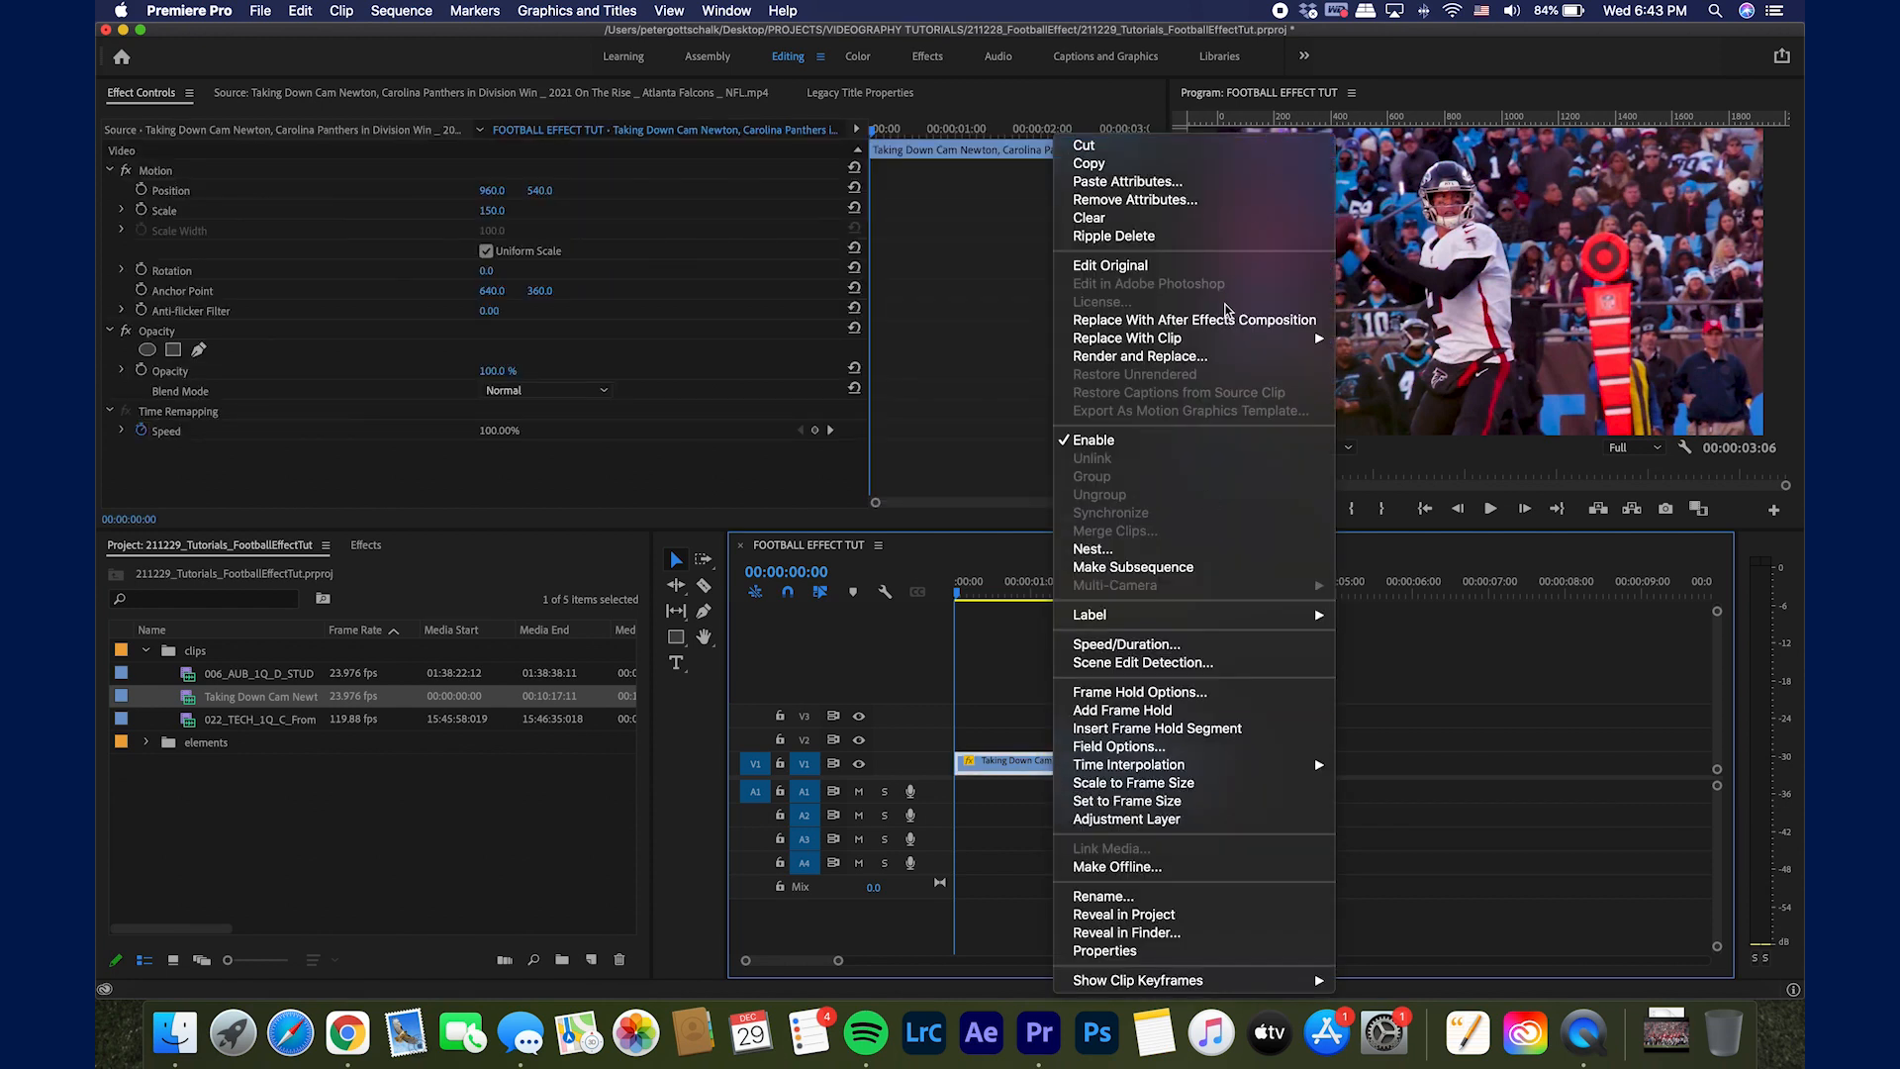
{"action": "mouse_move", "coordinate": [1193, 321]}
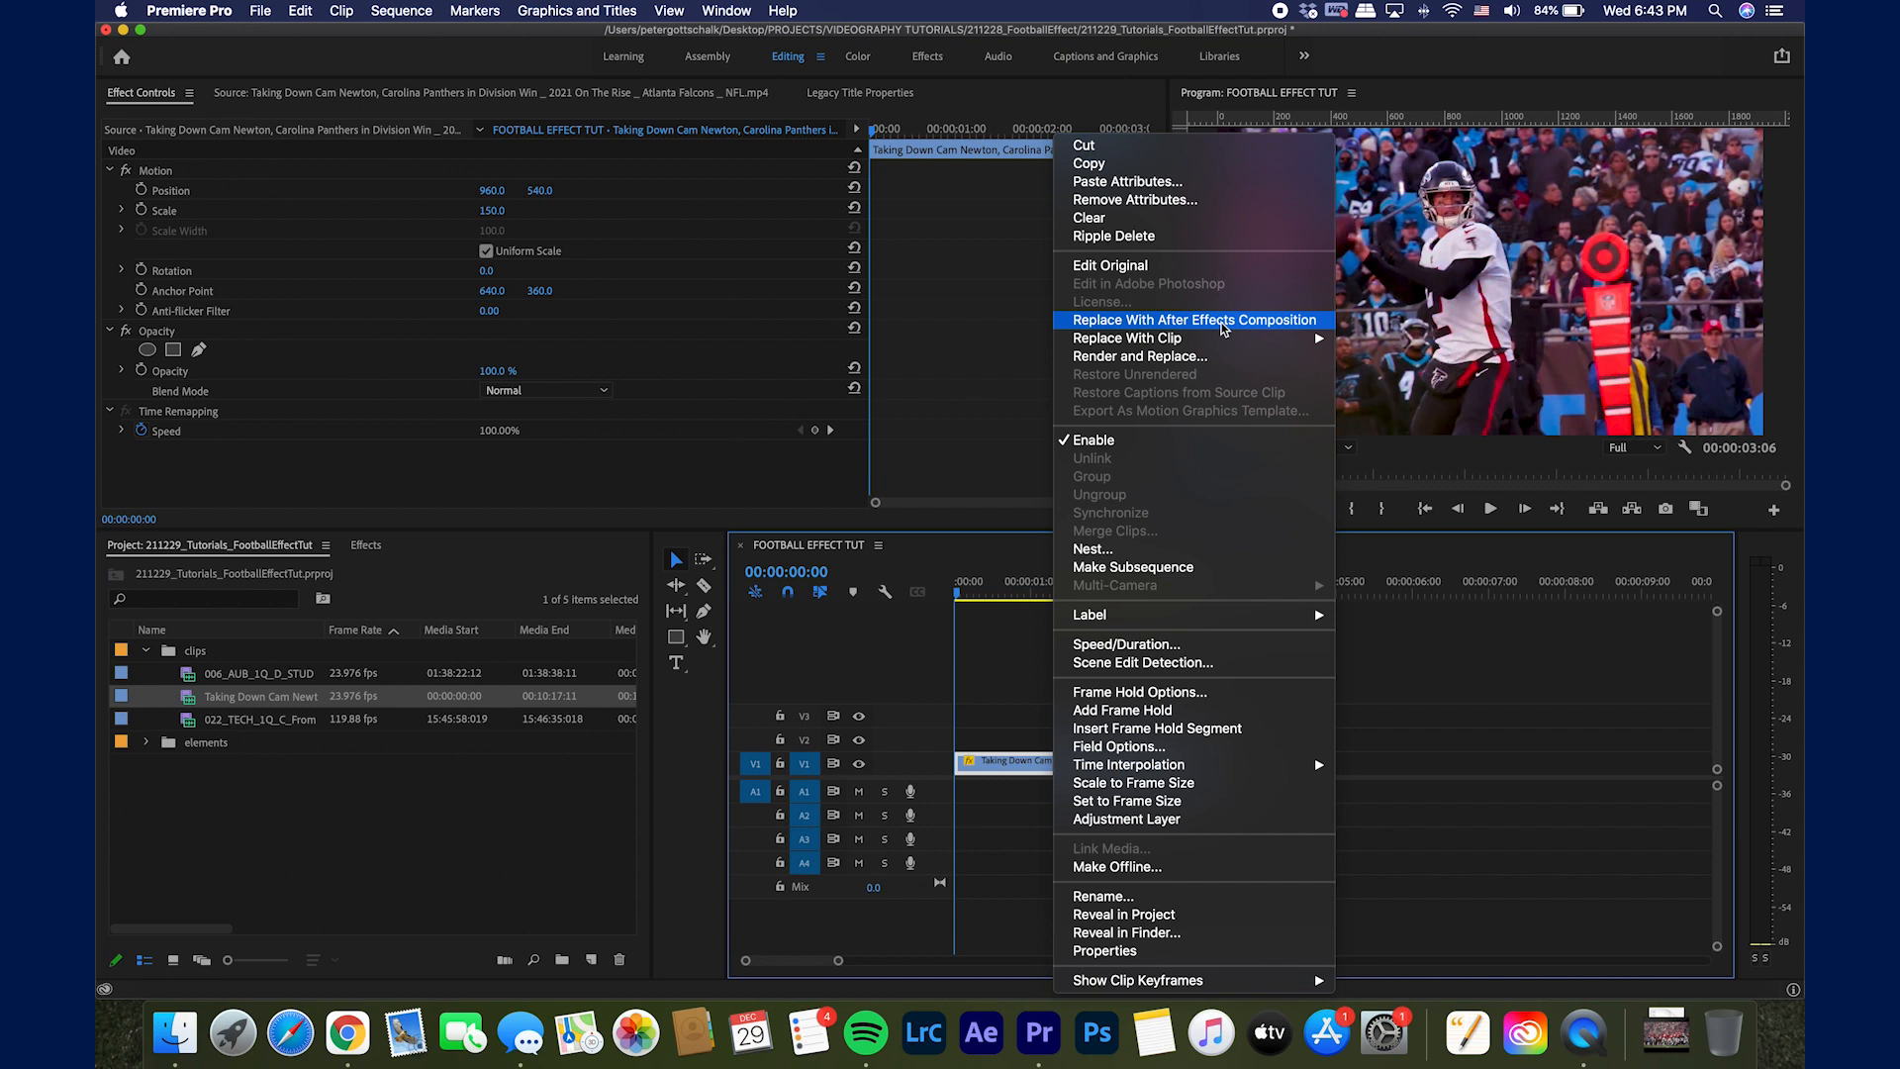
{"action": "left_click", "coordinate": [1196, 318]}
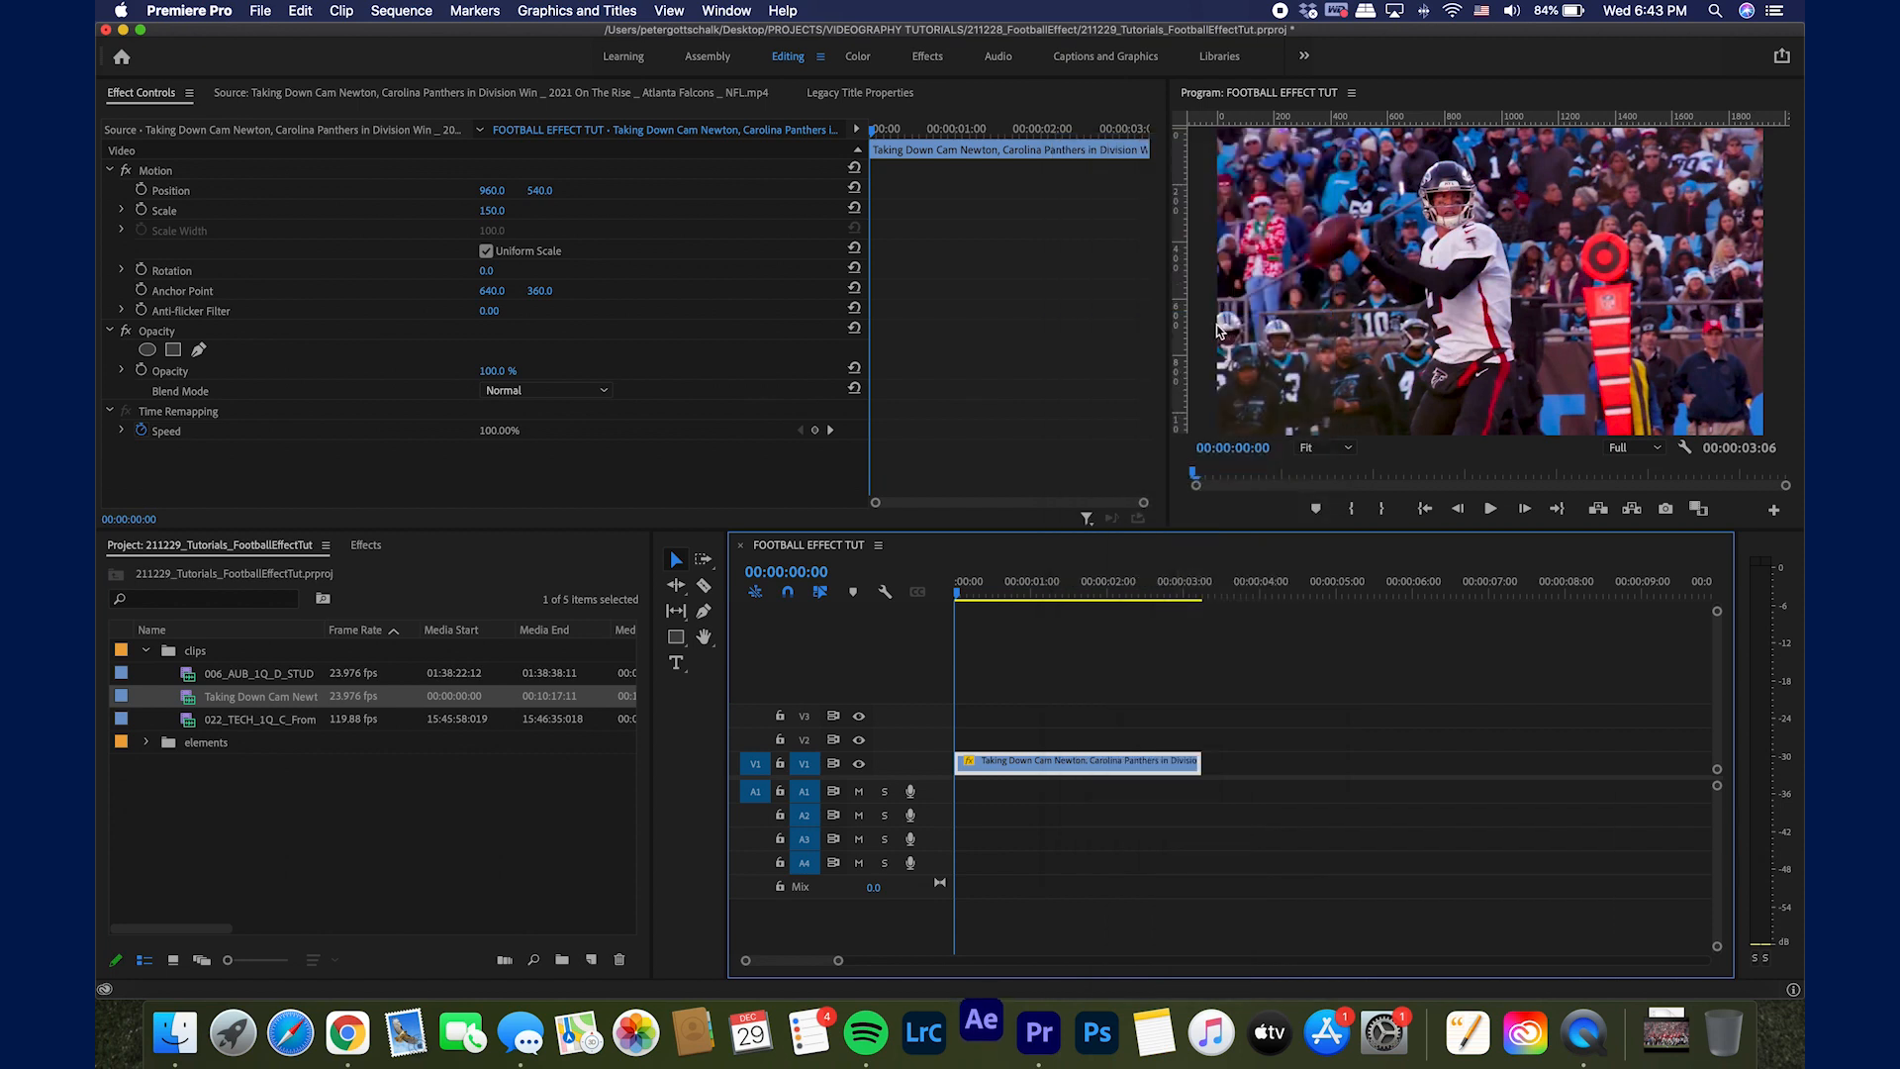
Step: Save the new After Effects project as FOOTBALL EFFECT TUT
{"action": "left_click", "coordinate": [980, 1034]}
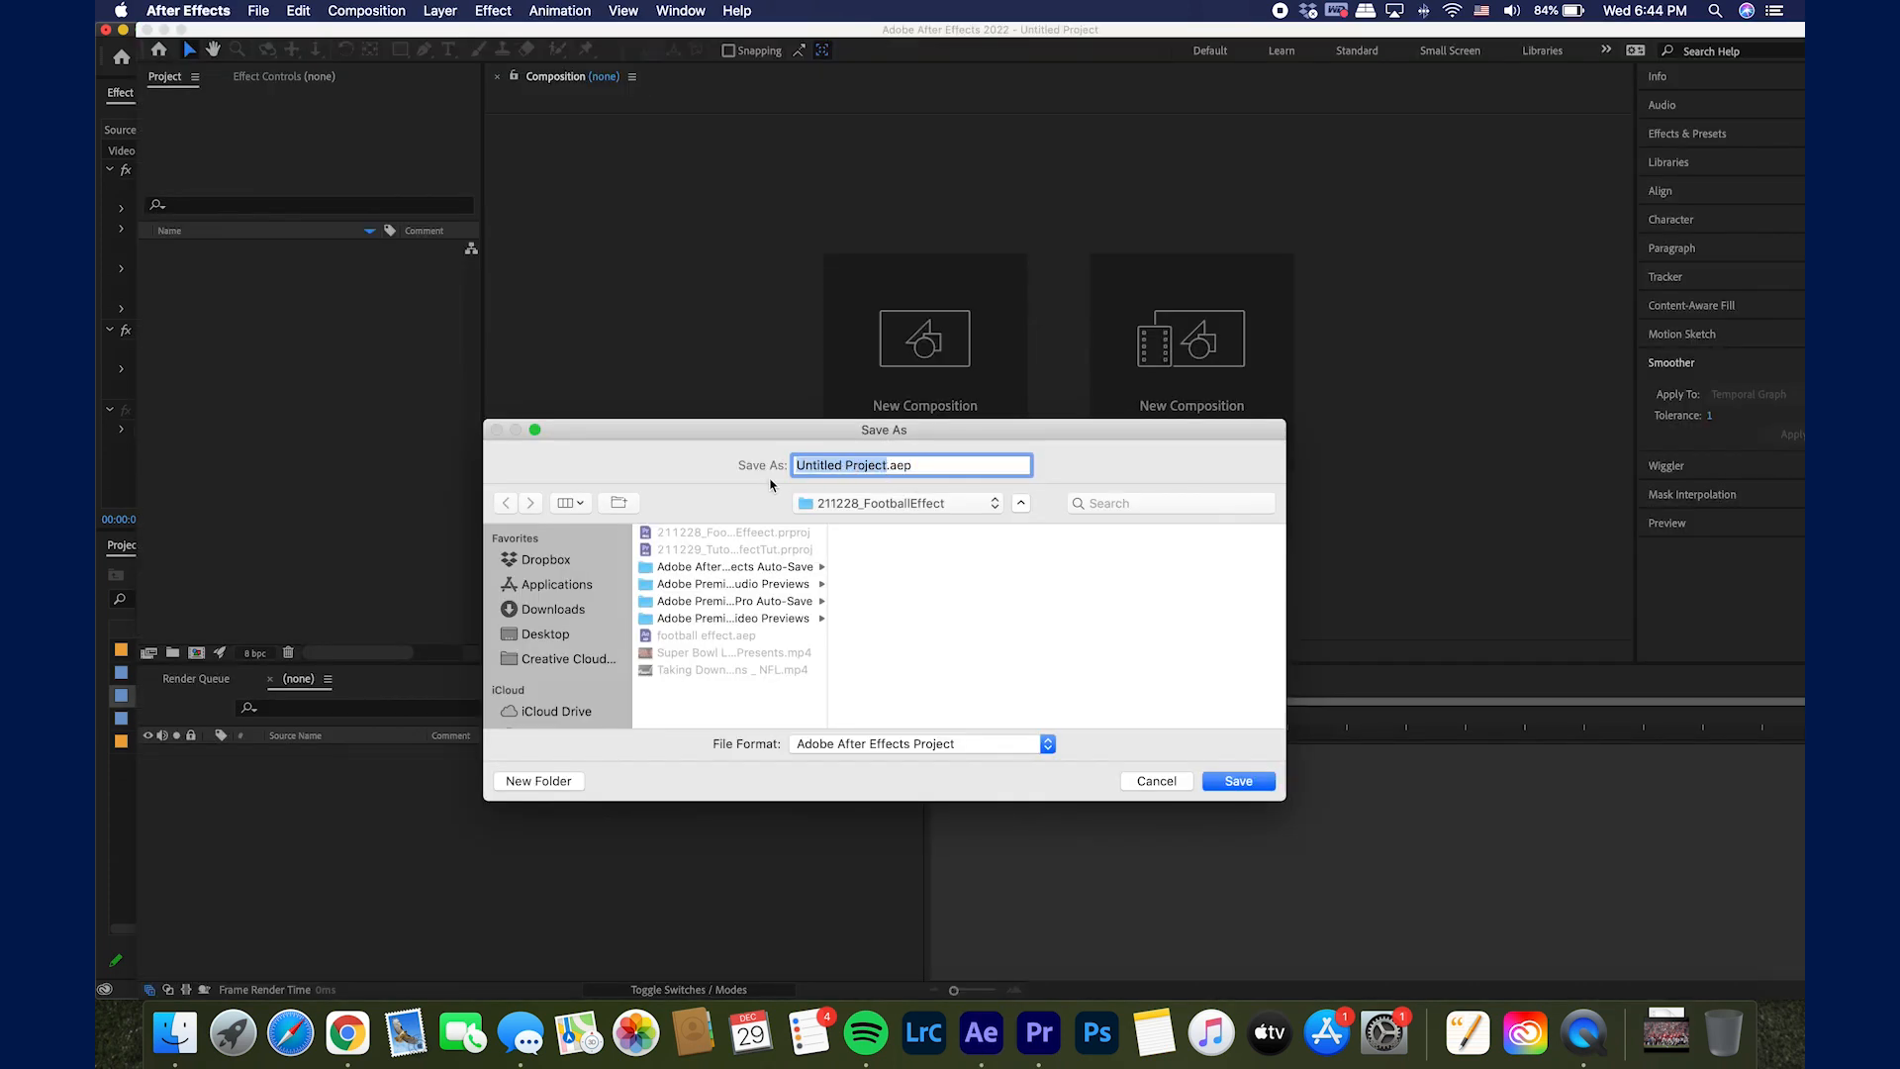
{"action": "type", "text": "FOOTBALL EFF.aep"}
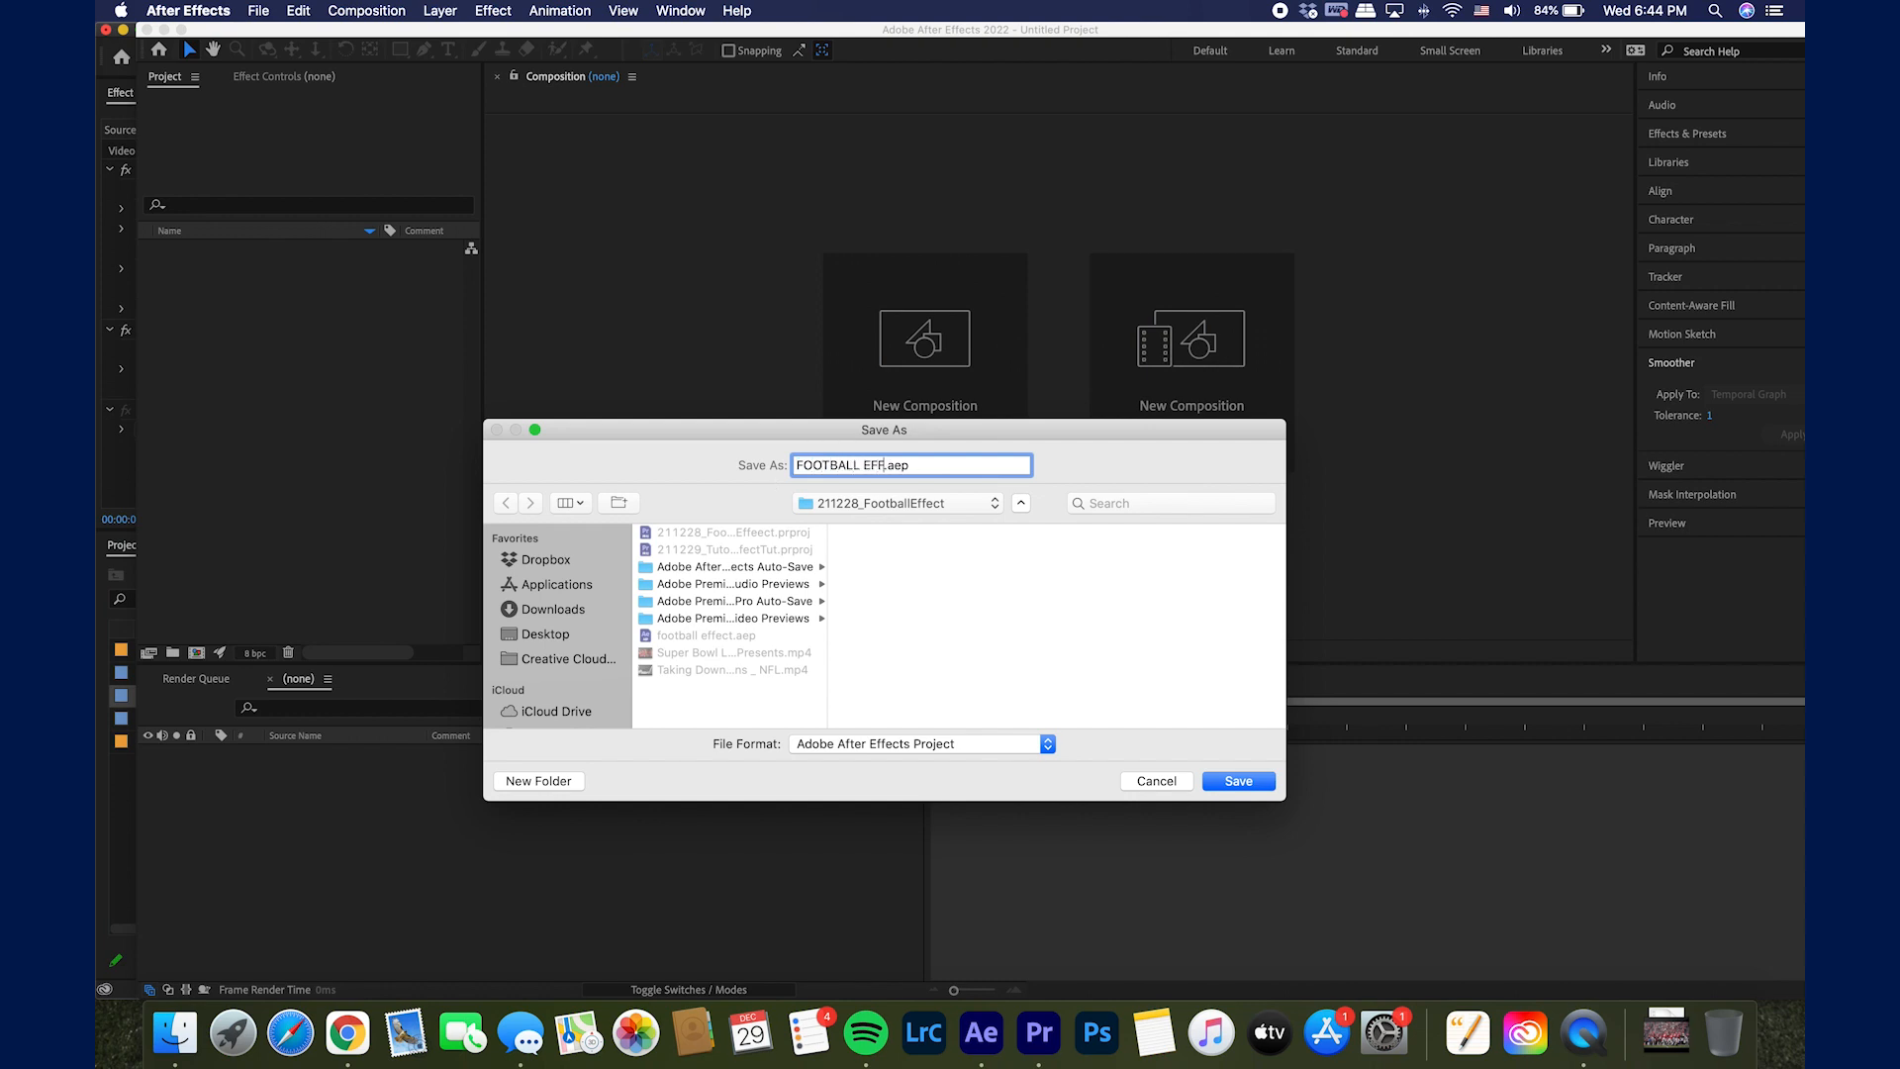
{"action": "left_click", "coordinate": [1238, 780]}
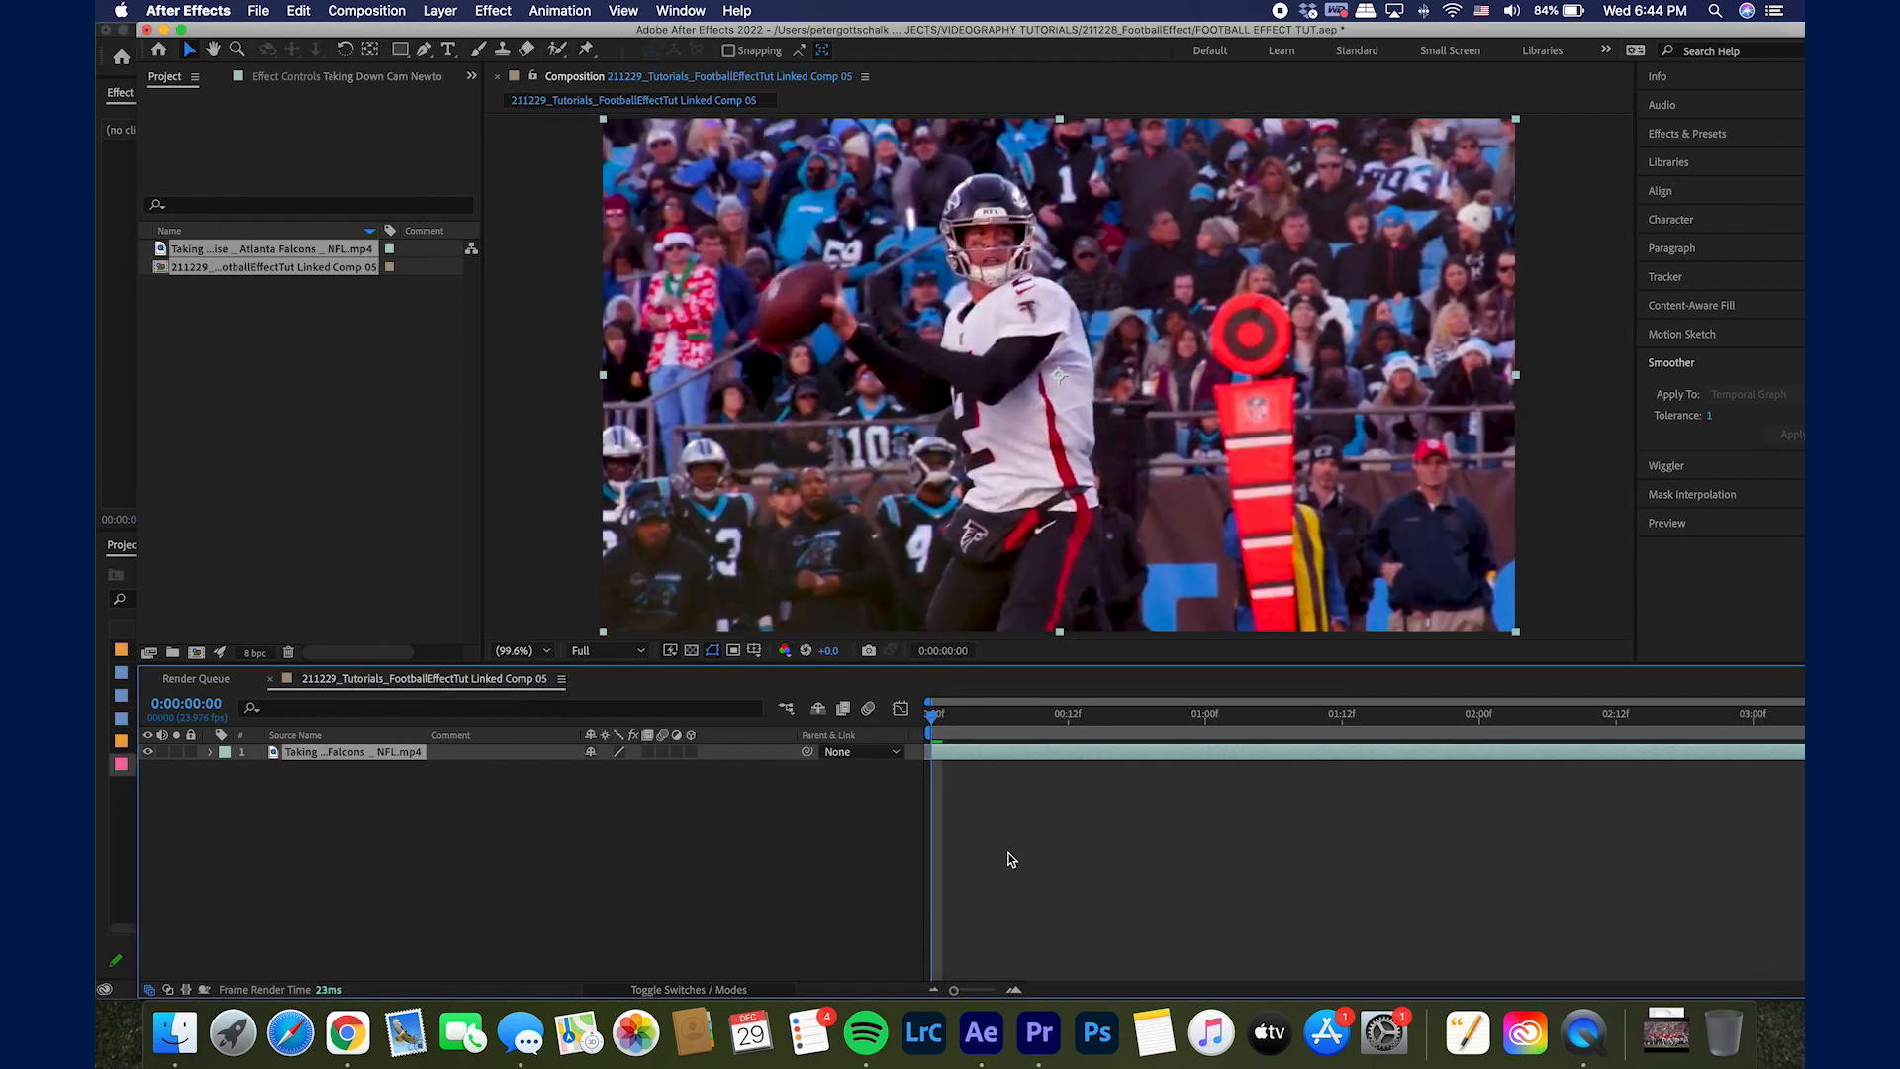
Step: Check the replaced clip in Premiere, then scrub to frame 12 where the ball is released
{"action": "left_click", "coordinate": [1285, 712]}
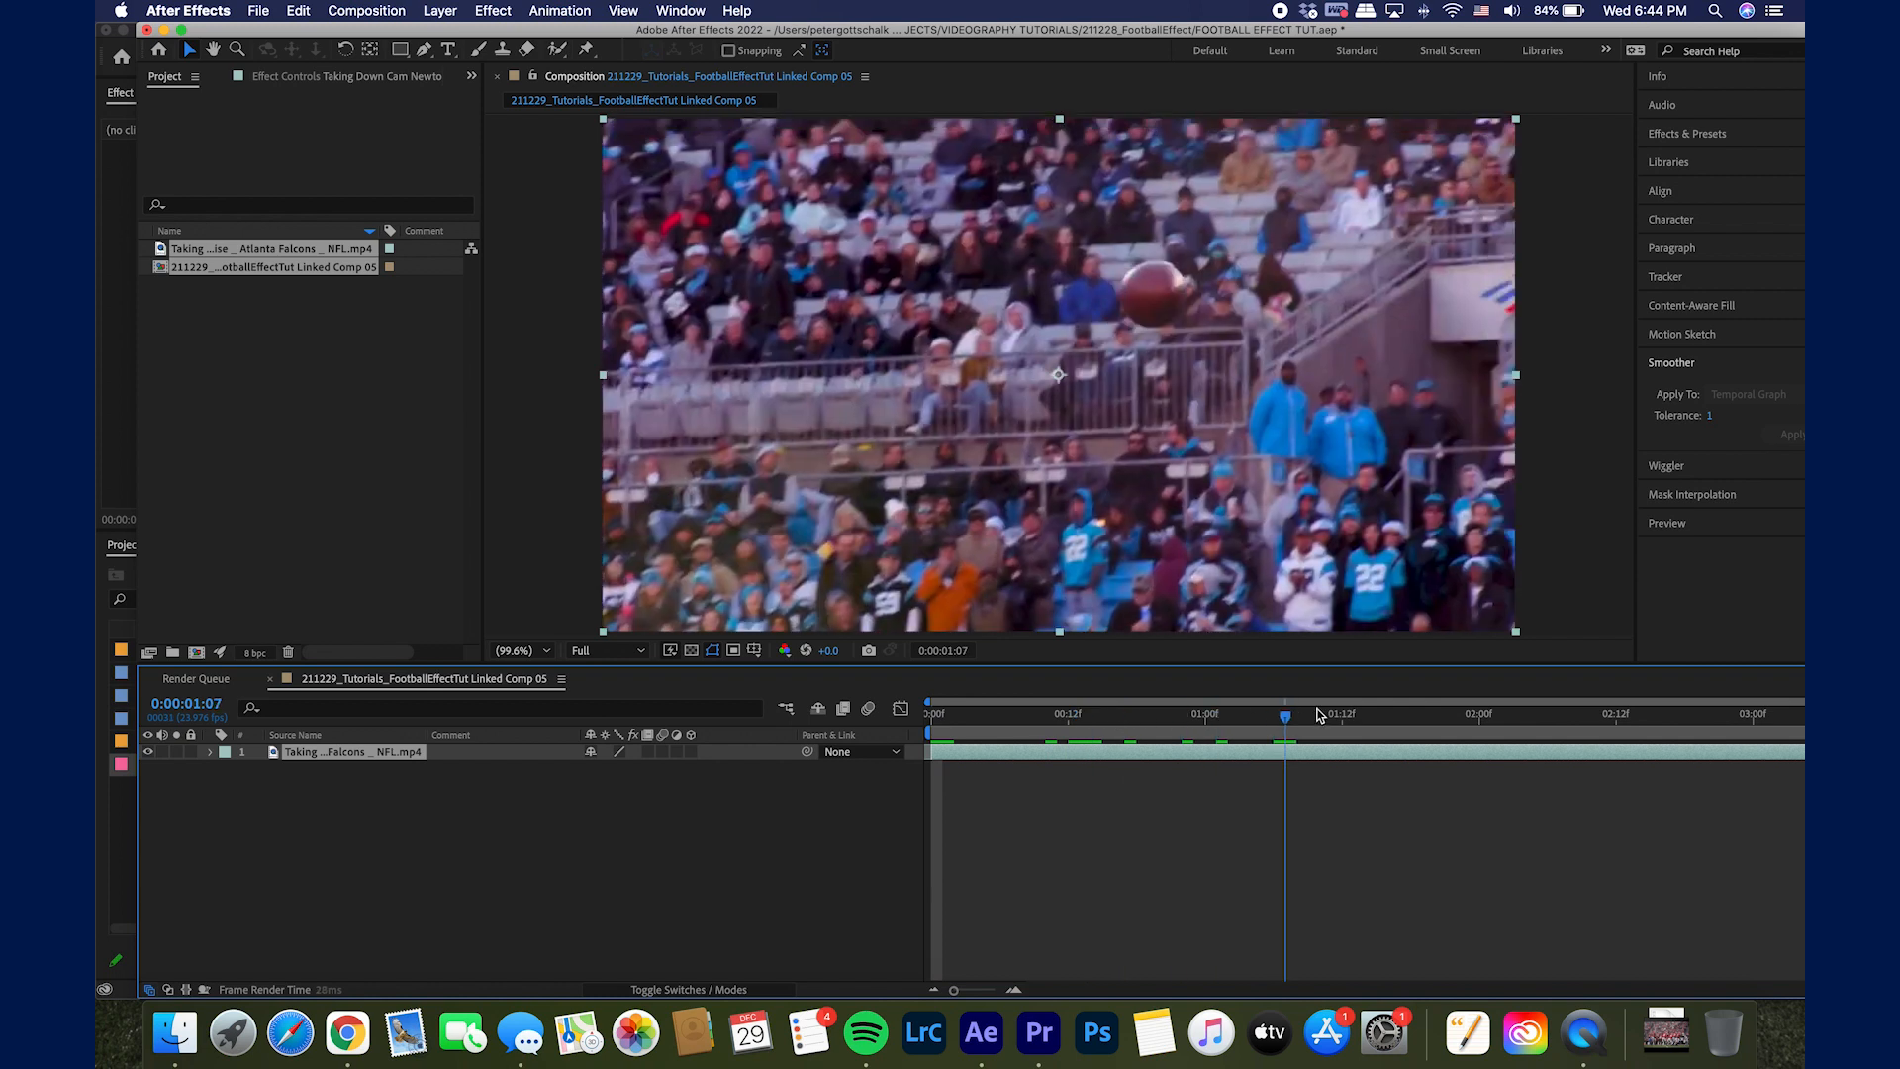
{"action": "left_click", "coordinate": [1455, 712]}
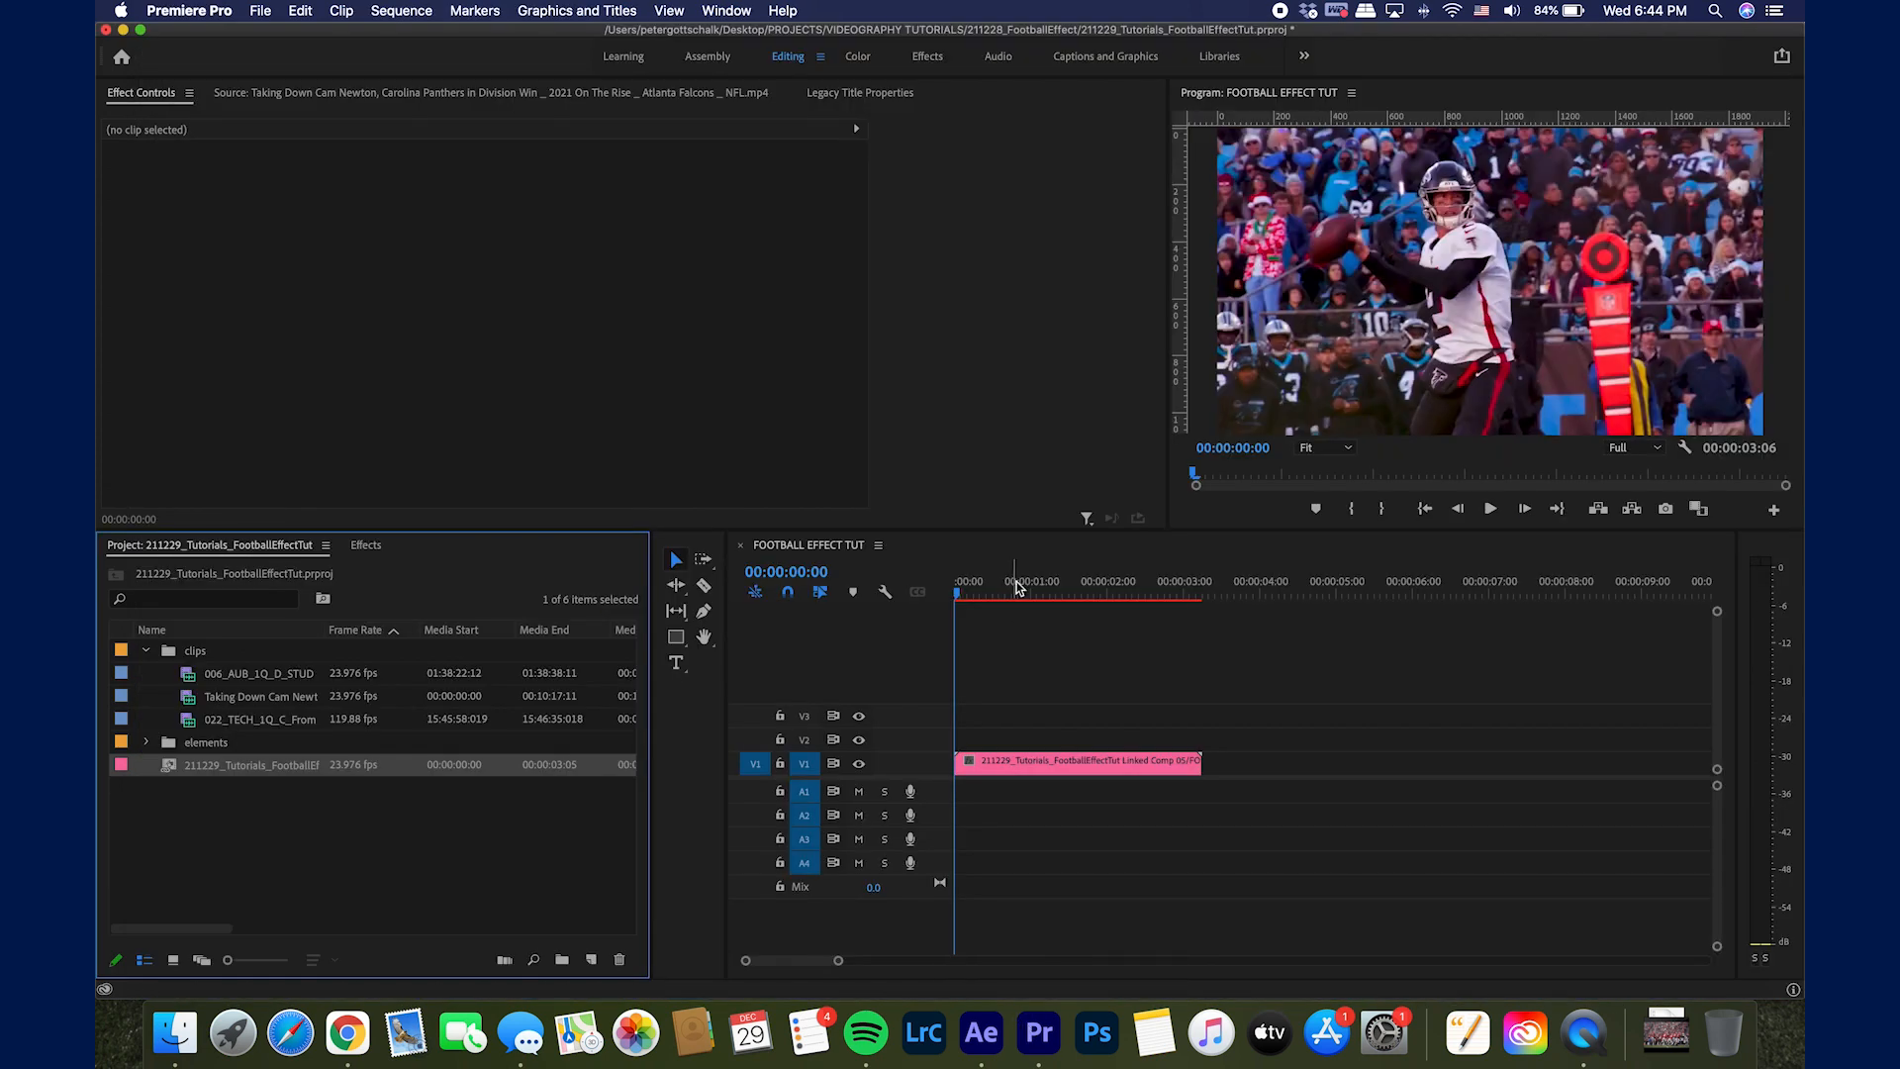
{"action": "left_click", "coordinate": [1035, 594]}
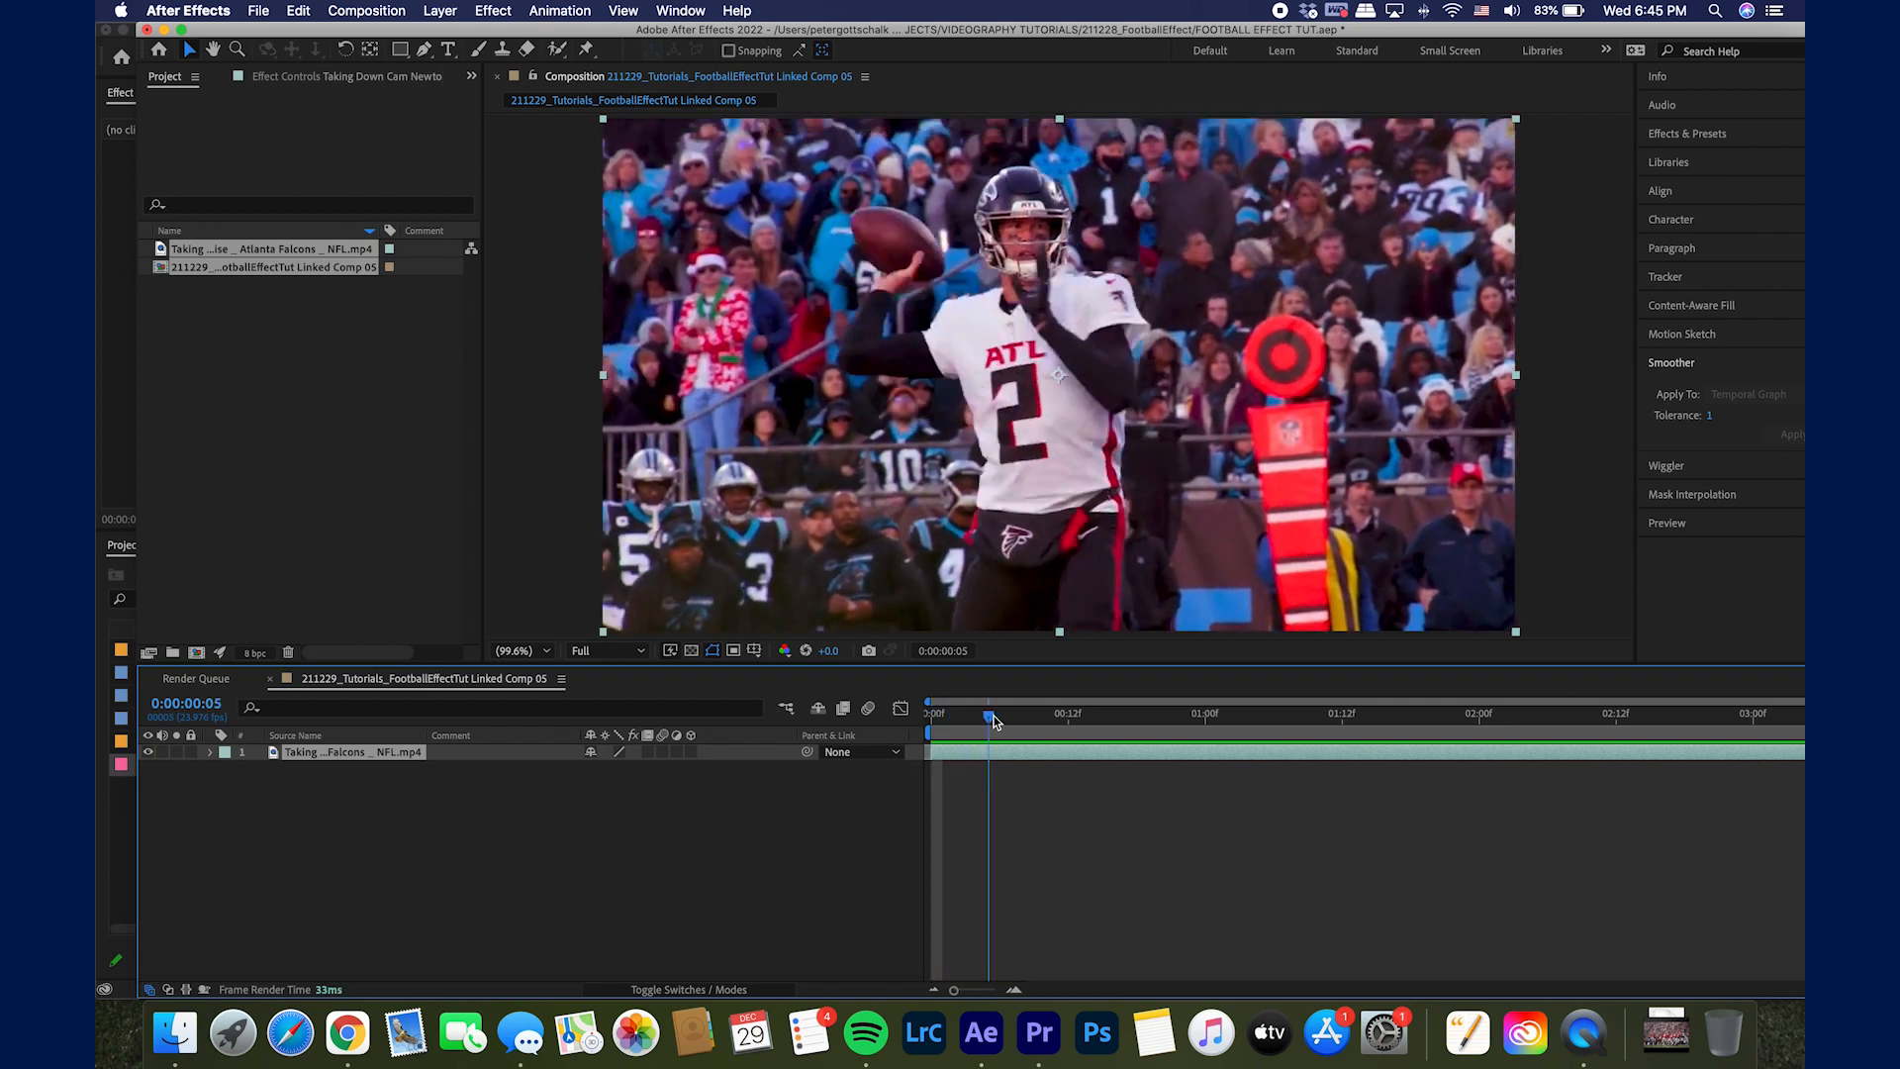
{"action": "left_click", "coordinate": [1071, 713]}
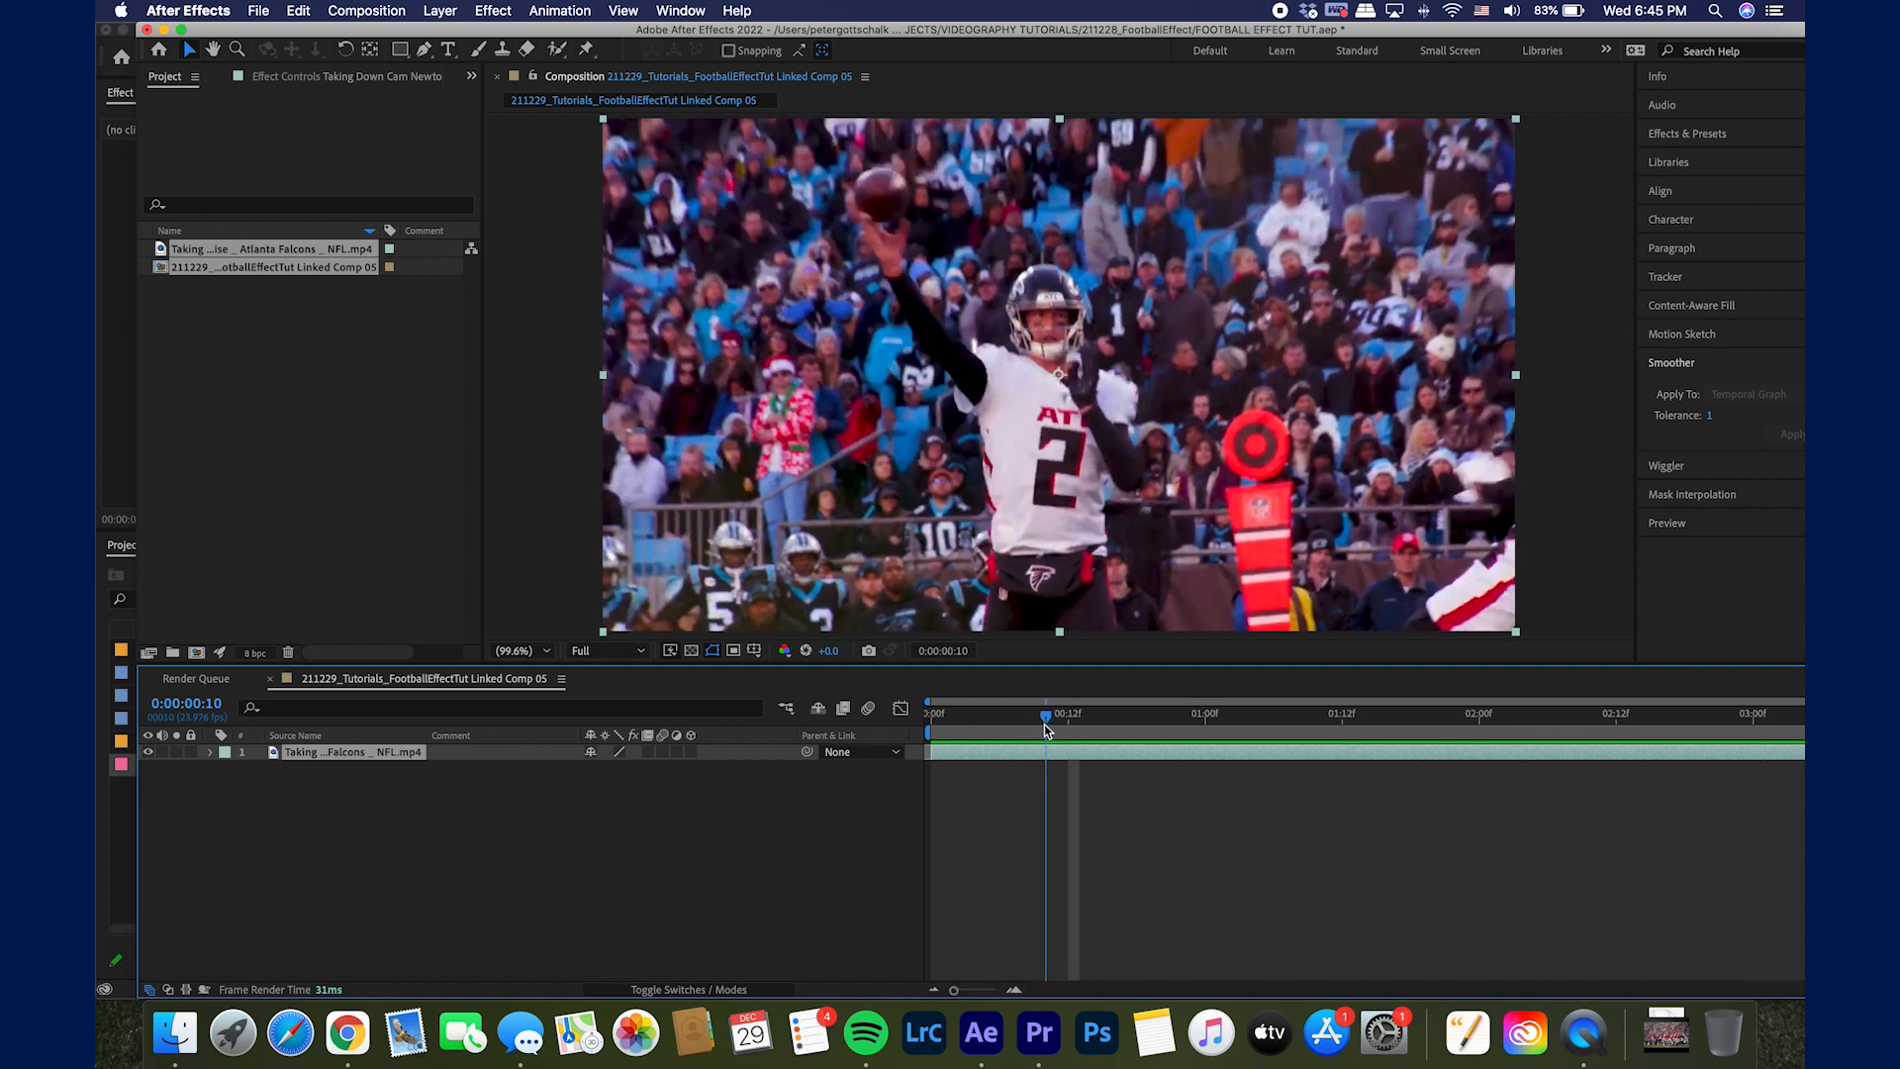
{"action": "left_click_drag", "start_coordinate": [1045, 712], "coordinate": [1069, 712]}
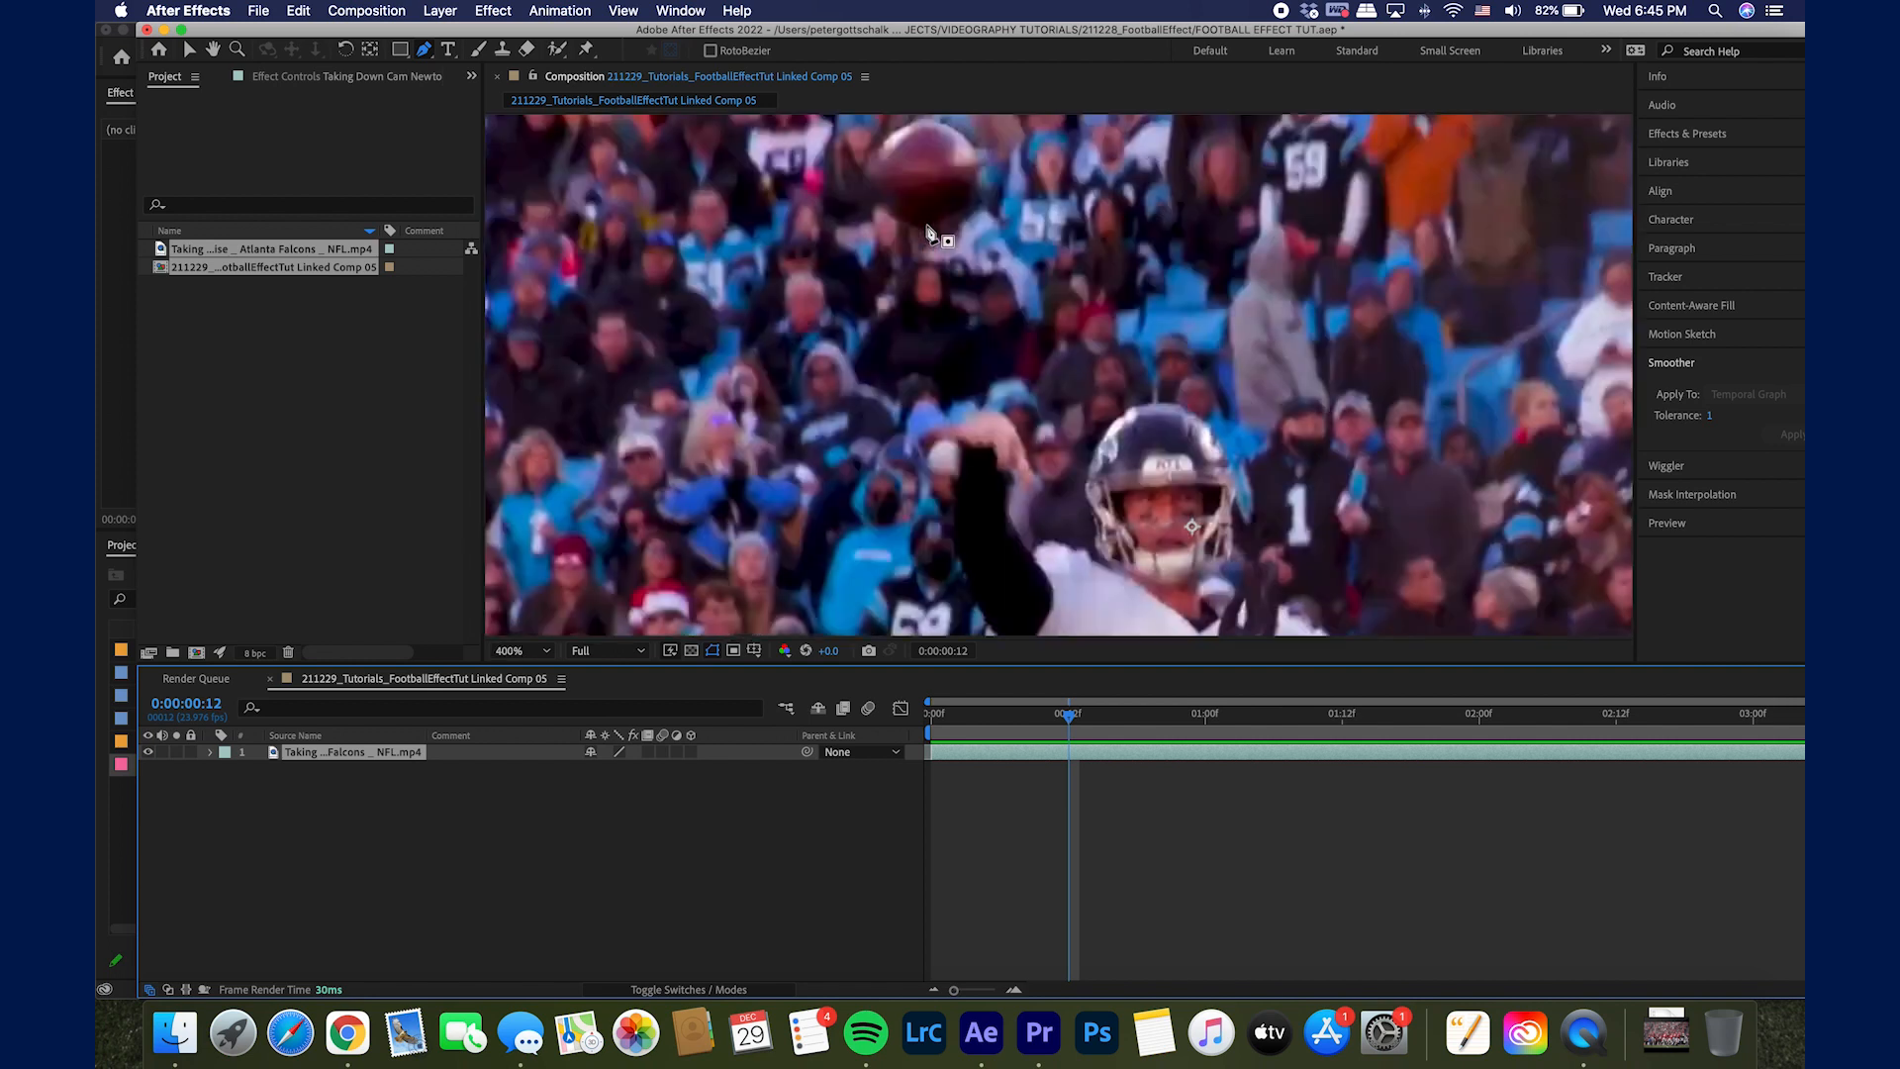
Step: Draw a mask around the football at frame 12 and set Mask 1's mode to None
{"action": "left_click", "coordinate": [520, 652]}
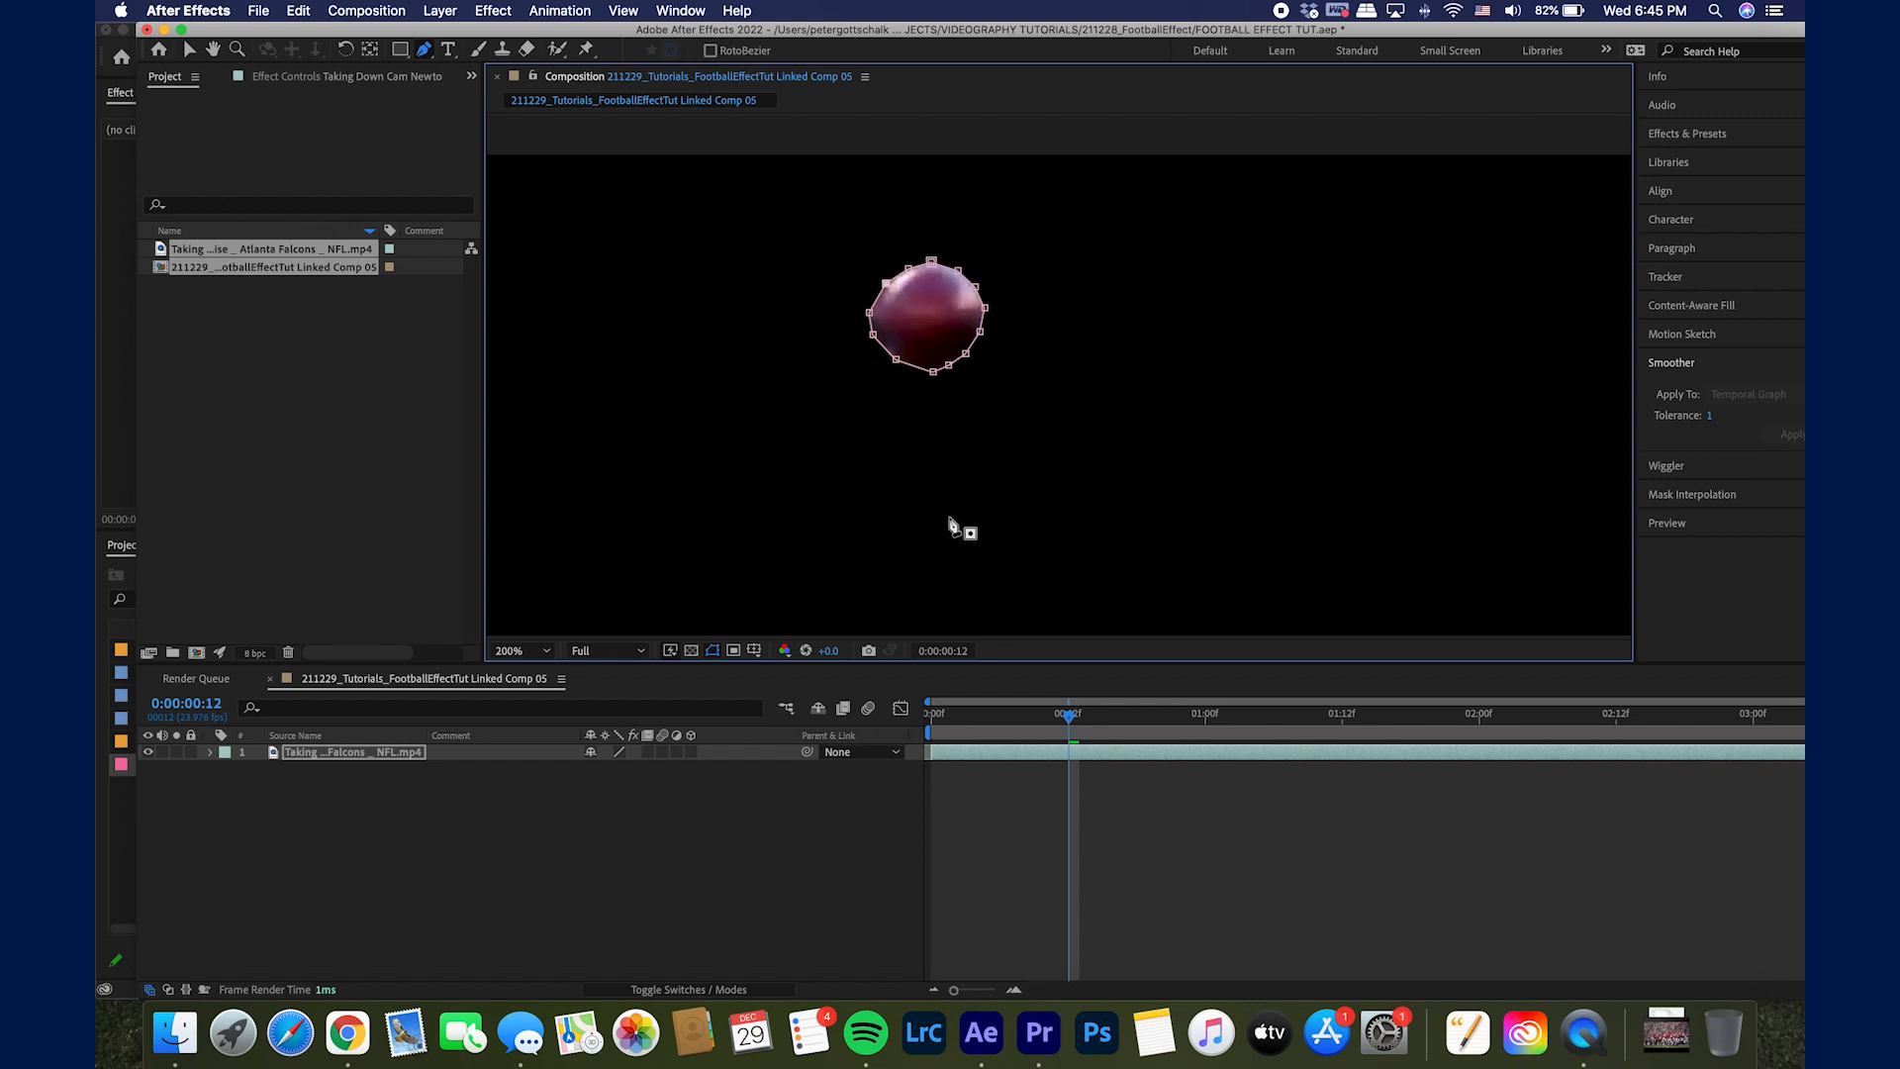
{"action": "mouse_move", "coordinate": [538, 776]}
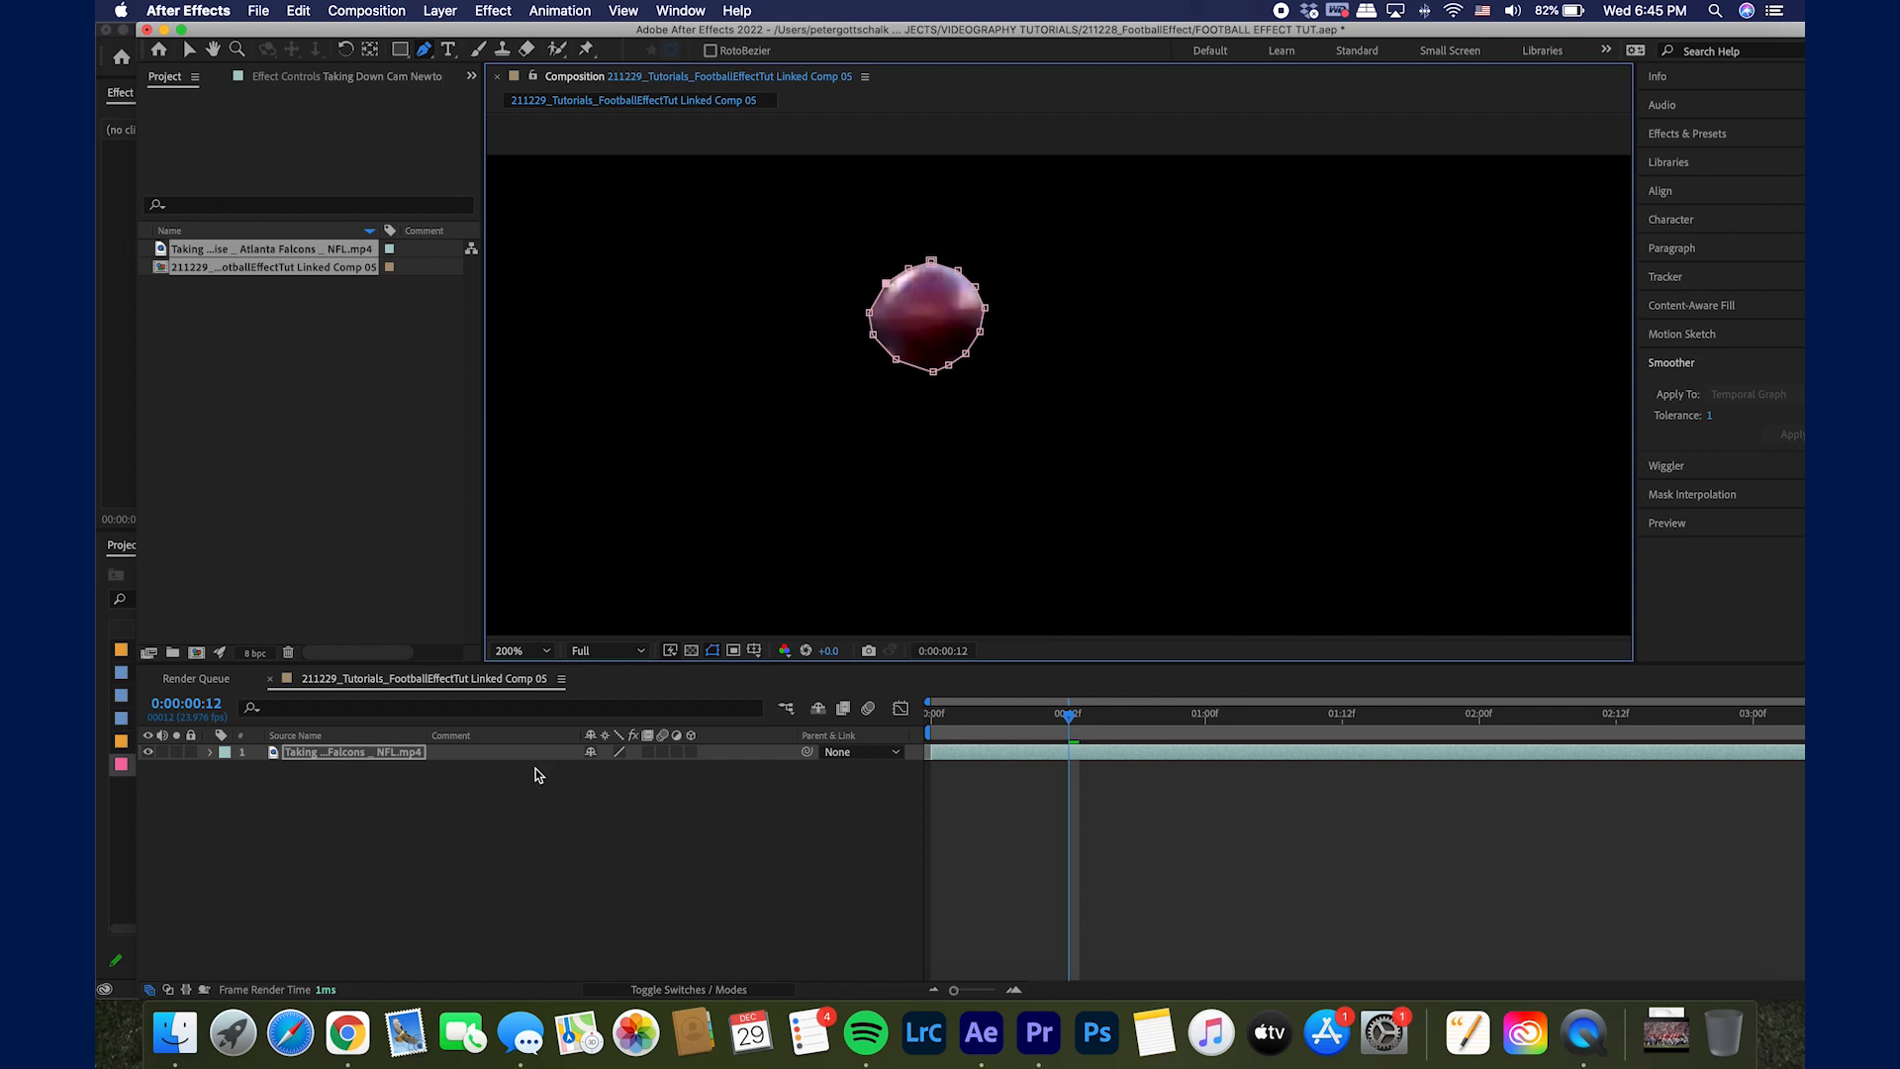
{"action": "left_click", "coordinate": [210, 752]}
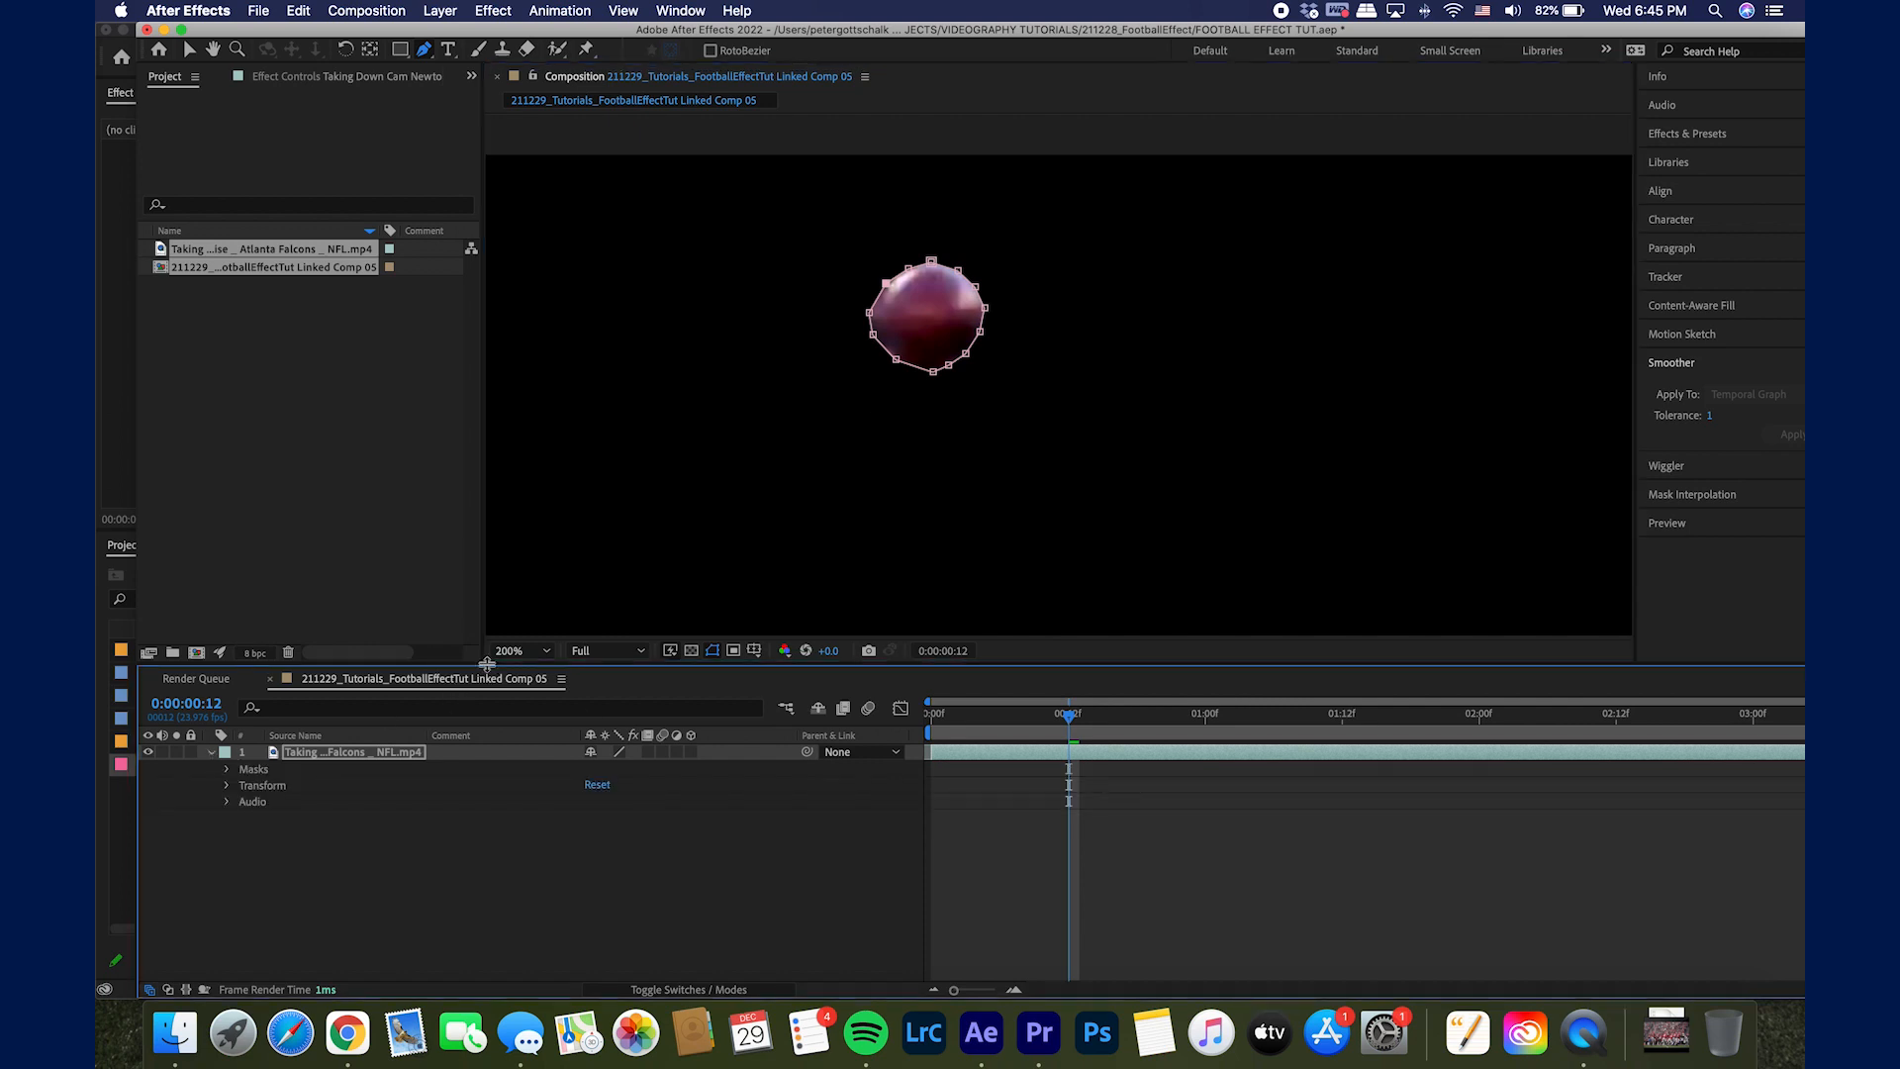
{"action": "left_click", "coordinate": [636, 784]}
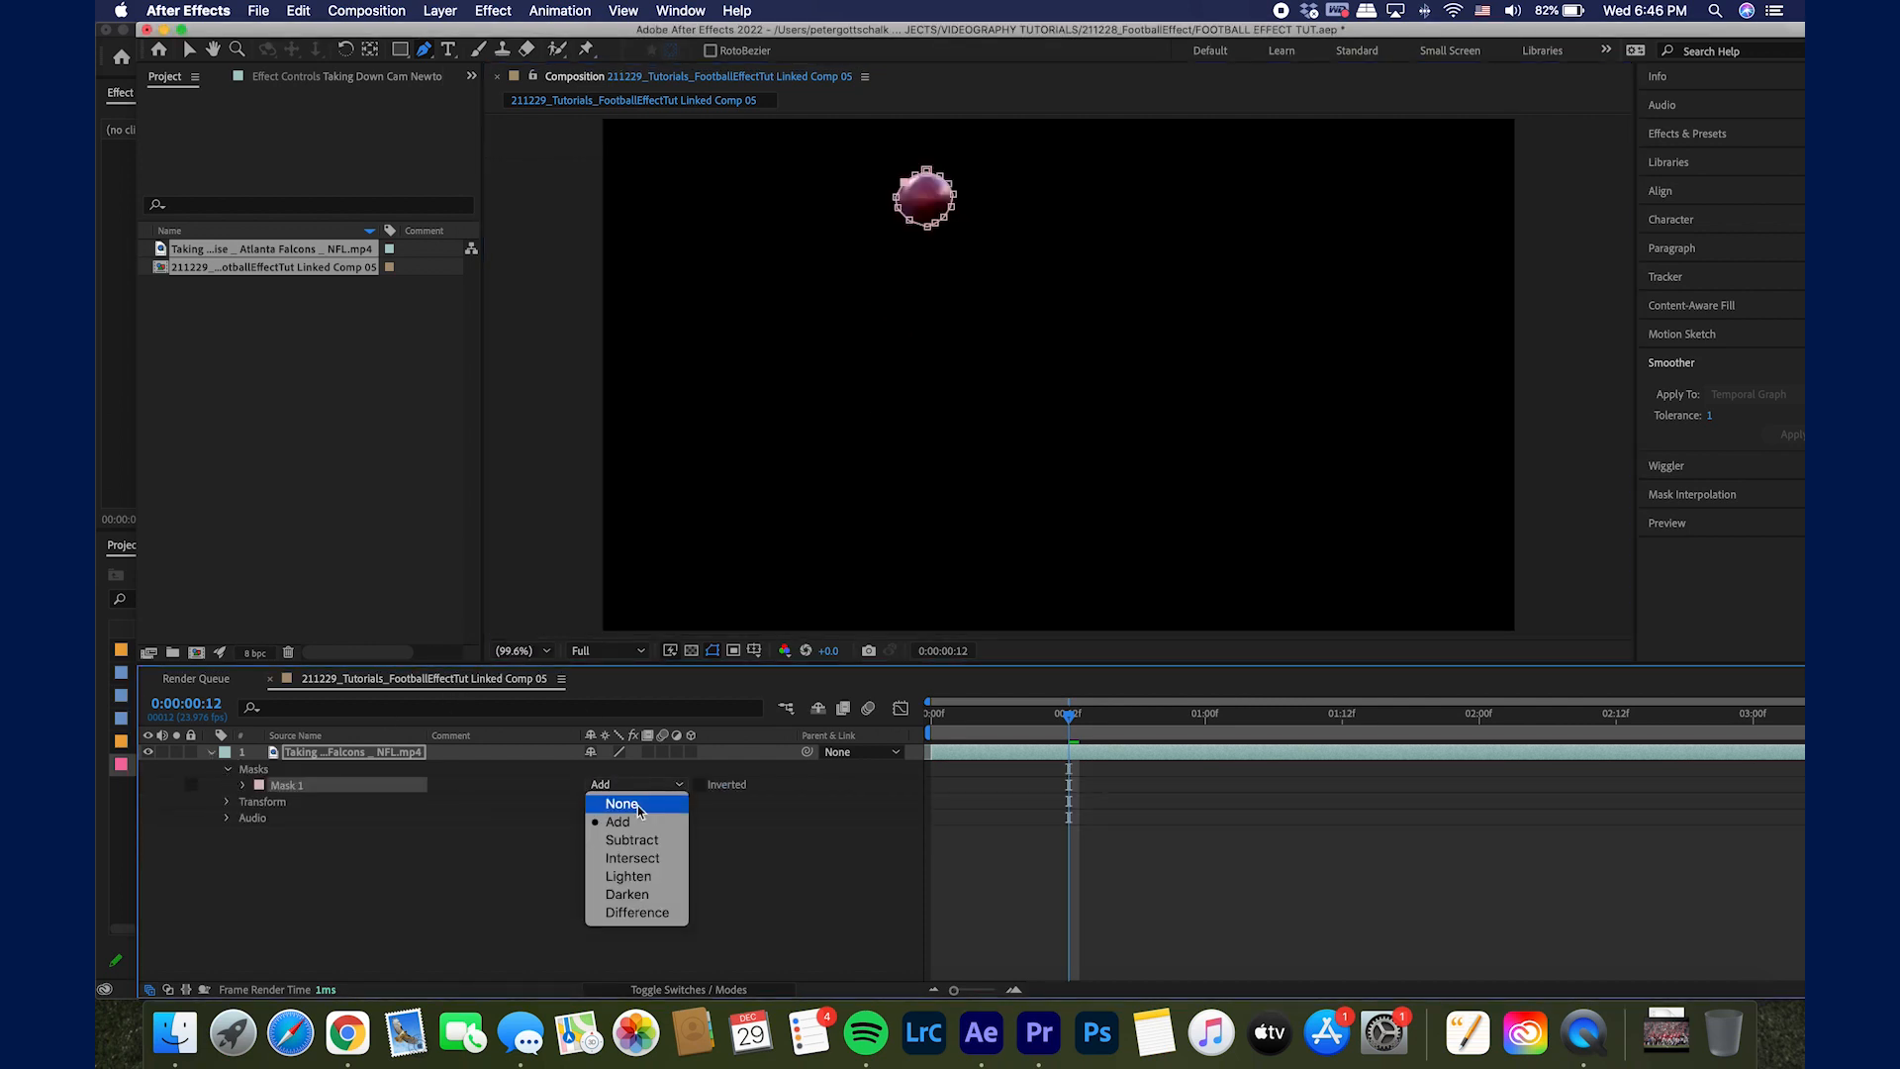
{"action": "left_click", "coordinate": [621, 804]}
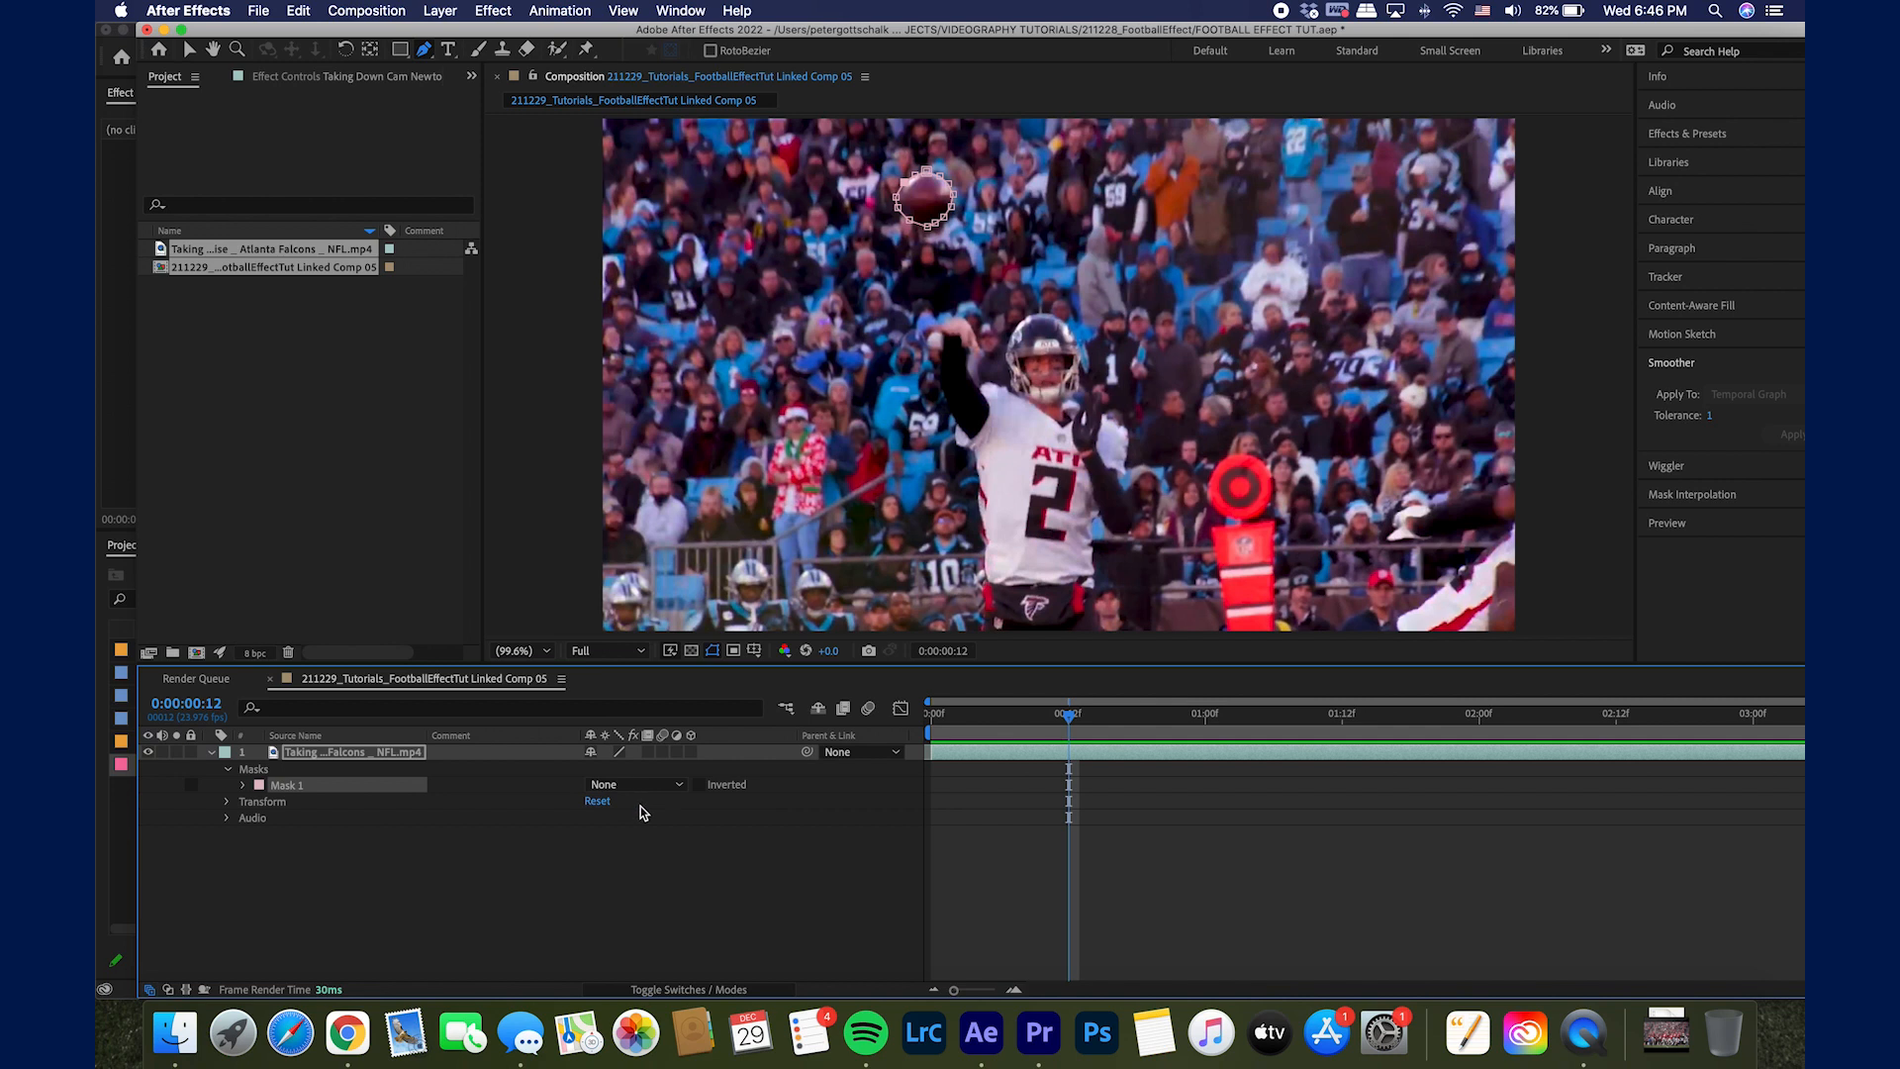
{"action": "mouse_move", "coordinate": [606, 63]}
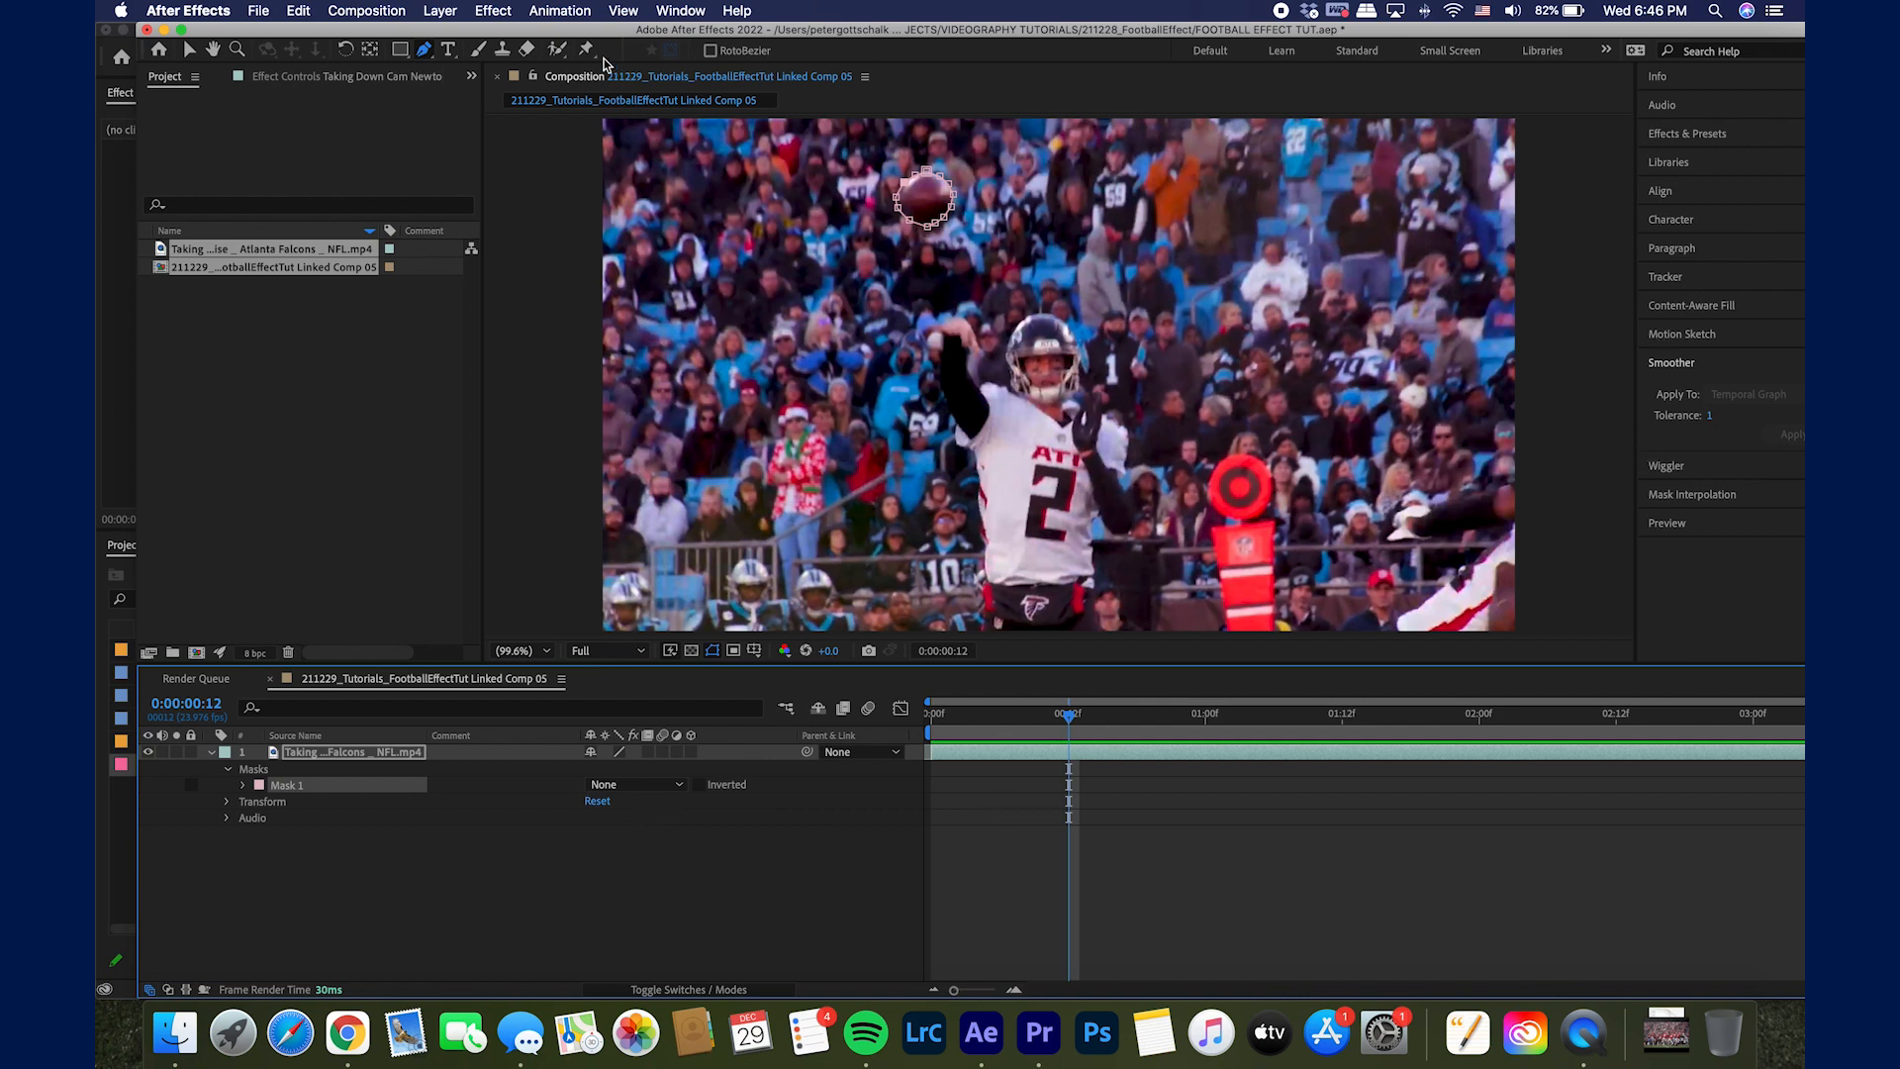
Step: Track the ball mask forward through the throw and scrub back to review it
{"action": "left_click", "coordinate": [559, 10]}
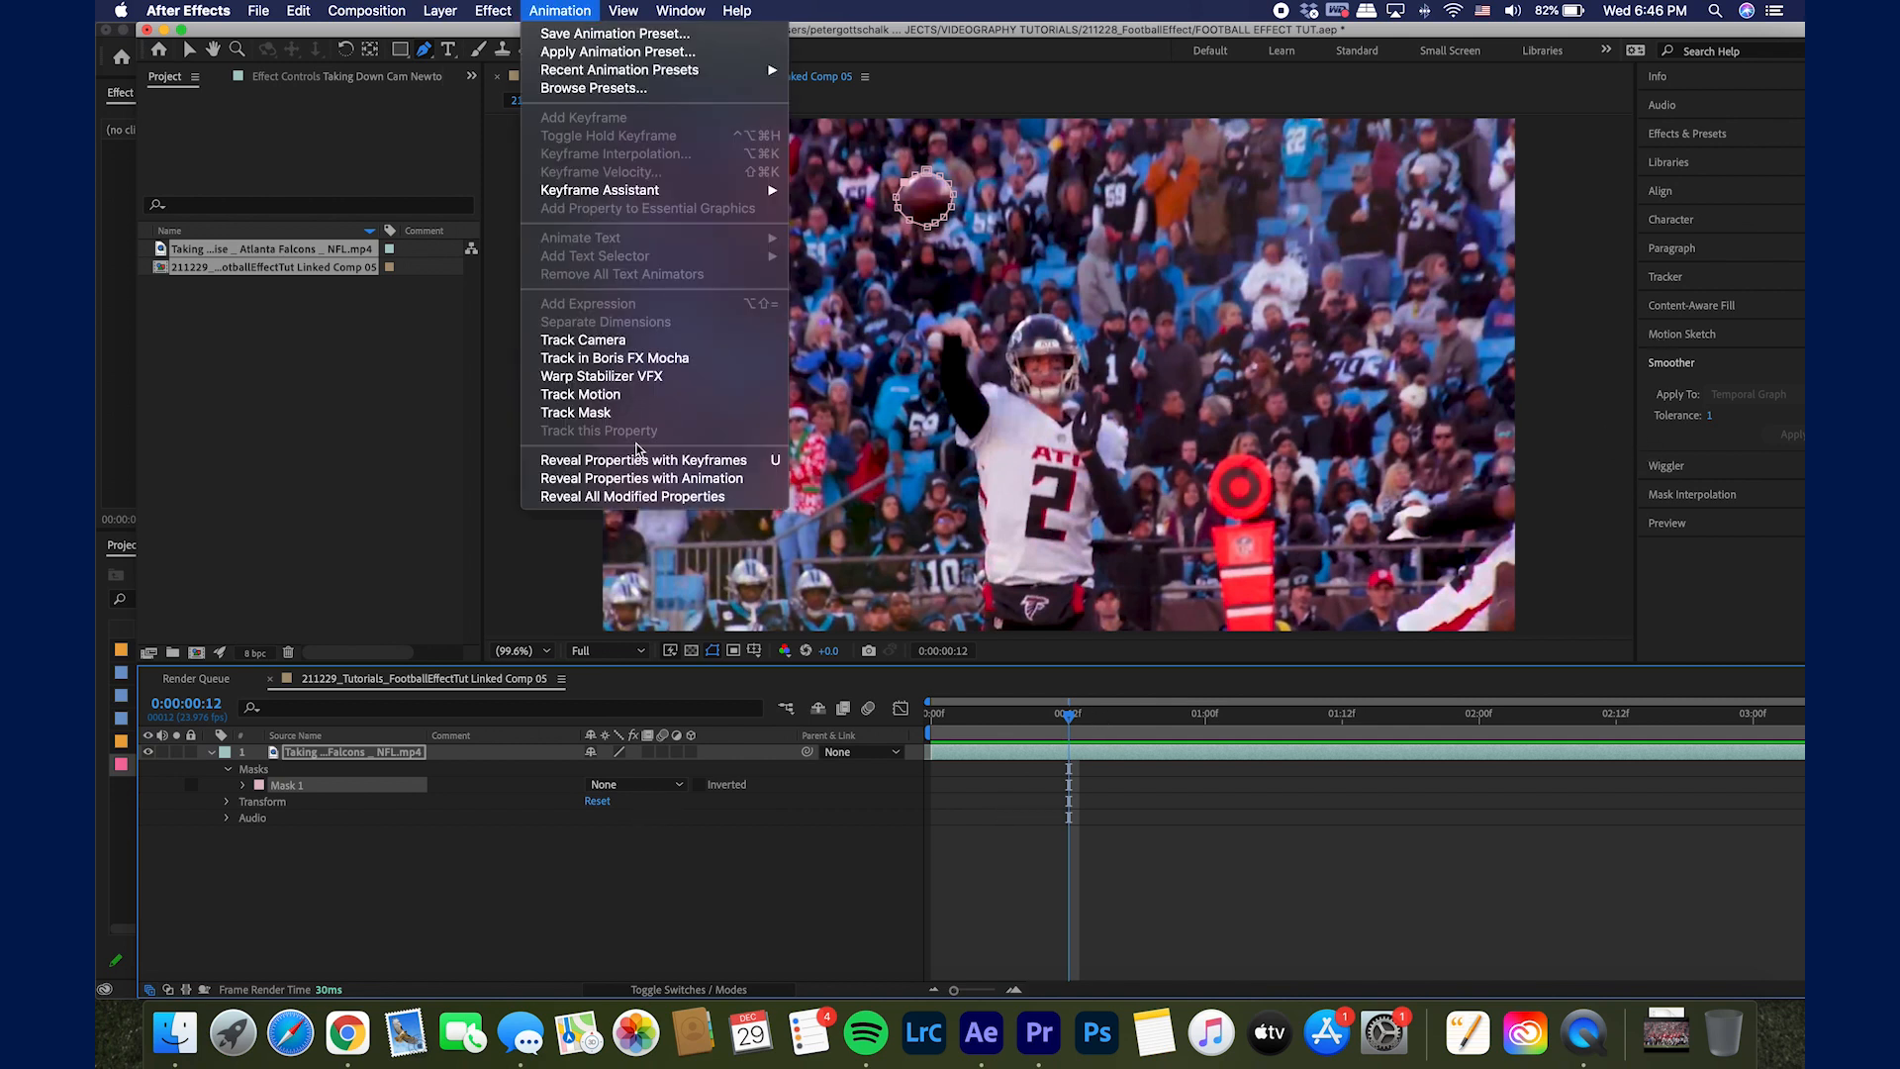
{"action": "left_click", "coordinate": [576, 412]}
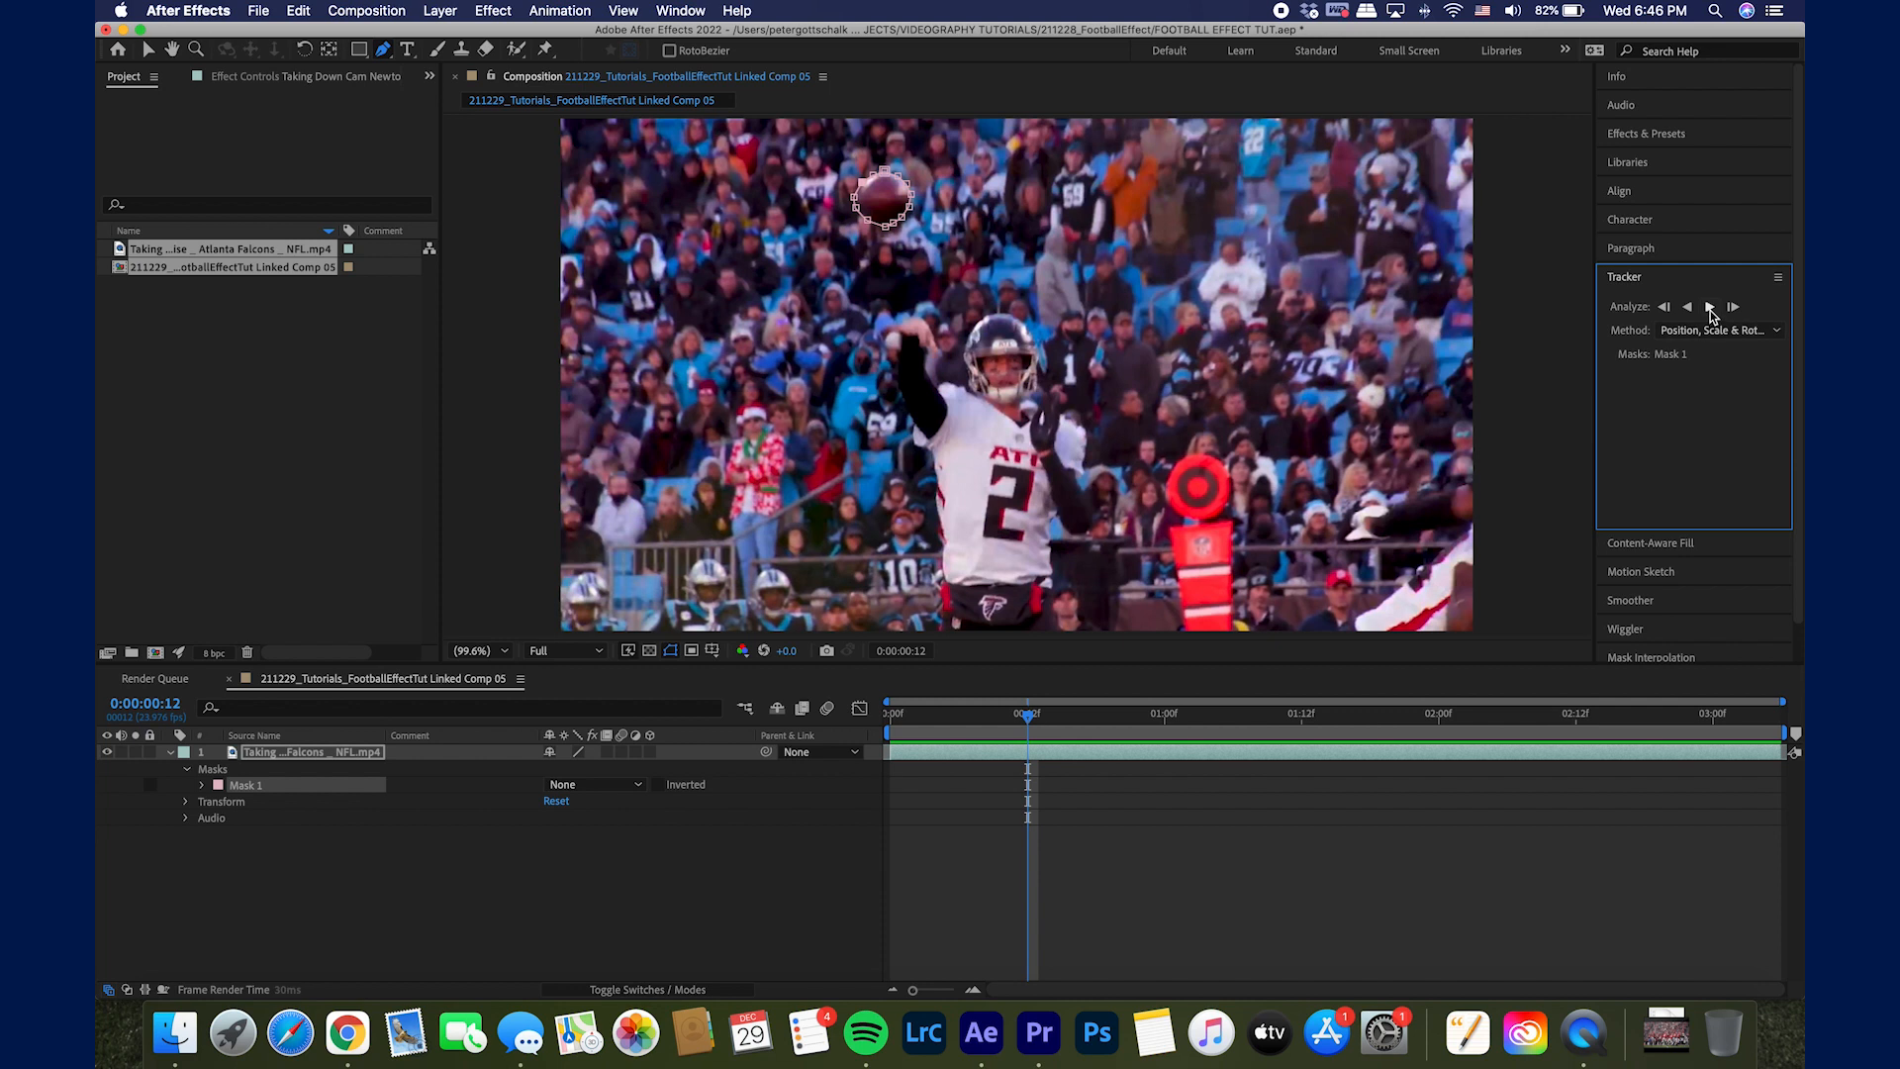
{"action": "left_click", "coordinate": [1709, 307]}
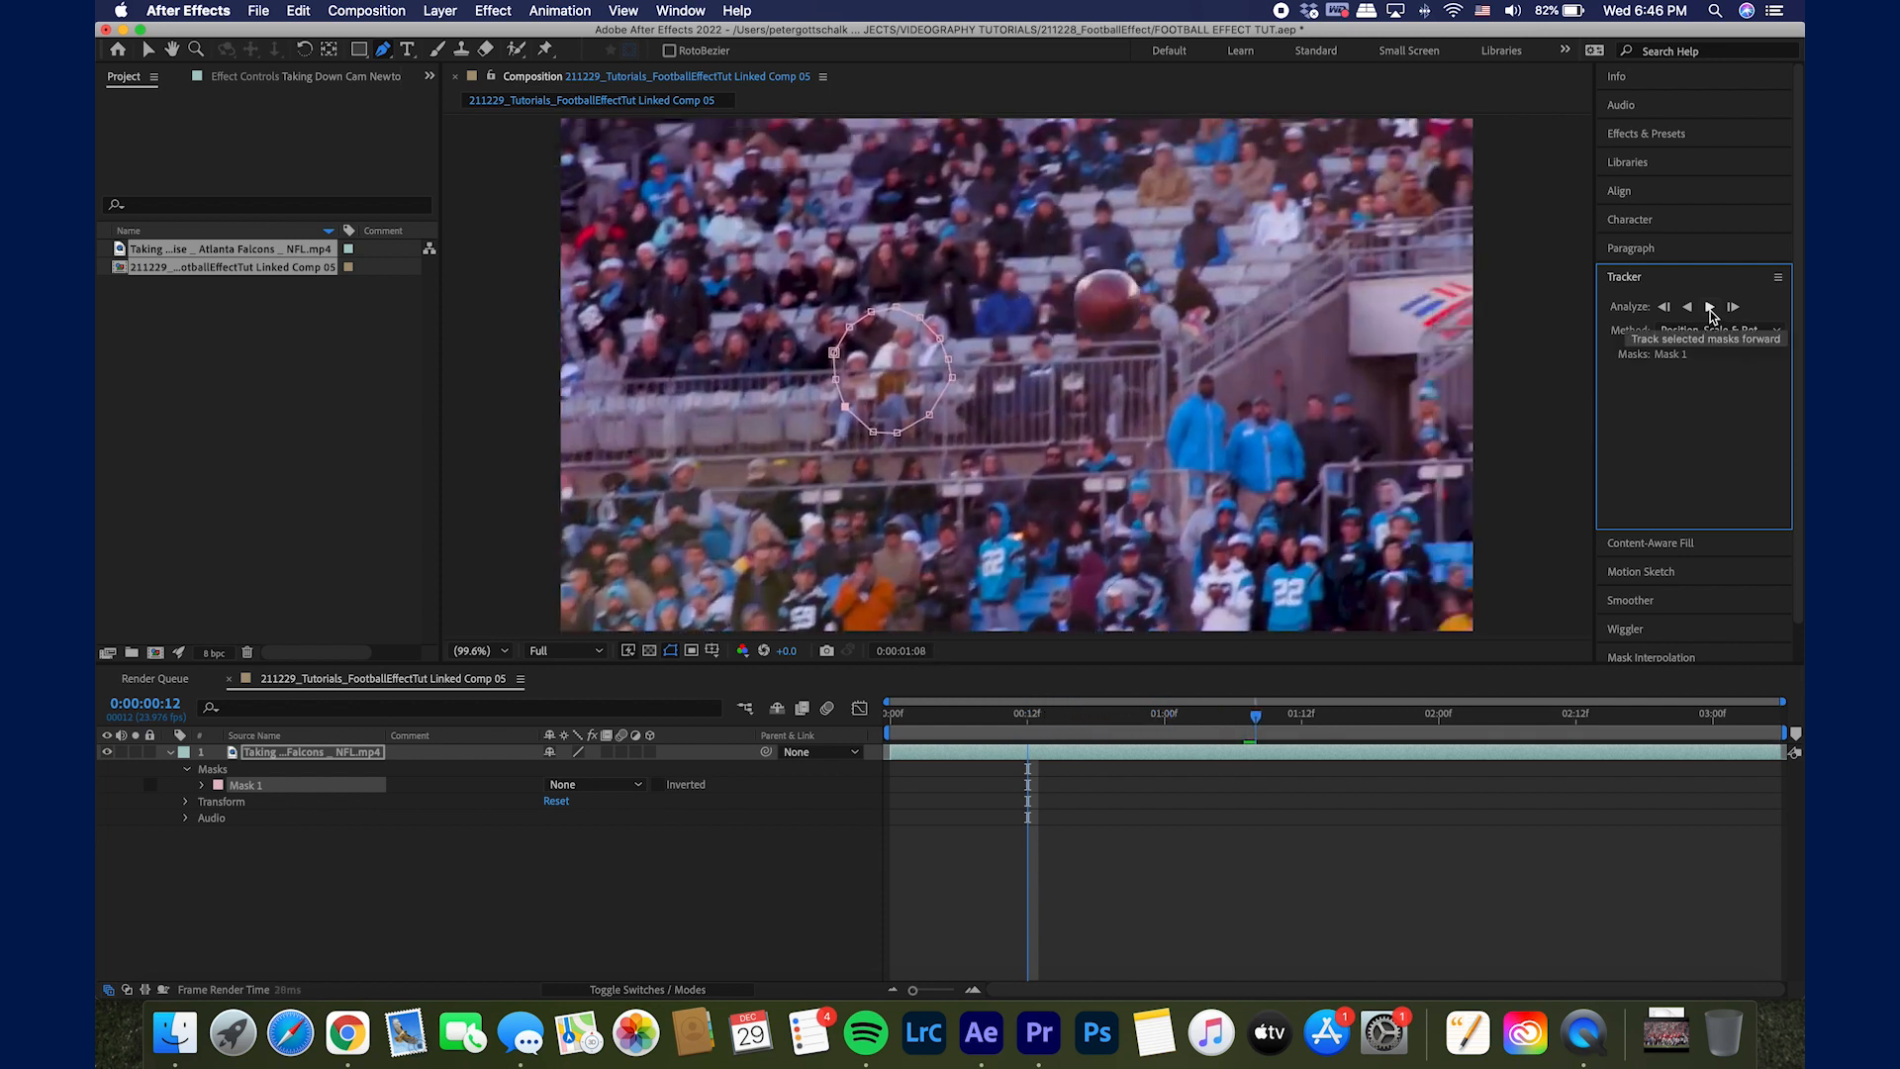
{"action": "left_click", "coordinate": [1734, 306]}
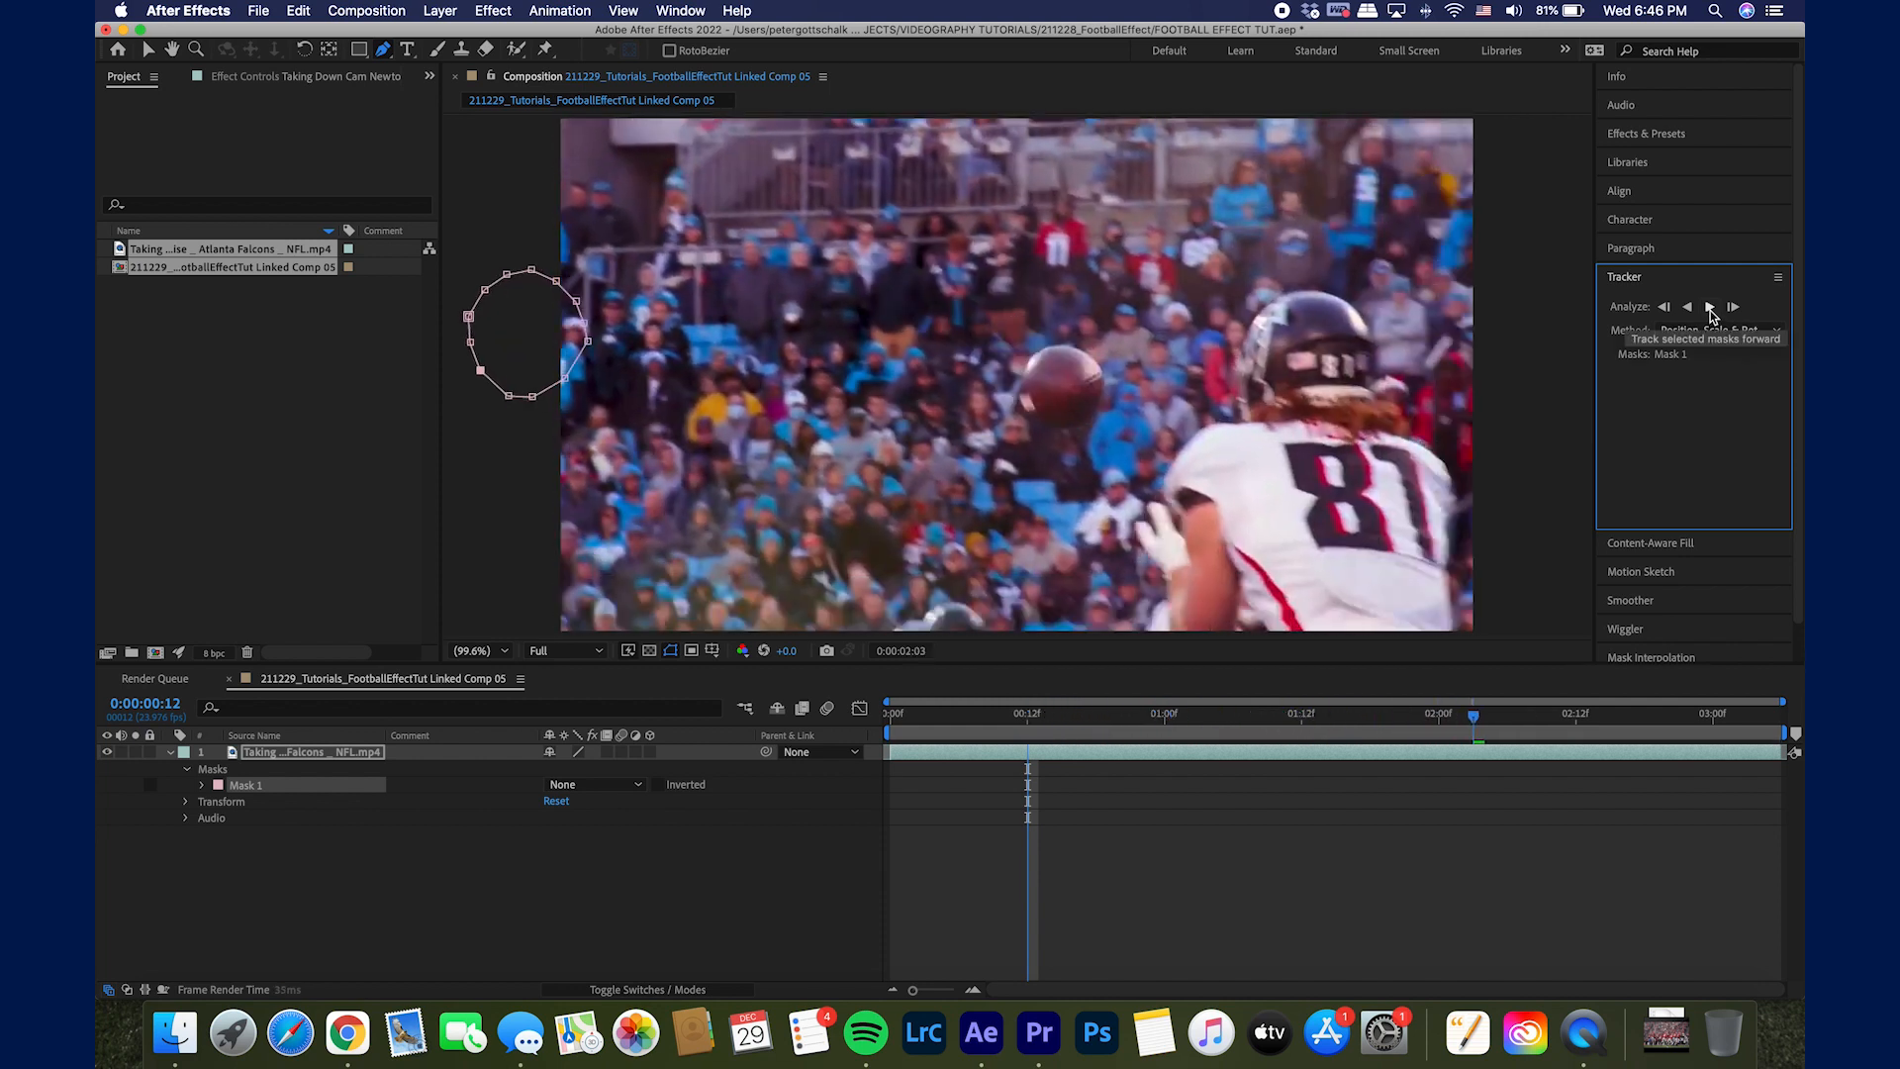
{"action": "left_click", "coordinate": [1710, 305]}
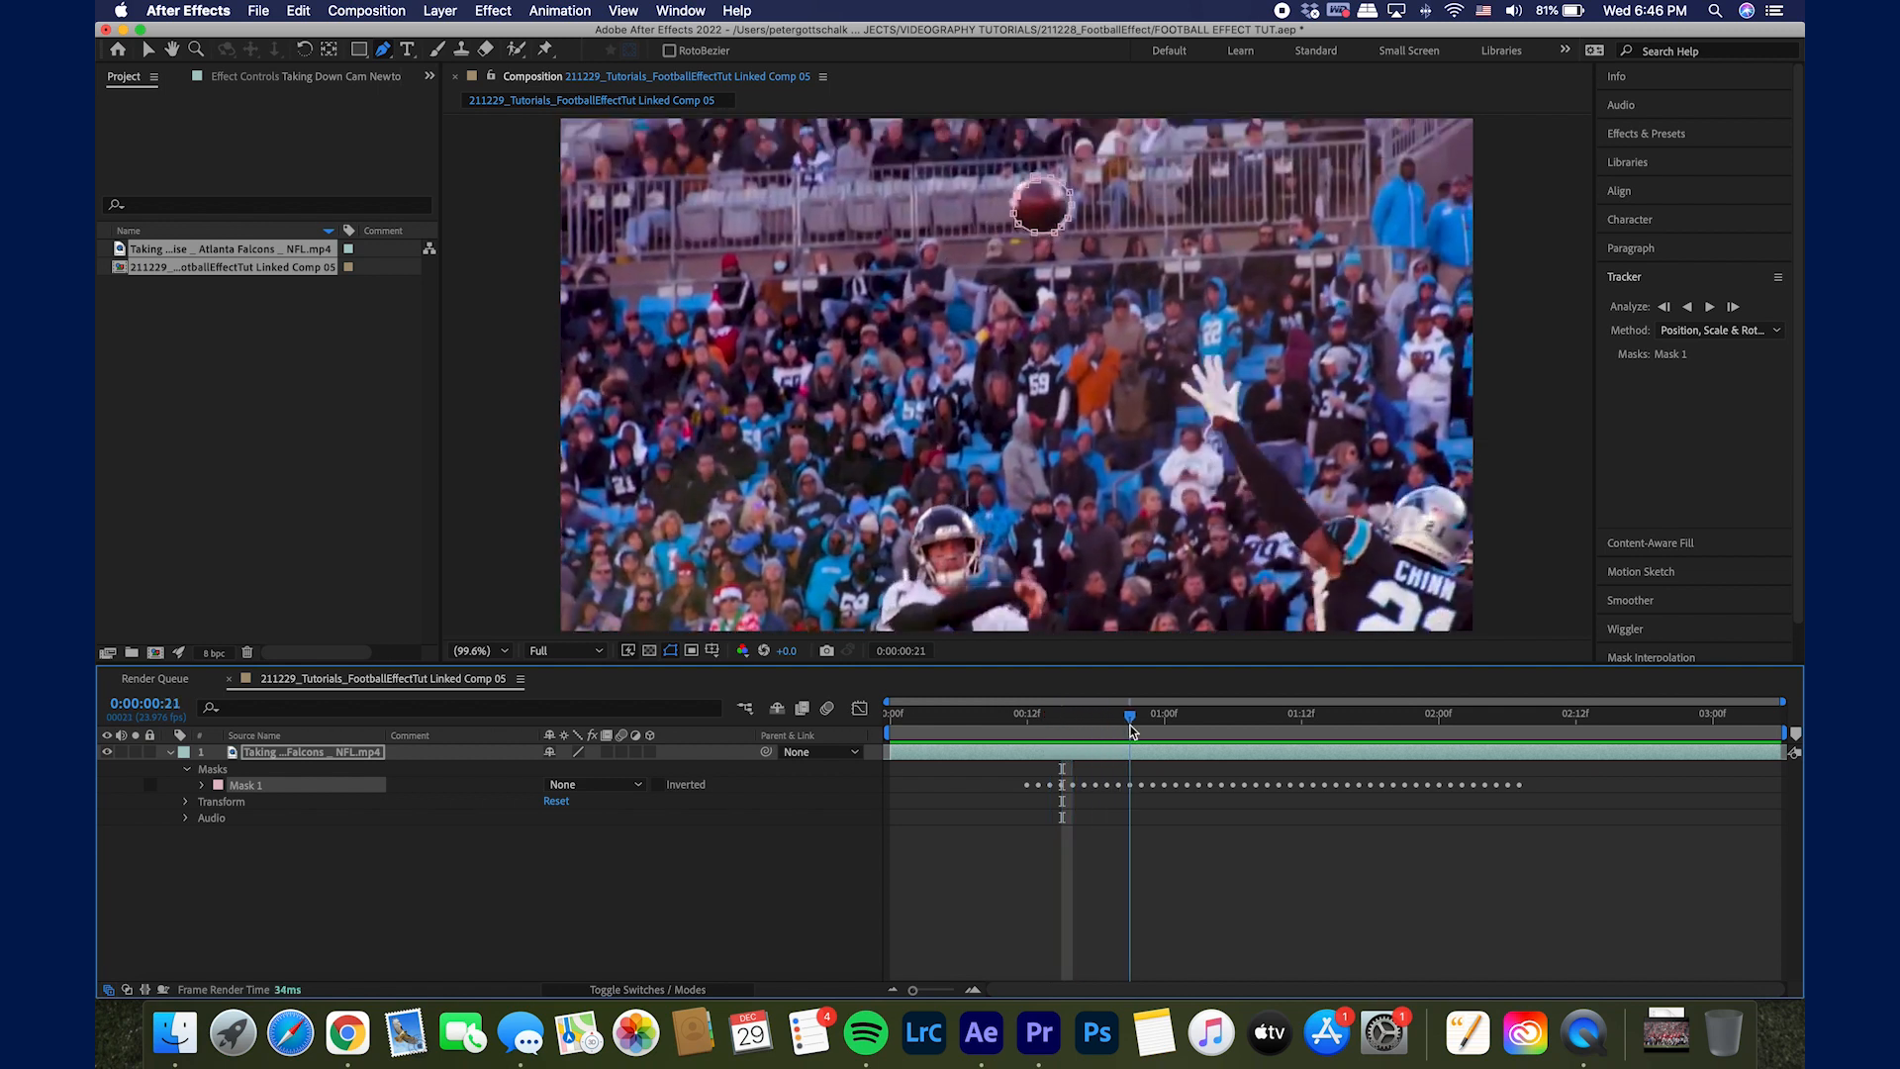
{"action": "left_click_drag", "start_coordinate": [1131, 712], "coordinate": [1085, 713]}
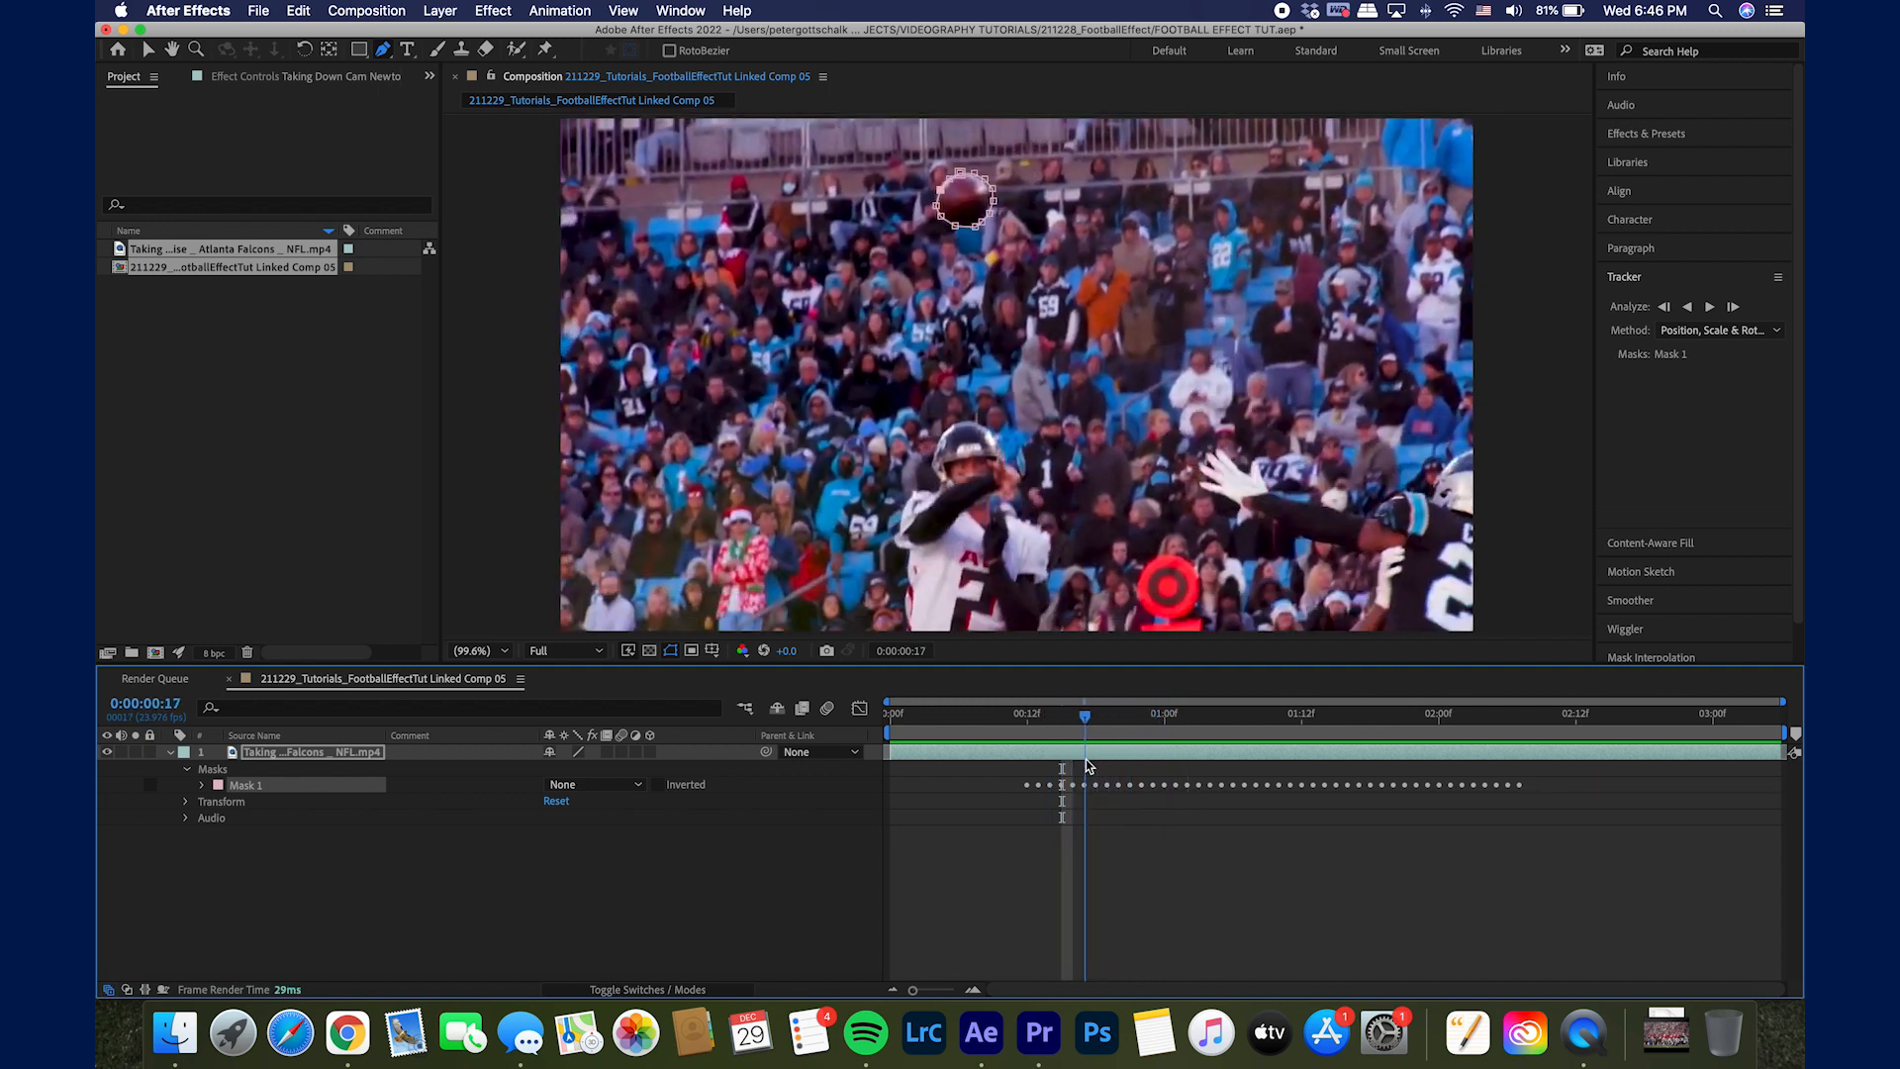
{"action": "left_click_drag", "start_coordinate": [1085, 714], "coordinate": [1049, 714]}
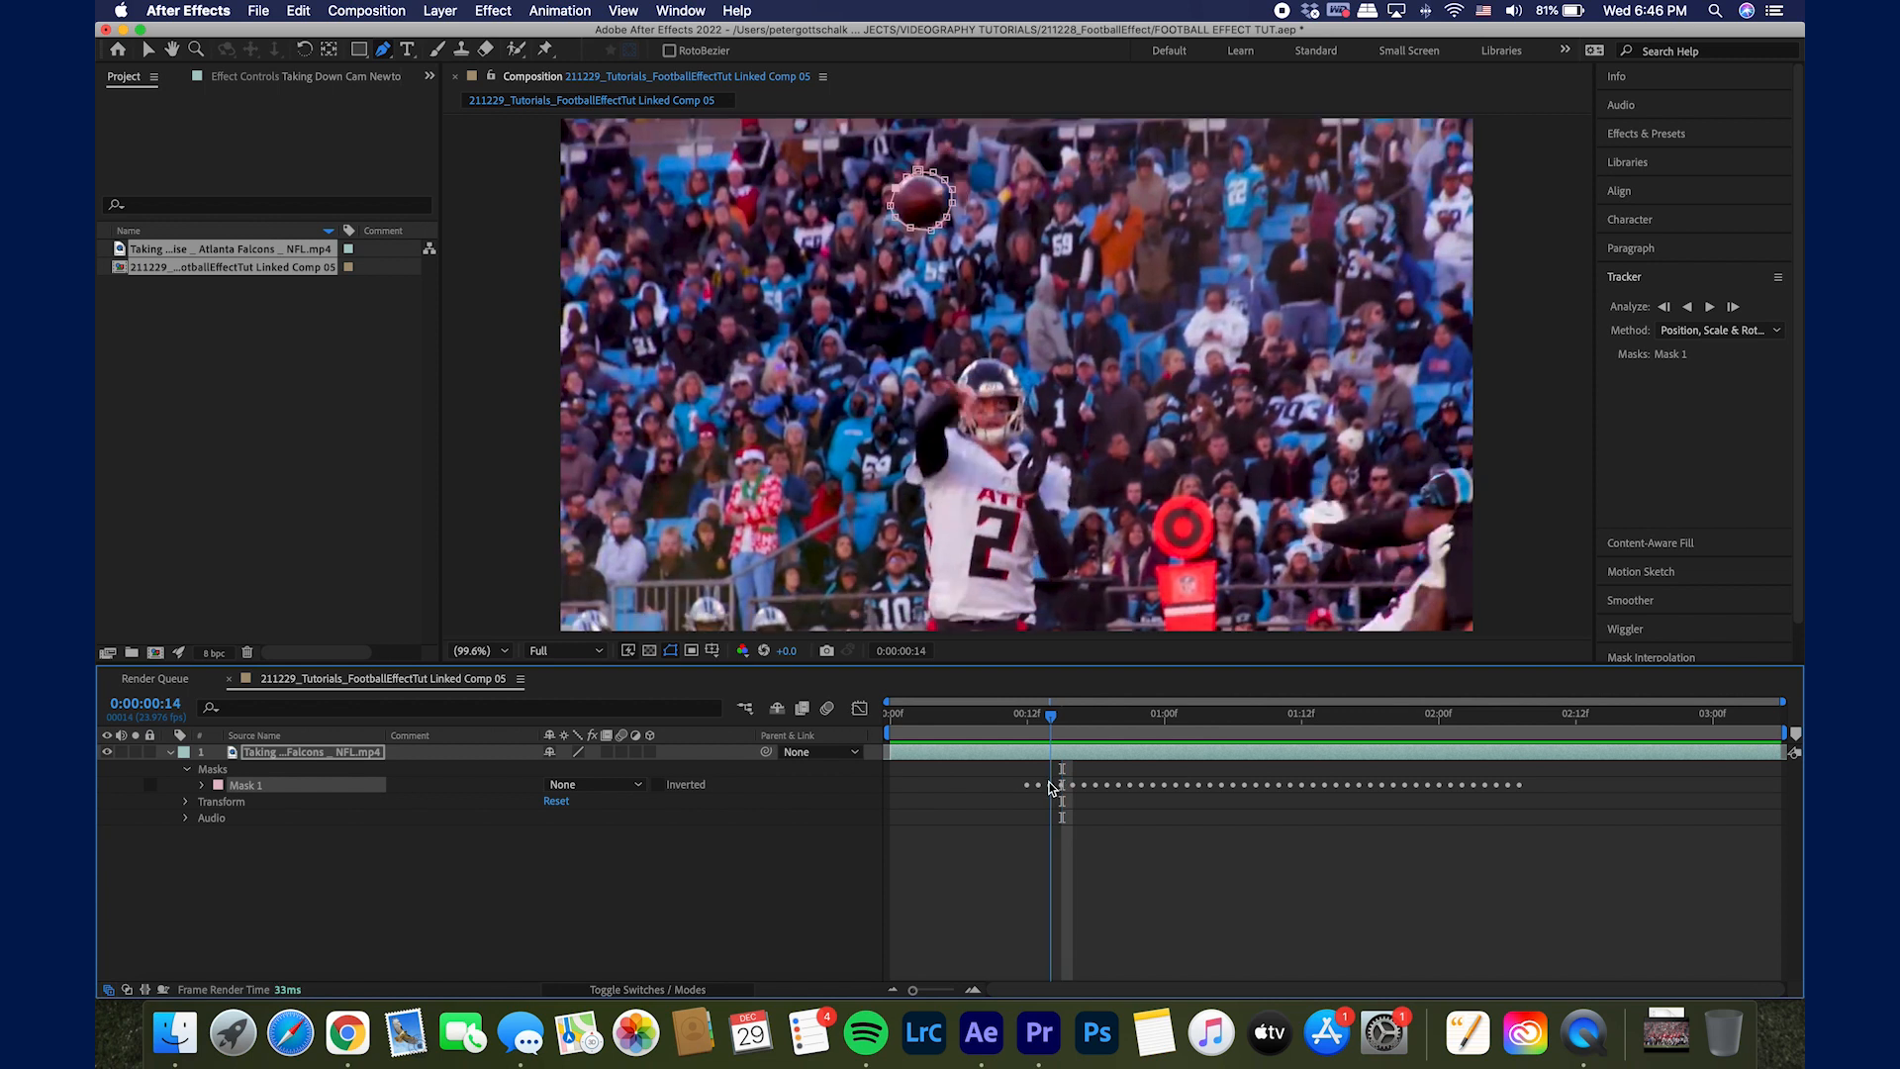
Step: Reshape the mask path on problem frames so it hugs the ball from release to catch
{"action": "left_click", "coordinate": [1039, 713]}
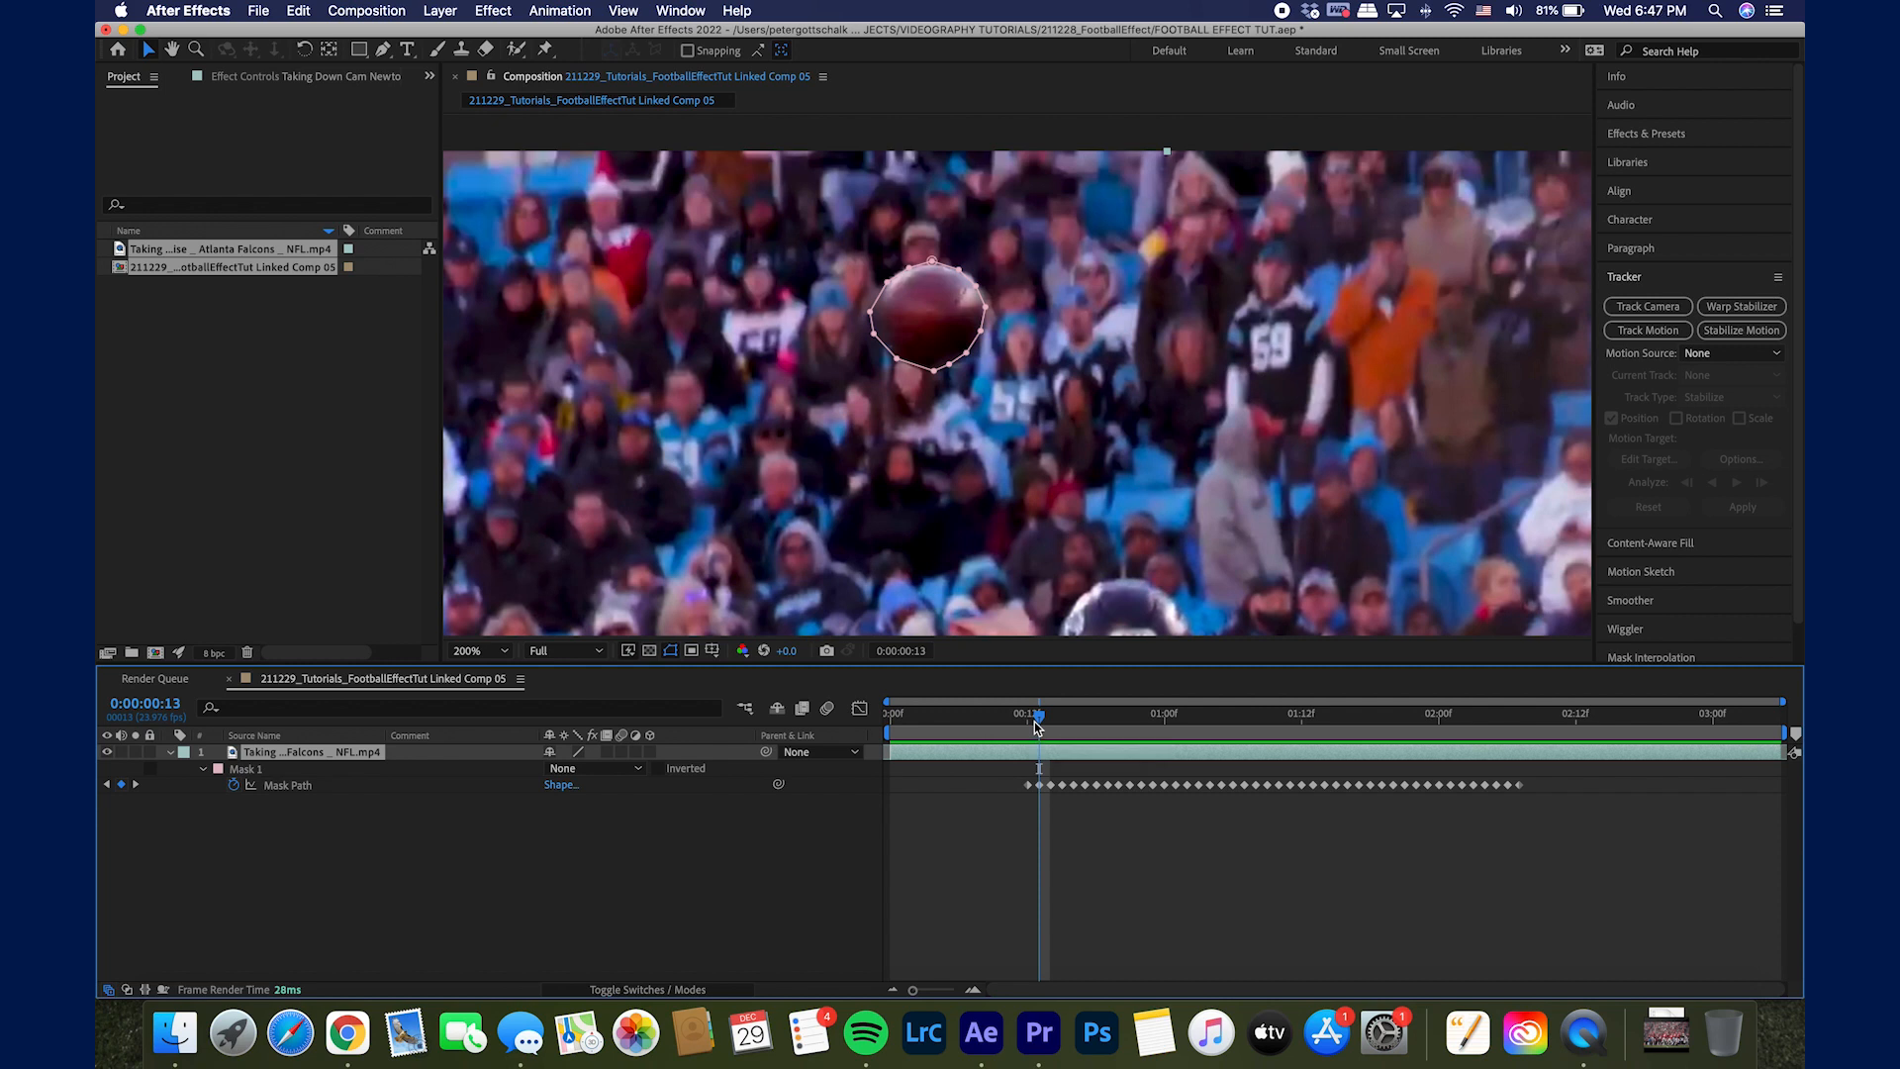
{"action": "mouse_move", "coordinate": [1040, 712]}
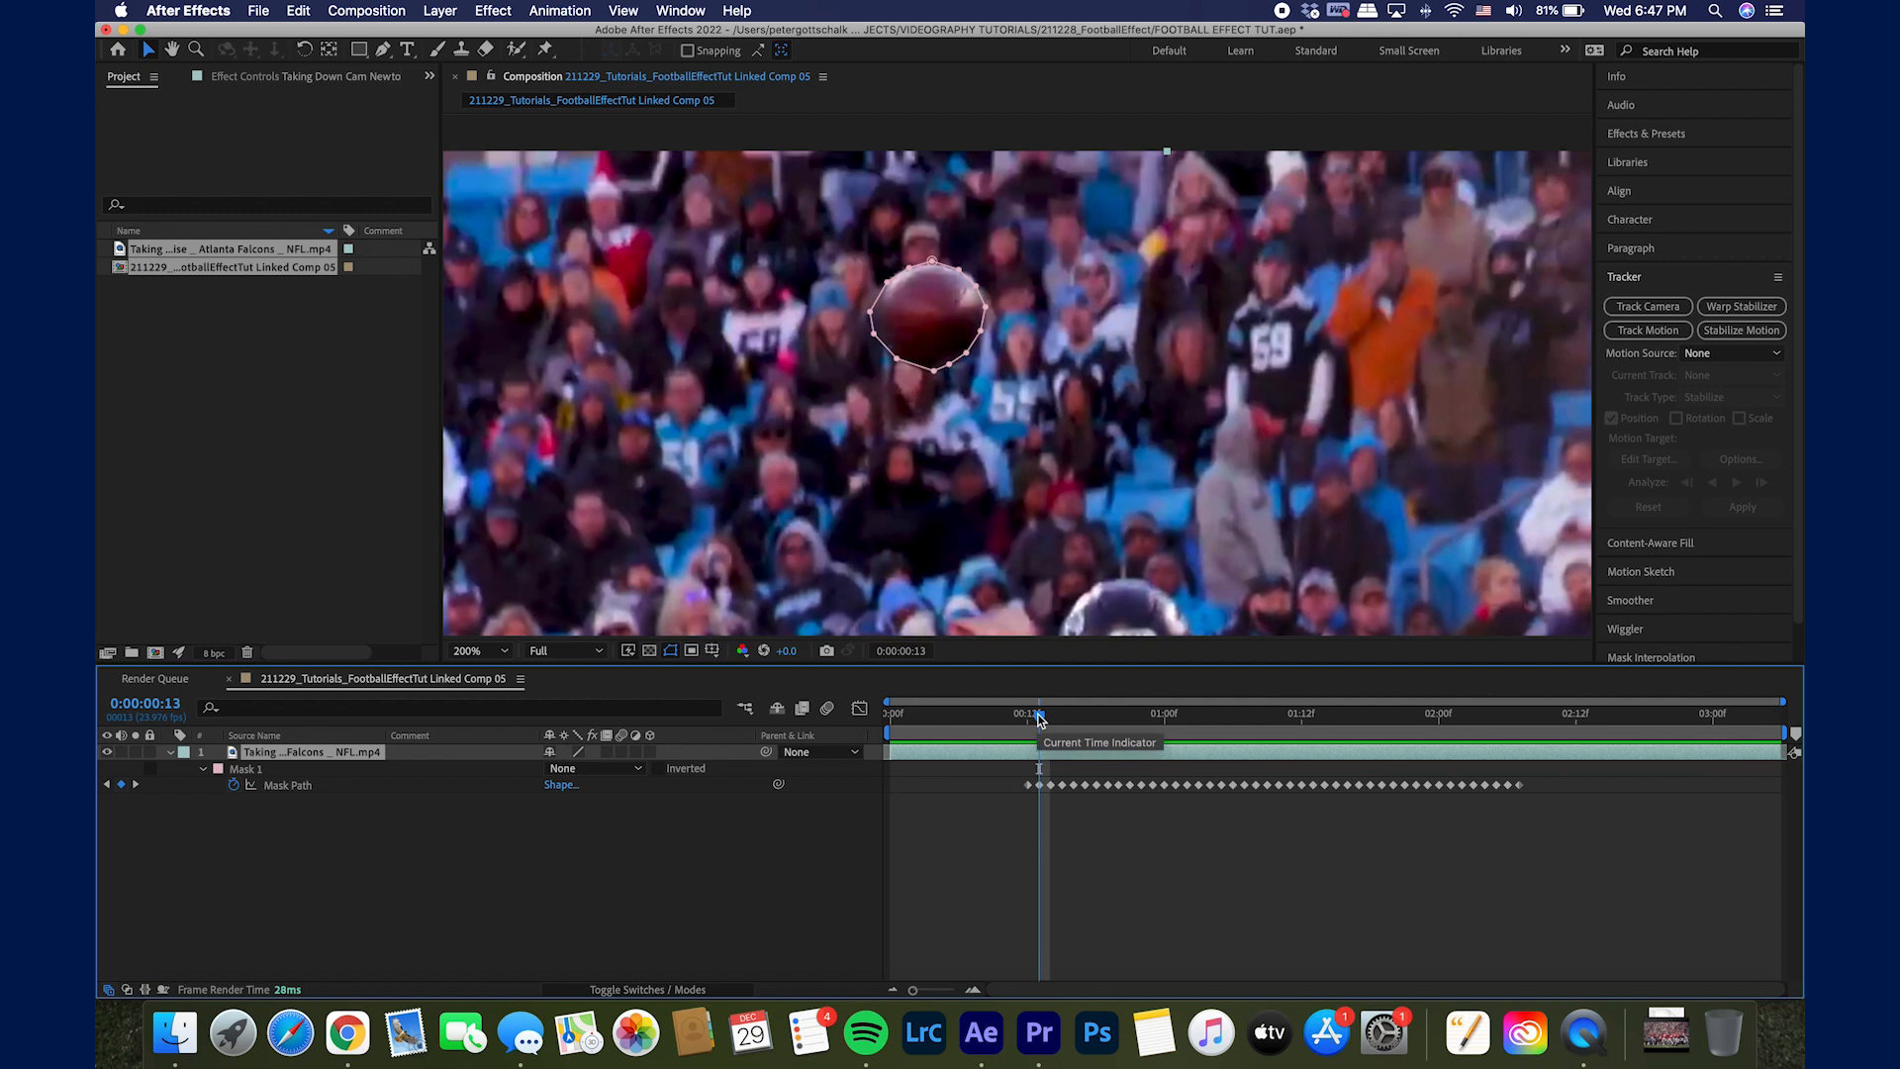
{"action": "left_click", "coordinate": [1049, 713]}
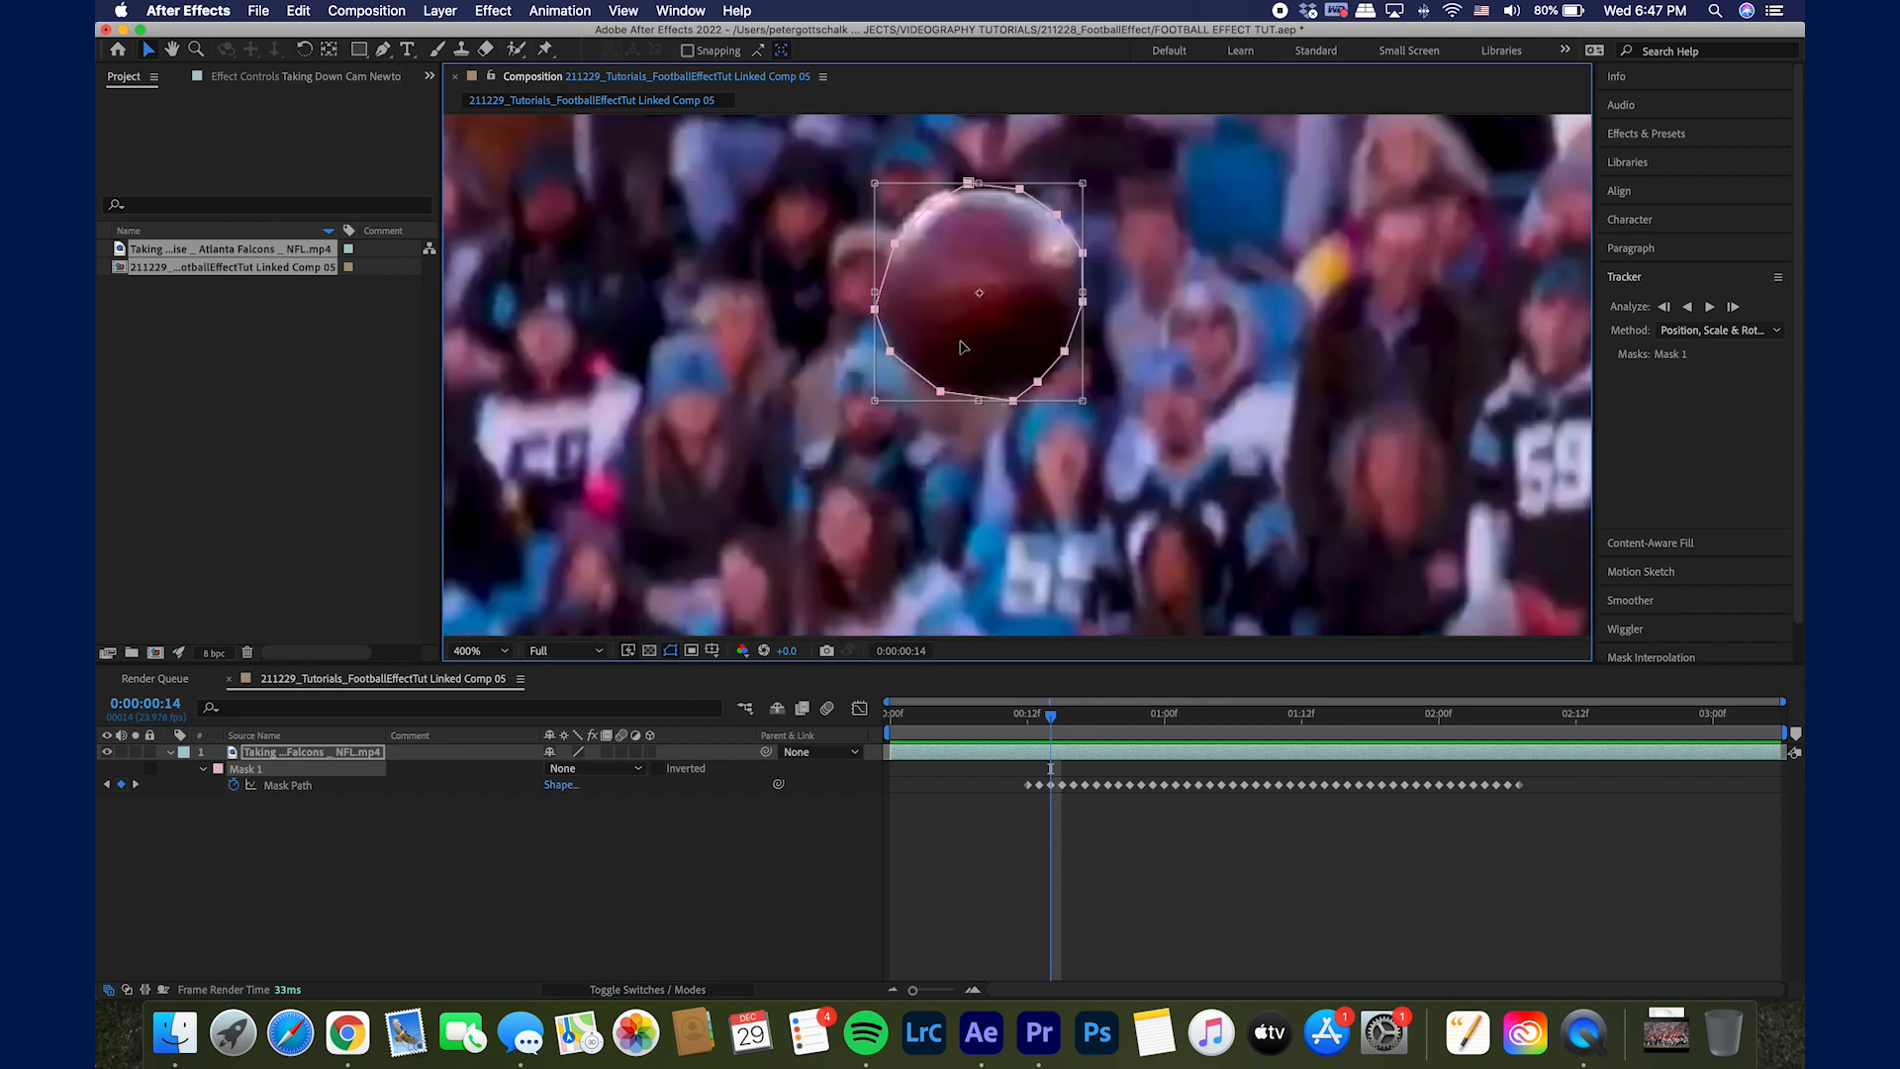
{"action": "mouse_move", "coordinate": [881, 202]}
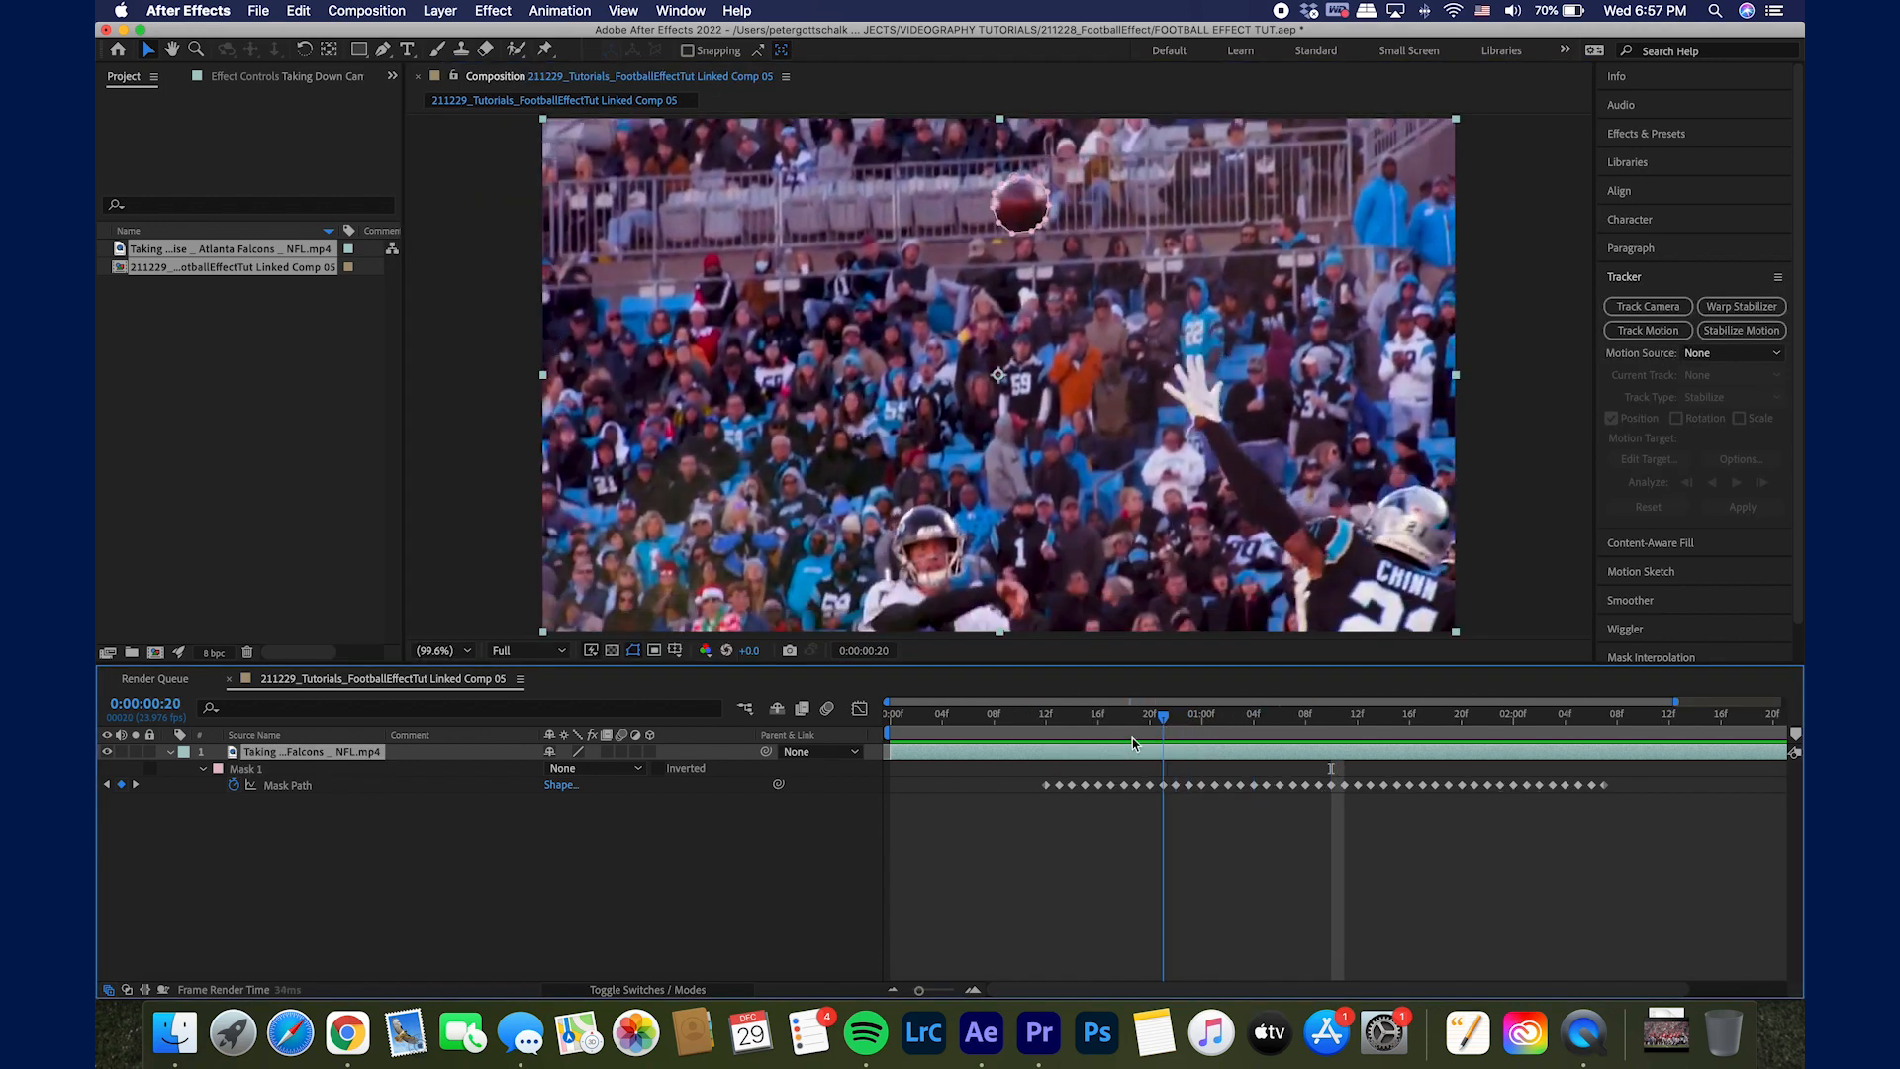
{"action": "left_click", "coordinate": [1045, 713]}
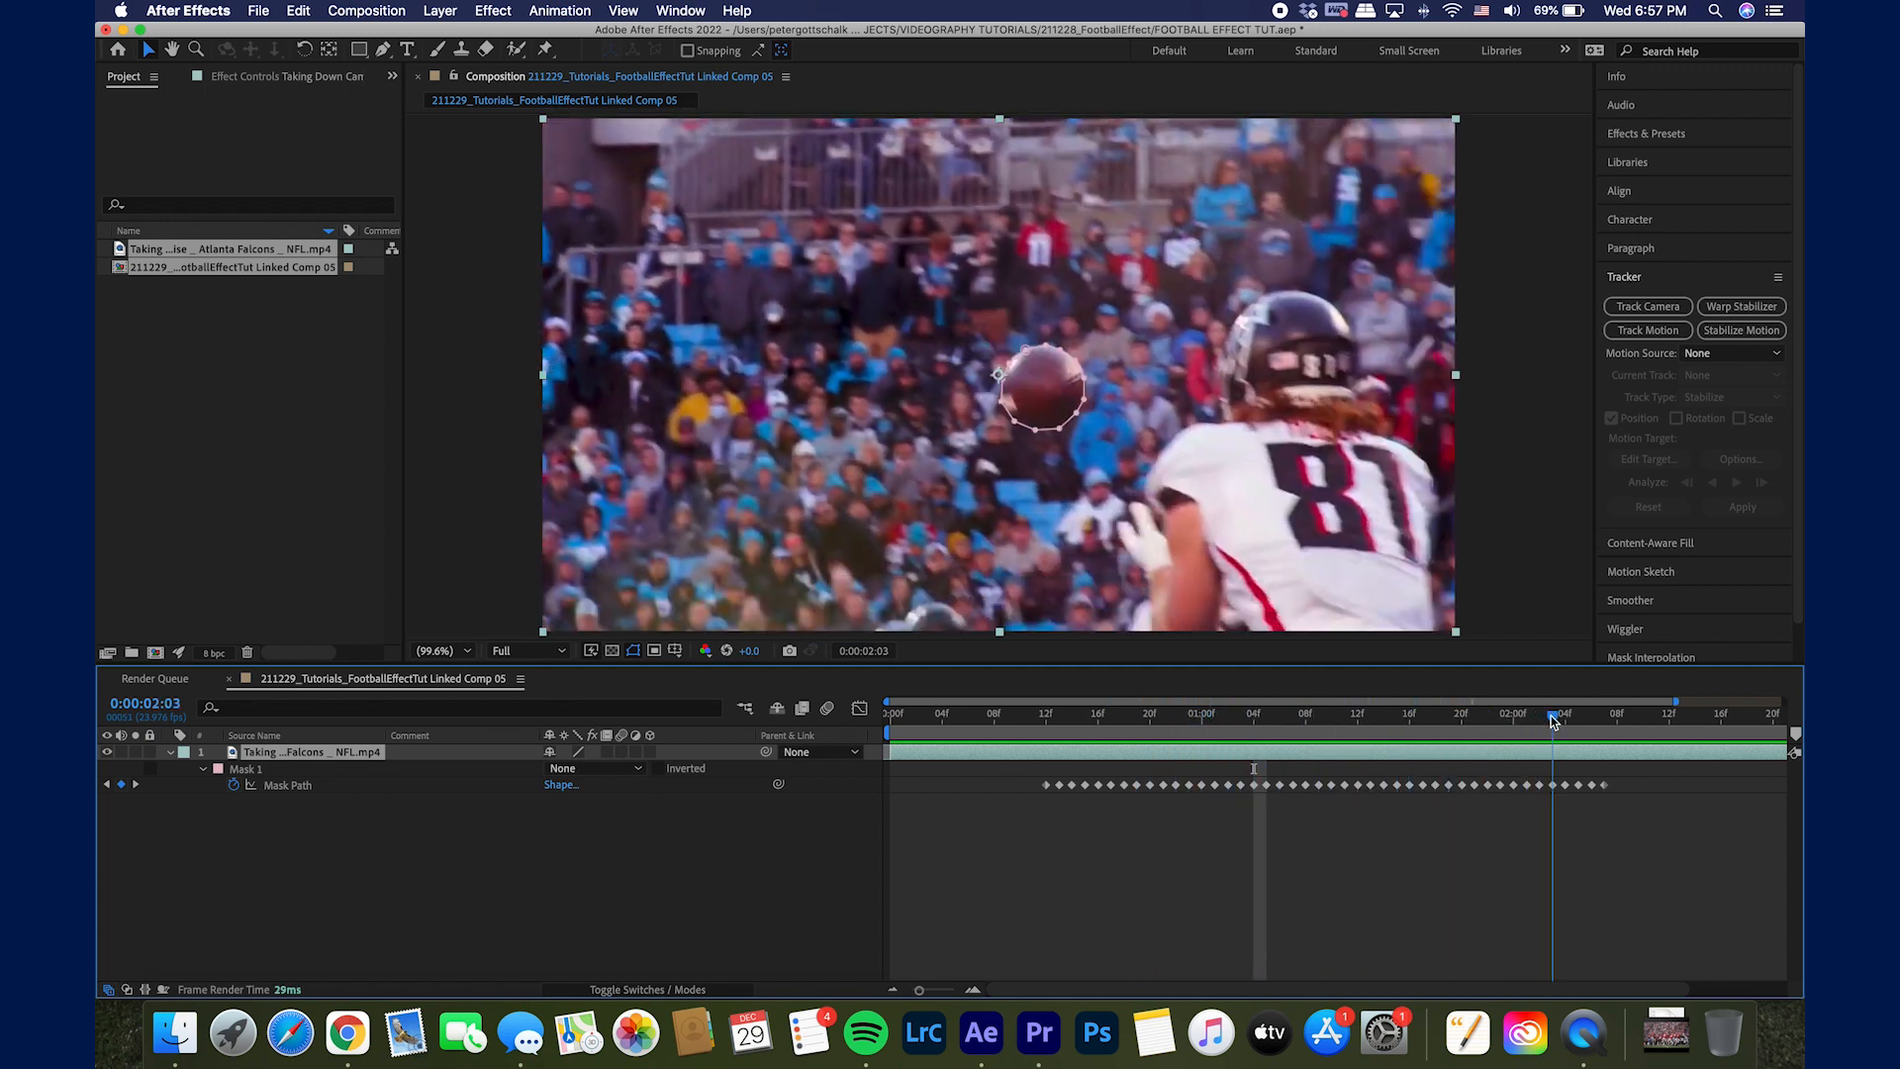
{"action": "left_click", "coordinate": [1281, 713]}
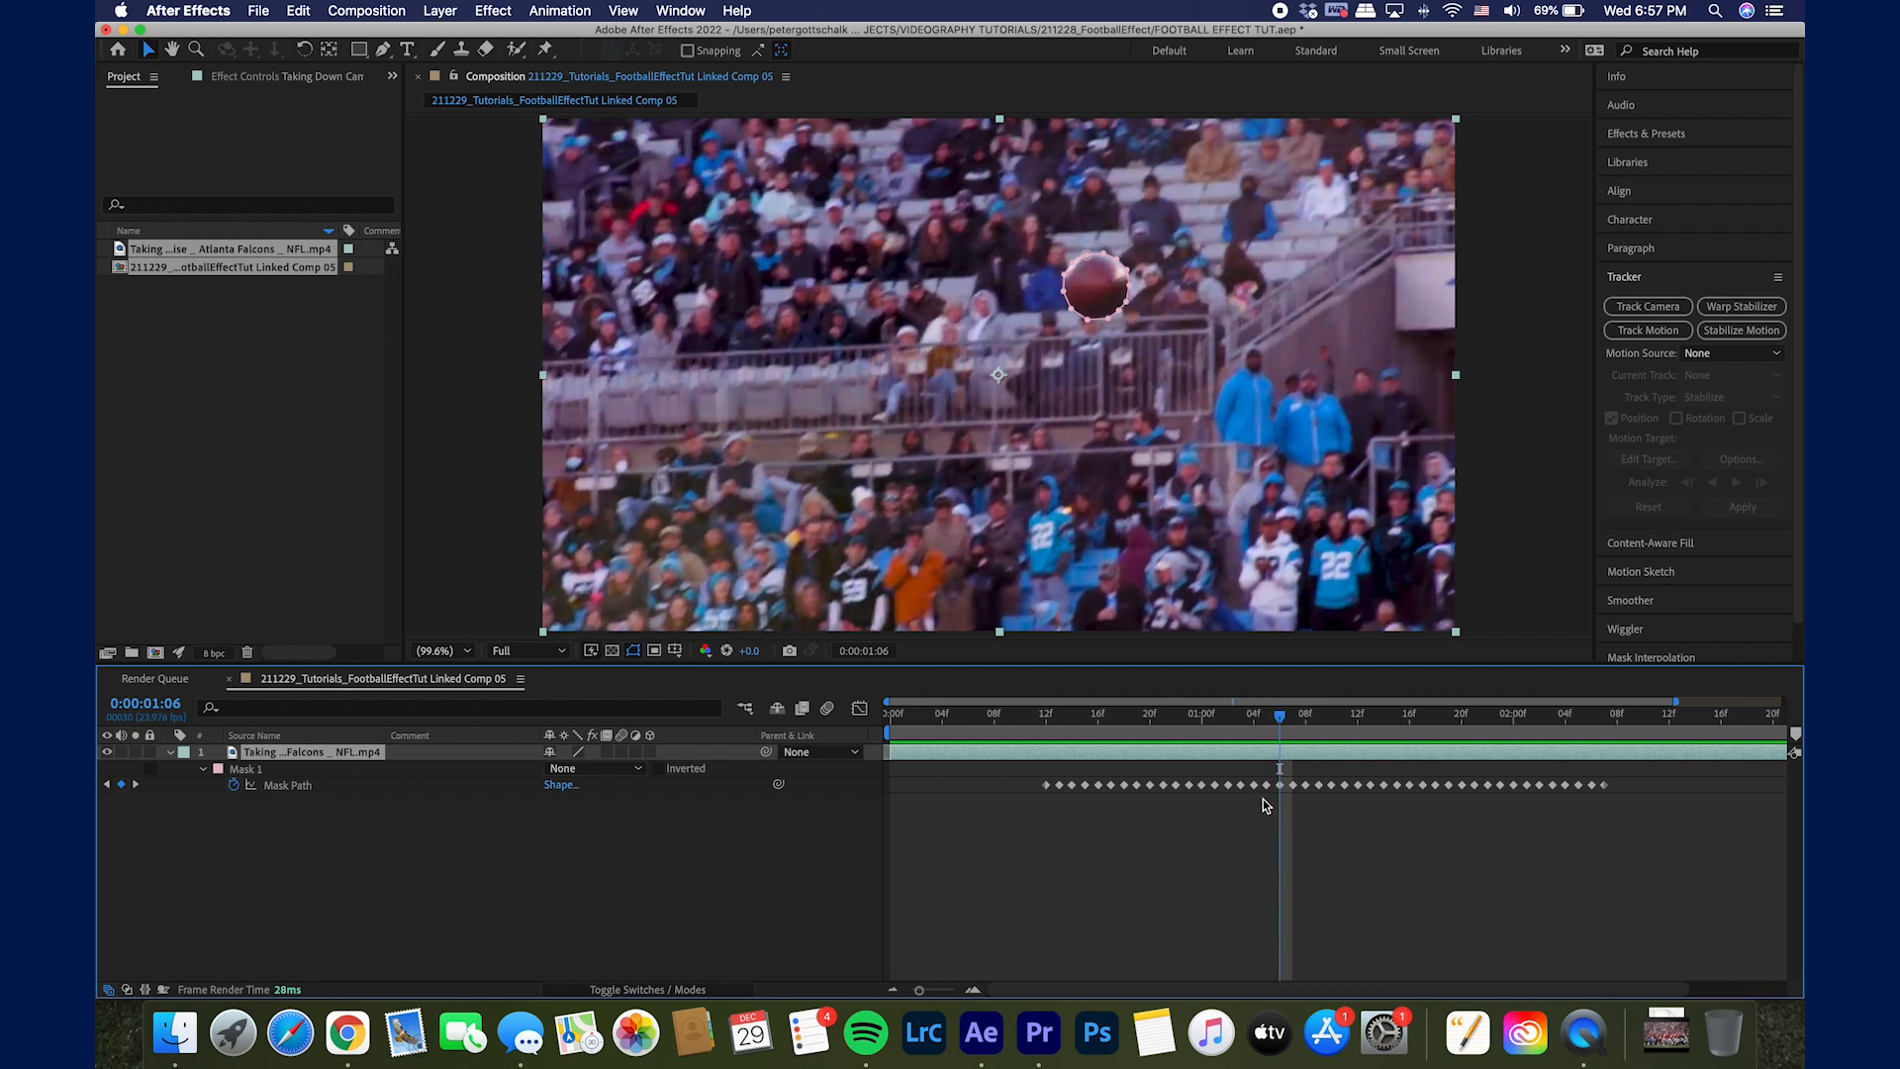
{"action": "left_click", "coordinate": [1045, 713]}
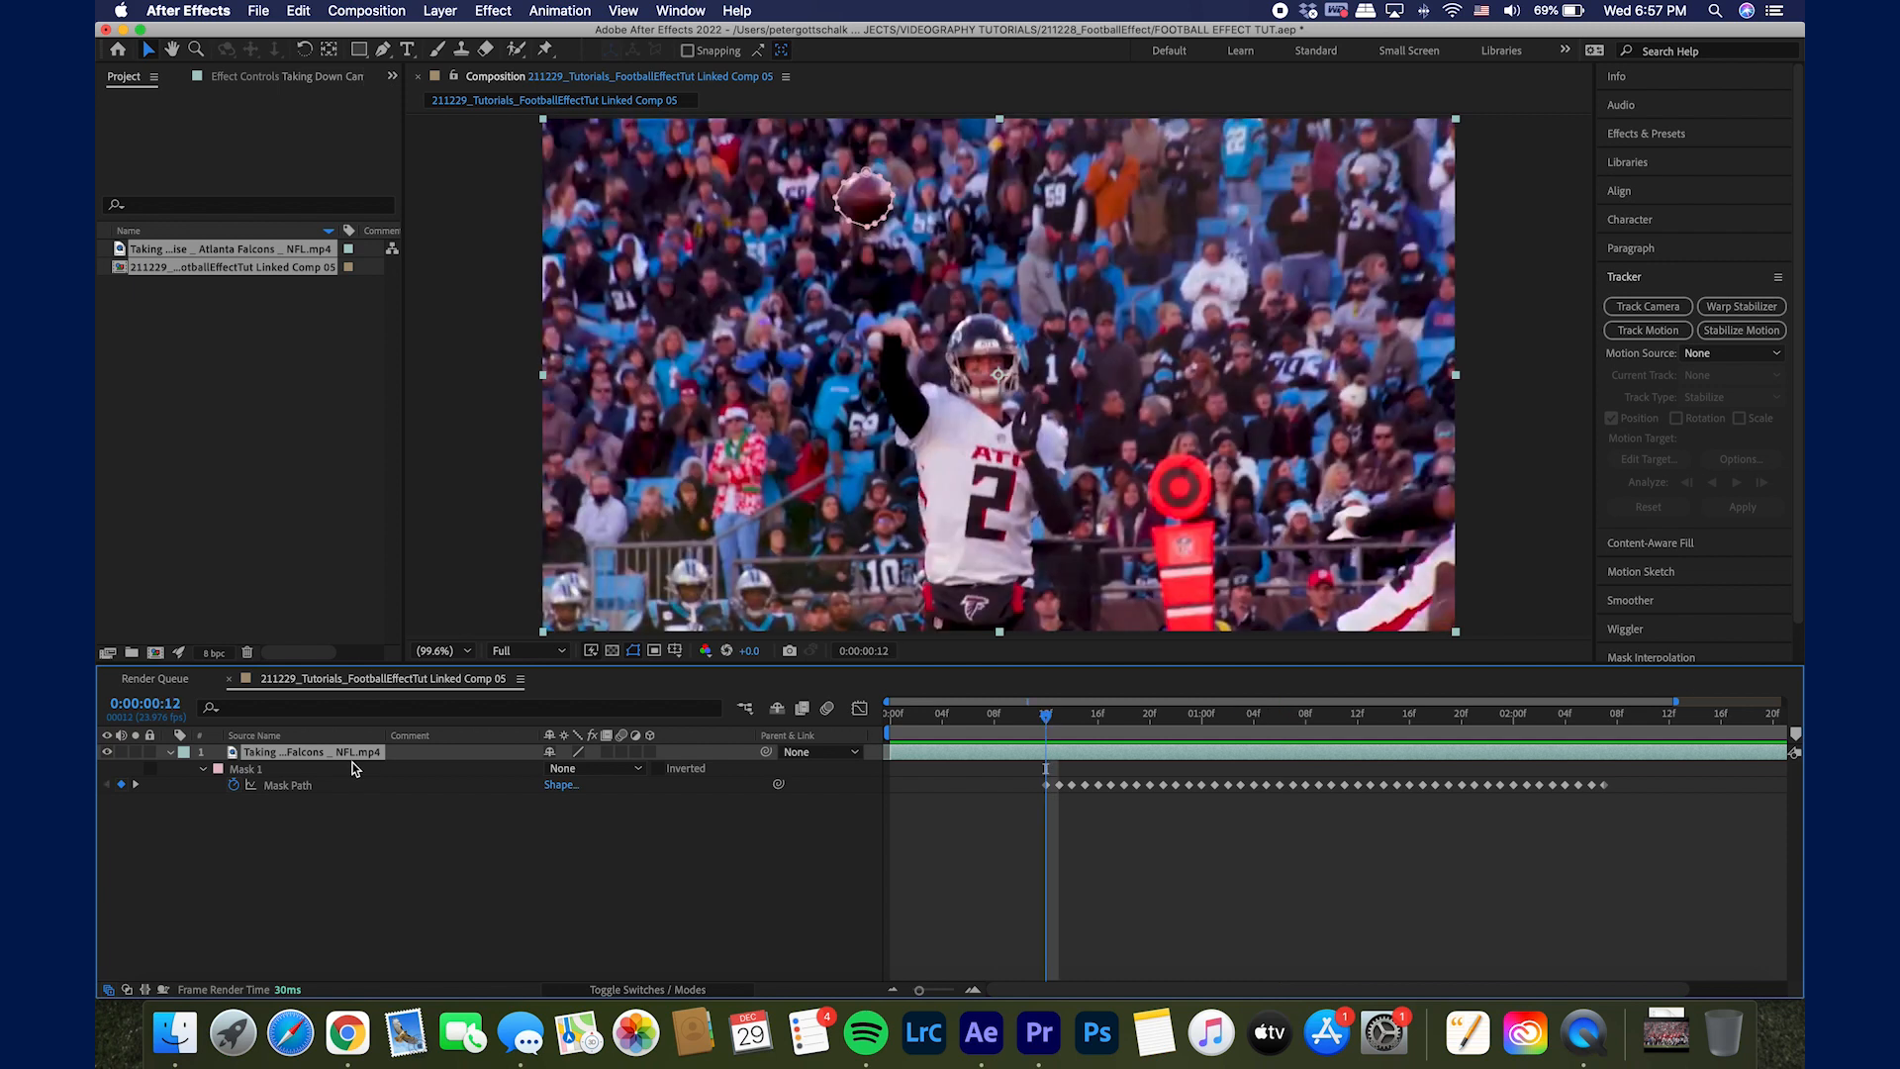
Step: Rename the clip layer ORIGINAL, duplicate it, and expose ORIGINAL 2's Mask 1 path
{"action": "right_click", "coordinate": [285, 752]}
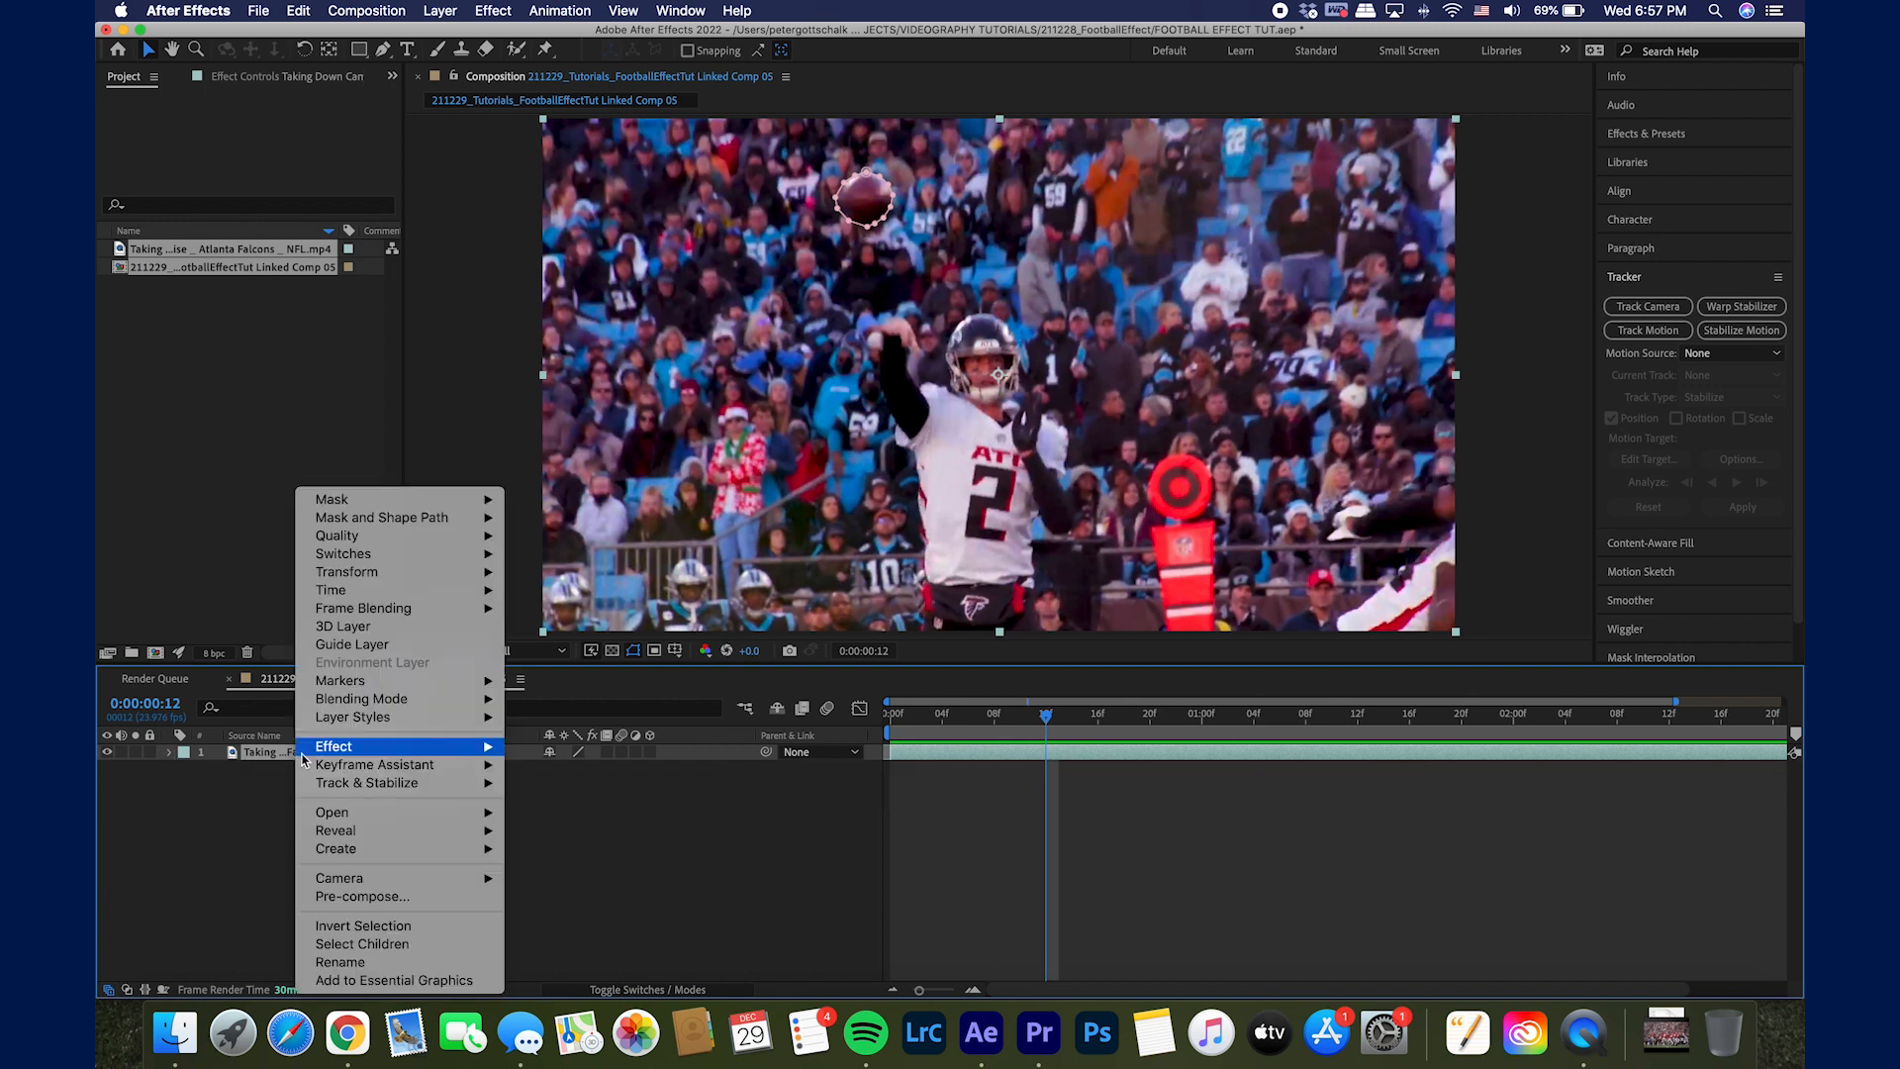
{"action": "left_click", "coordinate": [340, 962]}
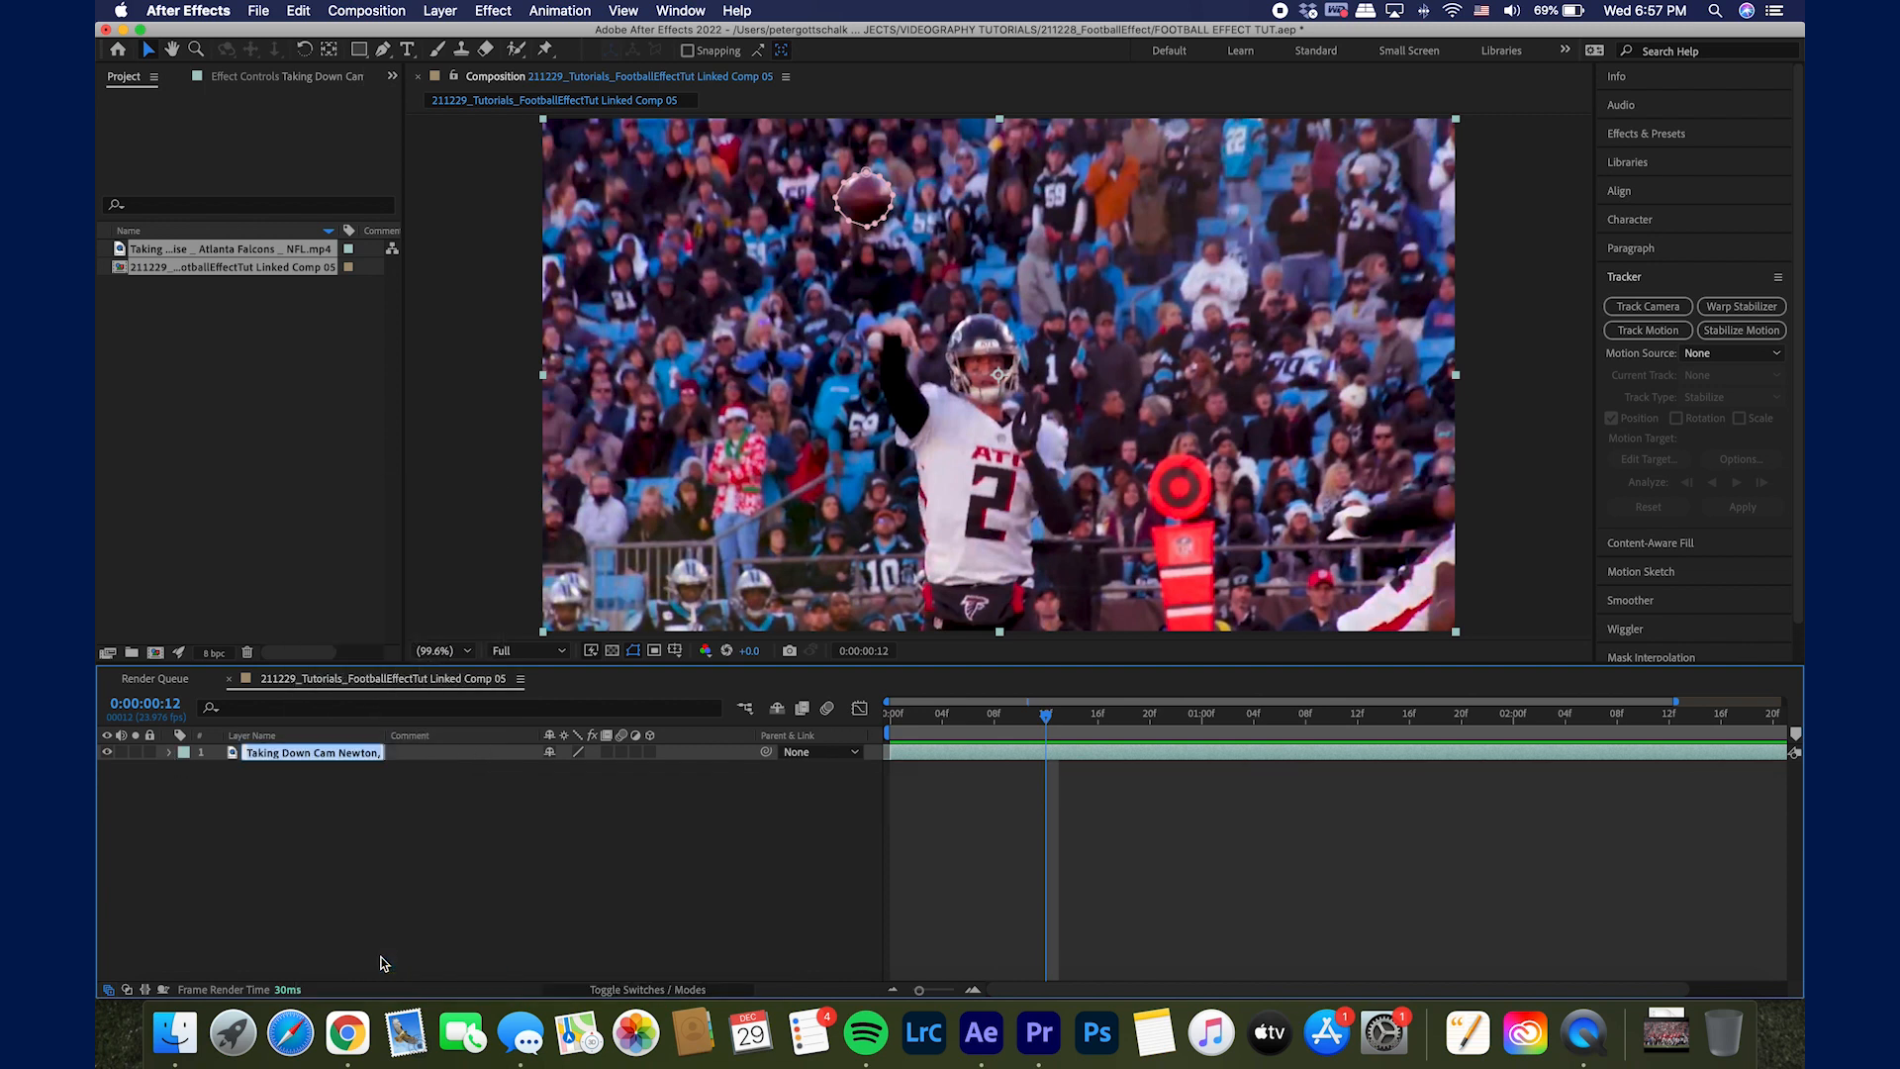
{"action": "type", "text": "ORIGINAL"}
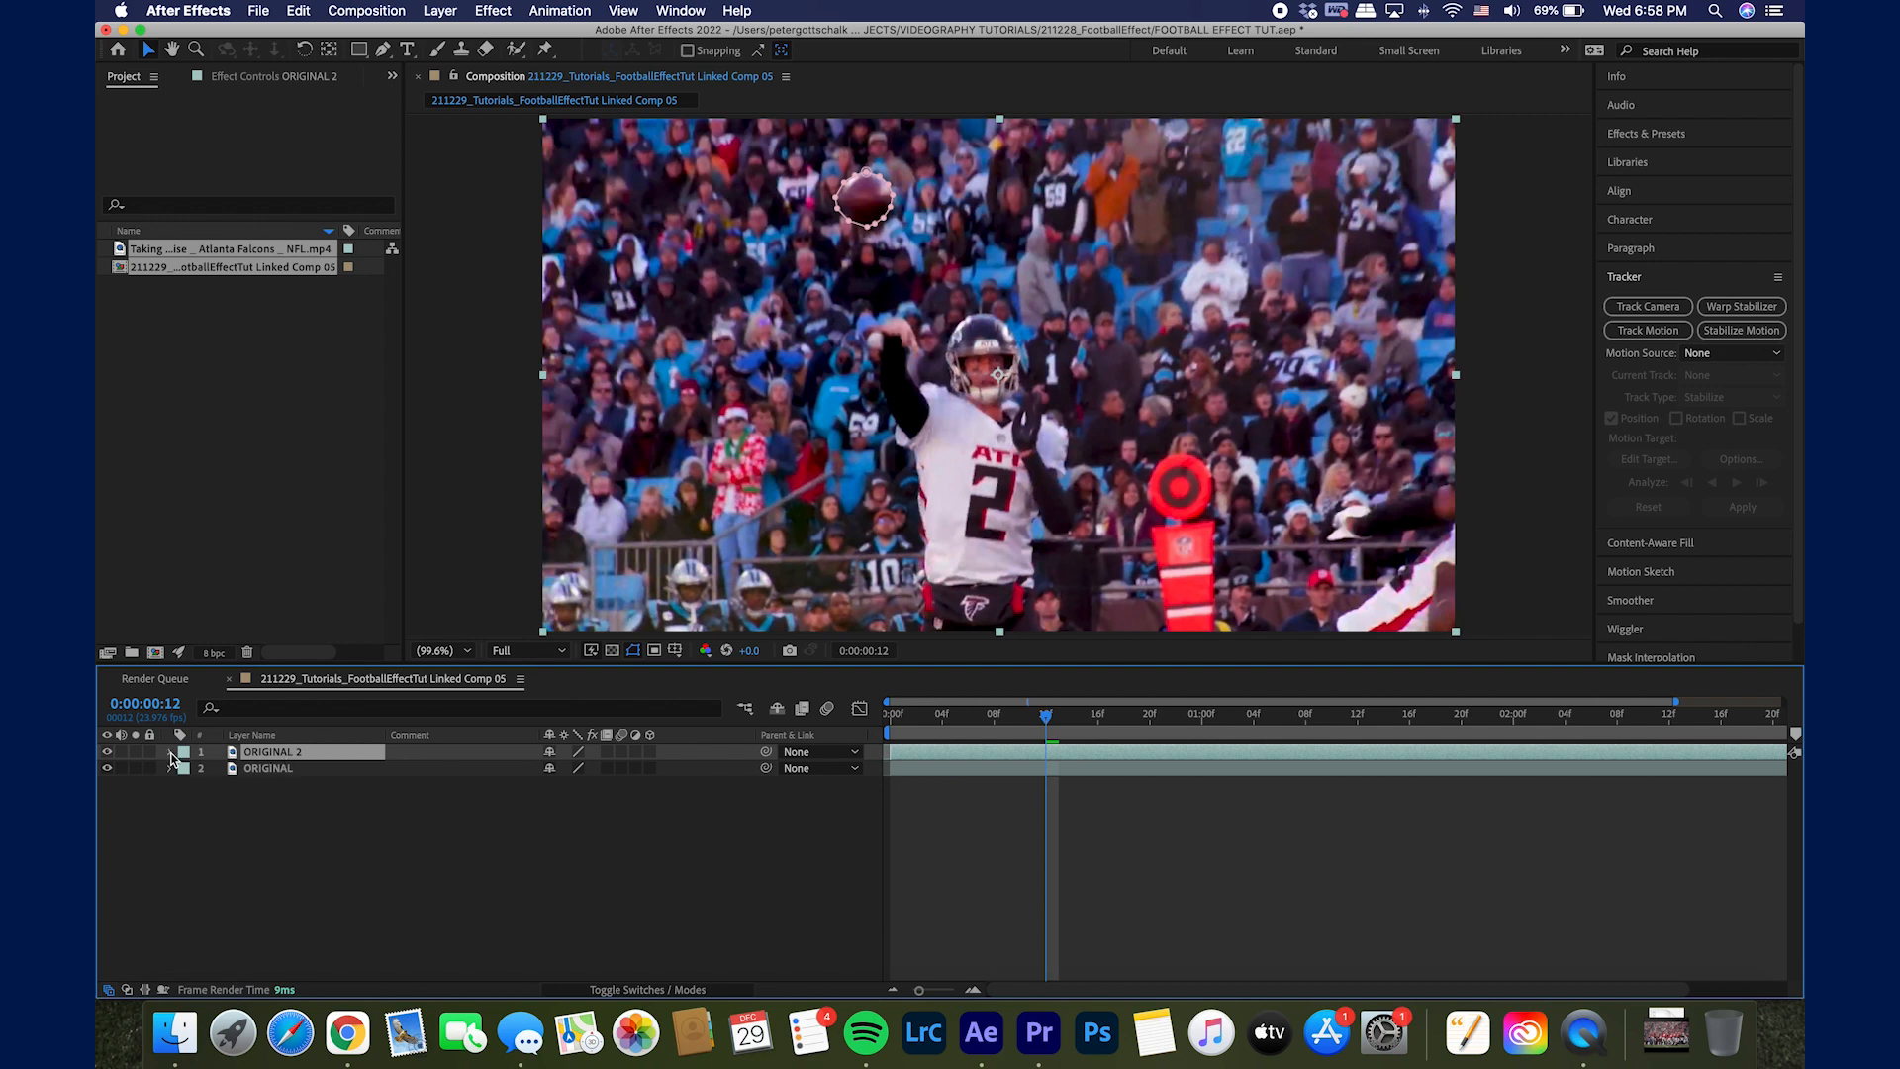
{"action": "left_click", "coordinate": [170, 752]}
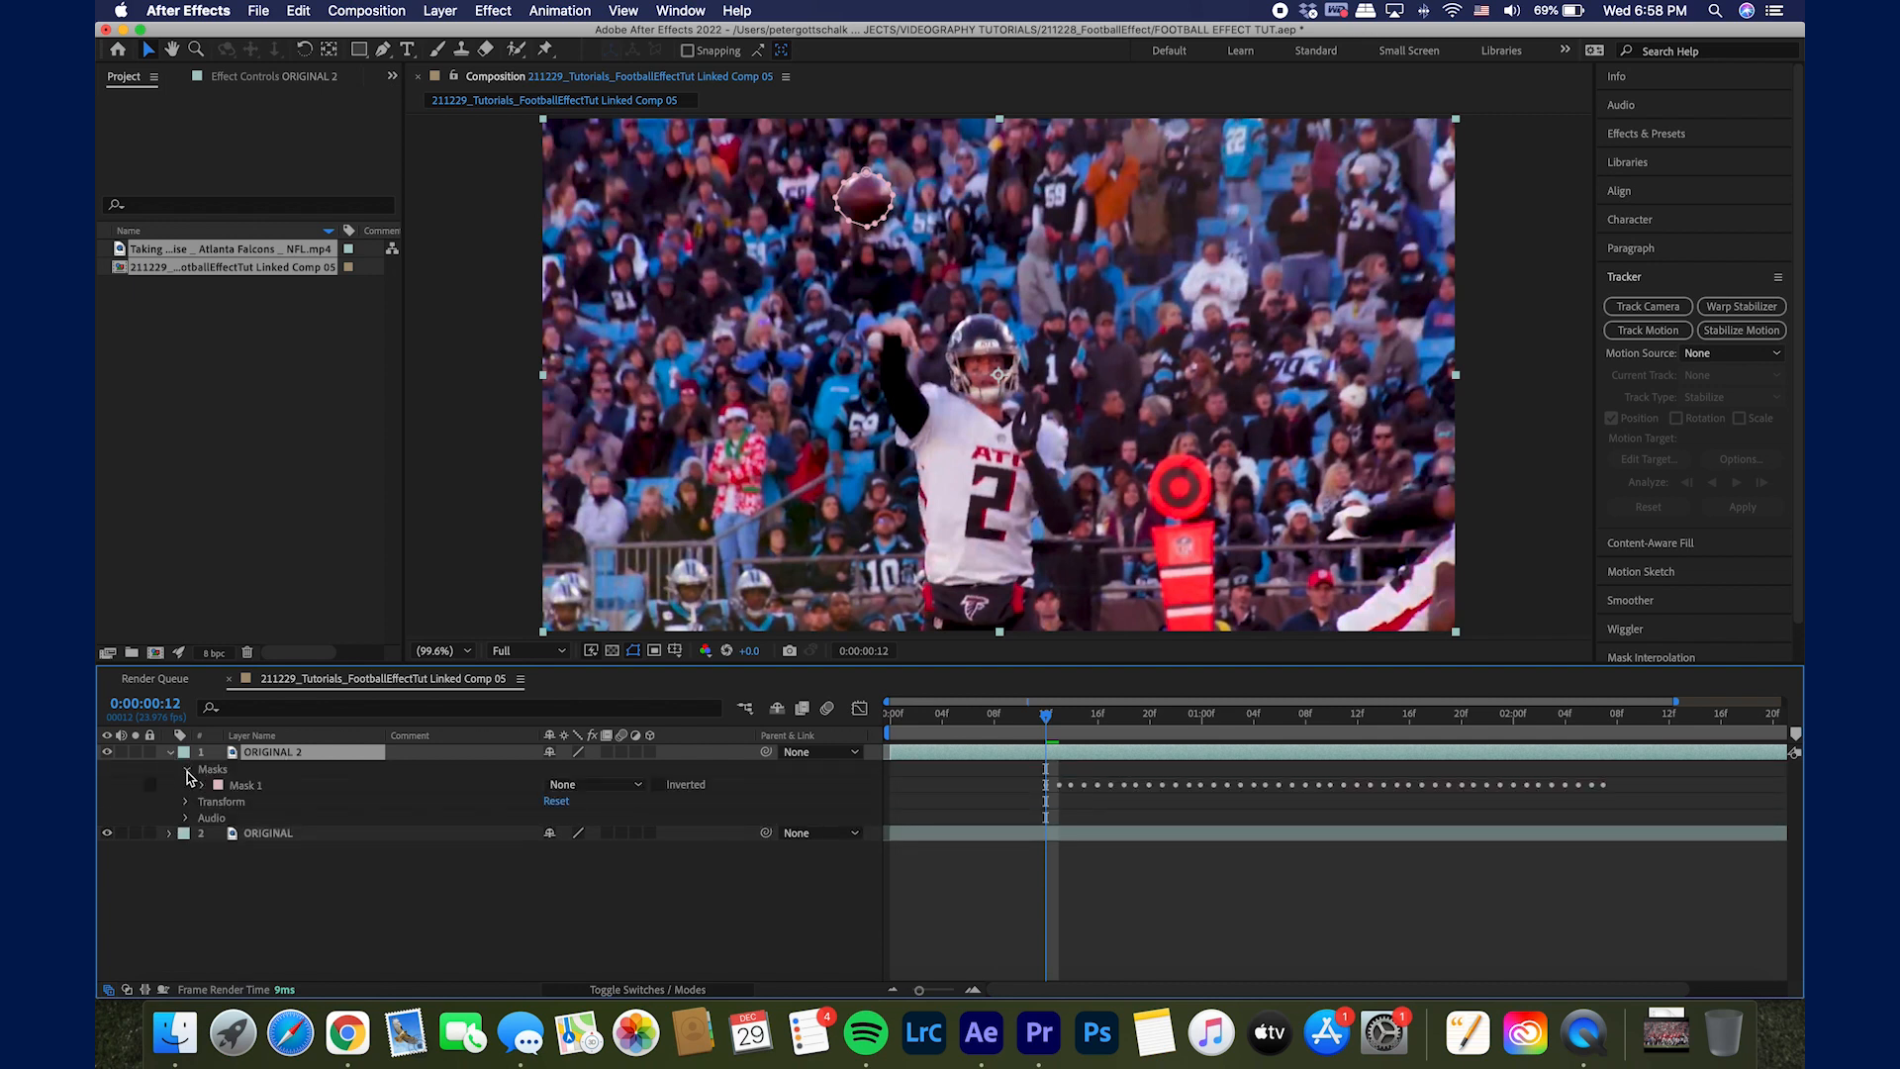
{"action": "left_click", "coordinate": [202, 784]}
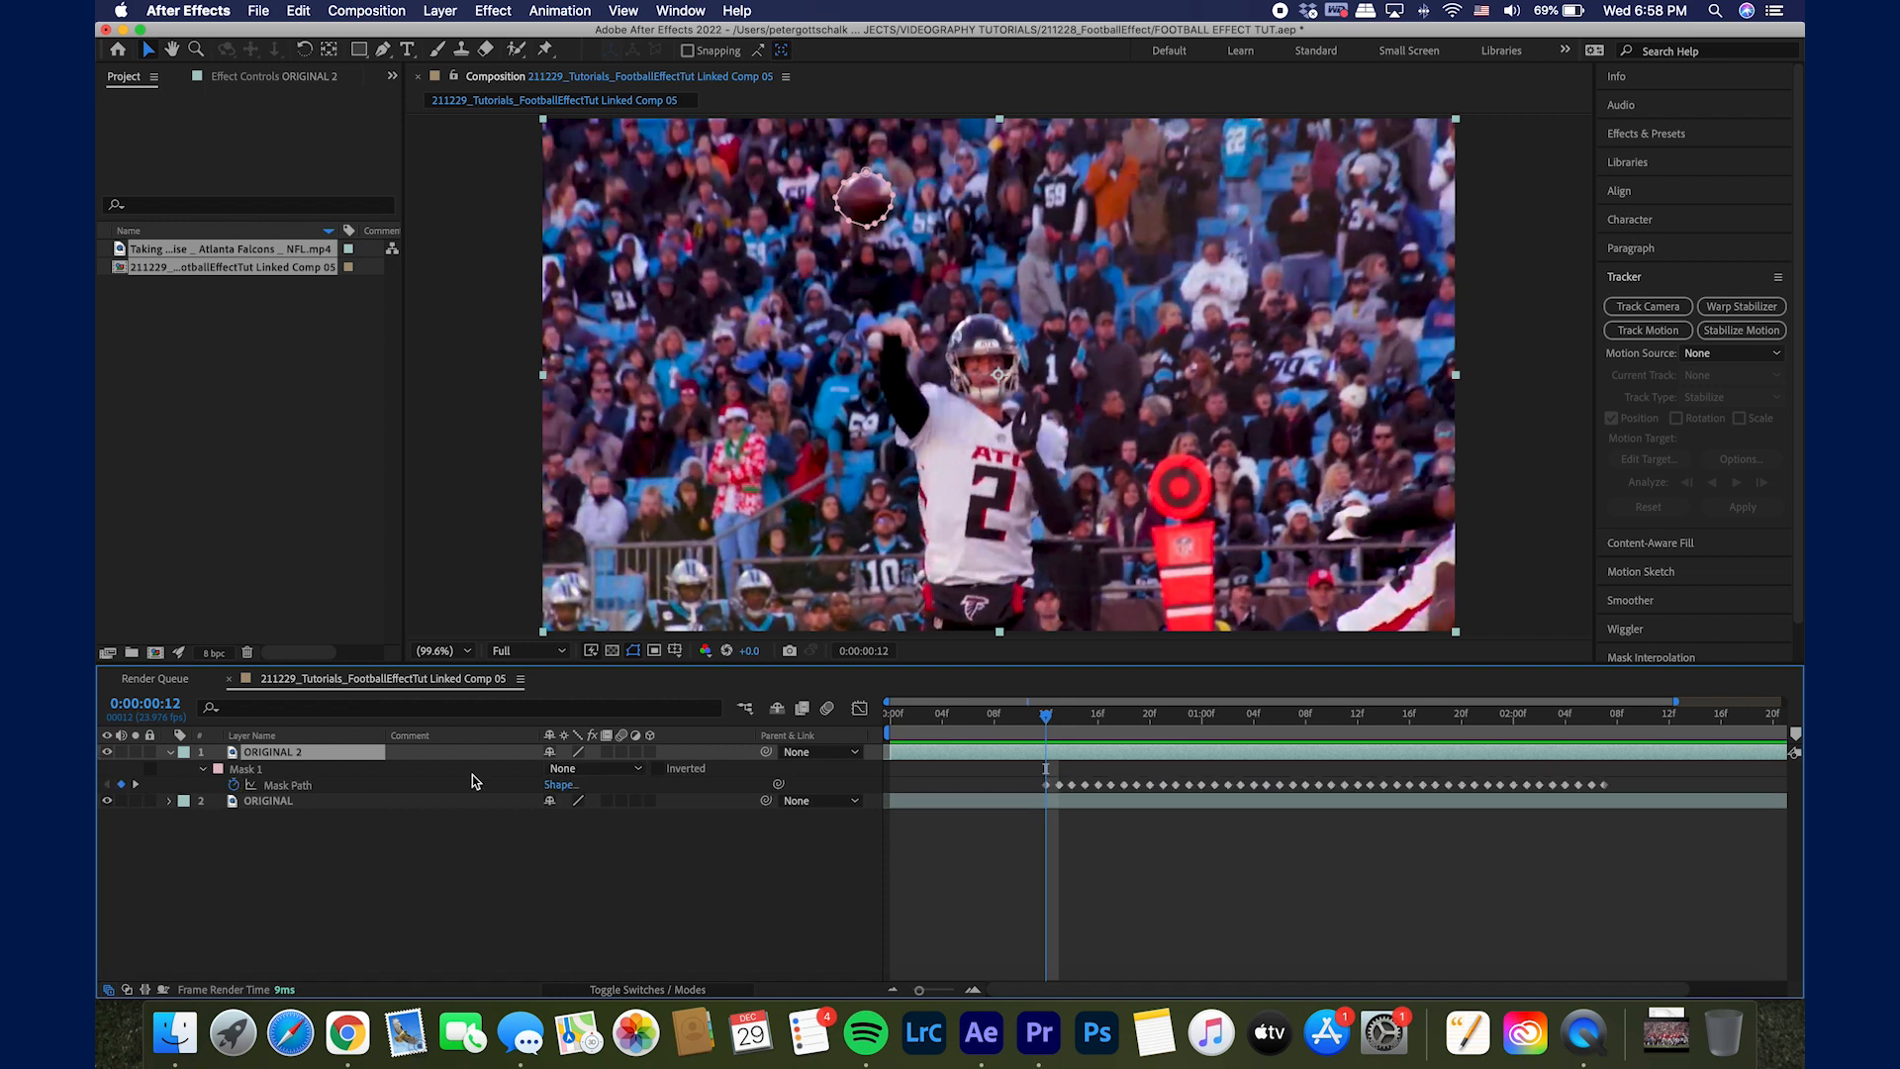
Step: Switch ORIGINAL 2's ball mask to Add with an 8 px feather, isolating the football
{"action": "left_click", "coordinate": [593, 768]}
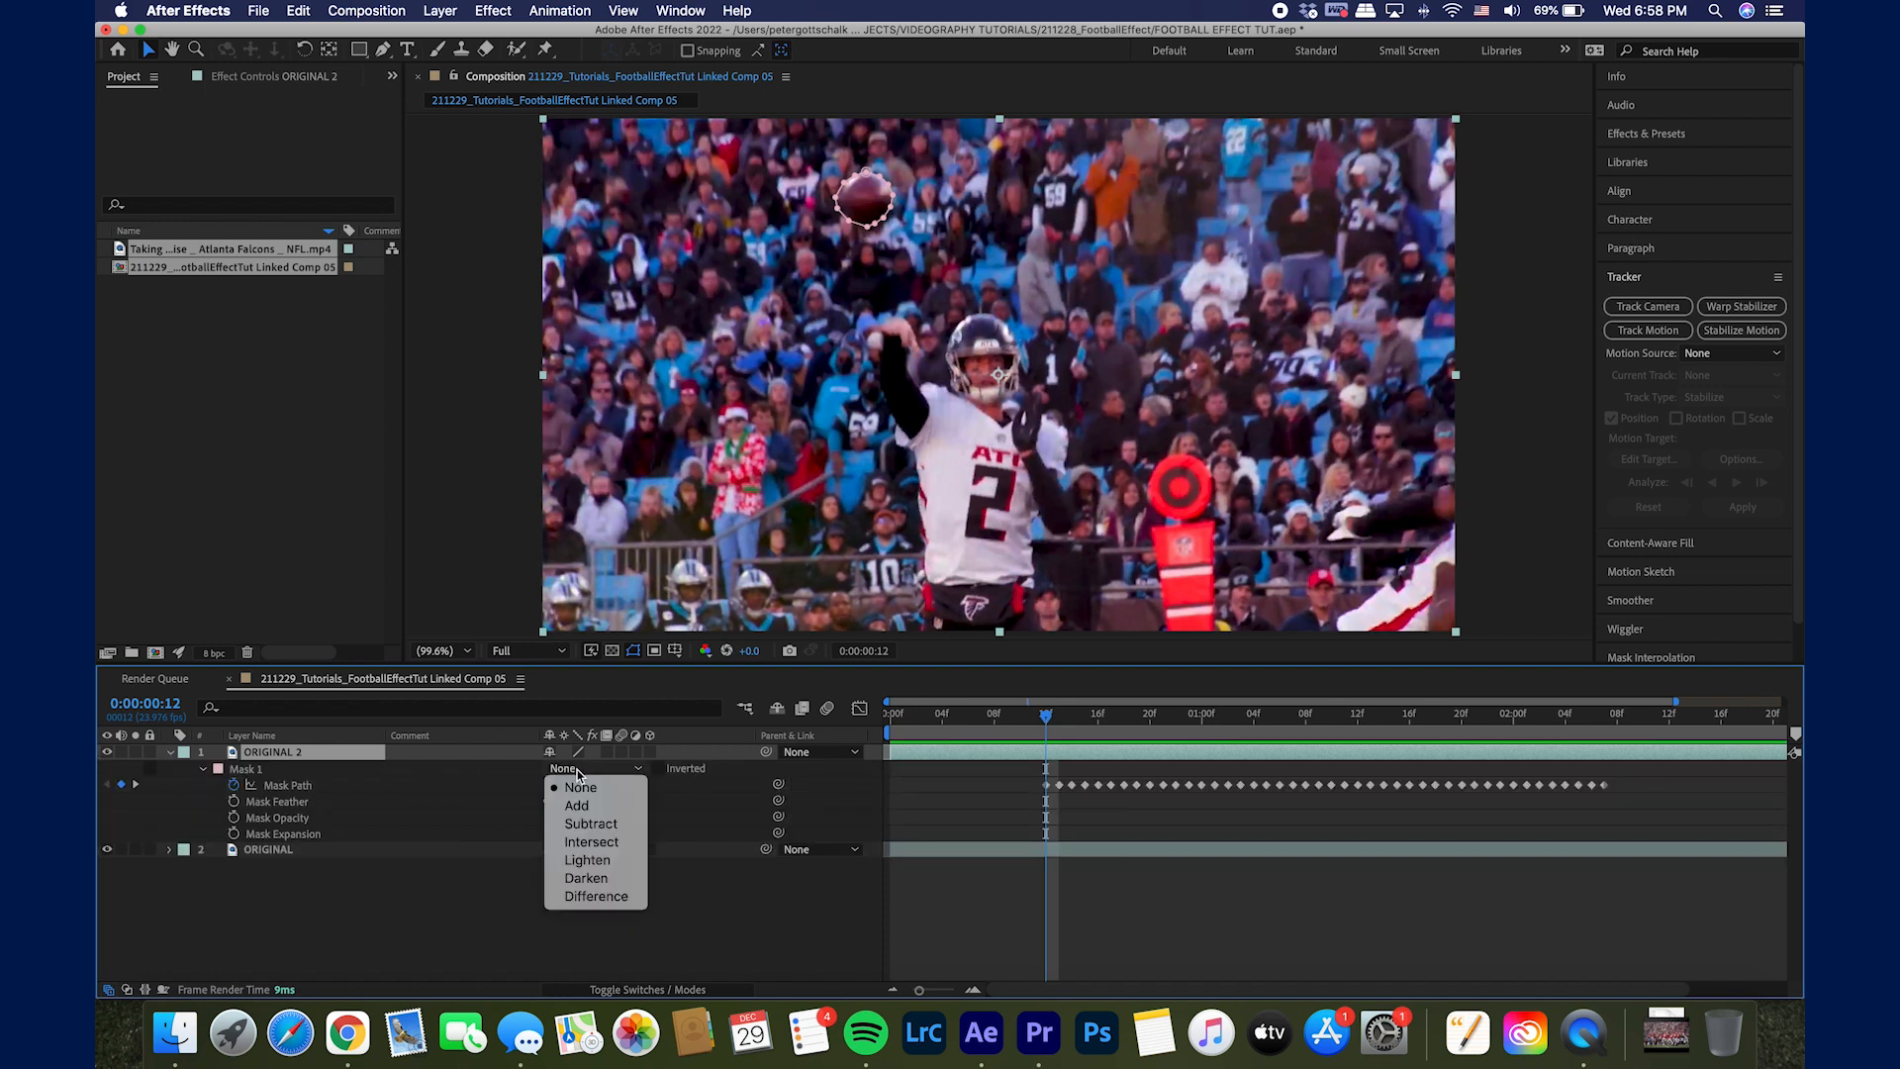
{"action": "left_click", "coordinate": [580, 786]}
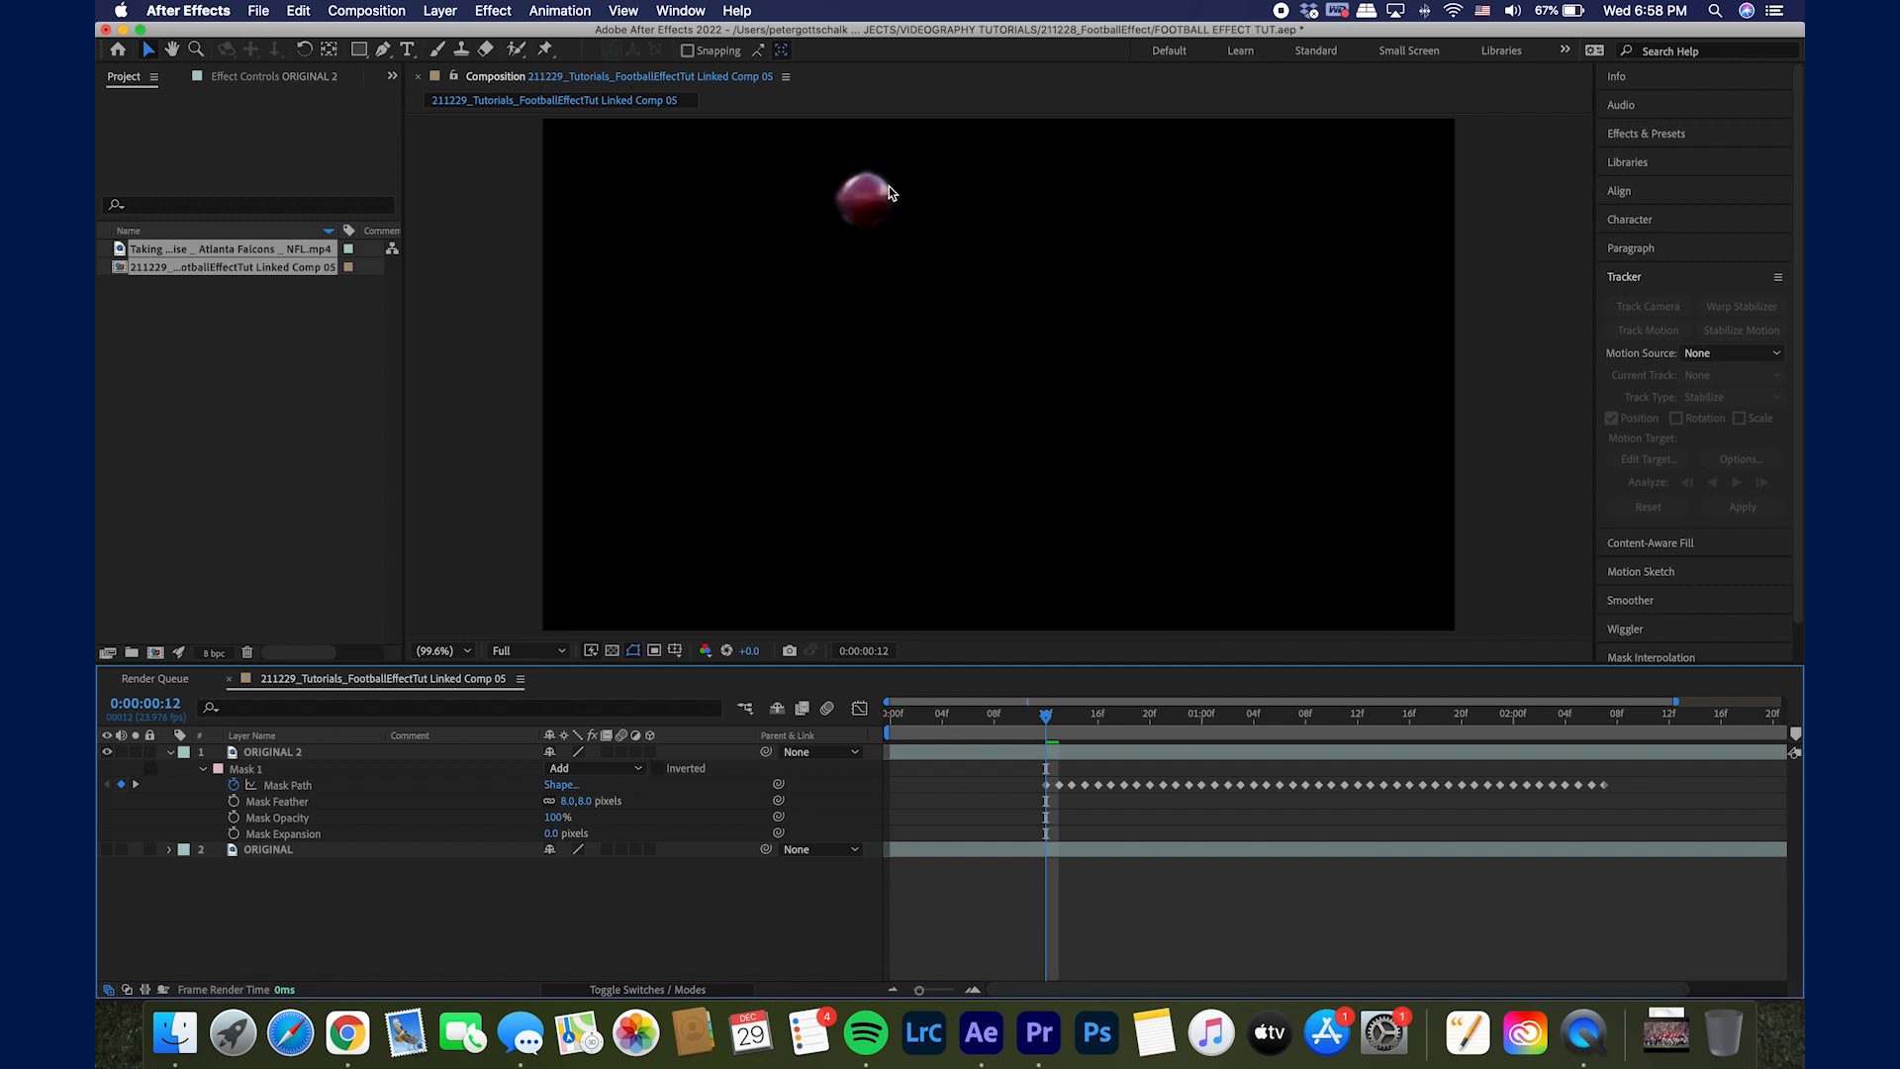
{"action": "right_click", "coordinate": [271, 752]}
{"action": "type", "text": "football 1"}
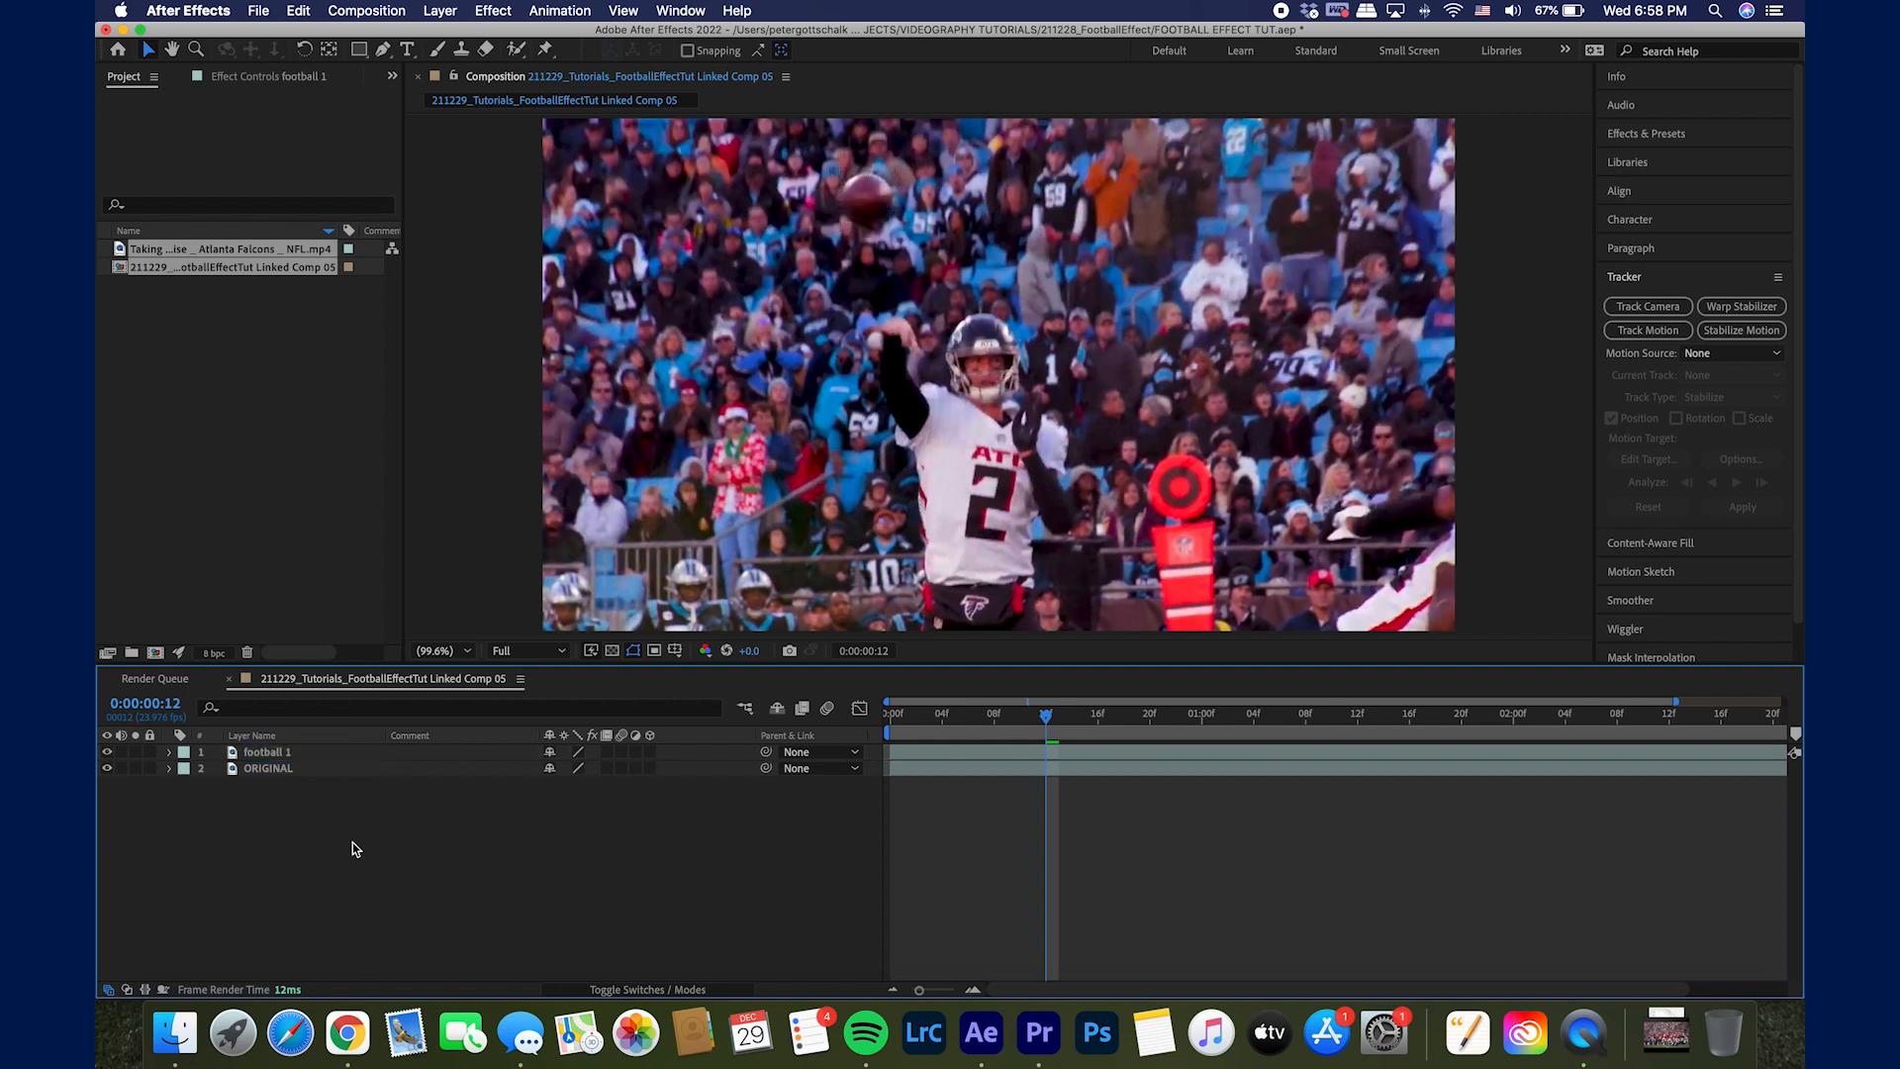
Step: Rename the ball layer football 1 and duplicate it into football 2 and football 3
{"action": "left_click", "coordinate": [265, 752]}
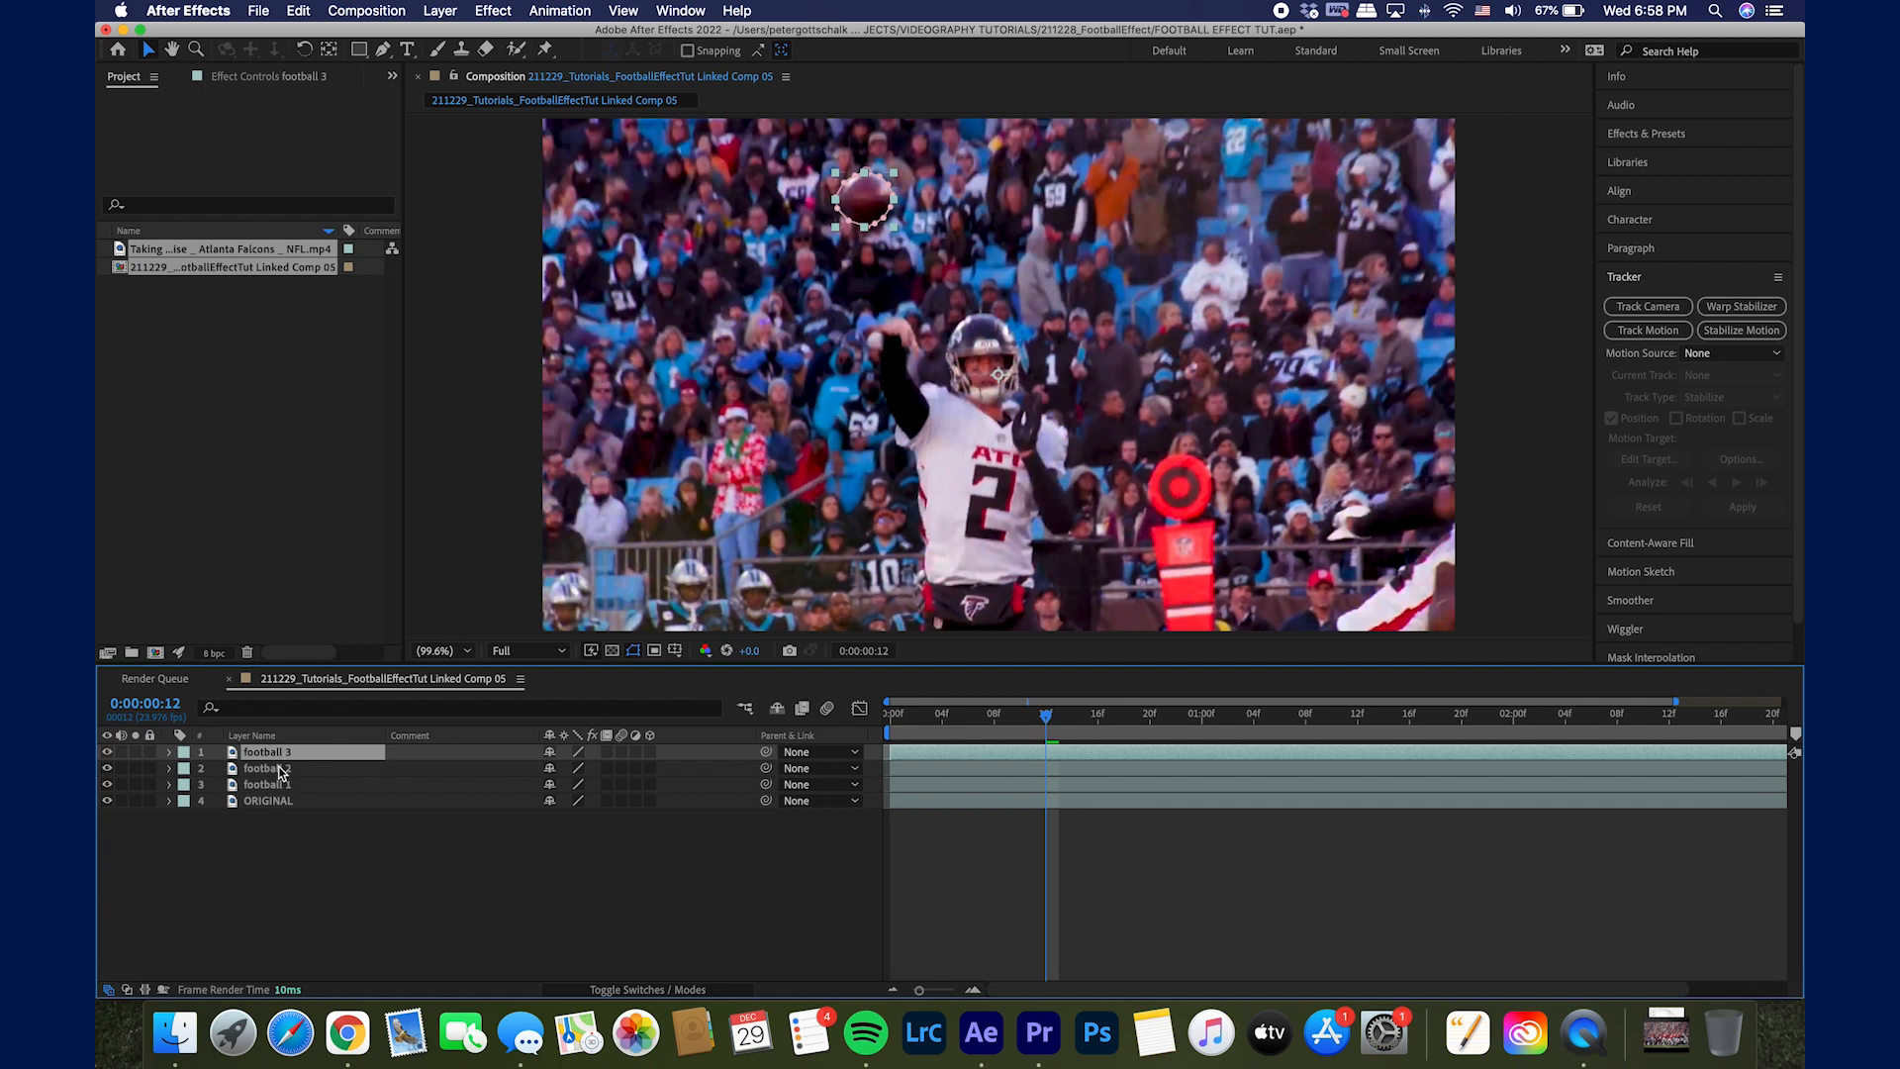
{"action": "left_click", "coordinate": [268, 768]}
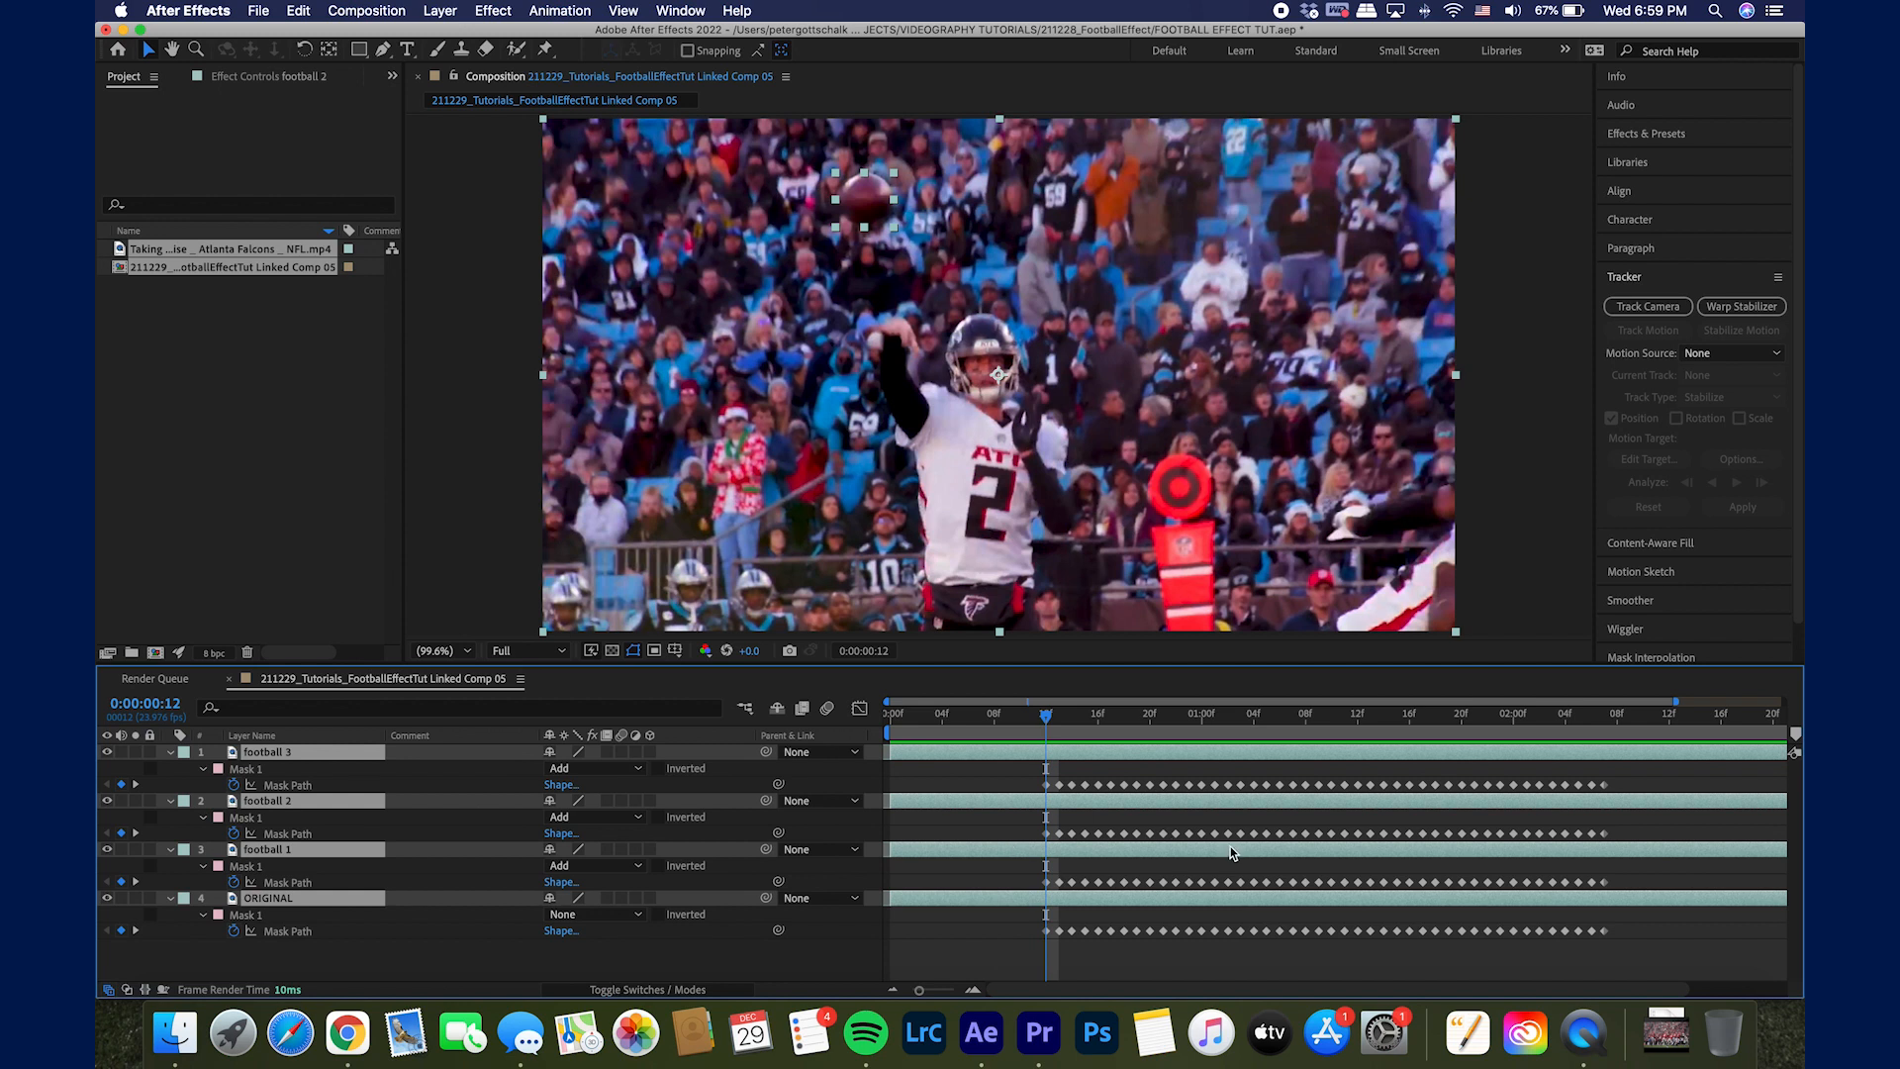
{"action": "mouse_move", "coordinate": [1071, 782]}
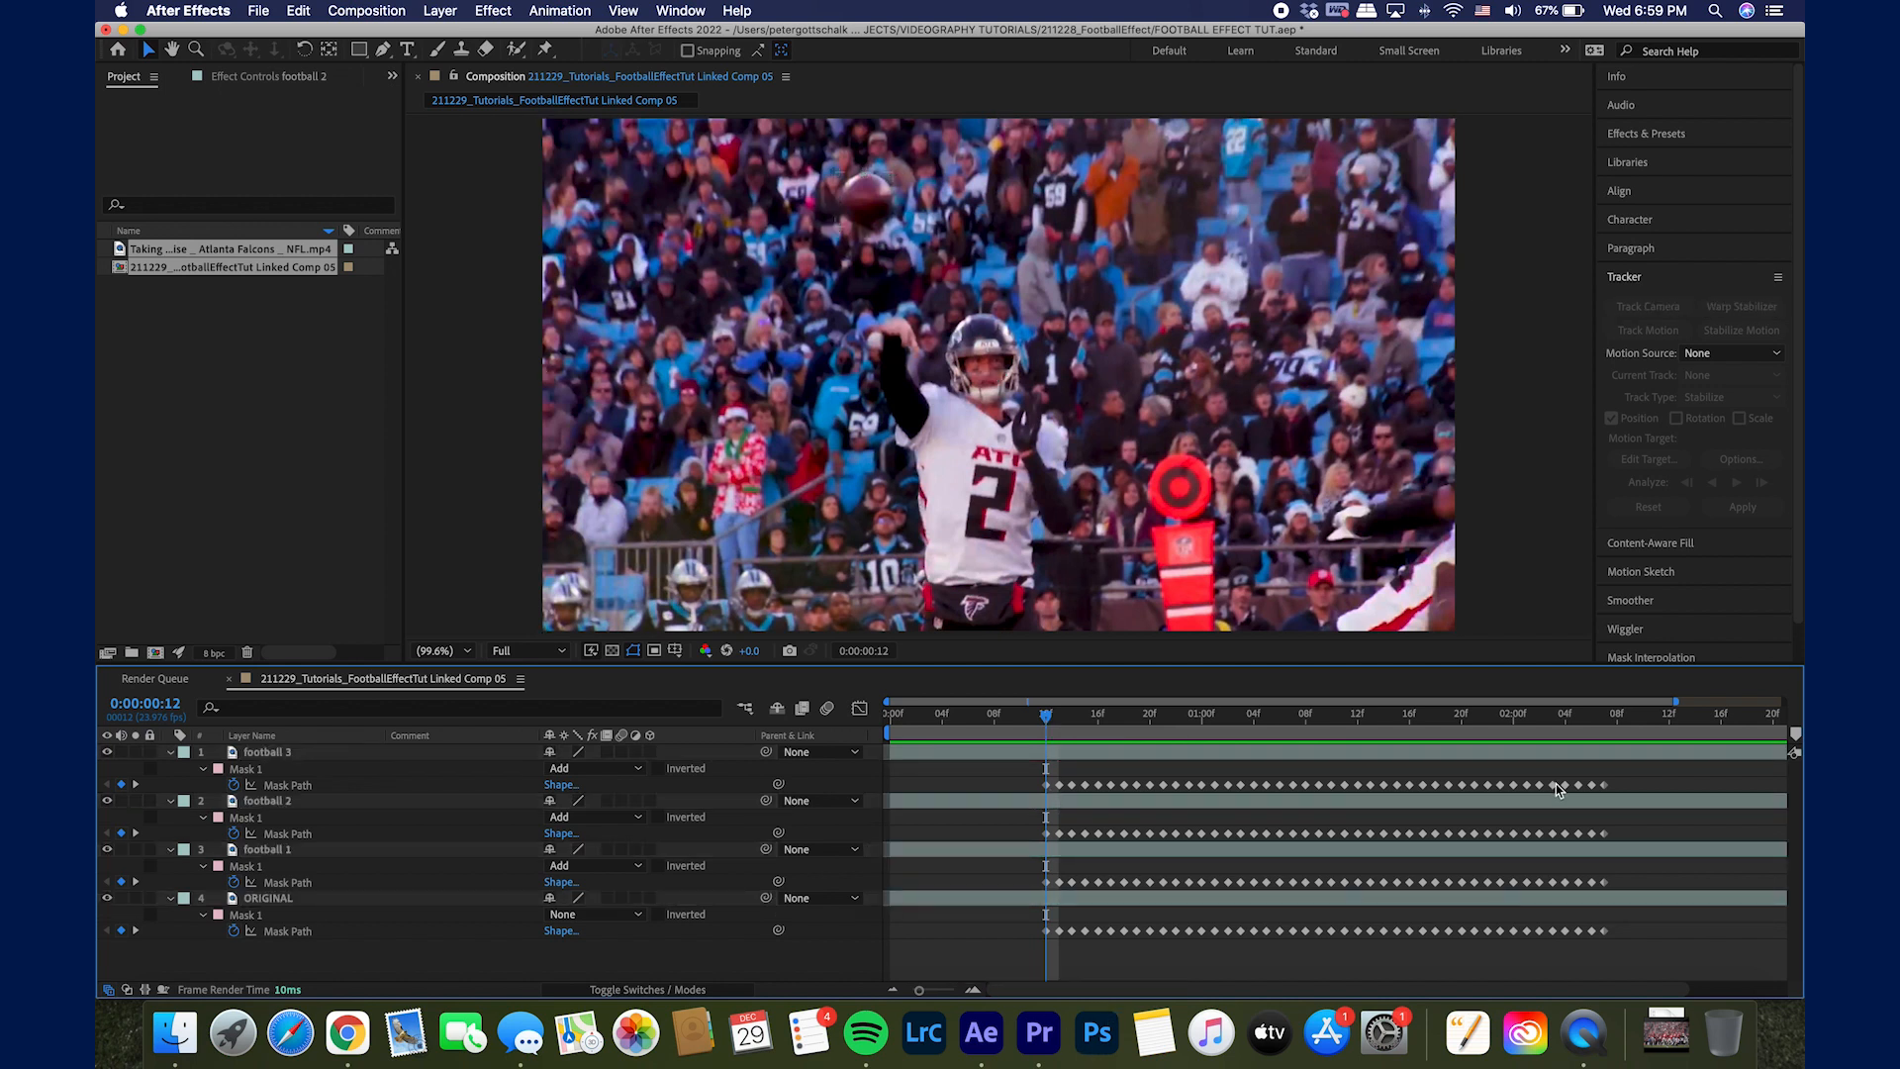
Step: Reveal the masks of all four layers, confirming the football layers use Add mode
{"action": "left_click", "coordinate": [1071, 712]}
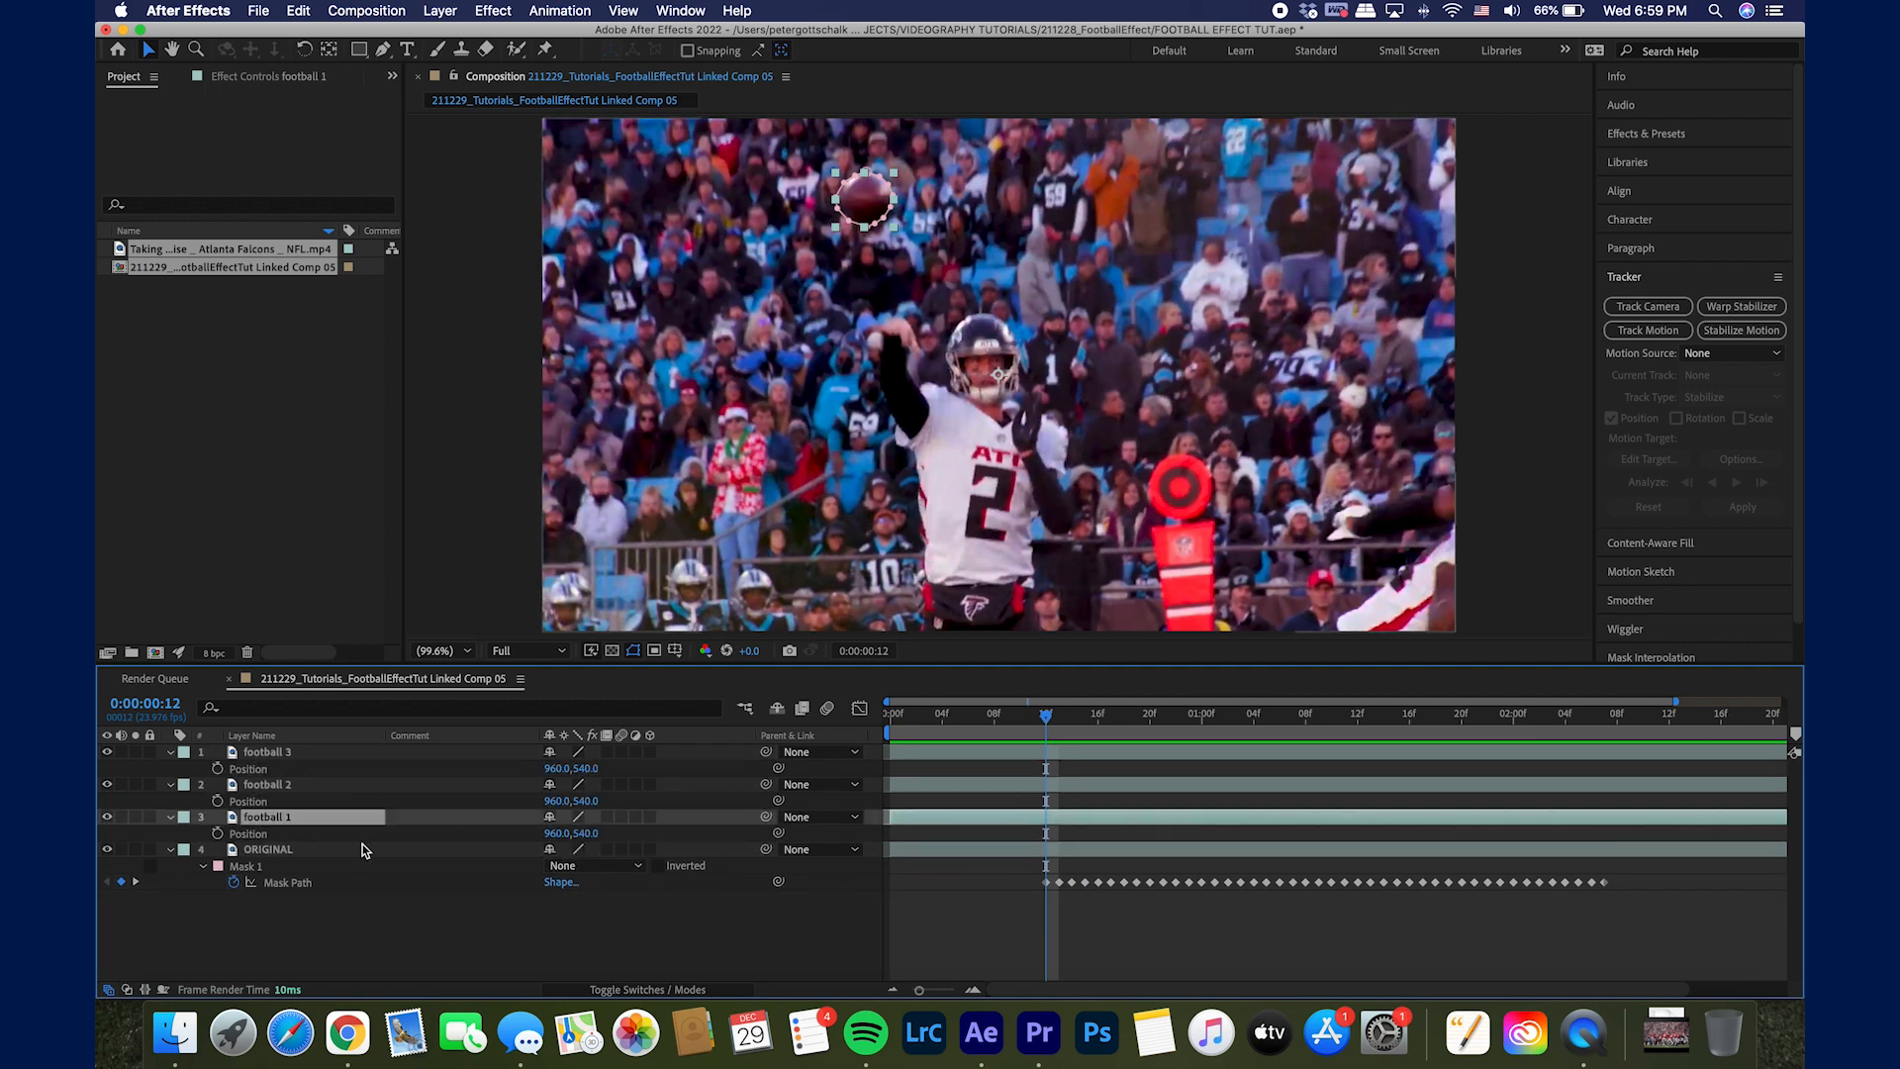
{"action": "mouse_move", "coordinate": [215, 840]}
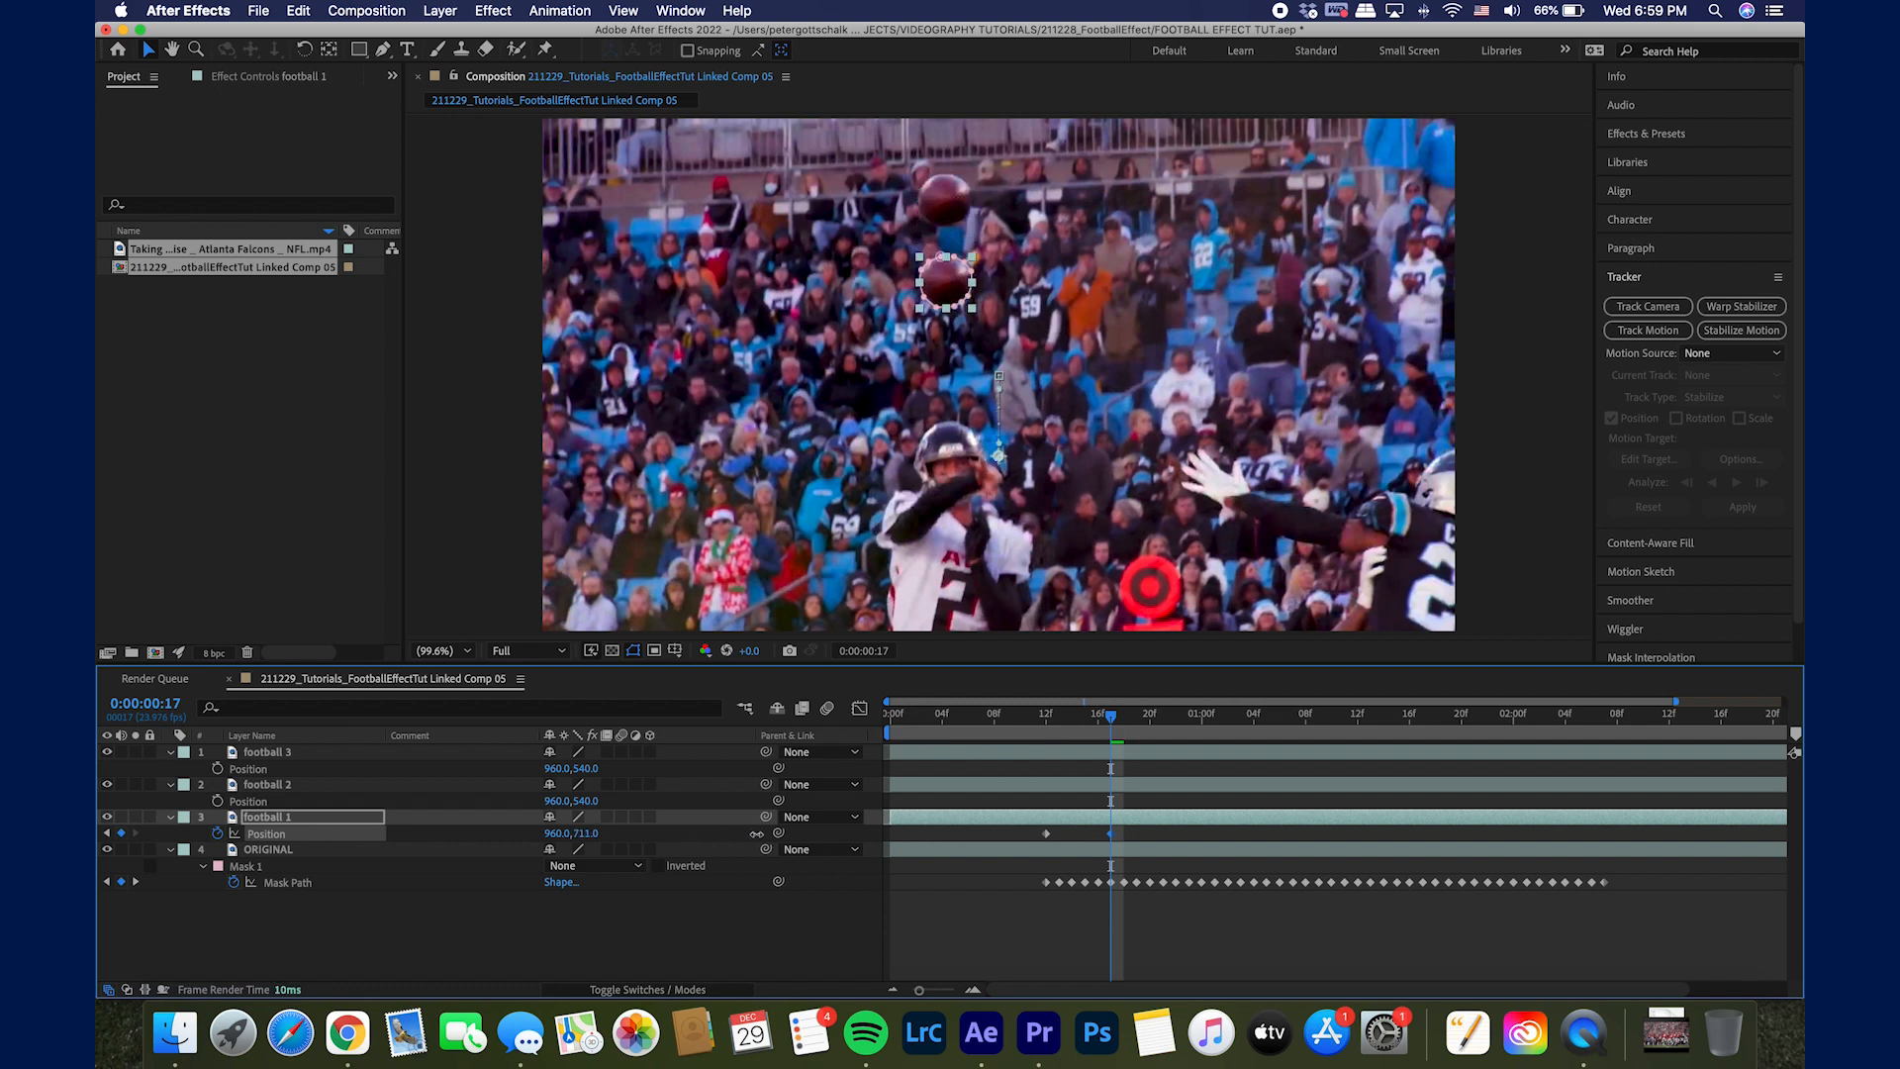
Step: Offset football 1 left of the real ball, then below and further left at later frames, and scrub to preview
{"action": "left_click_drag", "start_coordinate": [947, 285], "coordinate": [902, 285]}
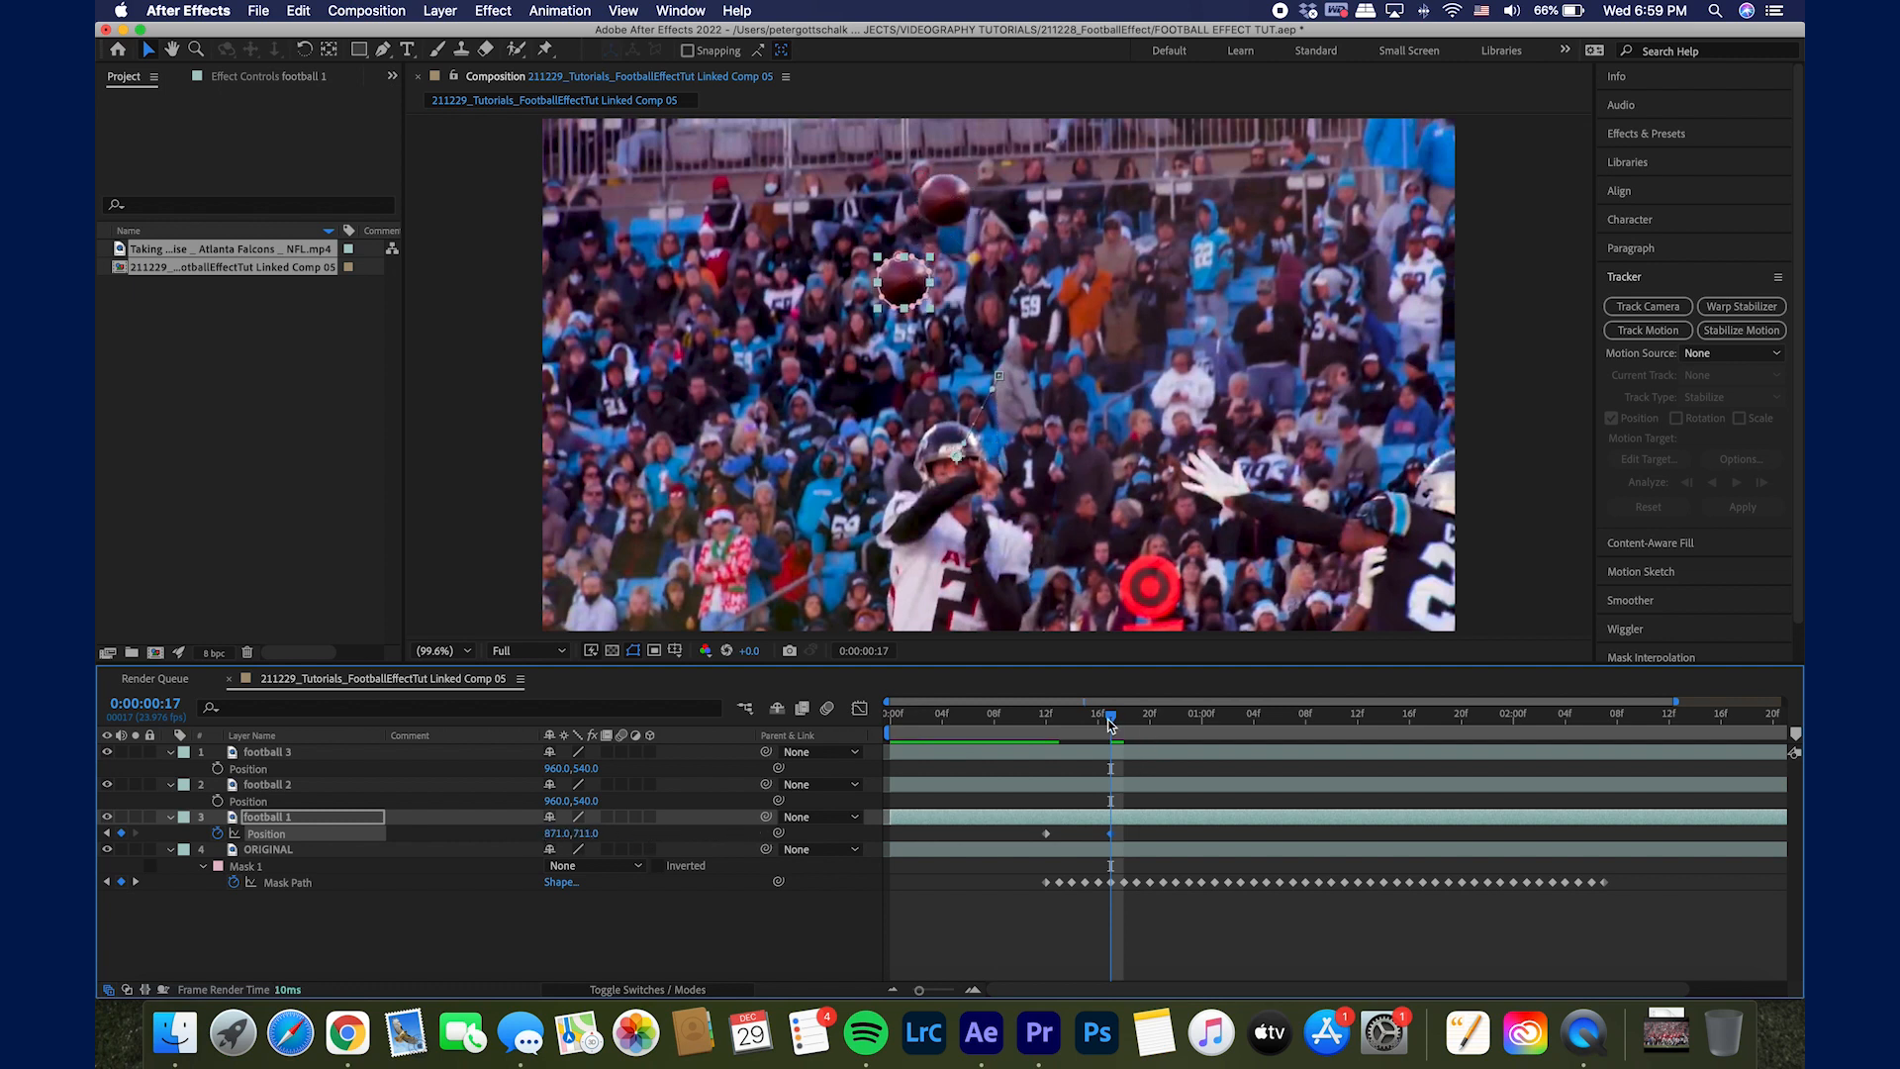
{"action": "left_click", "coordinate": [1033, 713]}
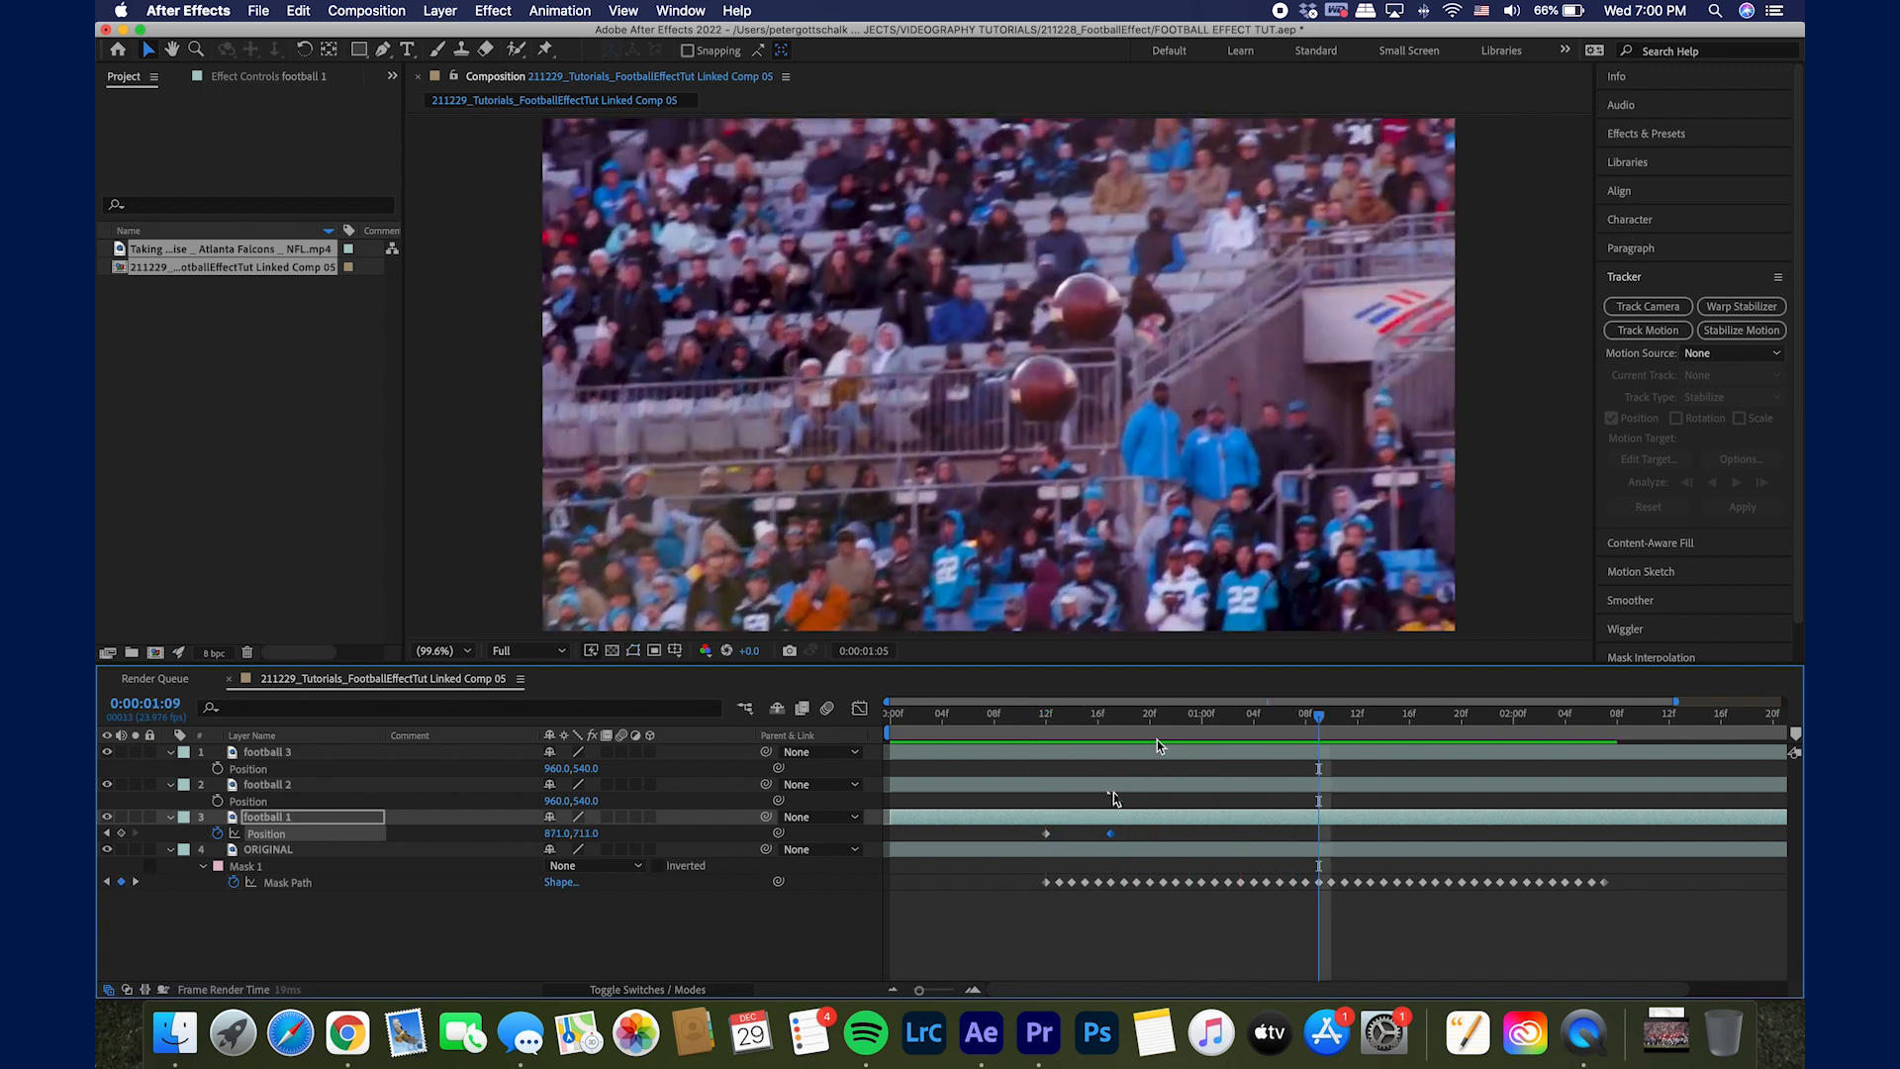
{"action": "left_click", "coordinate": [1500, 713]}
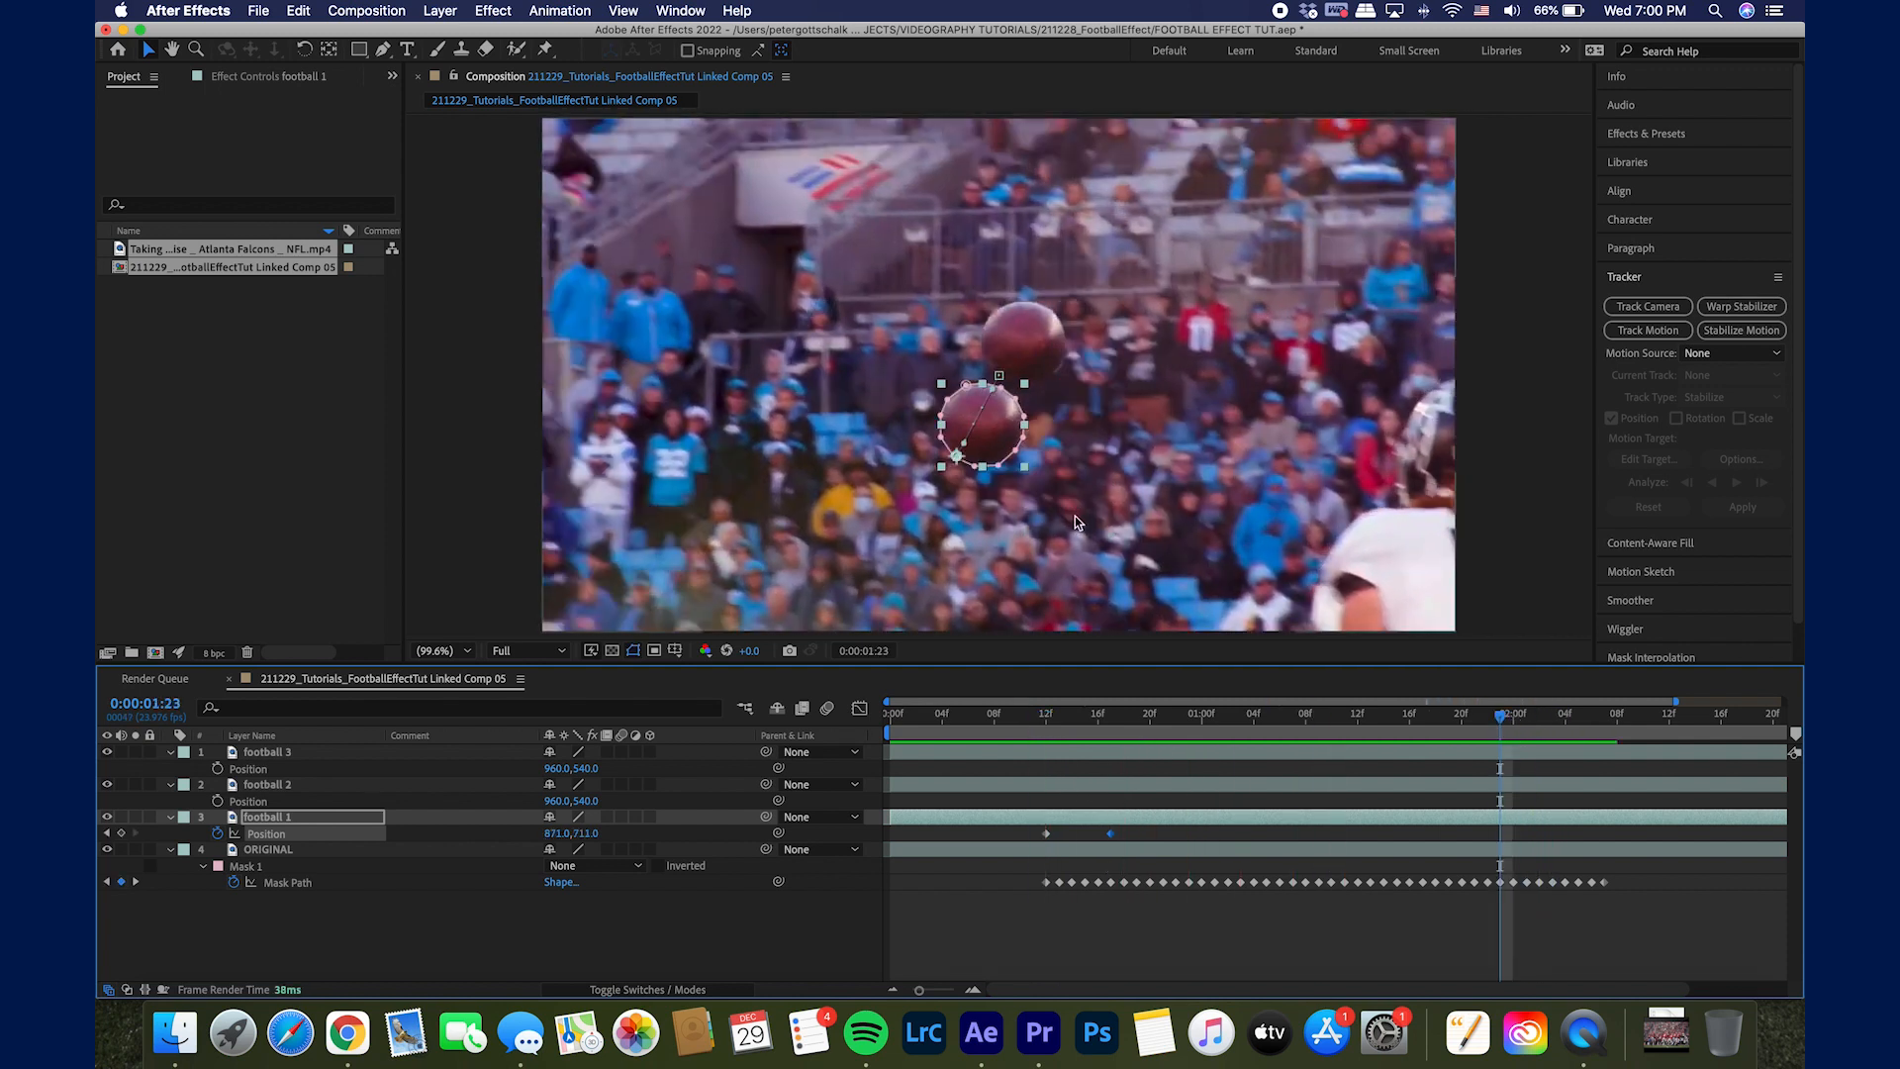
{"action": "left_click_drag", "start_coordinate": [983, 419], "coordinate": [968, 449]}
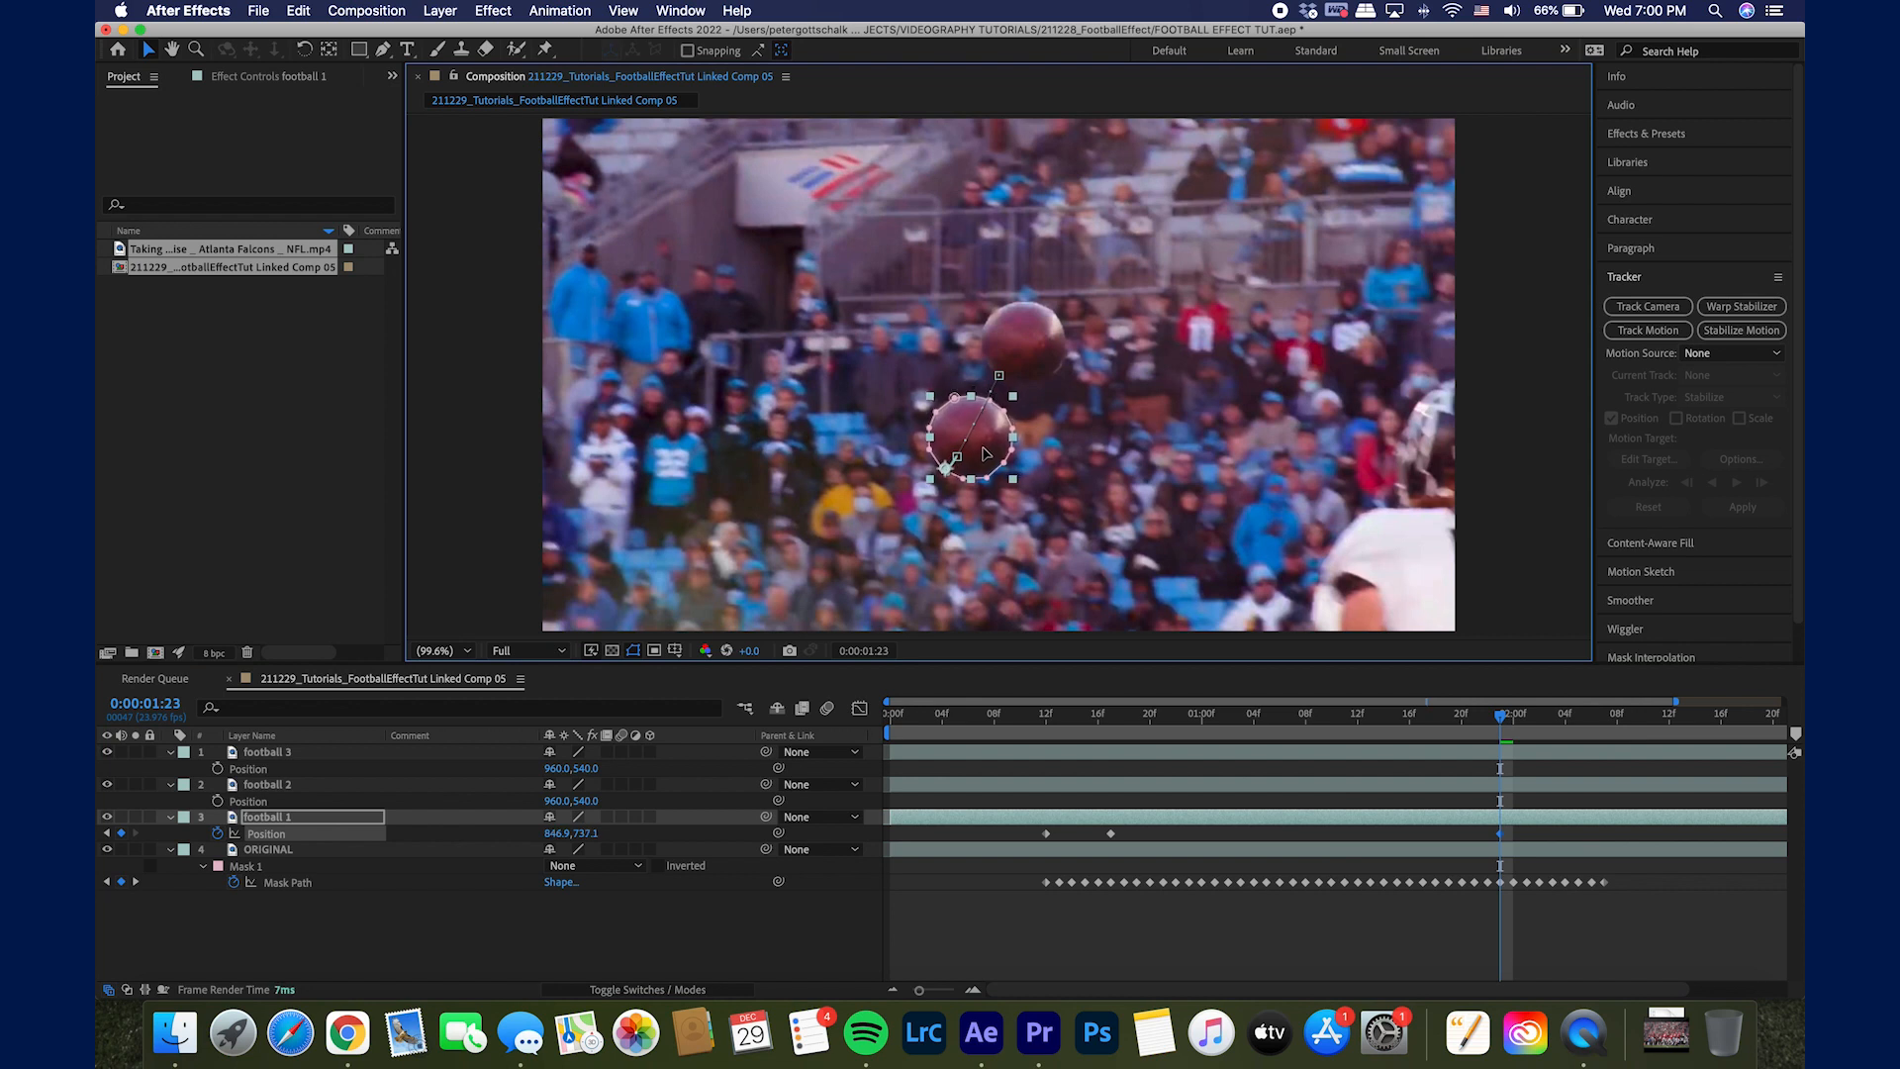
{"action": "left_click_drag", "start_coordinate": [994, 430], "coordinate": [952, 455]}
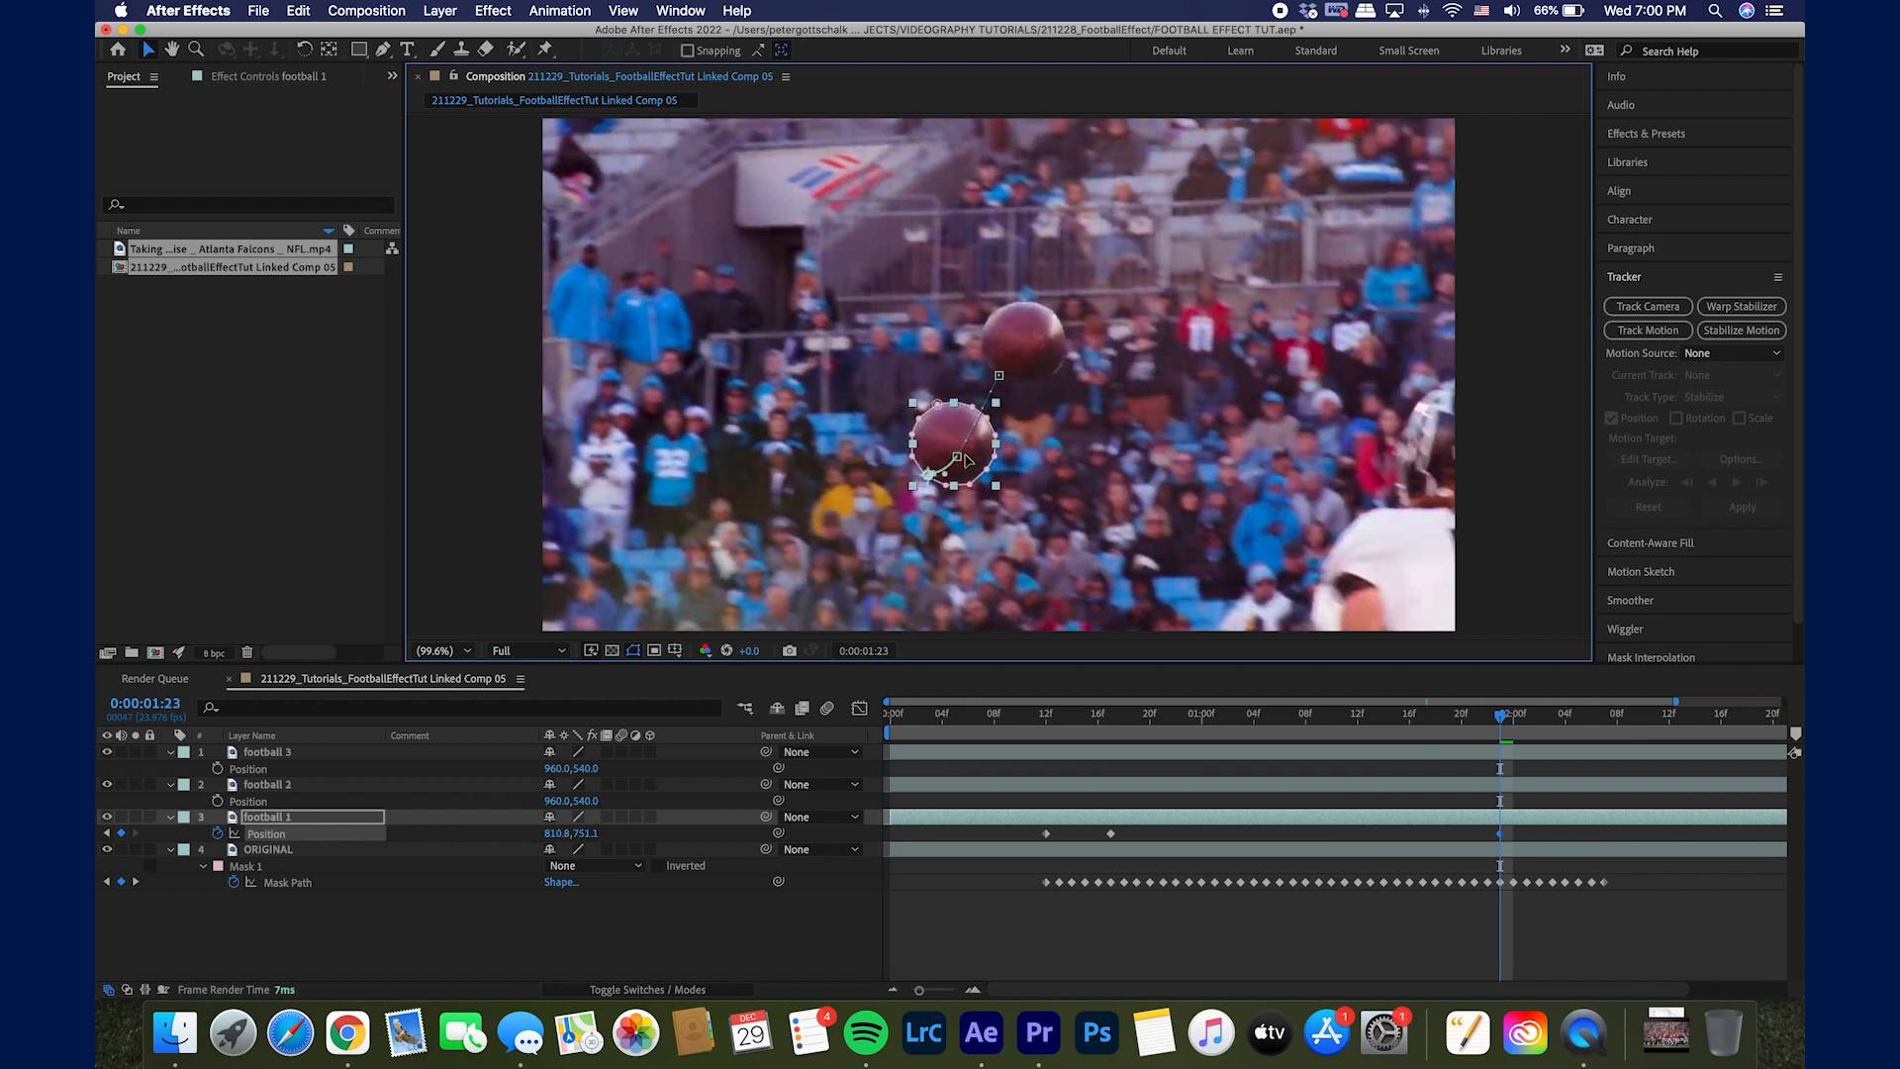
{"action": "left_click", "coordinate": [1200, 713]}
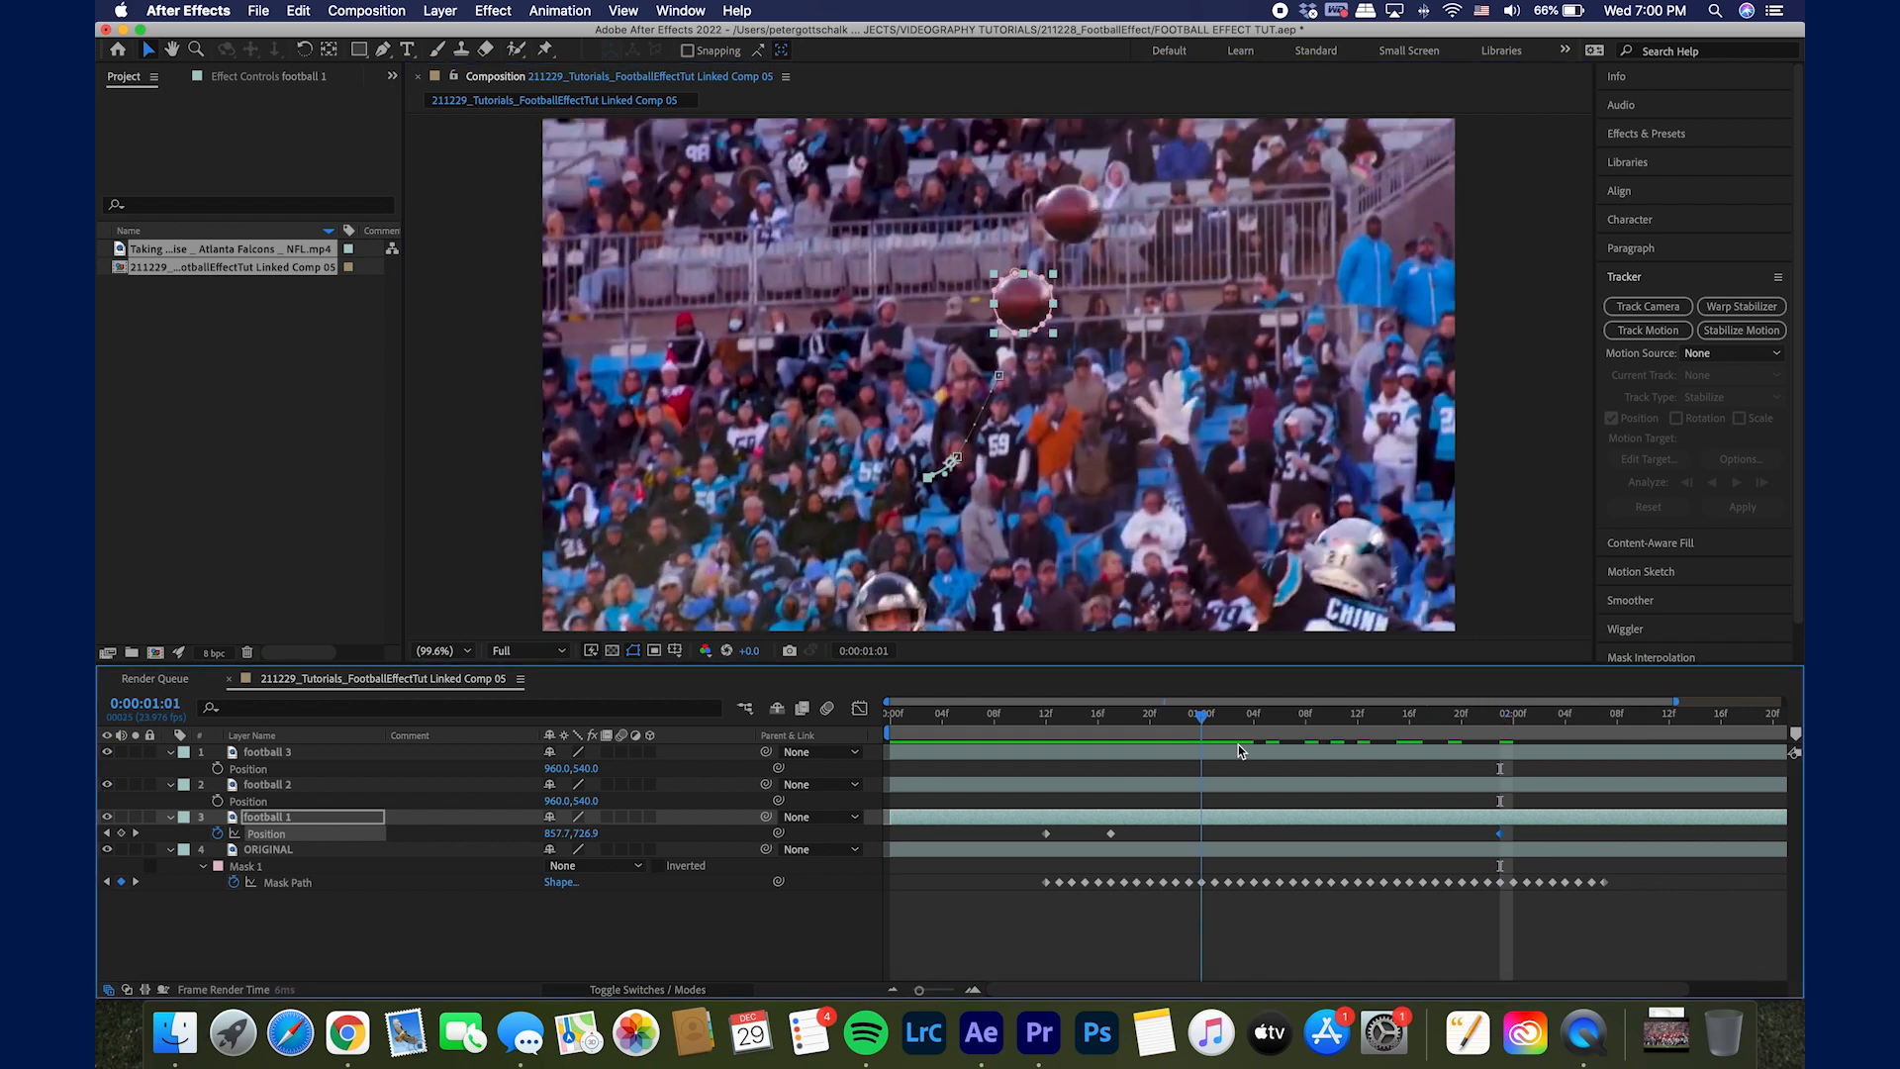
{"action": "left_click_drag", "start_coordinate": [1200, 713], "coordinate": [1475, 713]}
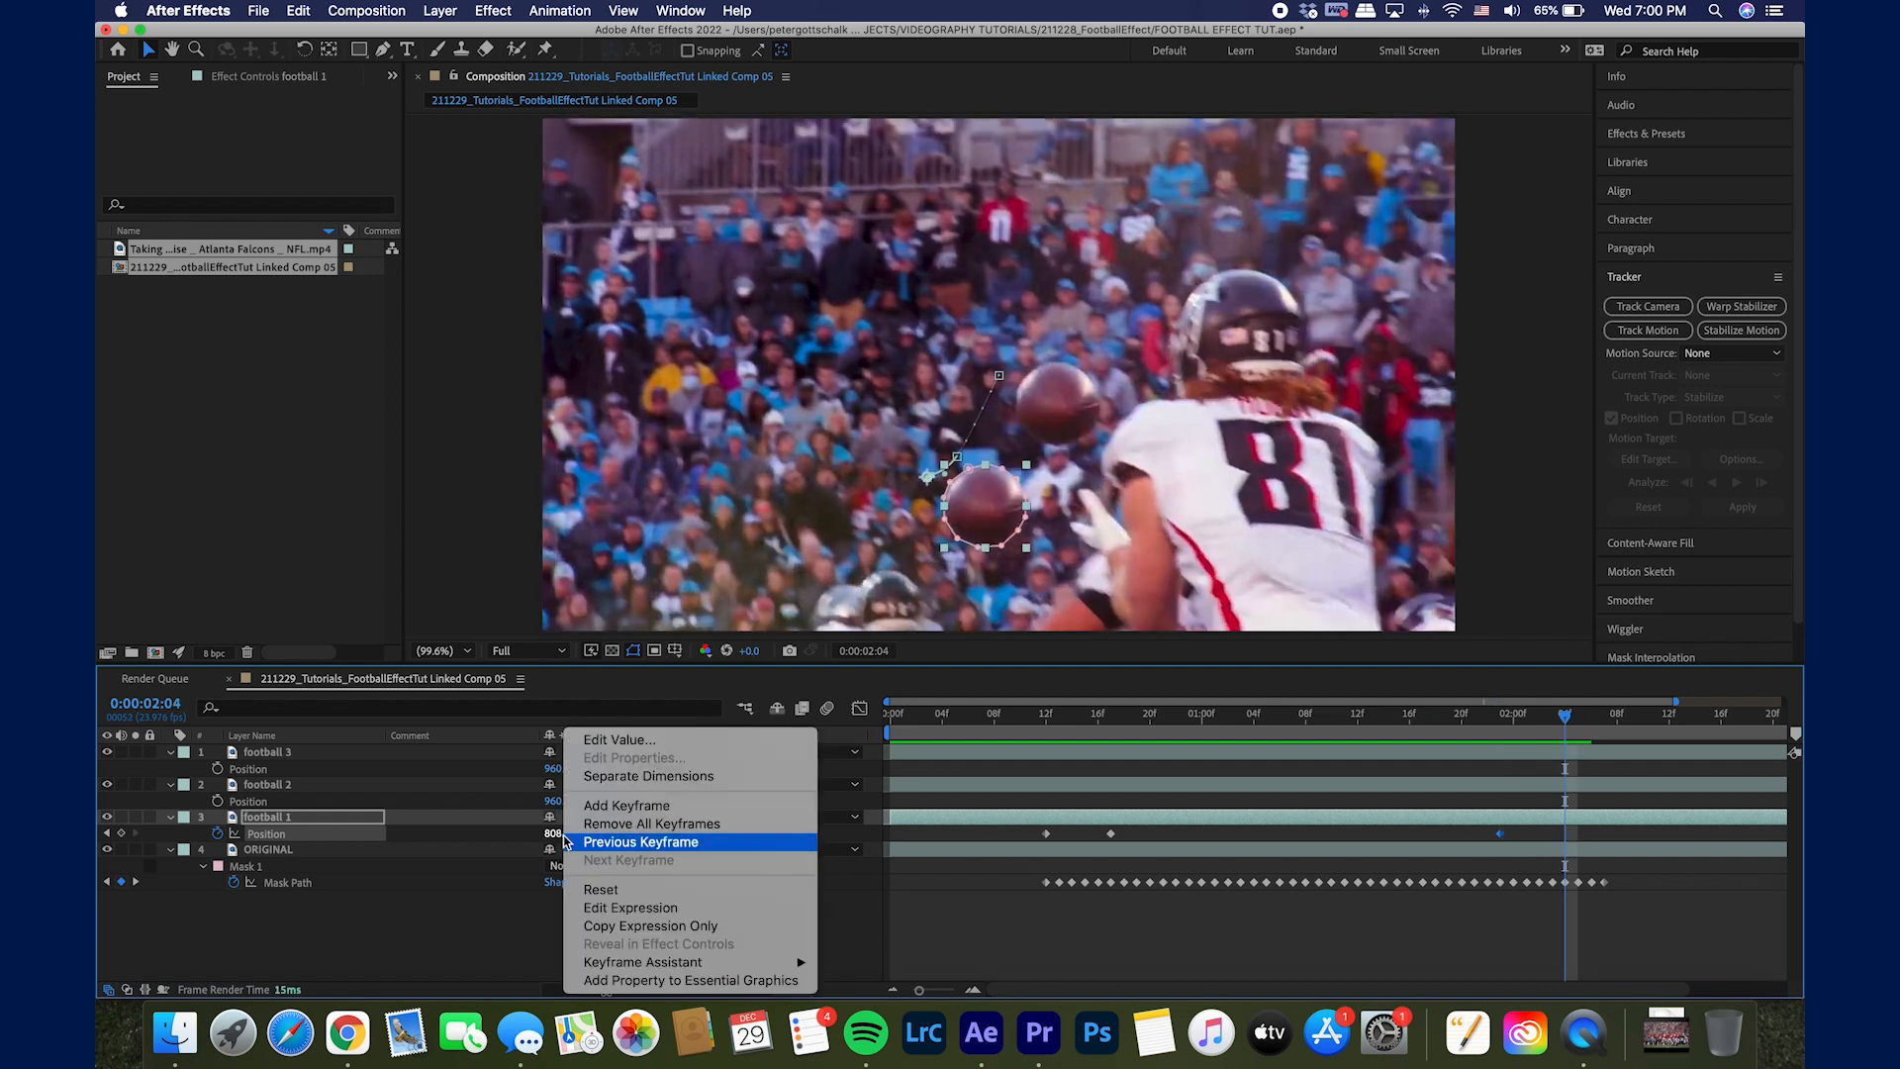
Step: Apply Easy Ease Out to football 1's Position keyframes so the ball copy splits off smoothly
{"action": "left_click", "coordinate": [639, 842]}
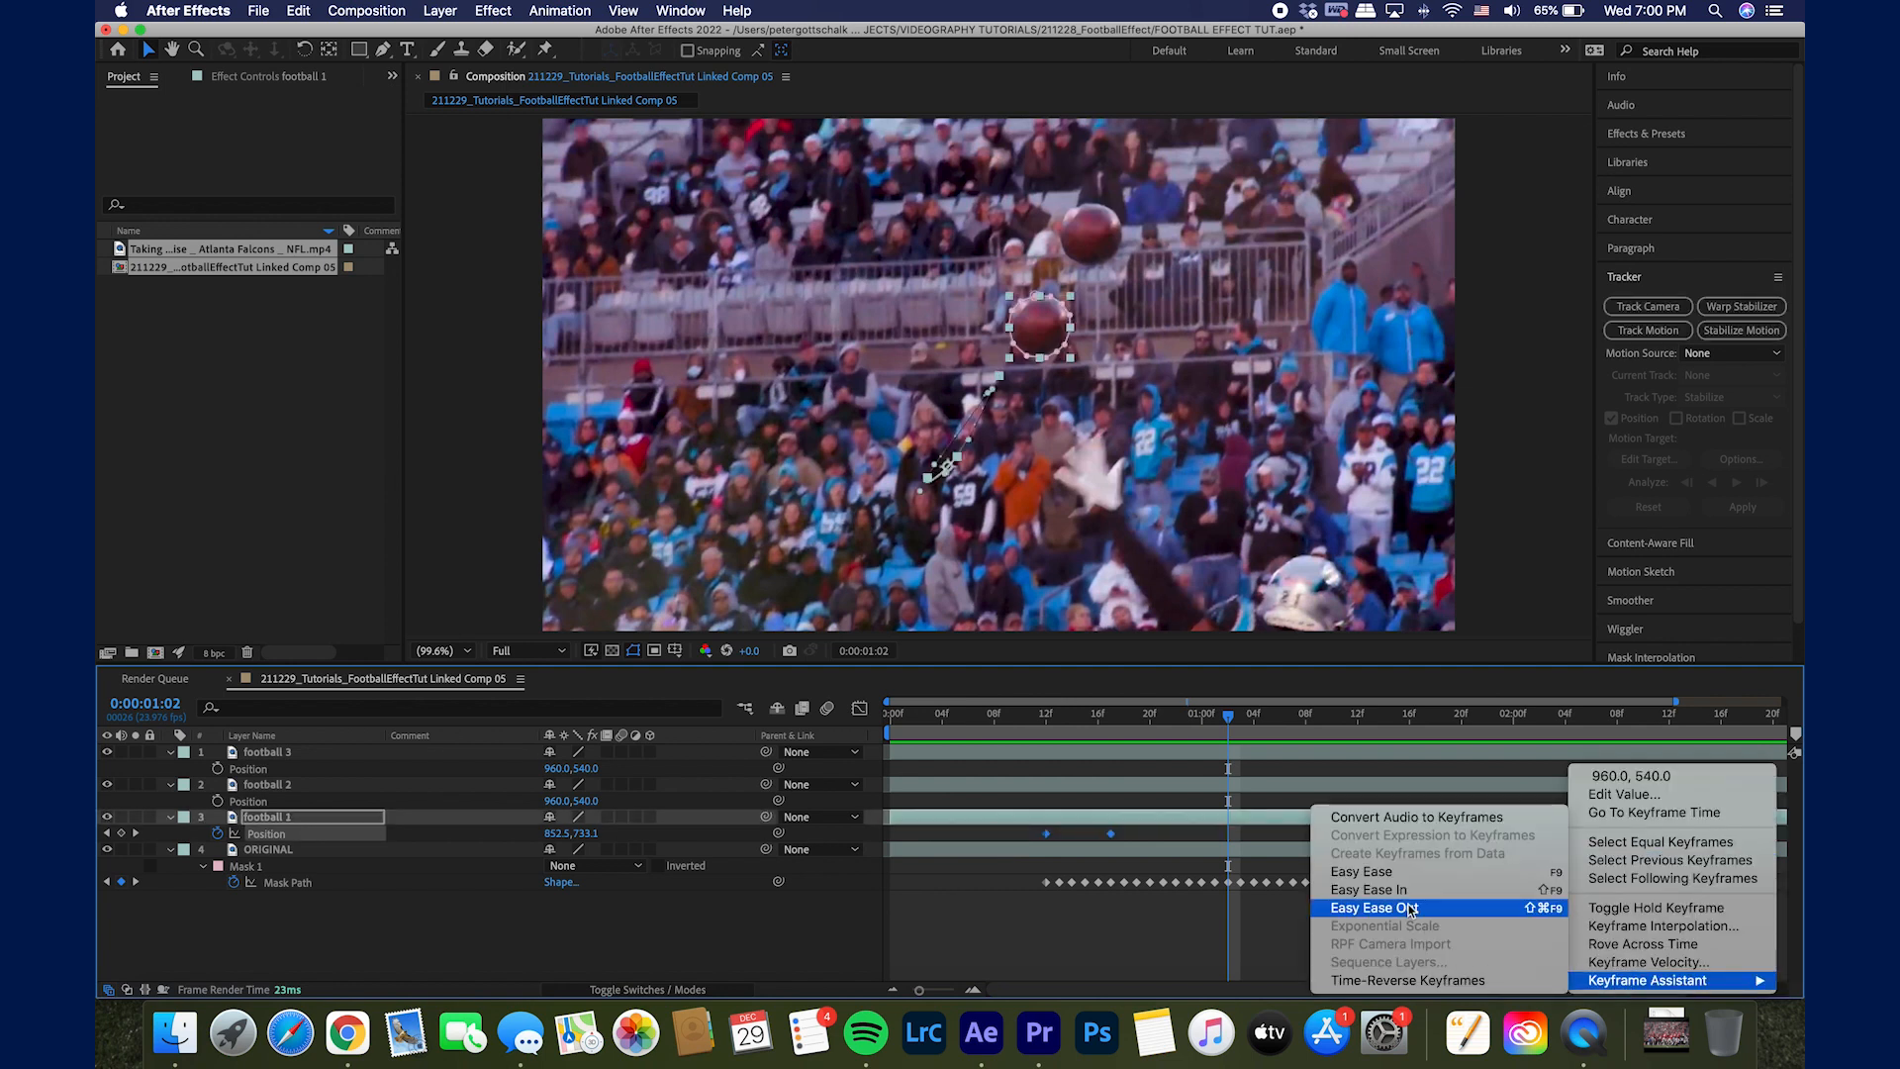
{"action": "left_click", "coordinate": [1372, 909]}
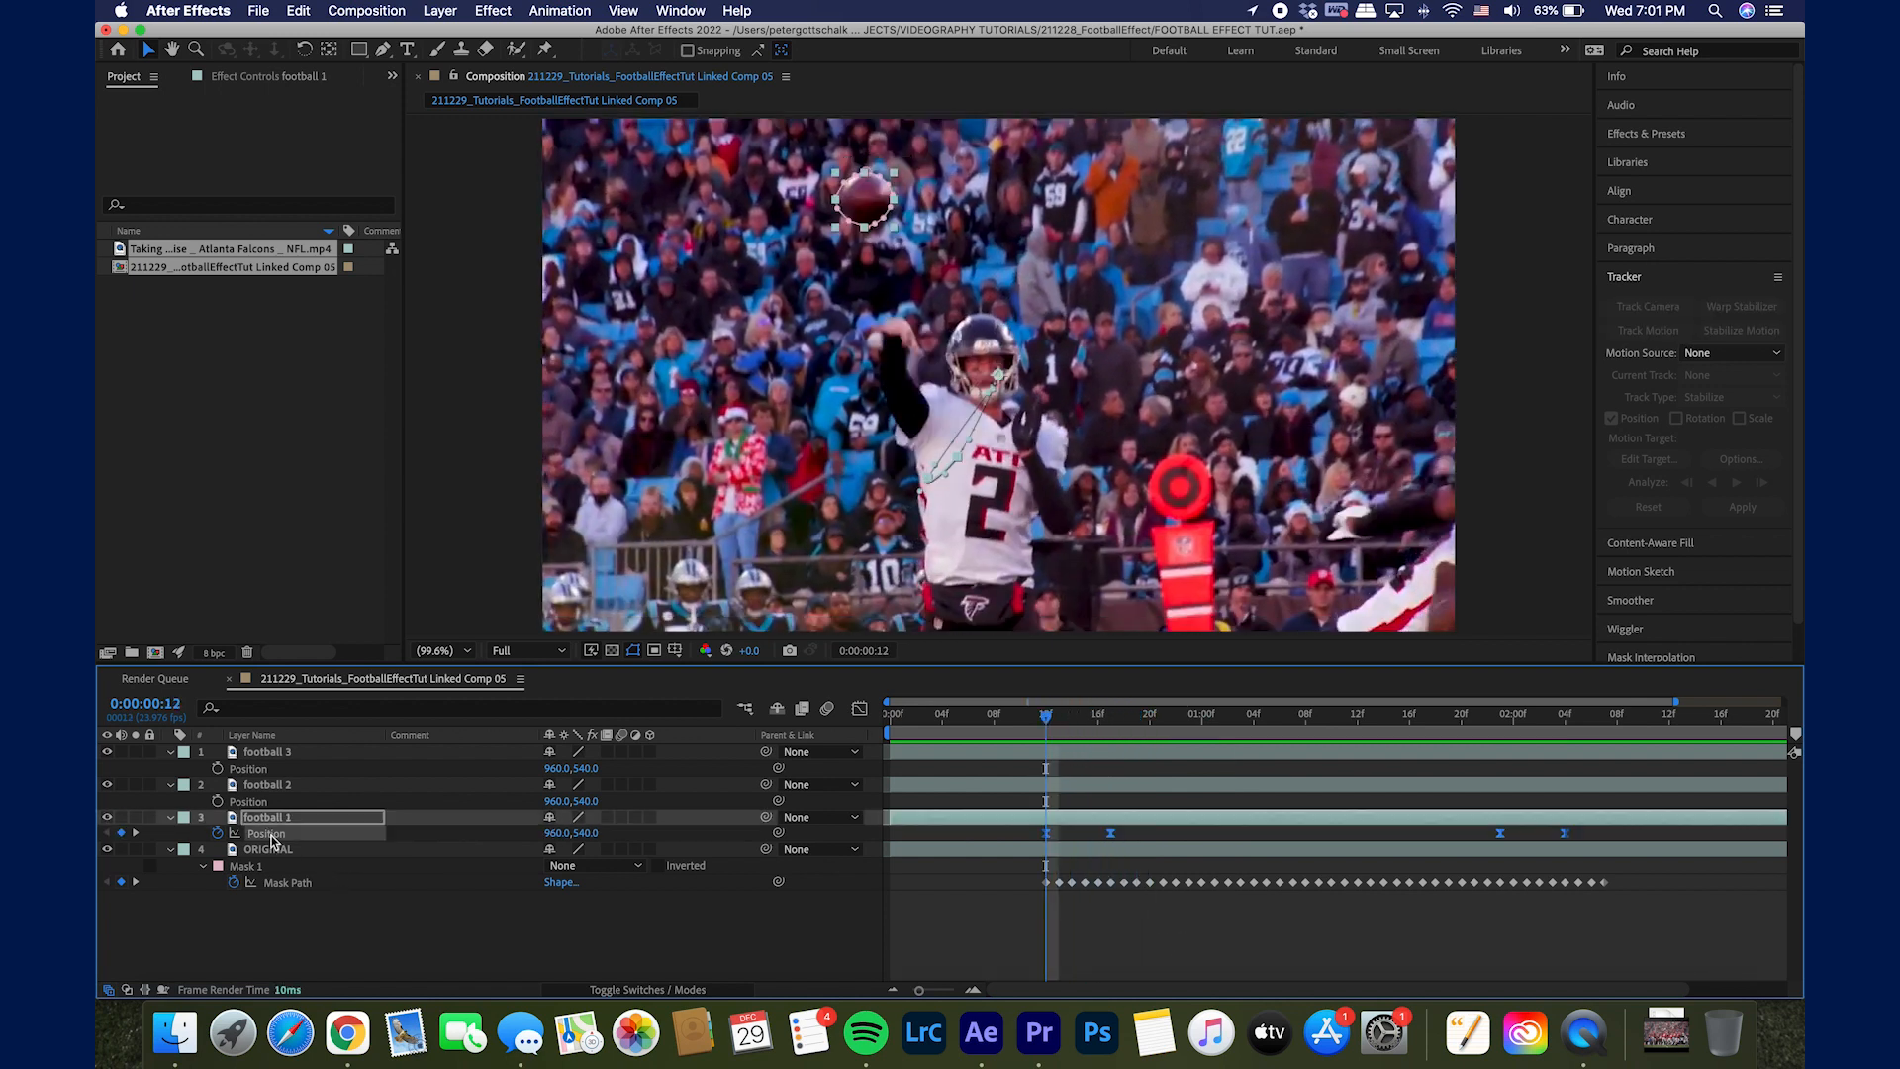
Step: Add matching eased Position keyframes to football 2 and 3, then return to frame 17
{"action": "left_click", "coordinate": [267, 815]}
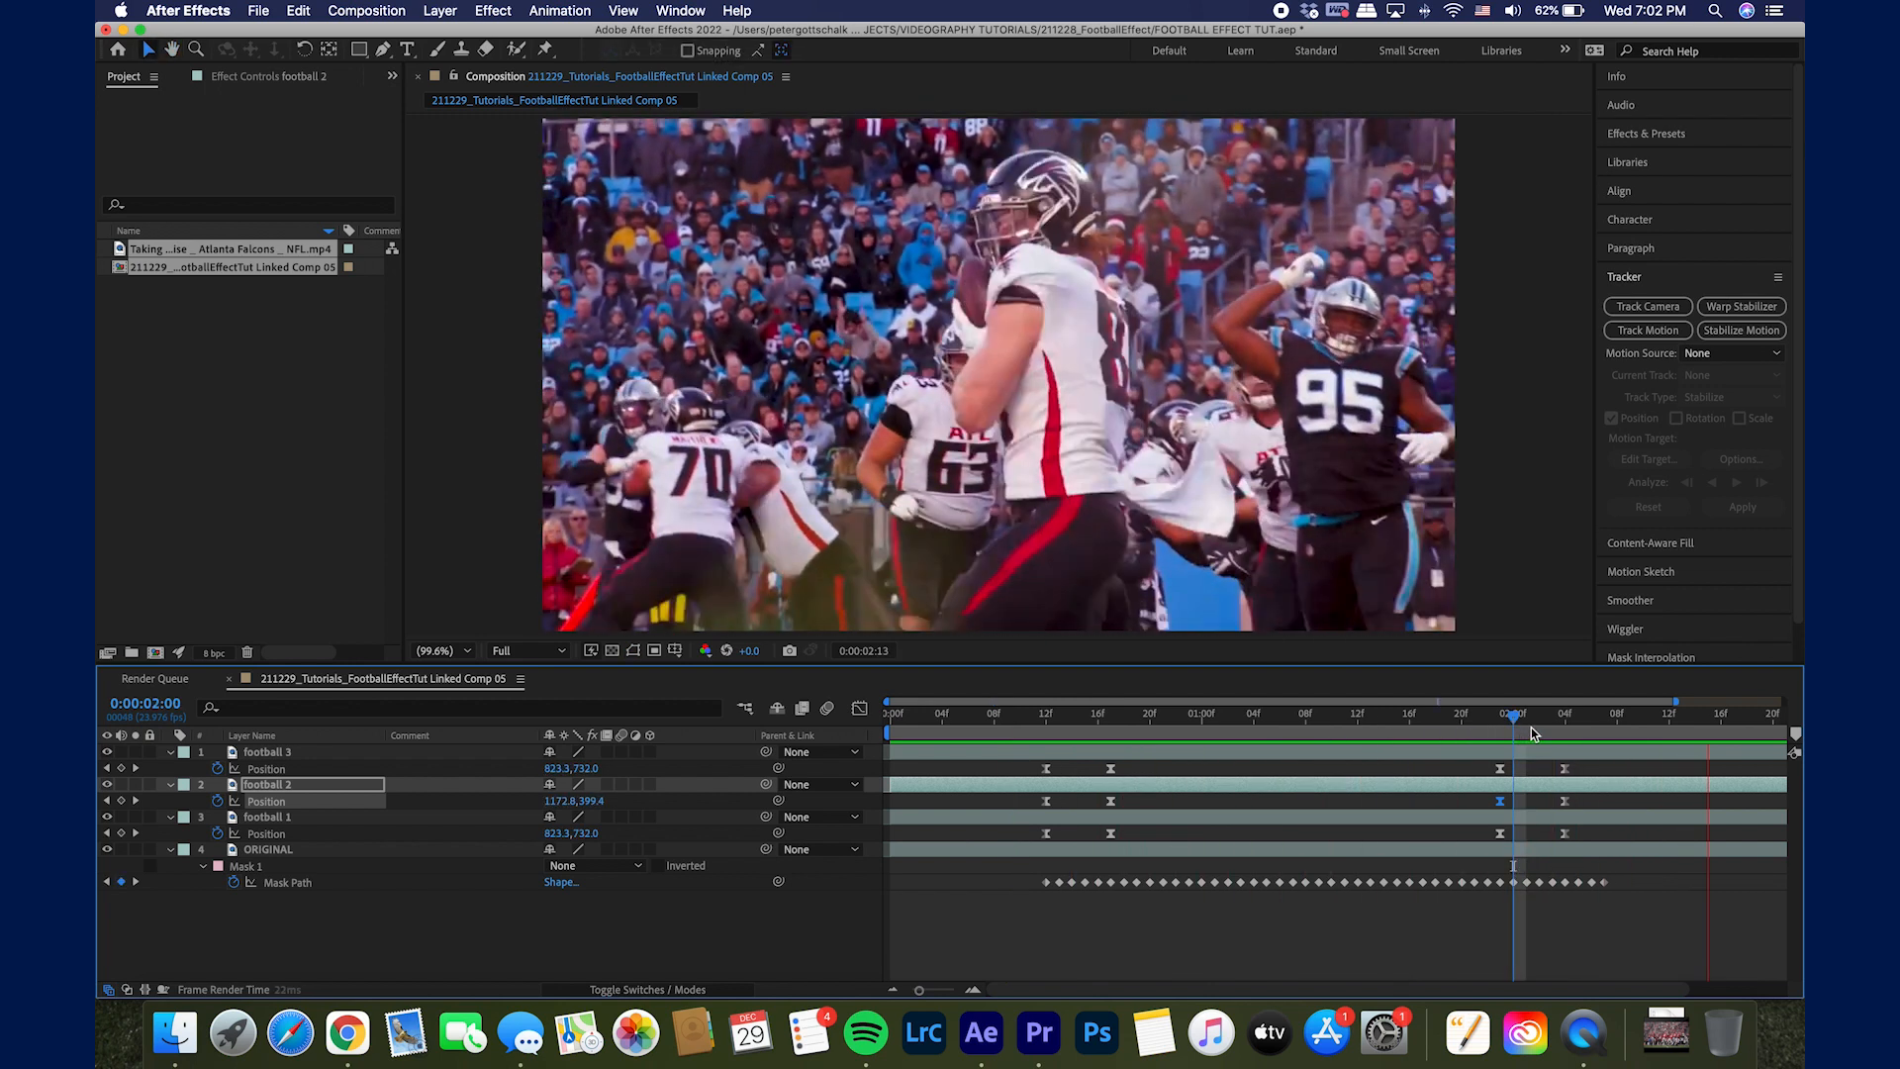
{"action": "left_click", "coordinate": [1108, 712]}
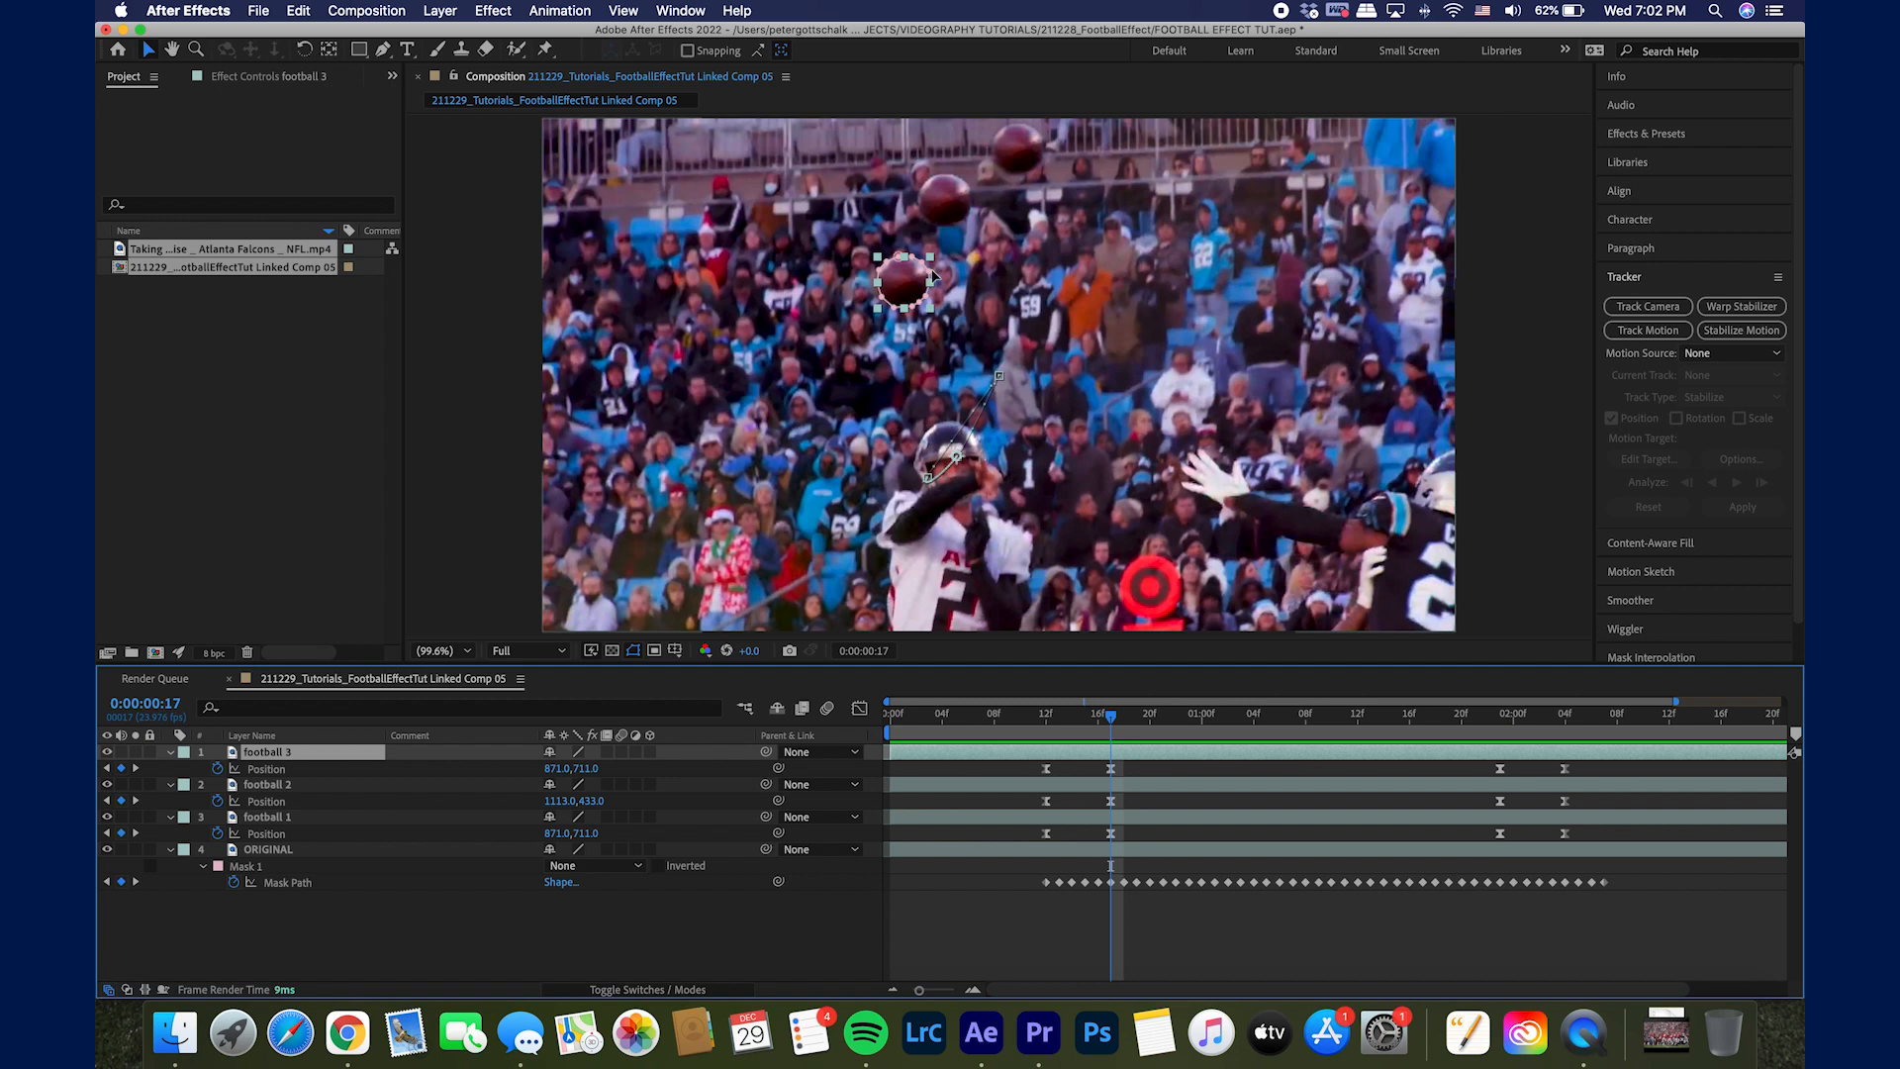
{"action": "mouse_move", "coordinate": [1126, 788]}
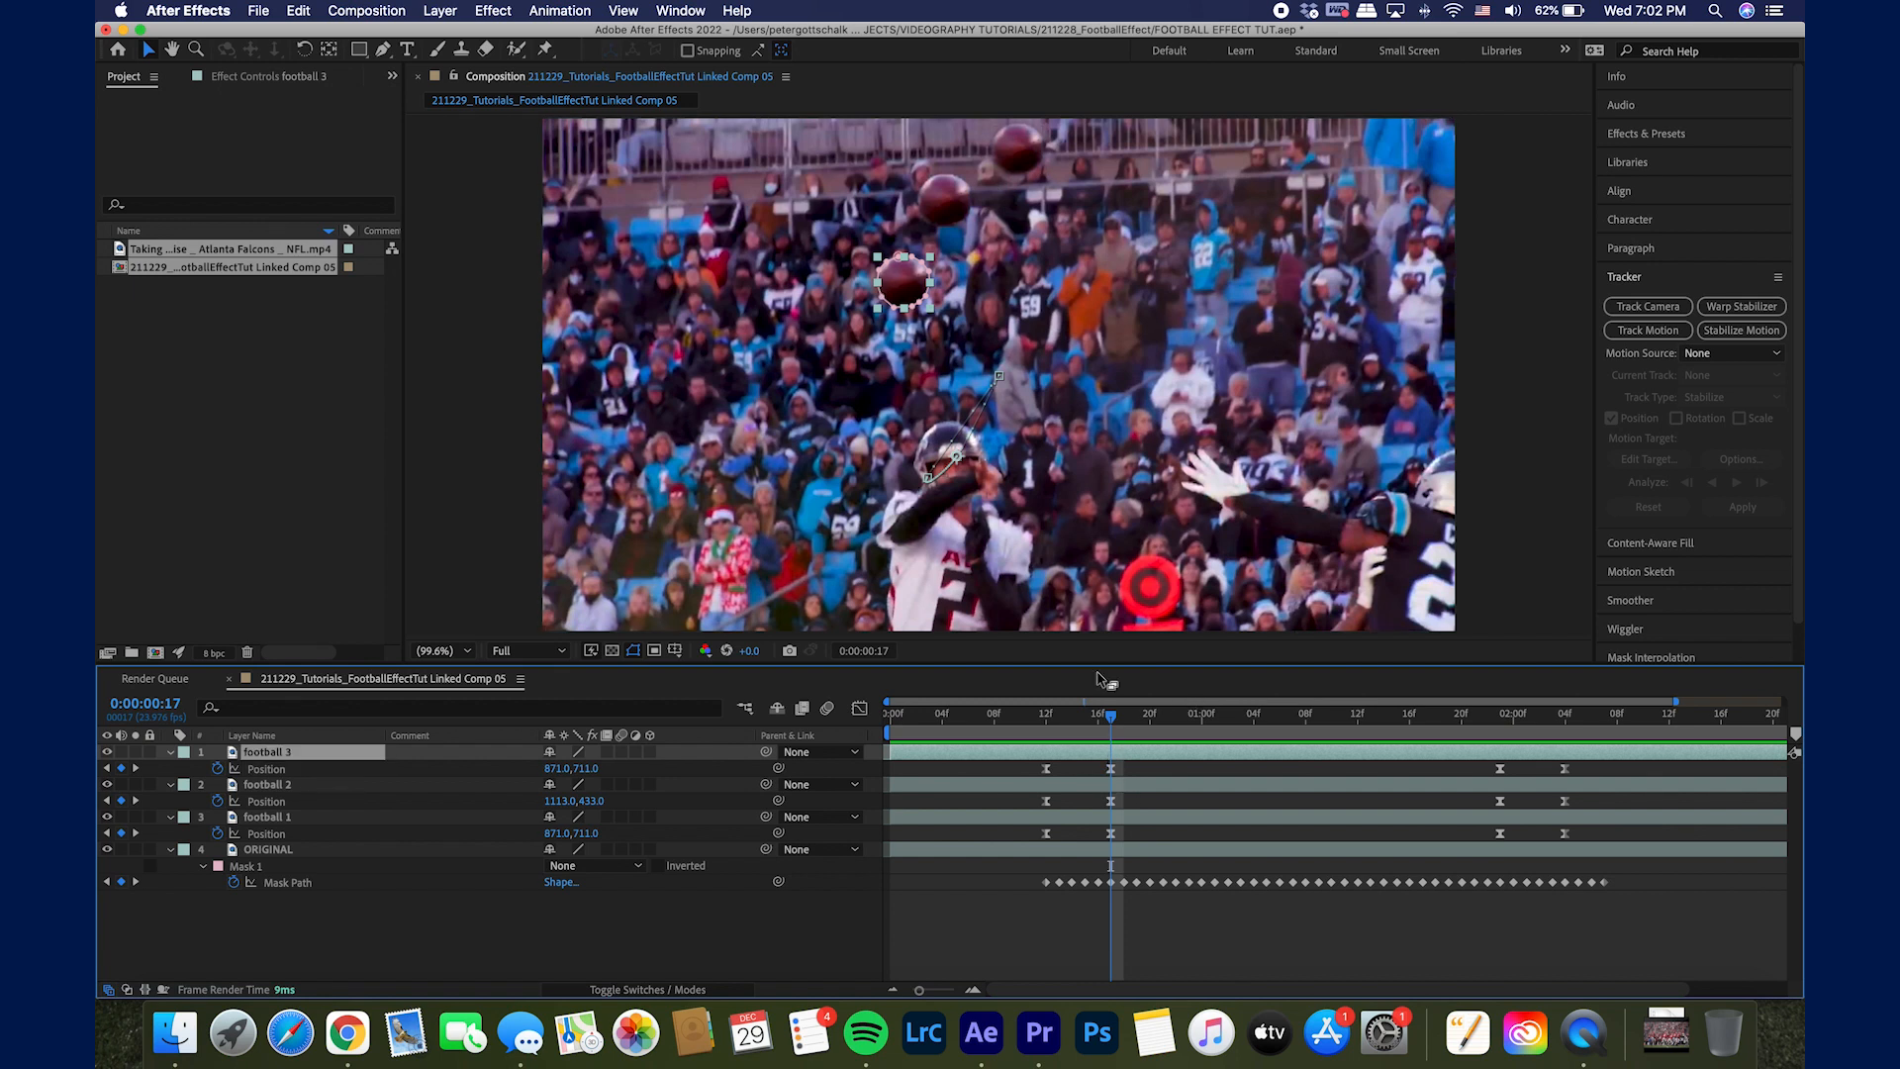
Step: Drag football 3 up near the top of the frame at frame 17 to spread the three balls
{"action": "left_click_drag", "start_coordinate": [903, 283], "coordinate": [873, 152]}
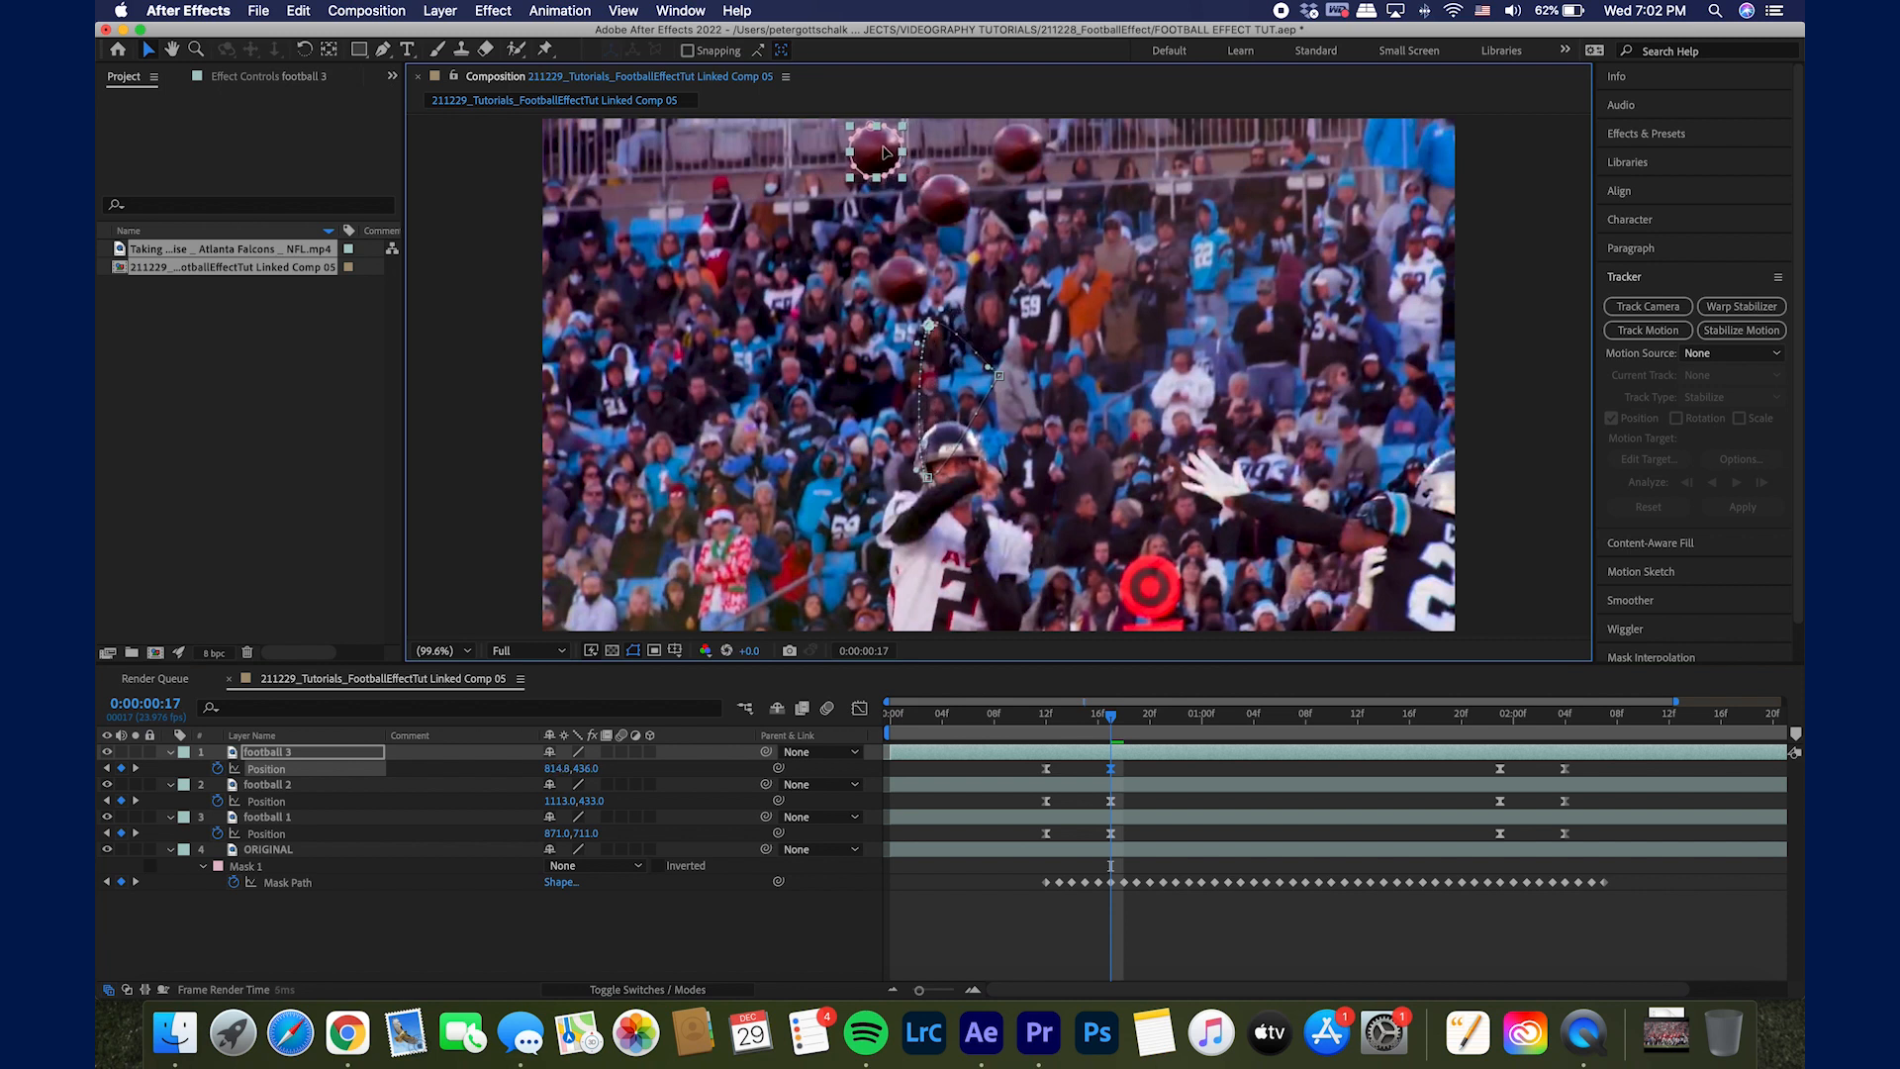
{"action": "left_click_drag", "start_coordinate": [873, 153], "coordinate": [871, 144]}
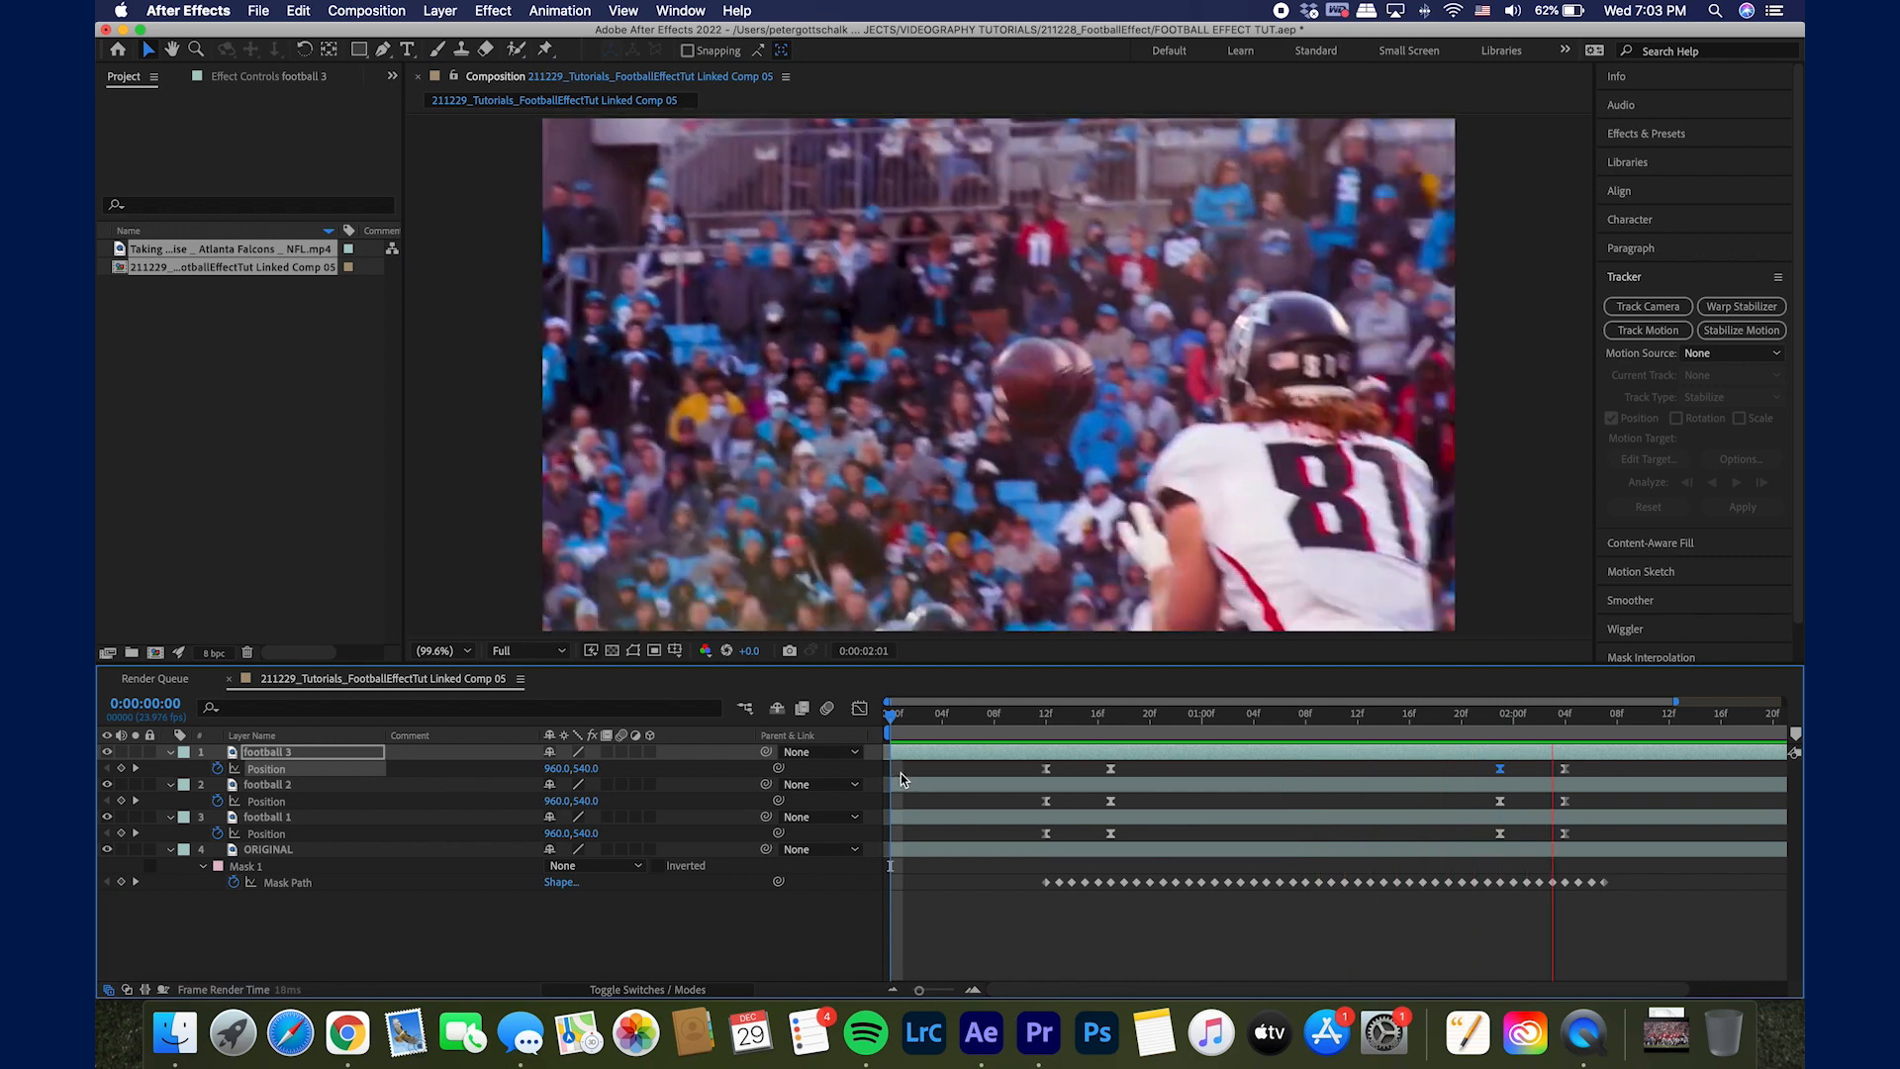
Step: Play back the split from frame 17 and enable the Motion Blur switch on football 1, 2 and 3
{"action": "left_click", "coordinate": [1152, 715]}
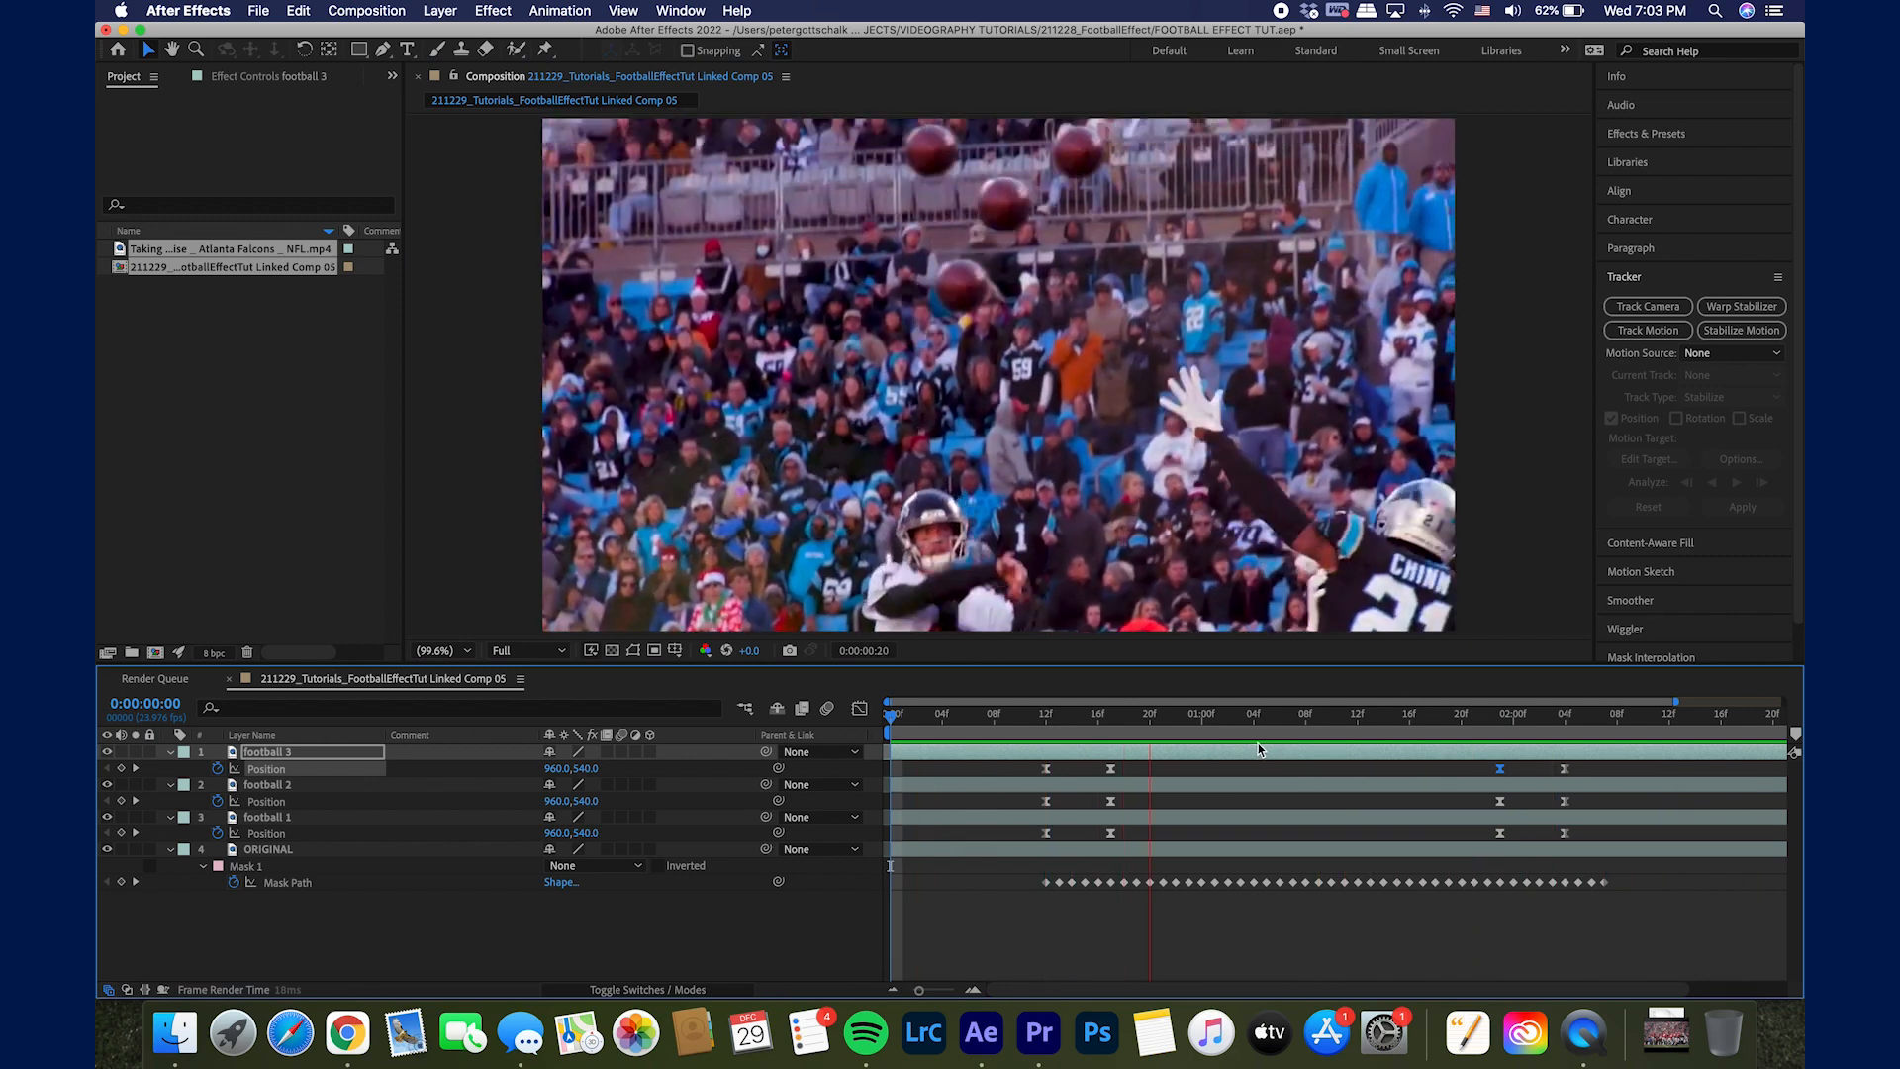
{"action": "left_click", "coordinate": [1330, 713]}
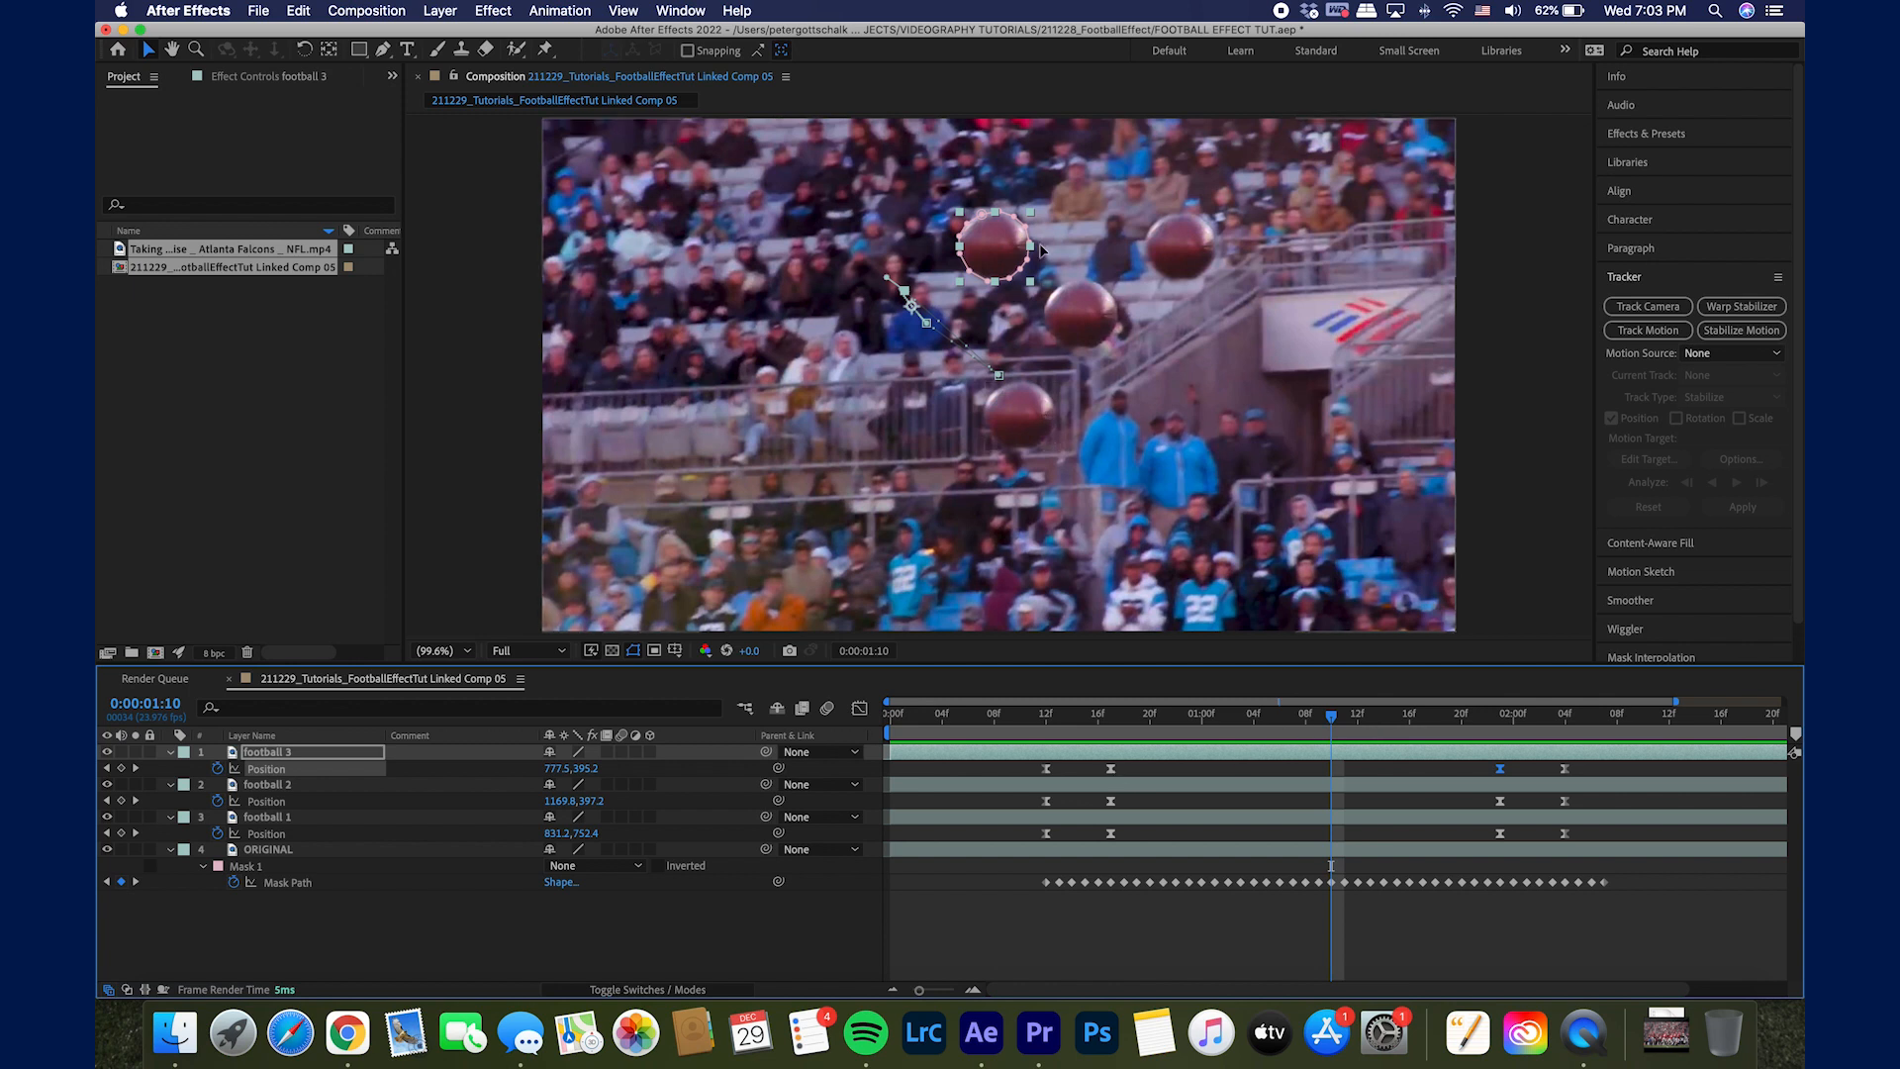
{"action": "left_click", "coordinate": [1111, 715]}
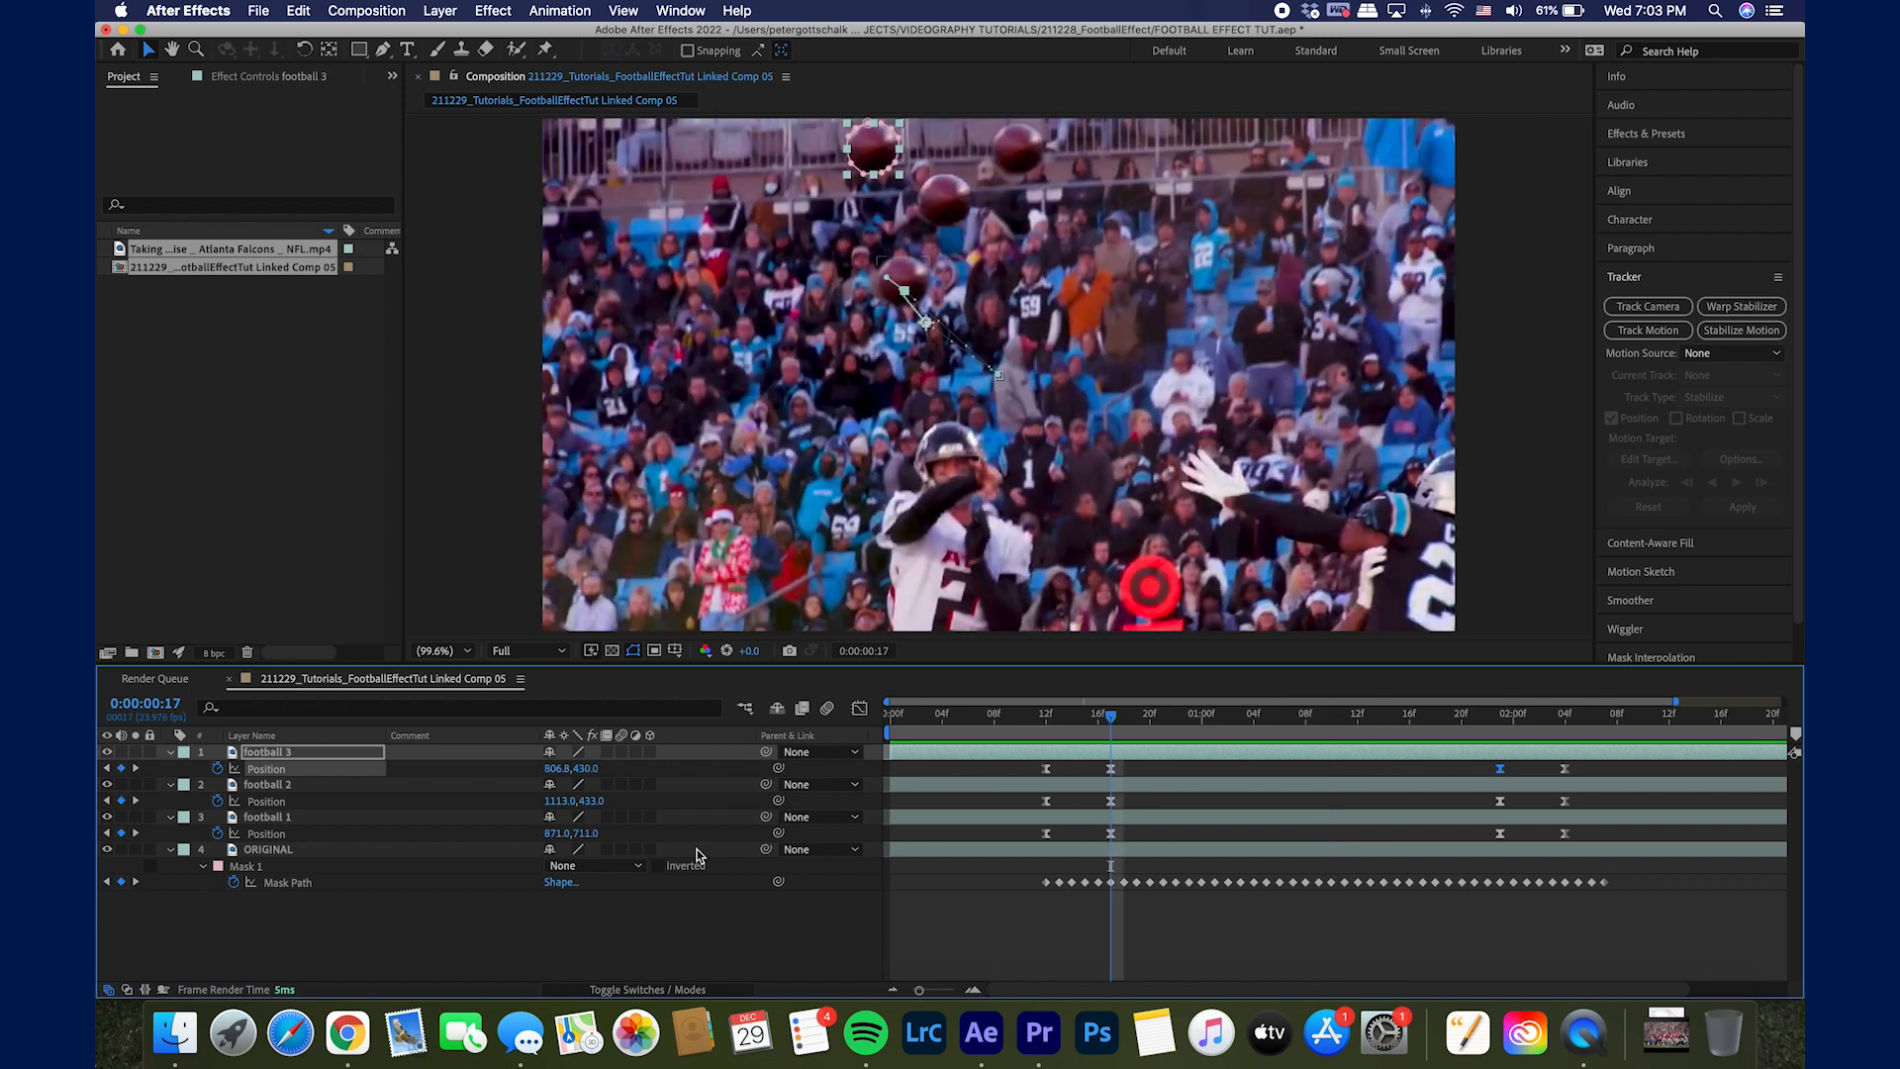
{"action": "left_click", "coordinate": [268, 815]}
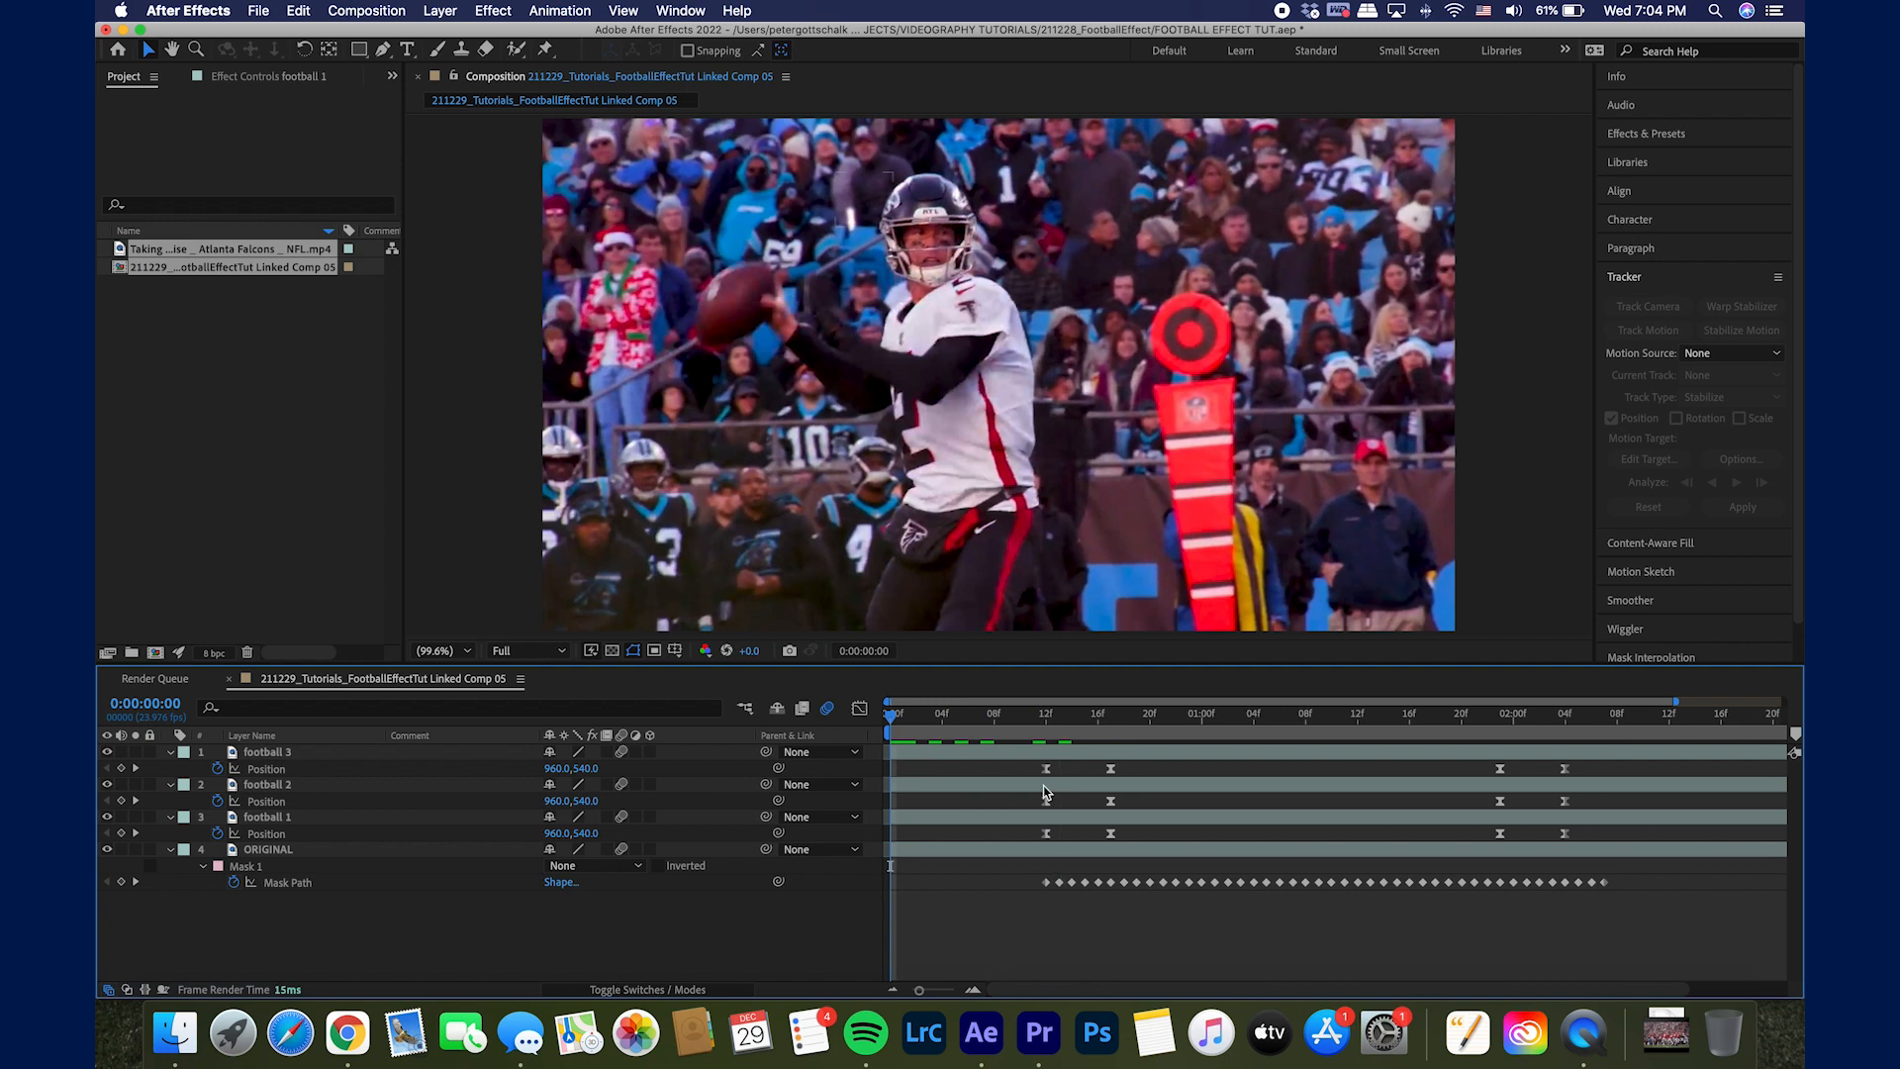
{"action": "left_click", "coordinate": [1055, 713]}
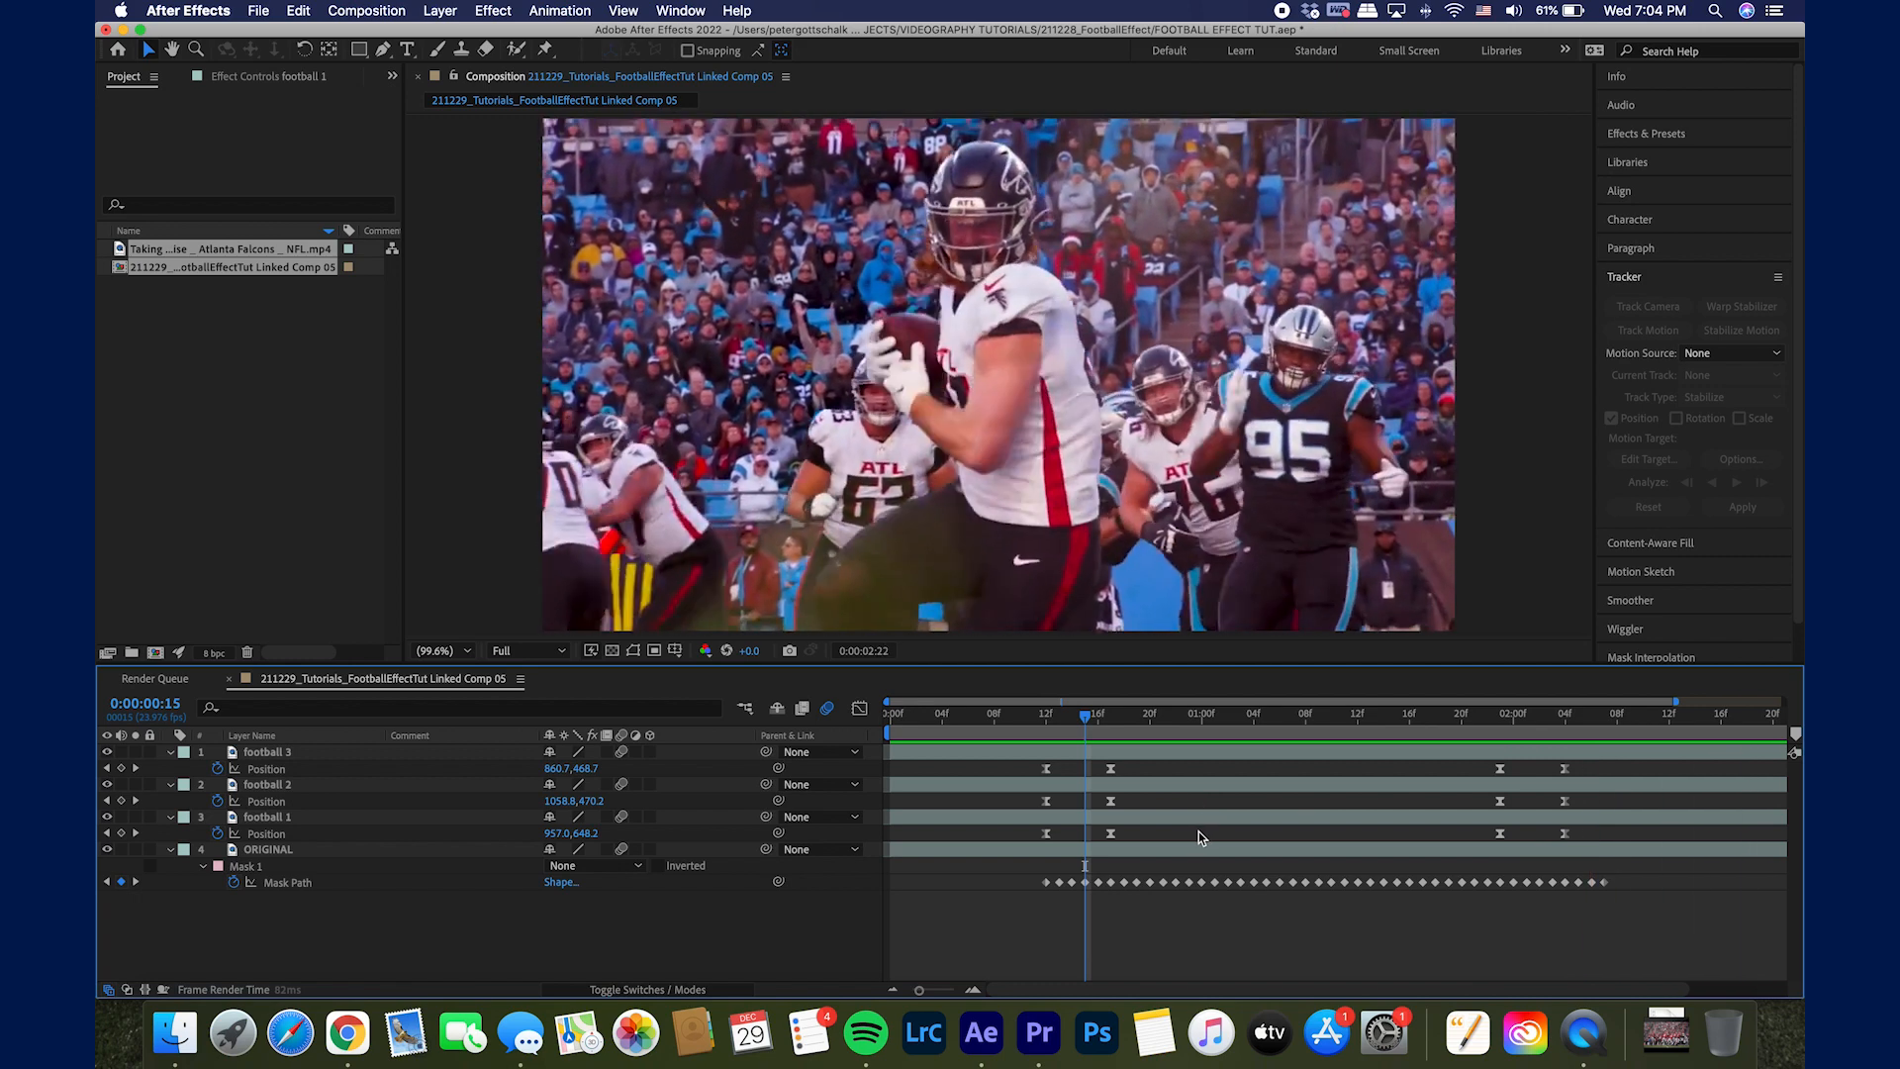
Step: Preview the motion-blurred footballs before switching over to Premiere Pro
{"action": "left_click", "coordinate": [1331, 712]}
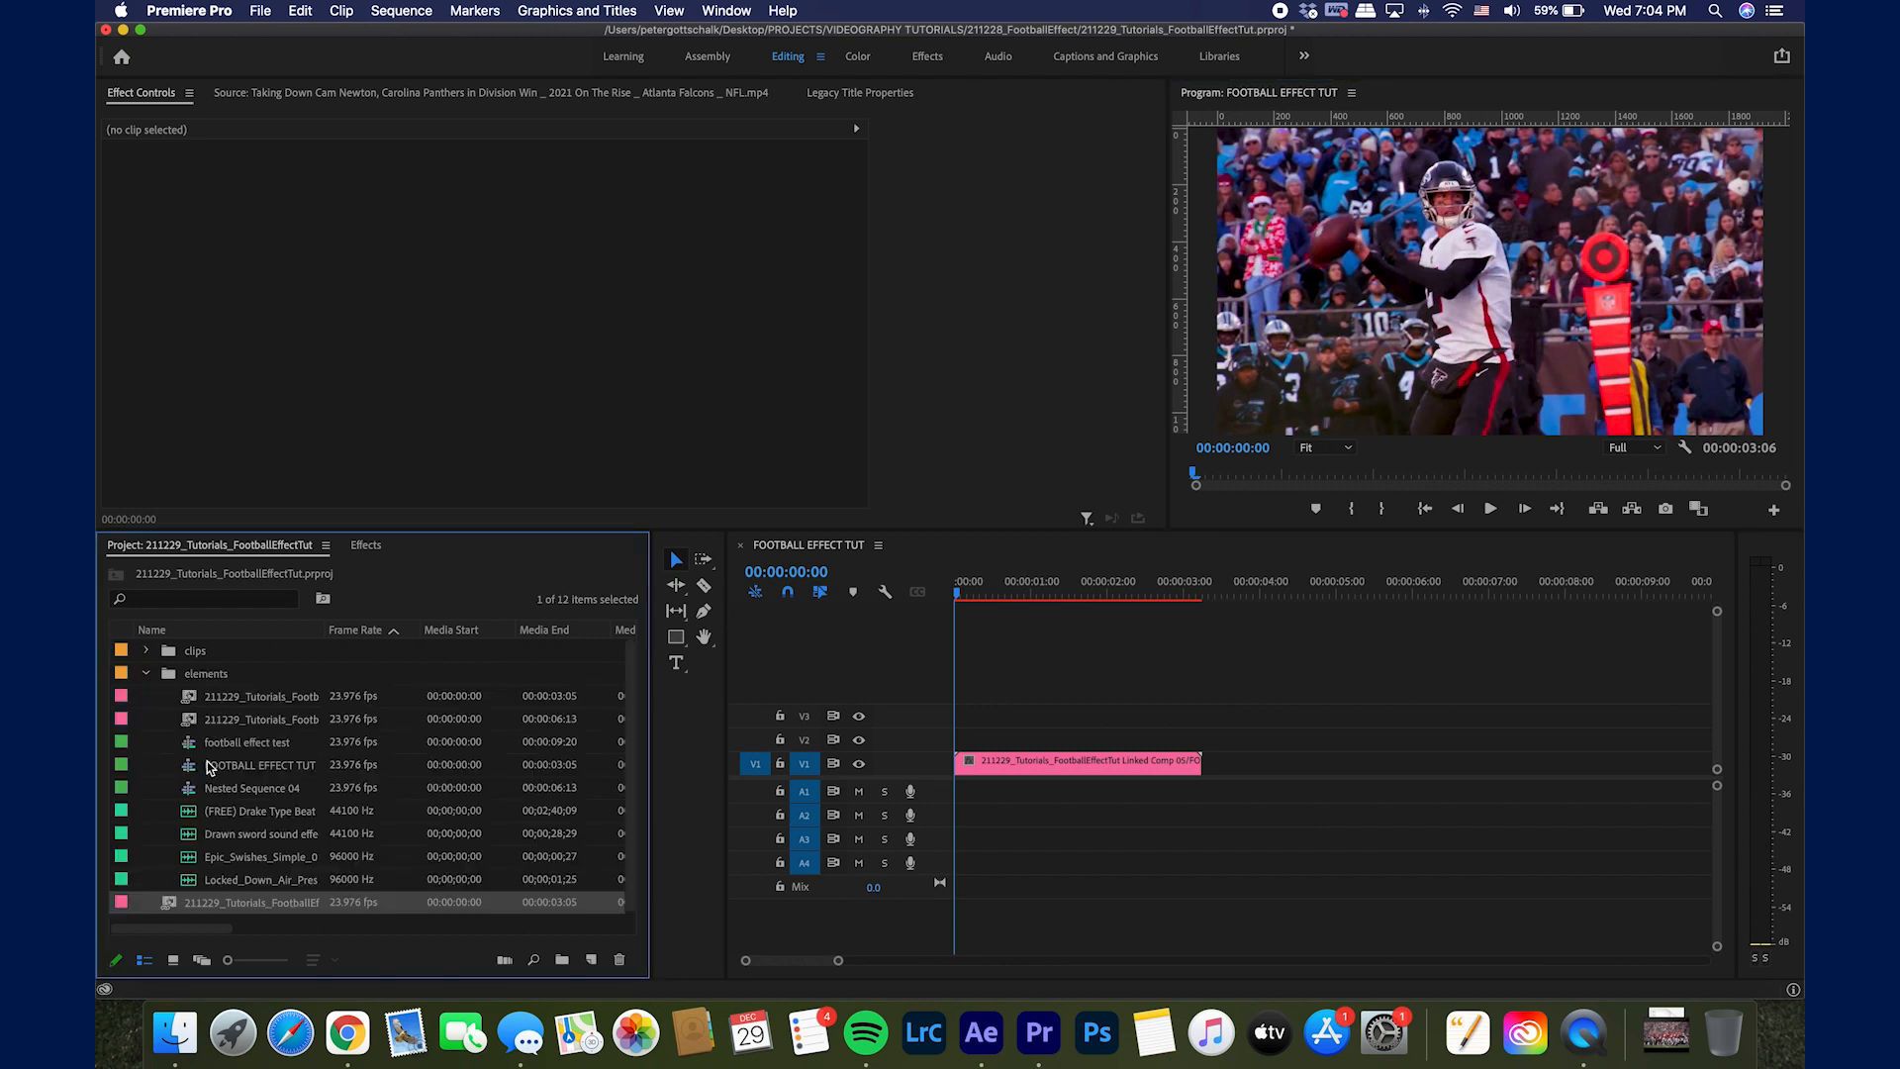
Step: Place two sword-whoosh clips on A1 under the football clip and change the second one's Speed/Duration
{"action": "double_click", "coordinate": [261, 834]}
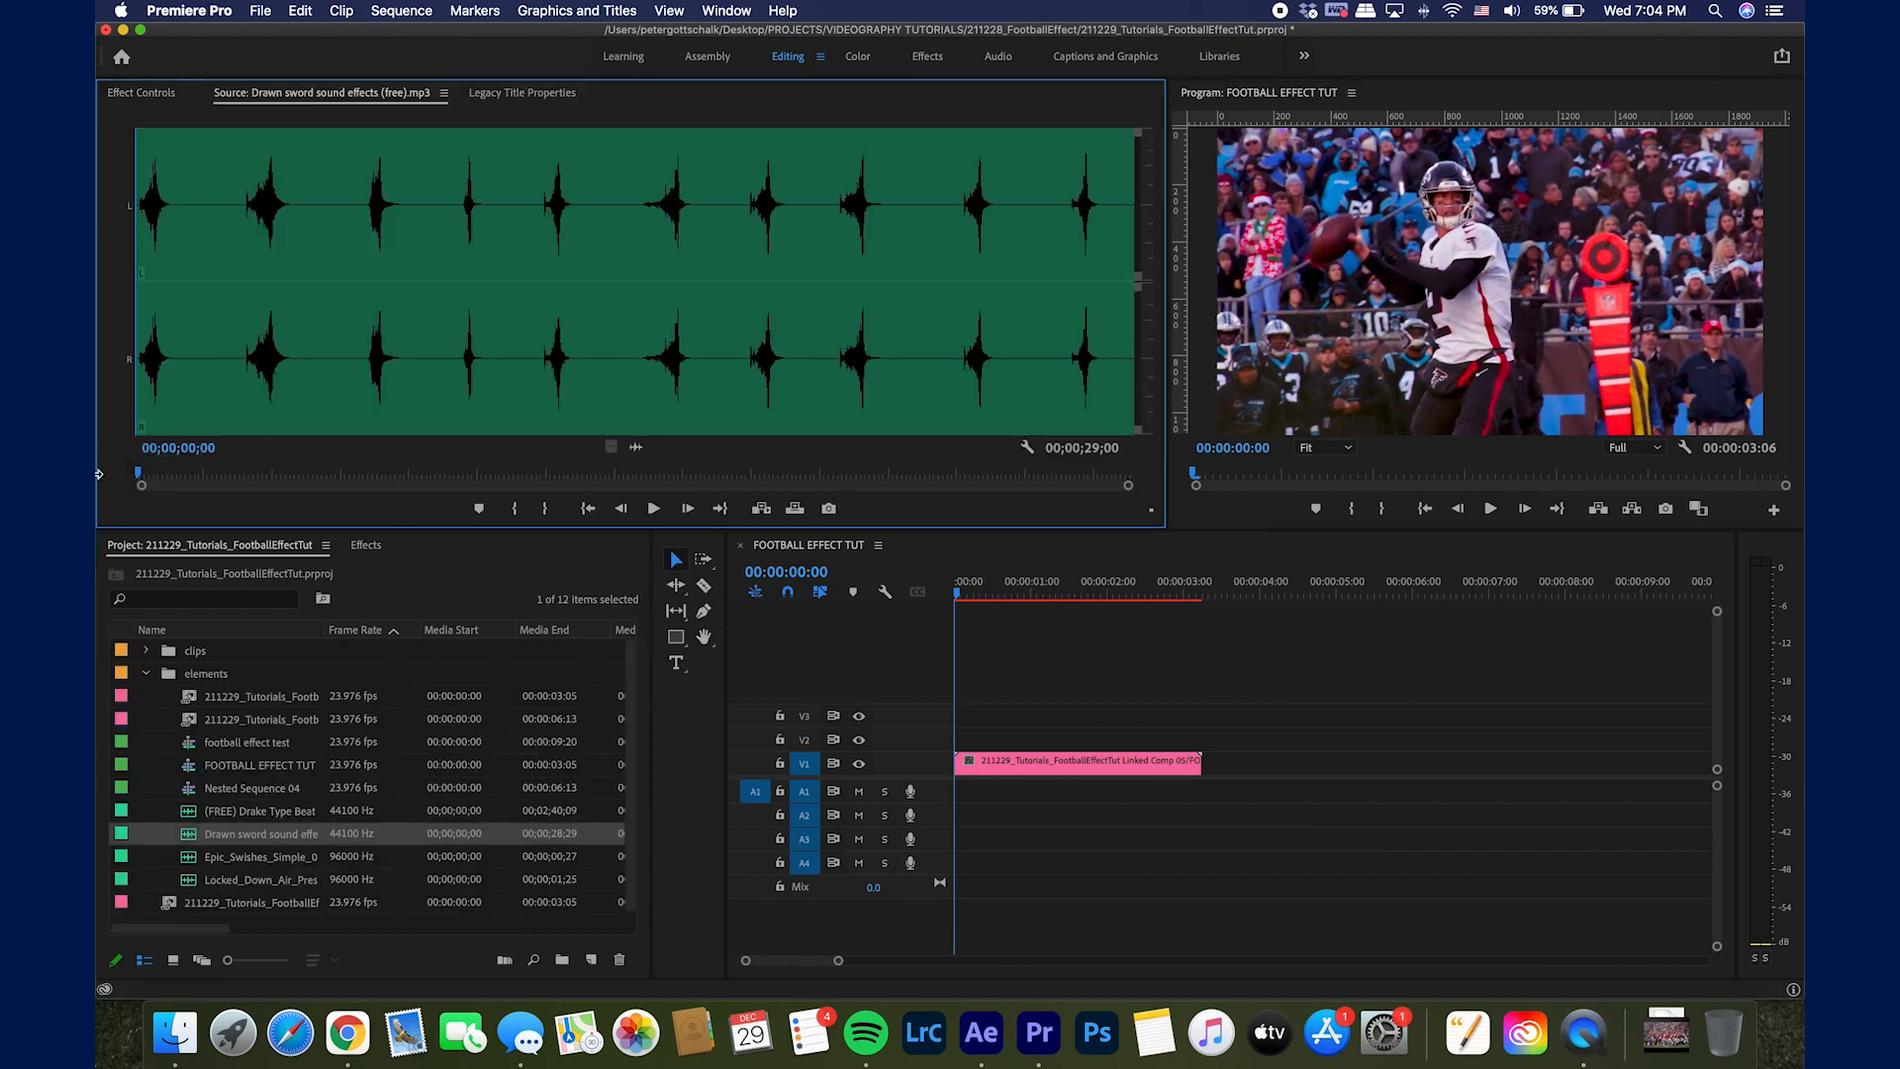
{"action": "left_click", "coordinate": [653, 509]}
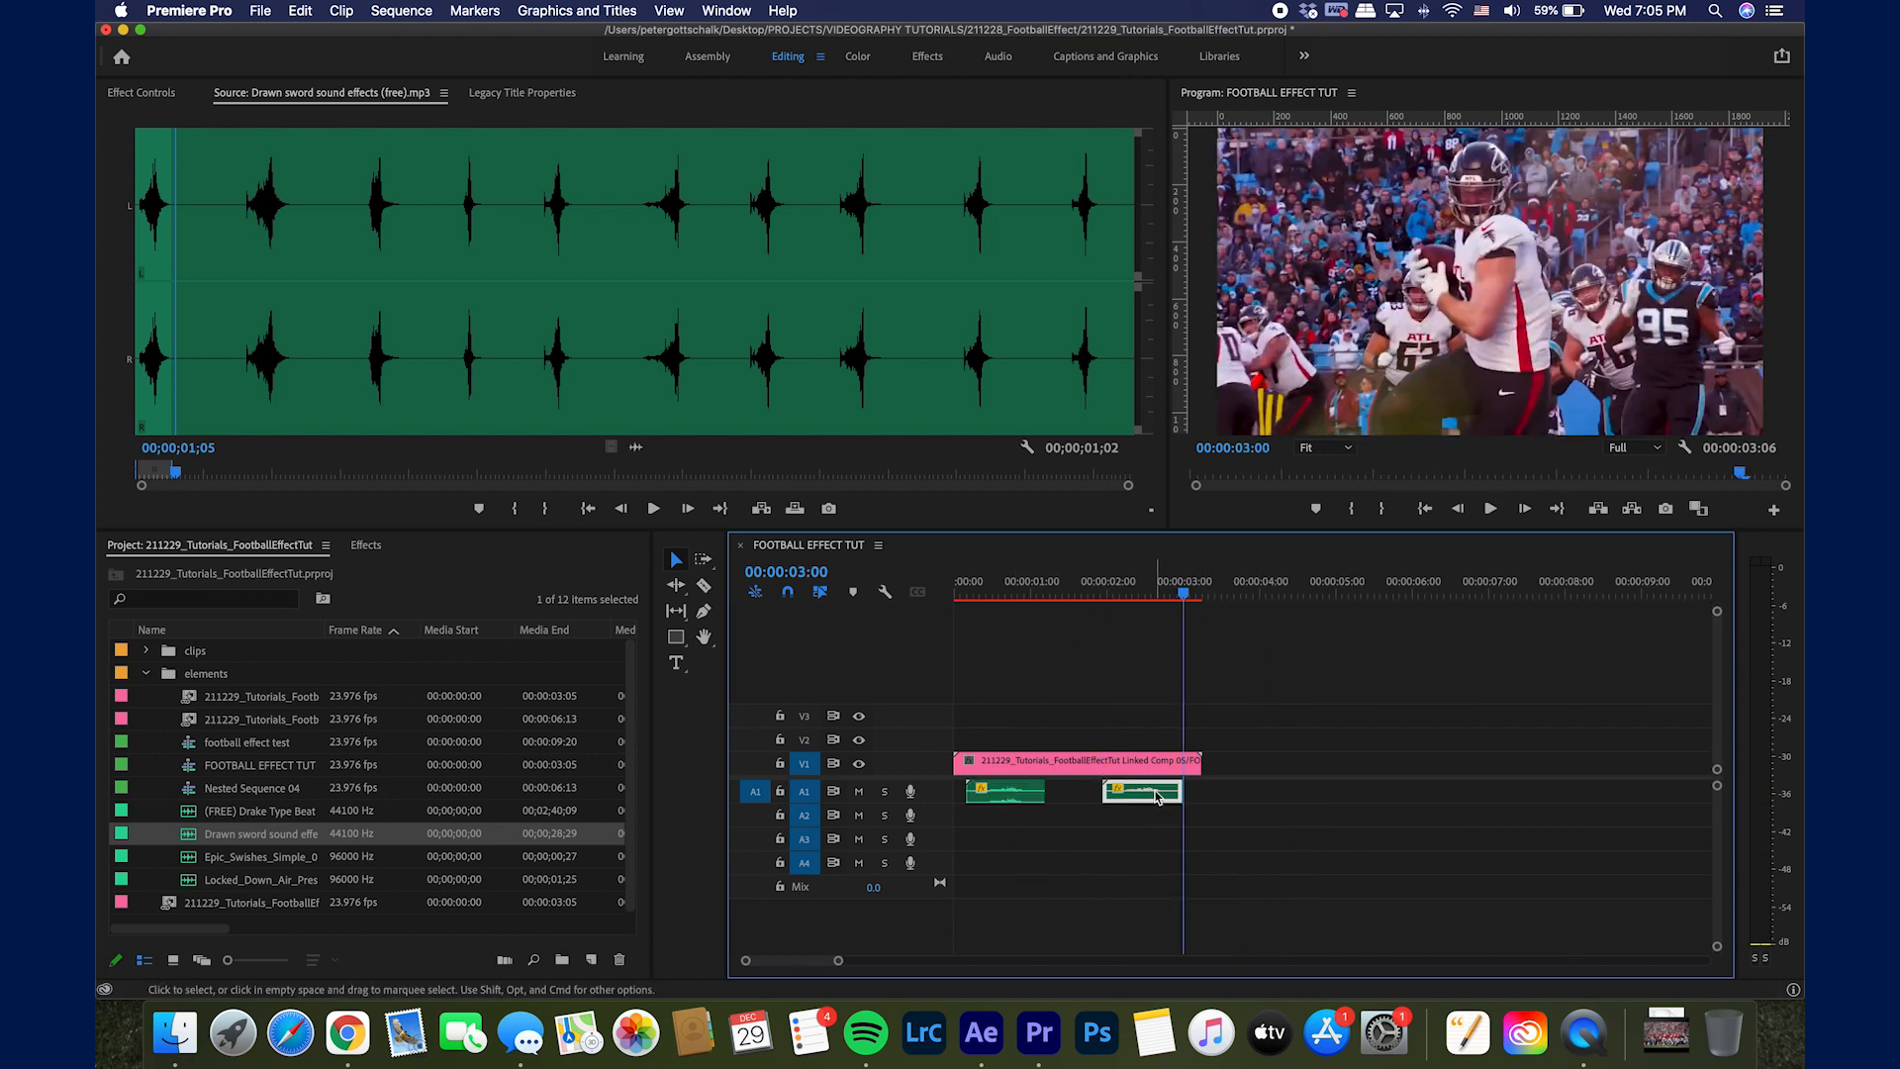
{"action": "right_click", "coordinate": [1140, 790]}
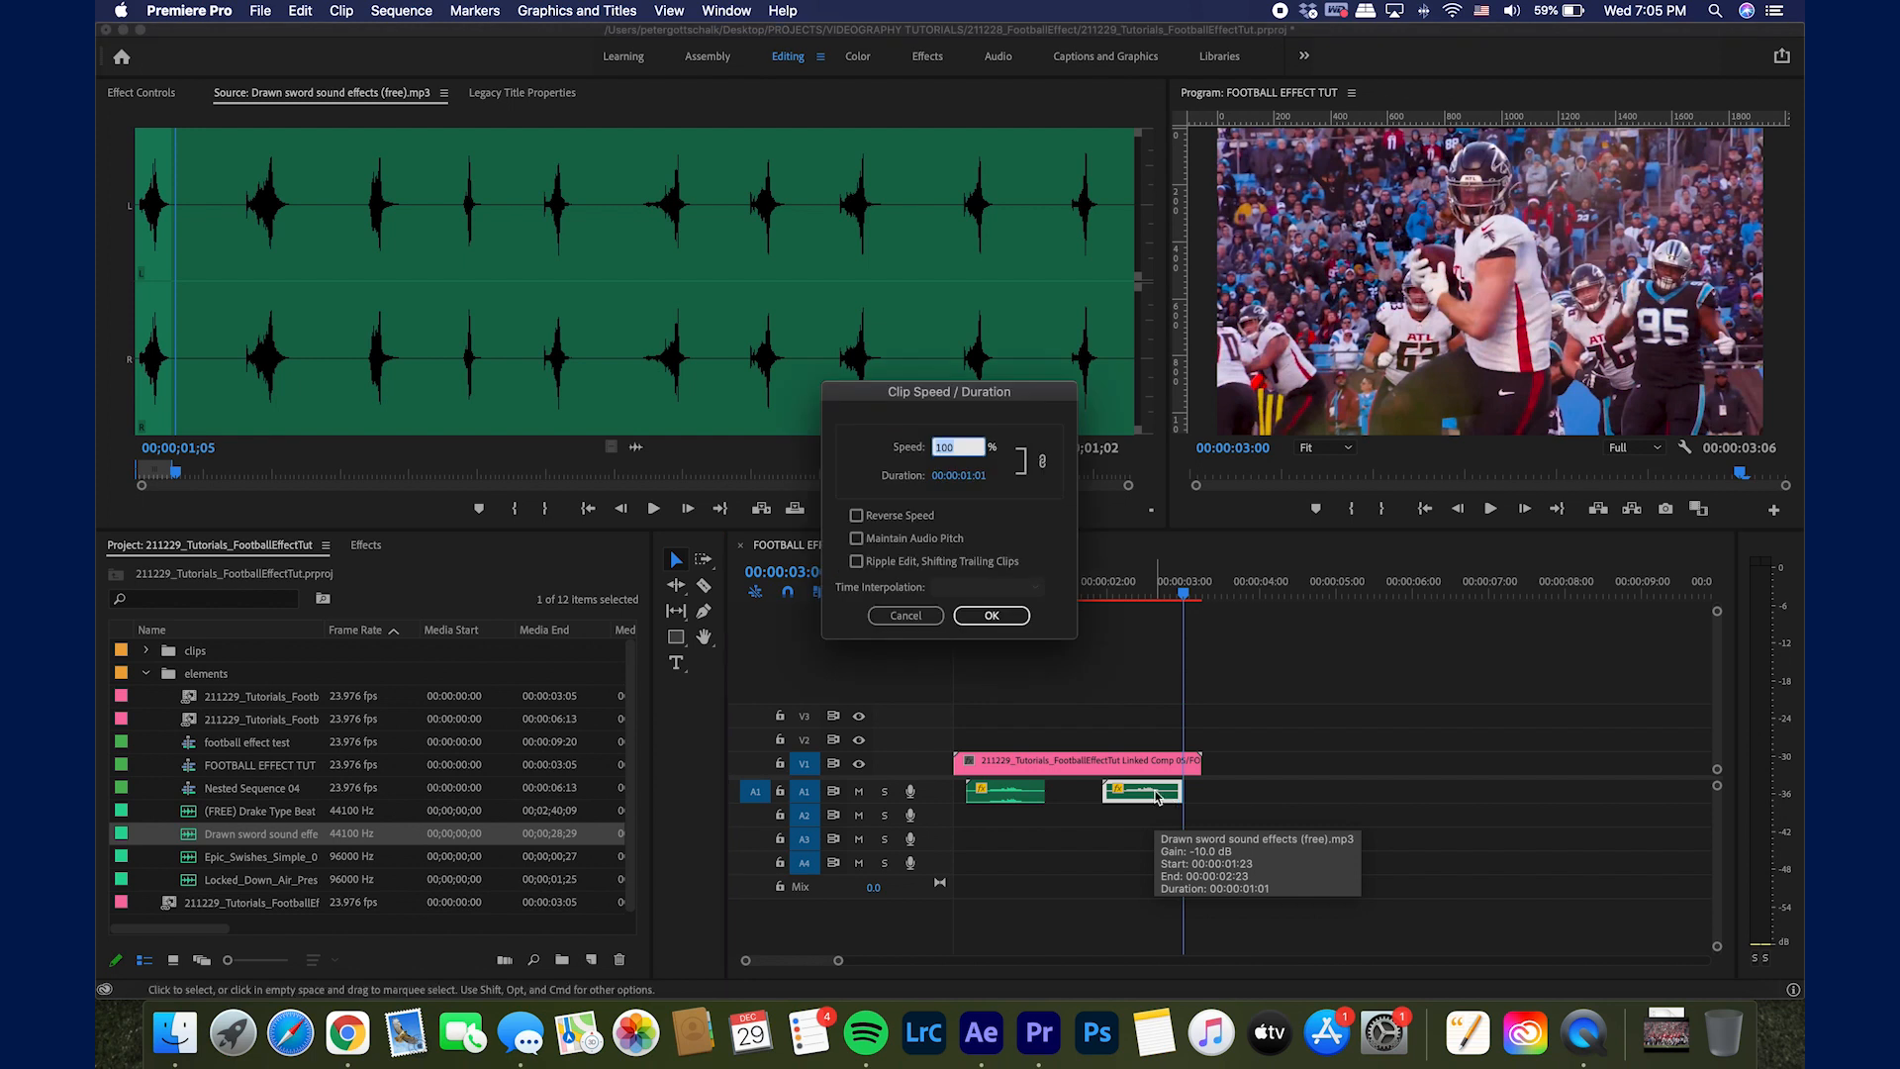
{"action": "left_click", "coordinate": [990, 616]}
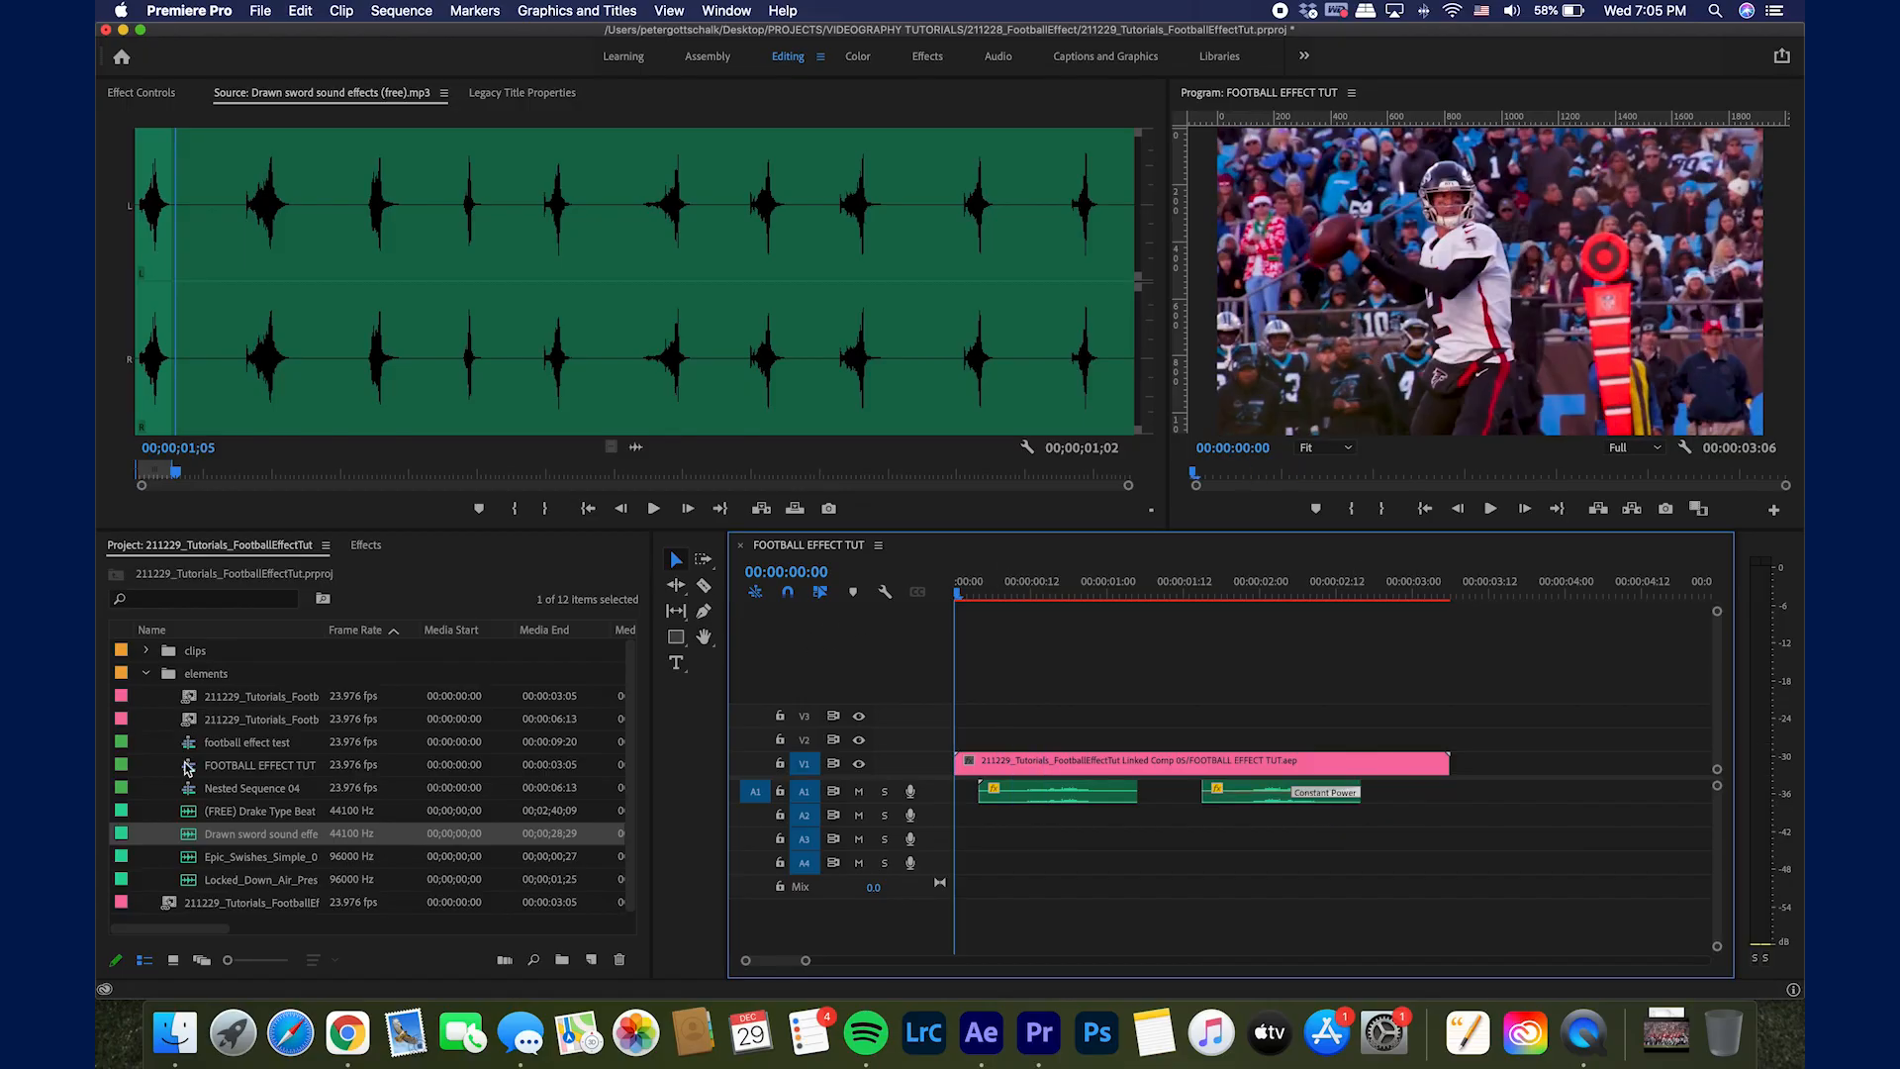
{"action": "mouse_move", "coordinate": [194, 909]}
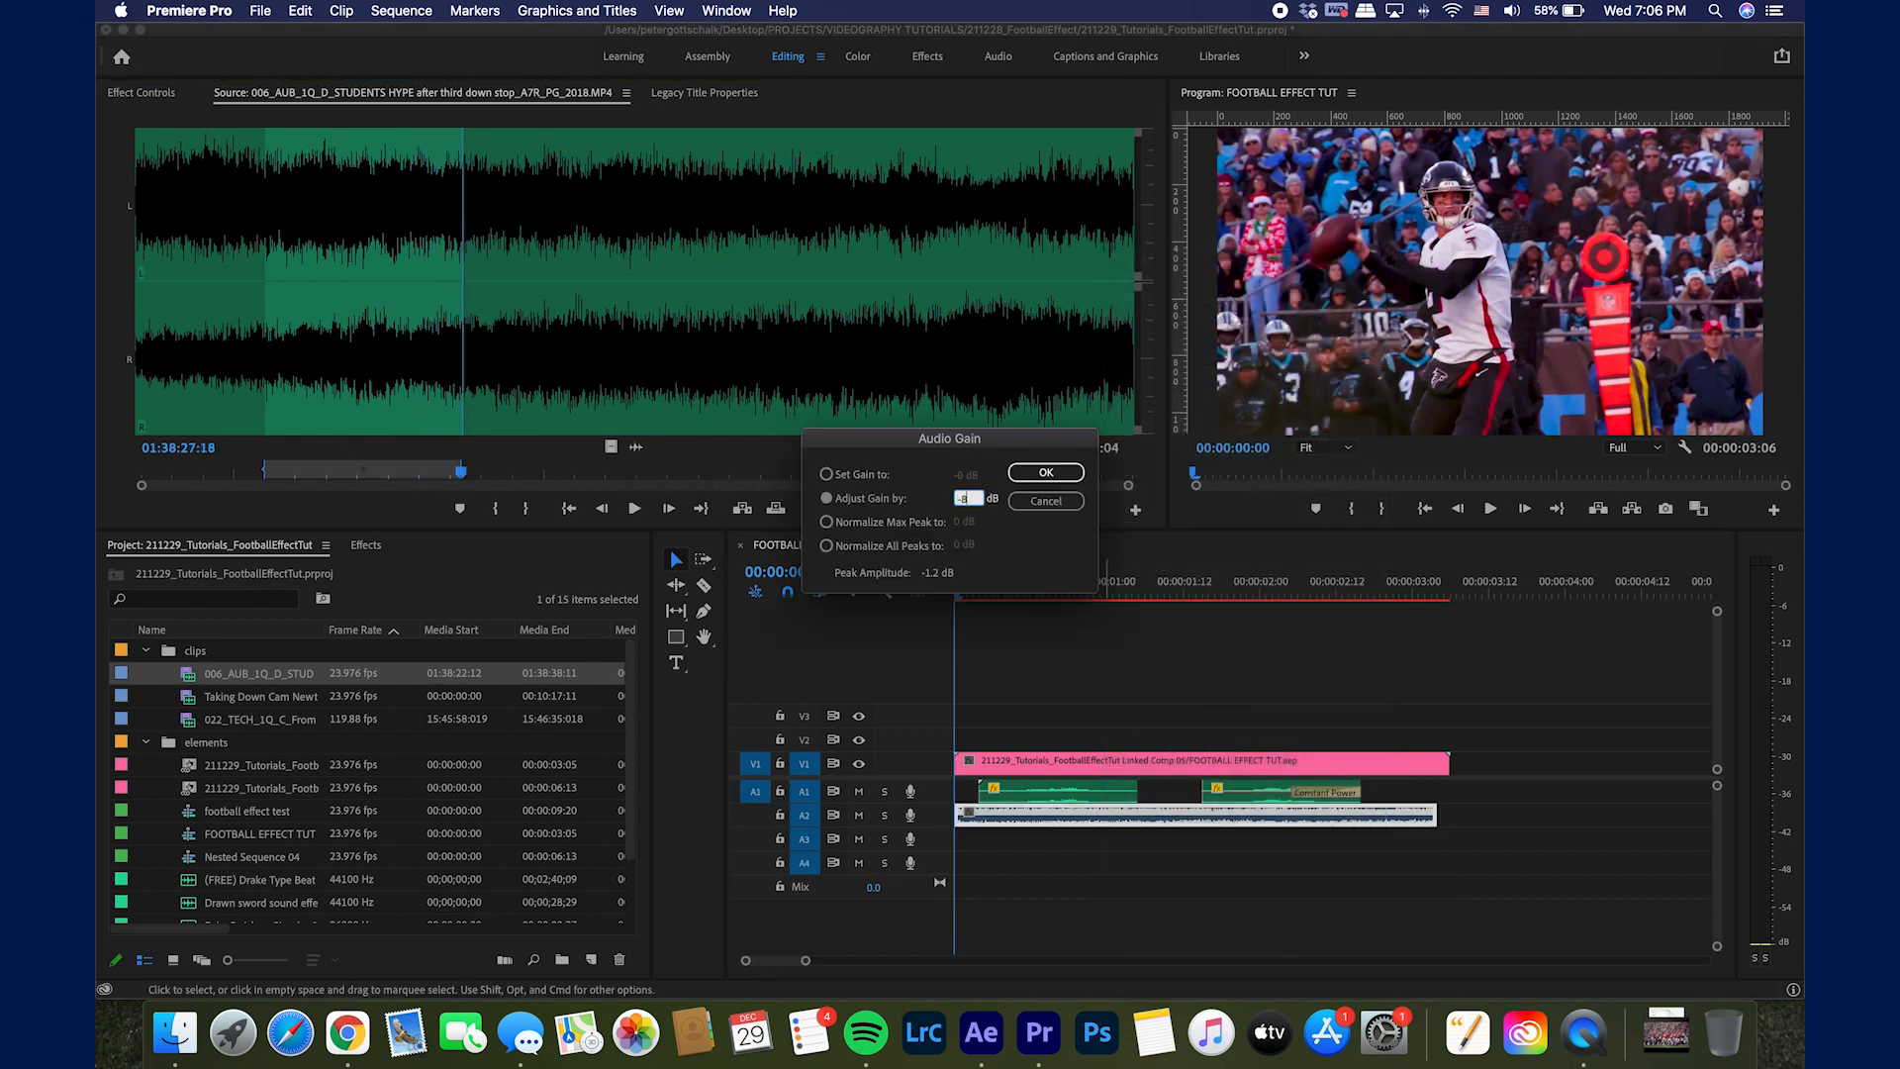
Step: Adjust the crowd clip's gain on A2 and apply default Constant Power fades to it
{"action": "left_click", "coordinate": [1043, 472]}
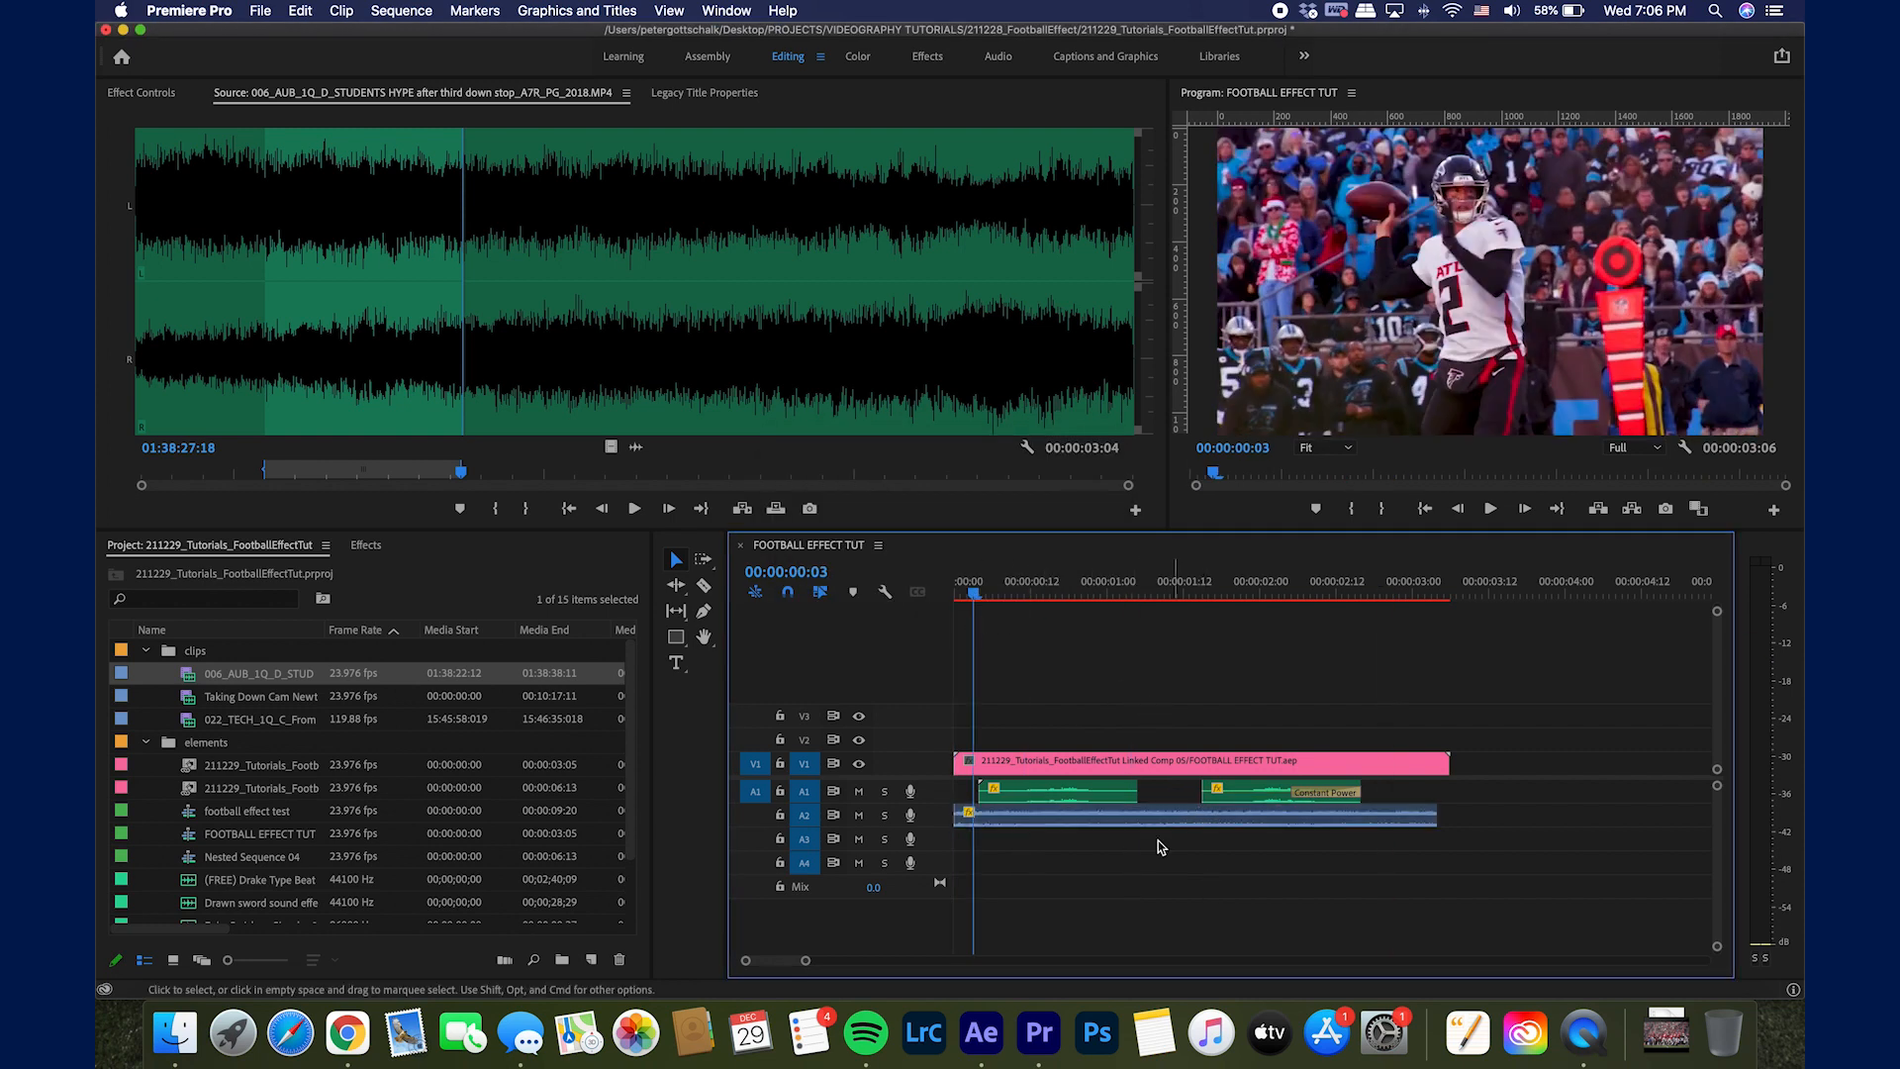
{"action": "right_click", "coordinate": [1158, 845]}
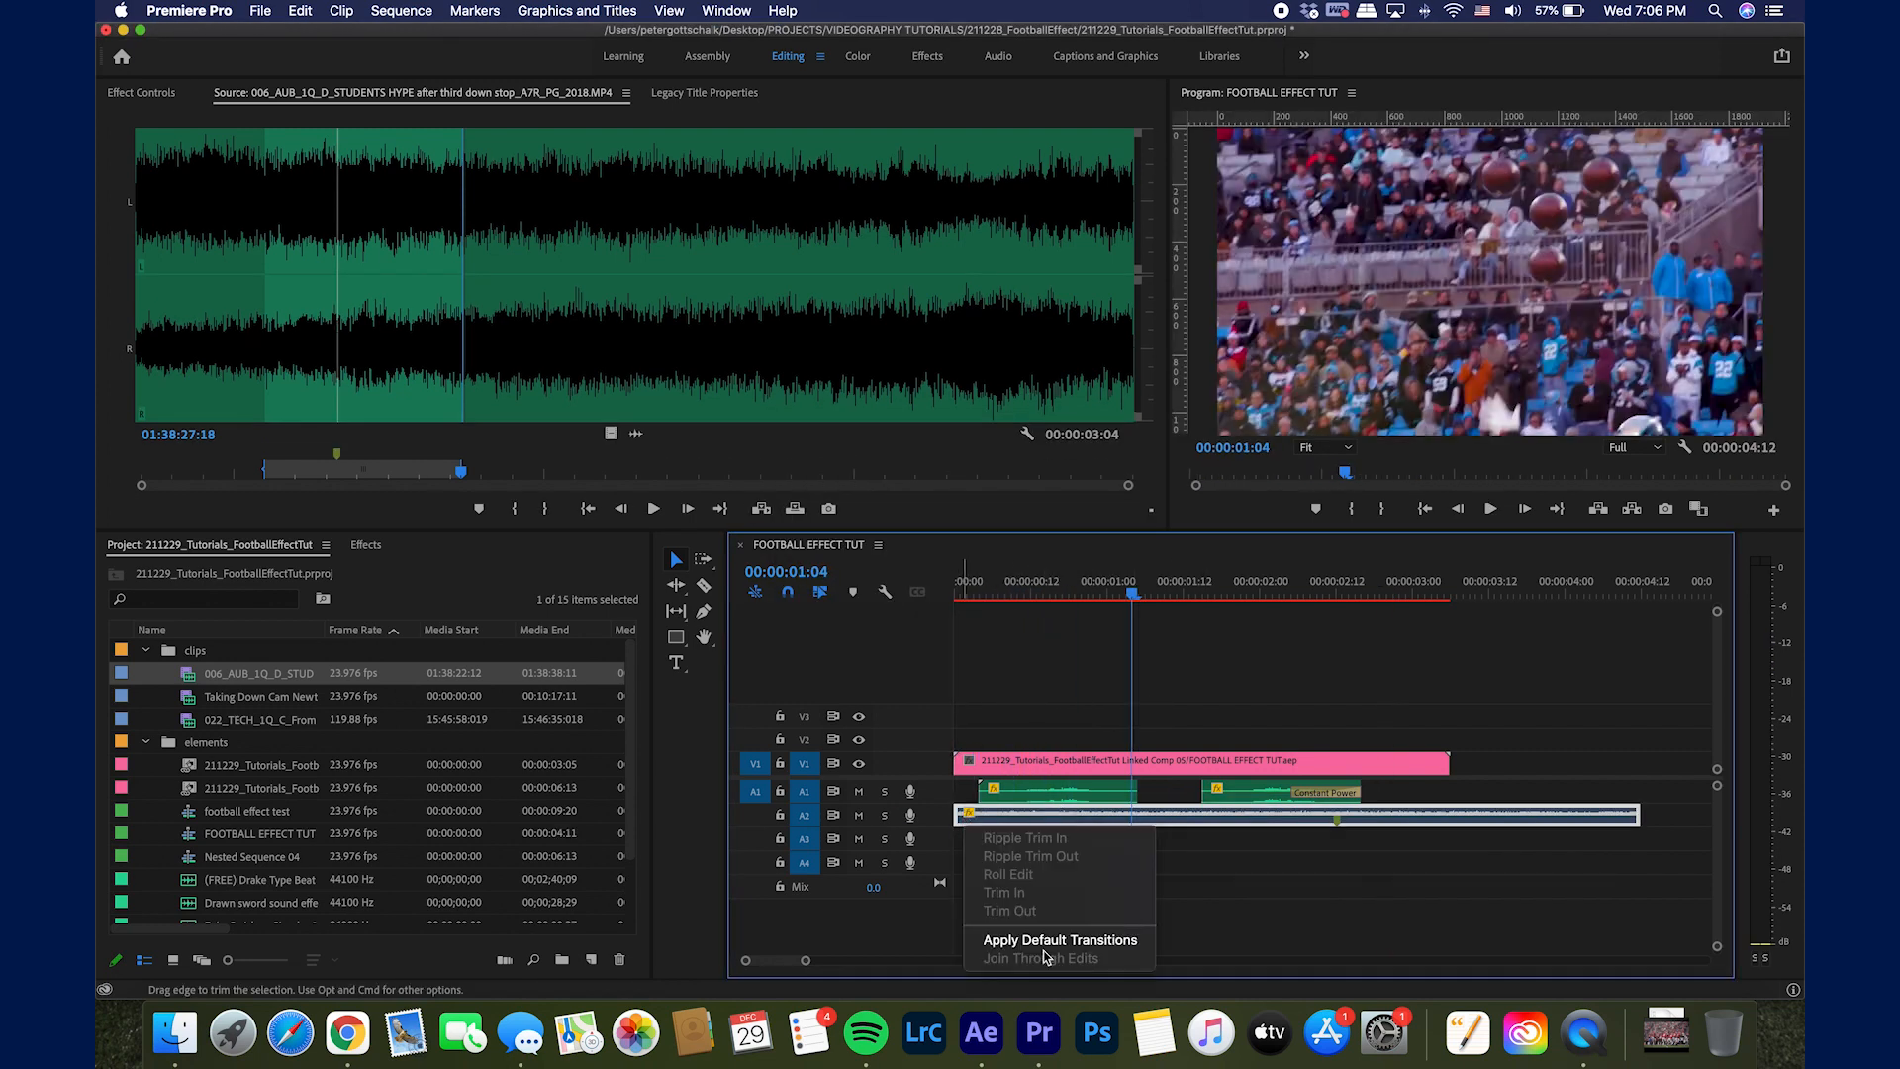
{"action": "left_click", "coordinate": [1059, 938]}
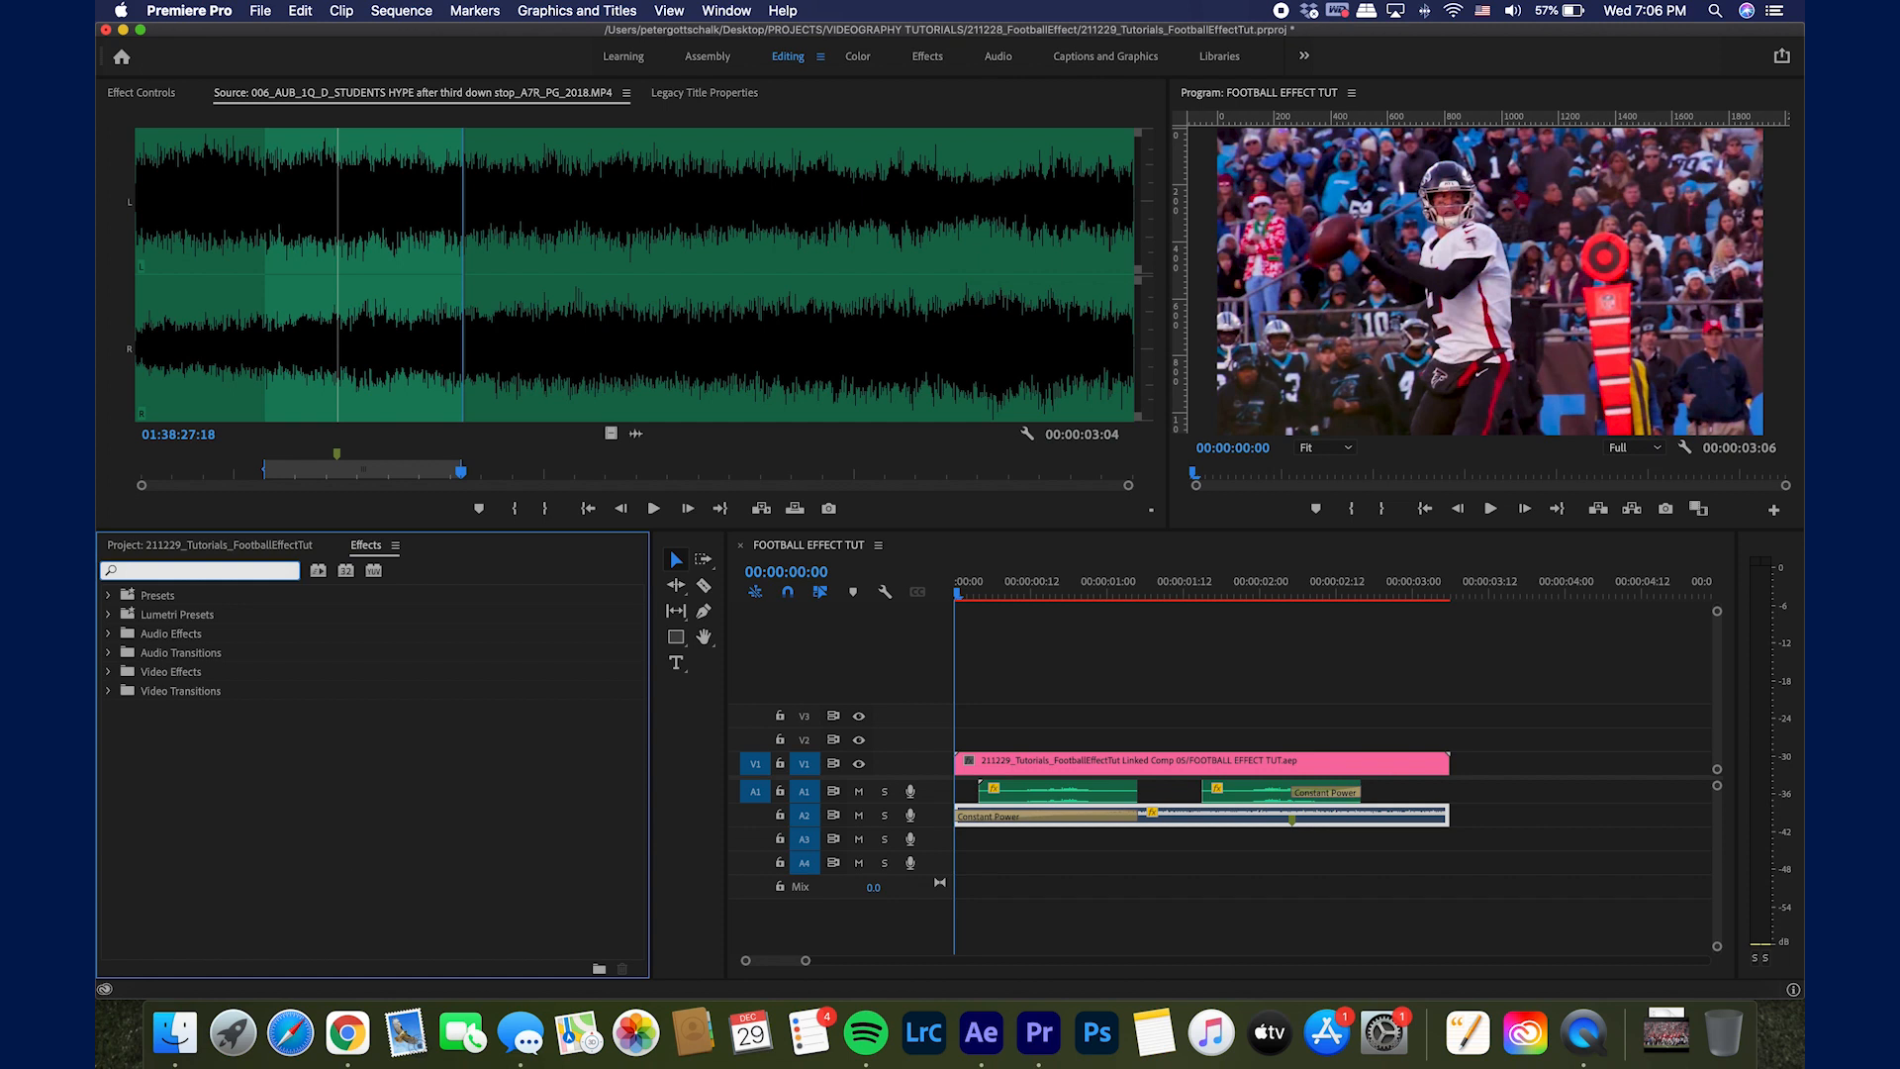
Step: Apply the Lowpass effect to the crowd clip and keyframe its Cutoff frequency
{"action": "type", "text": "lowpass"}
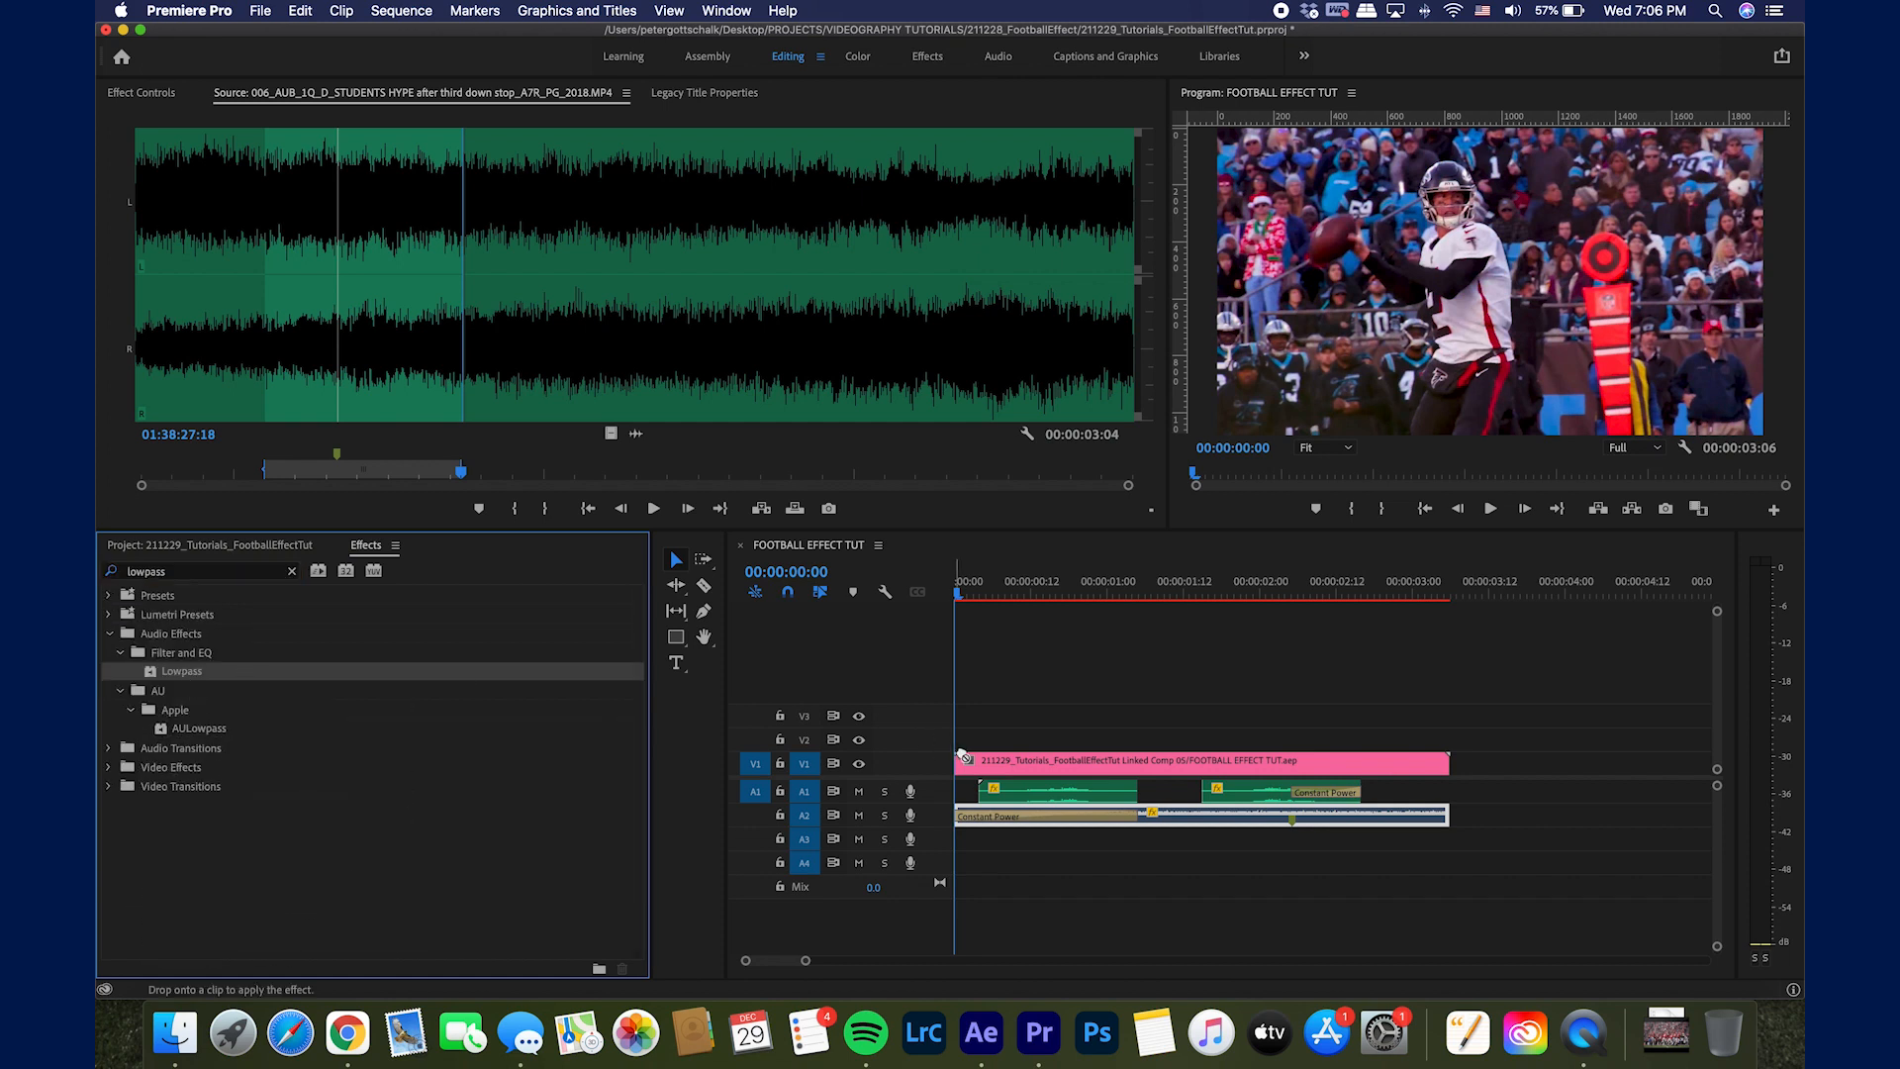
{"action": "left_click", "coordinate": [1141, 594]}
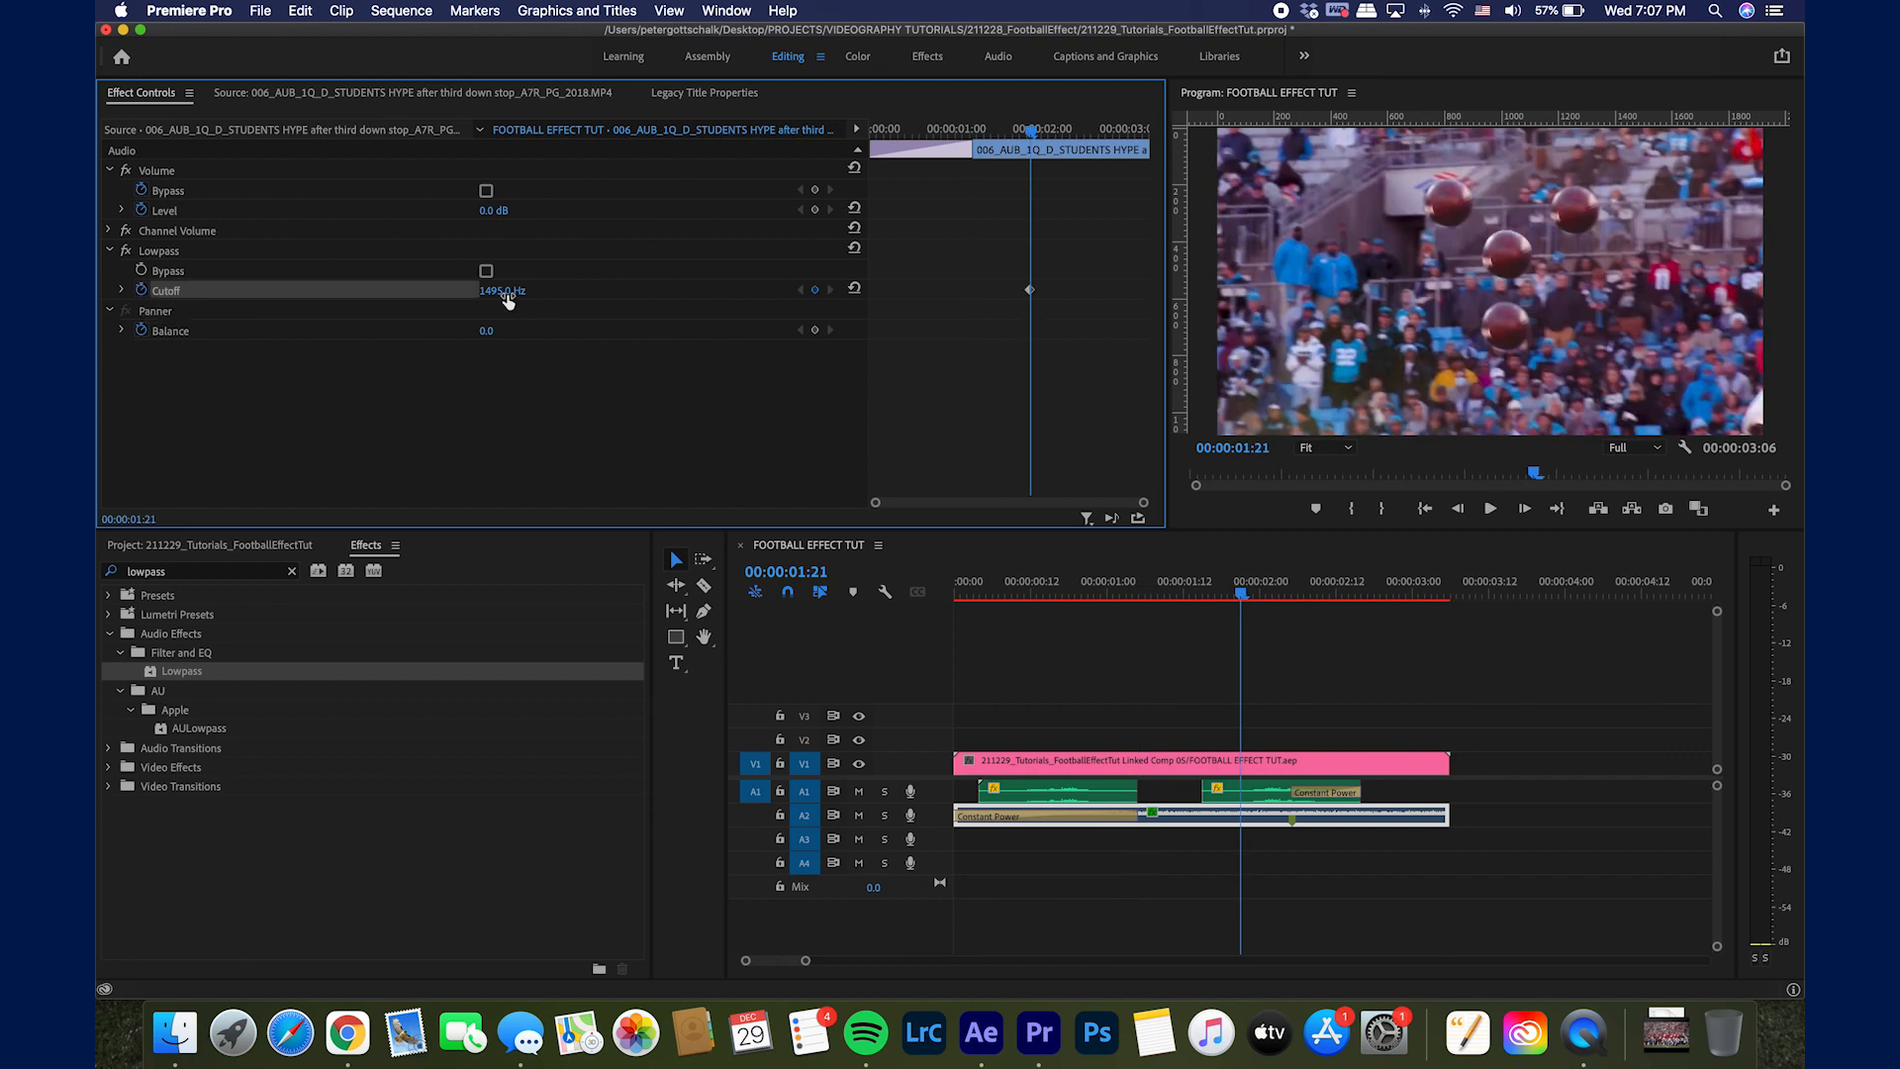
{"action": "left_click", "coordinate": [1245, 596]}
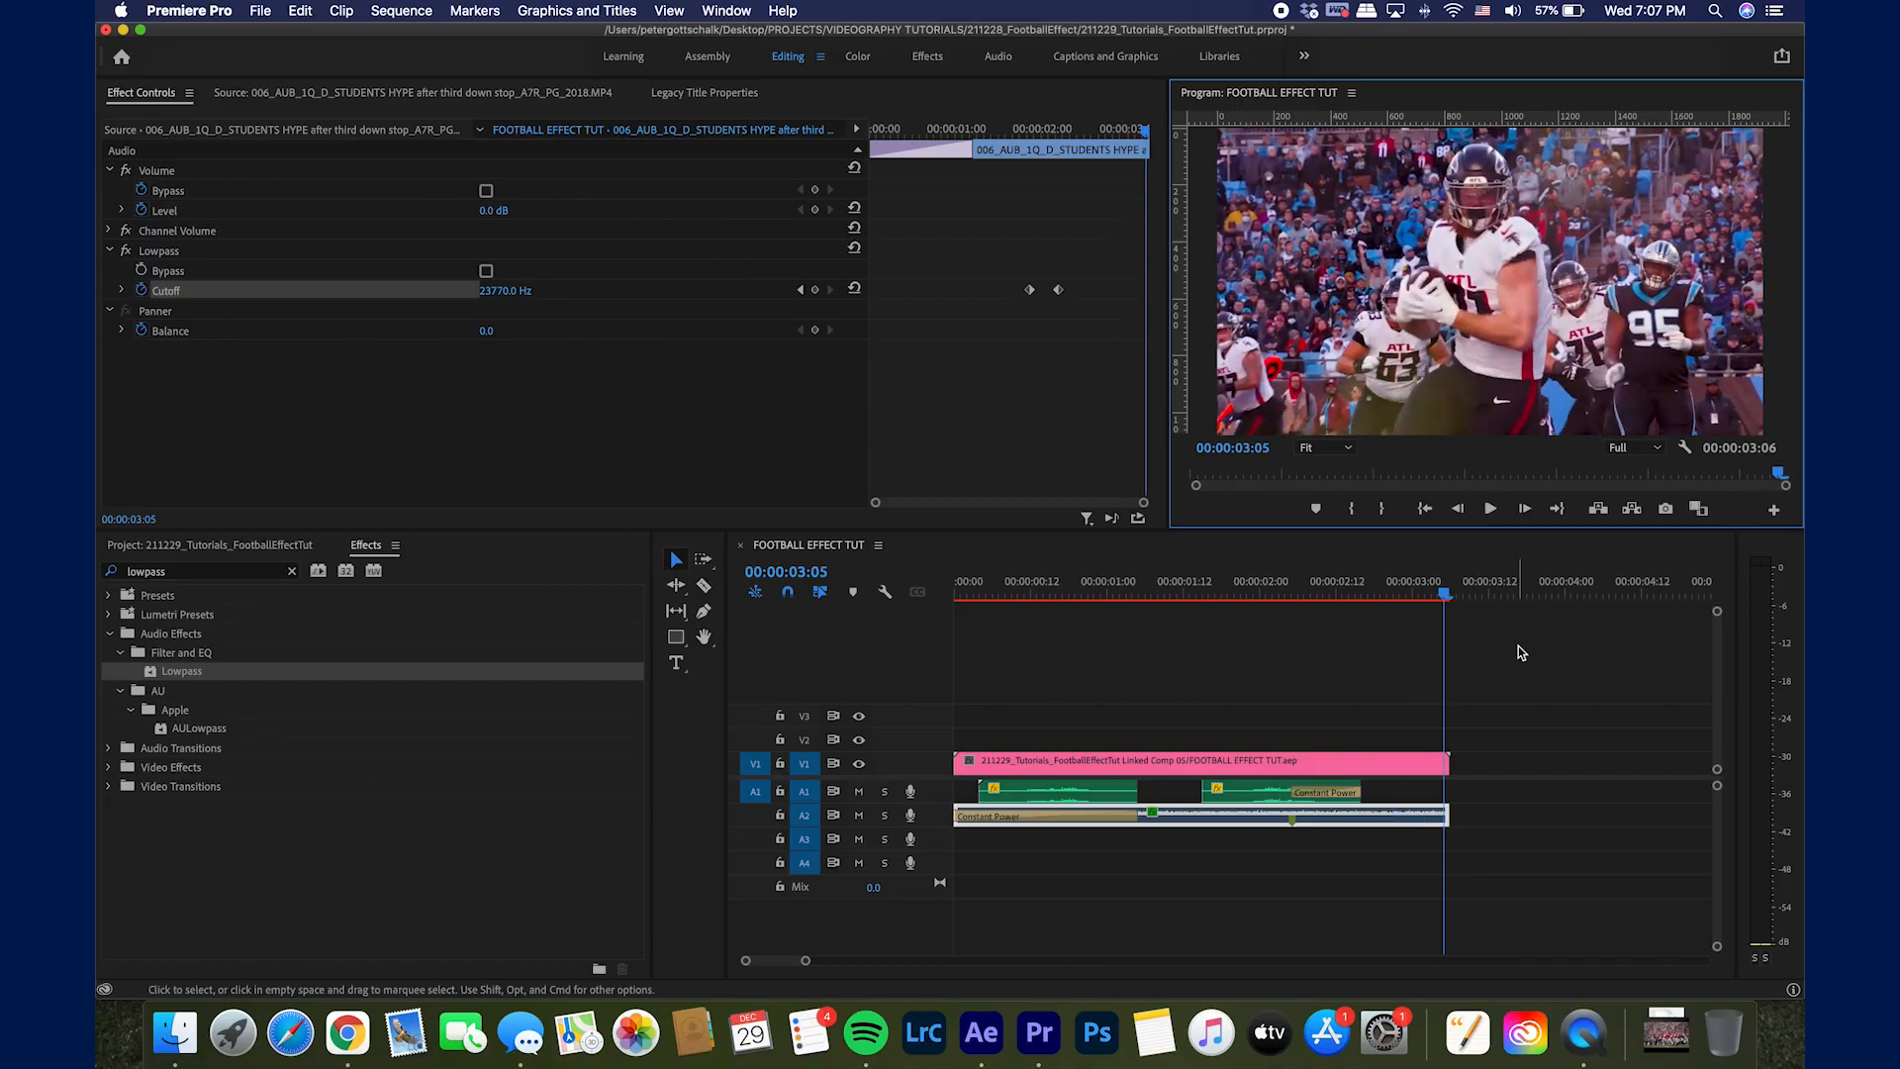
{"action": "left_click", "coordinate": [980, 1033]}
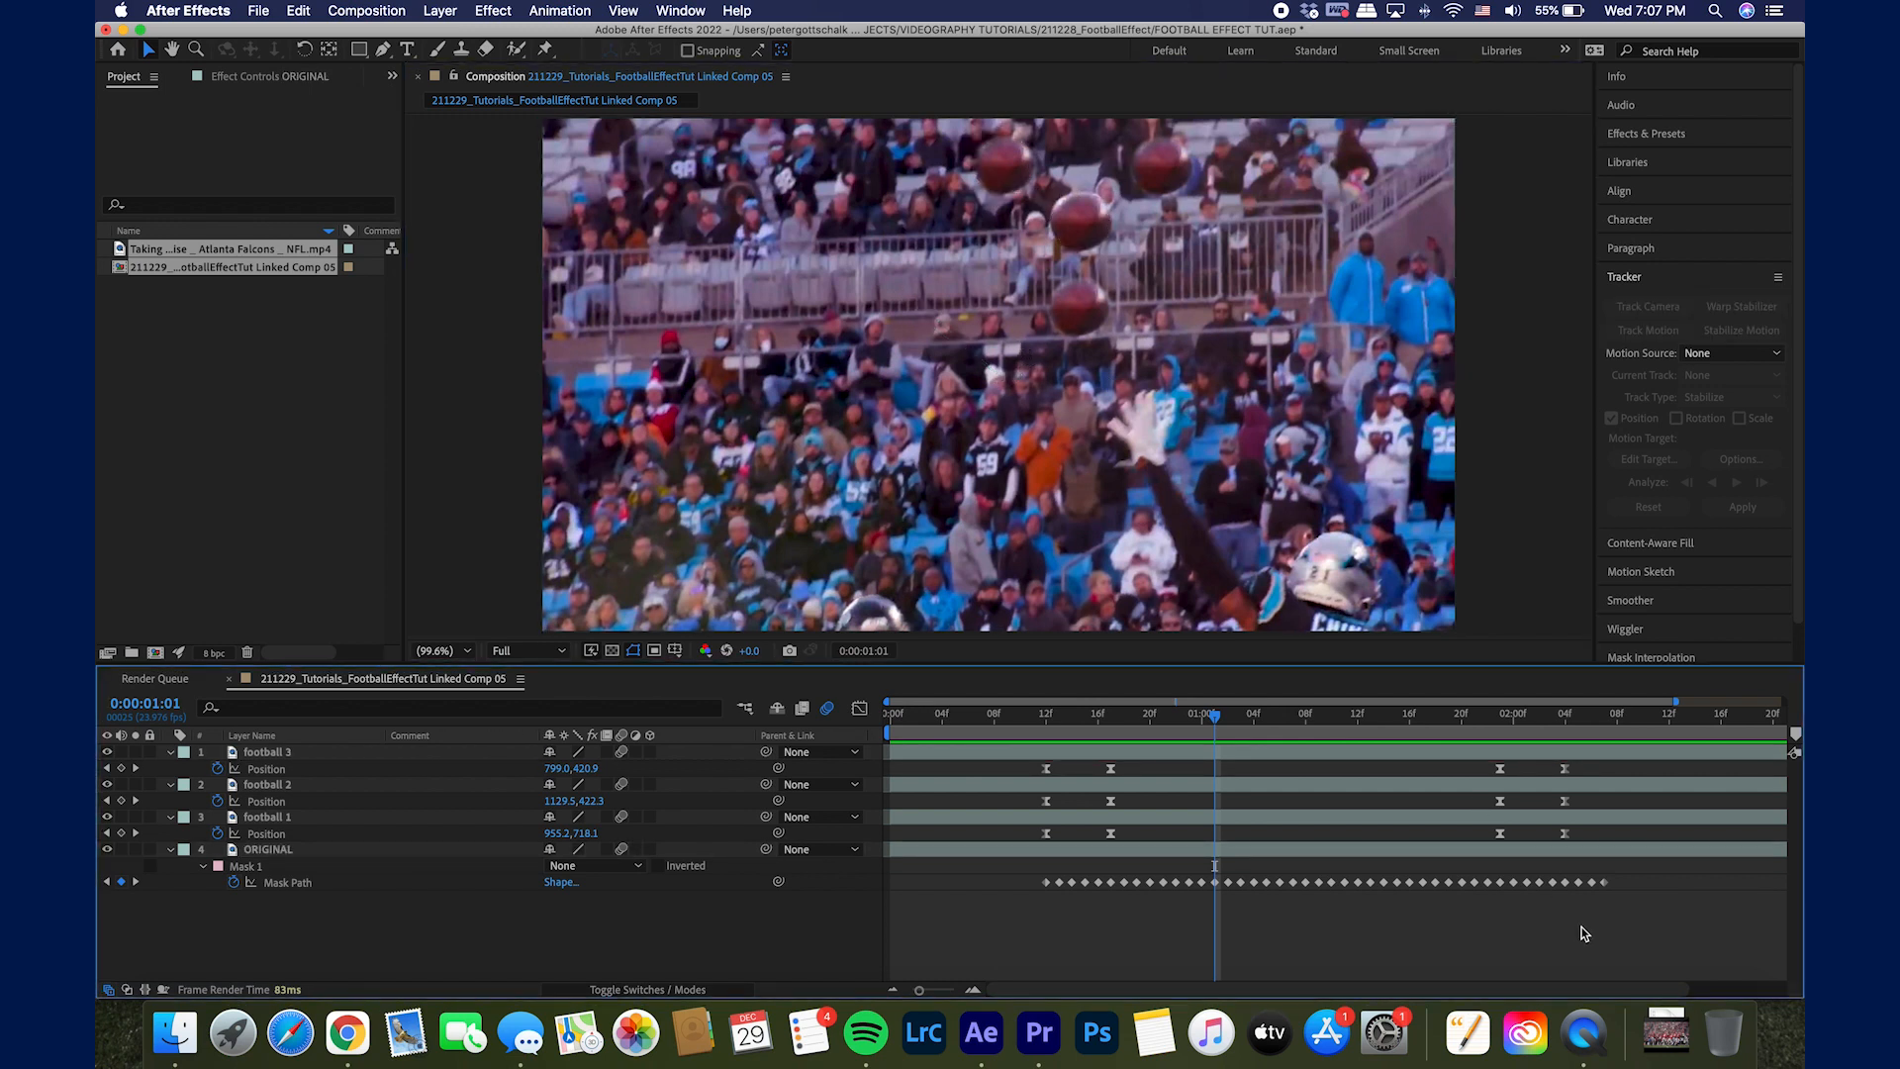
{"action": "mouse_move", "coordinate": [1027, 196]}
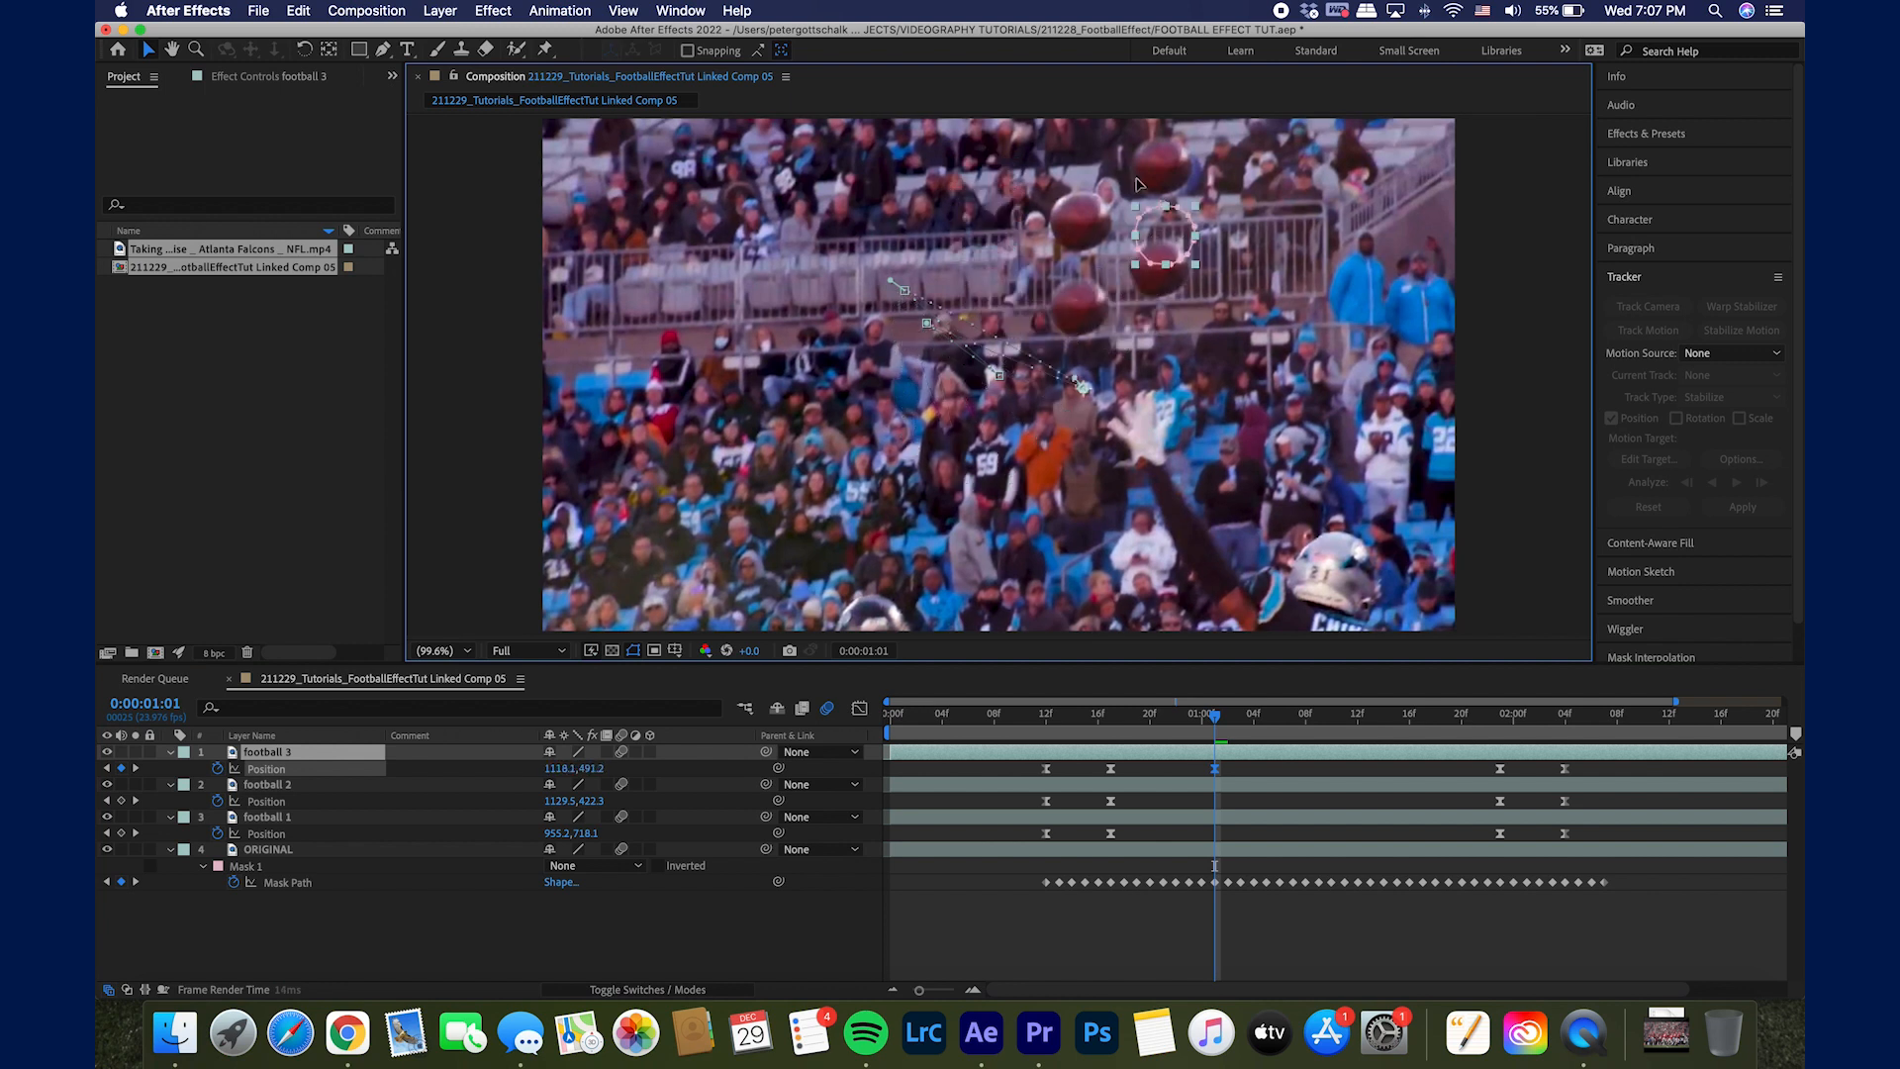
Step: Scrub around frame 19 and the one-second mark to check the balls' flight, ending at frame 17
{"action": "left_click_drag", "start_coordinate": [1216, 714], "coordinate": [1190, 715]}
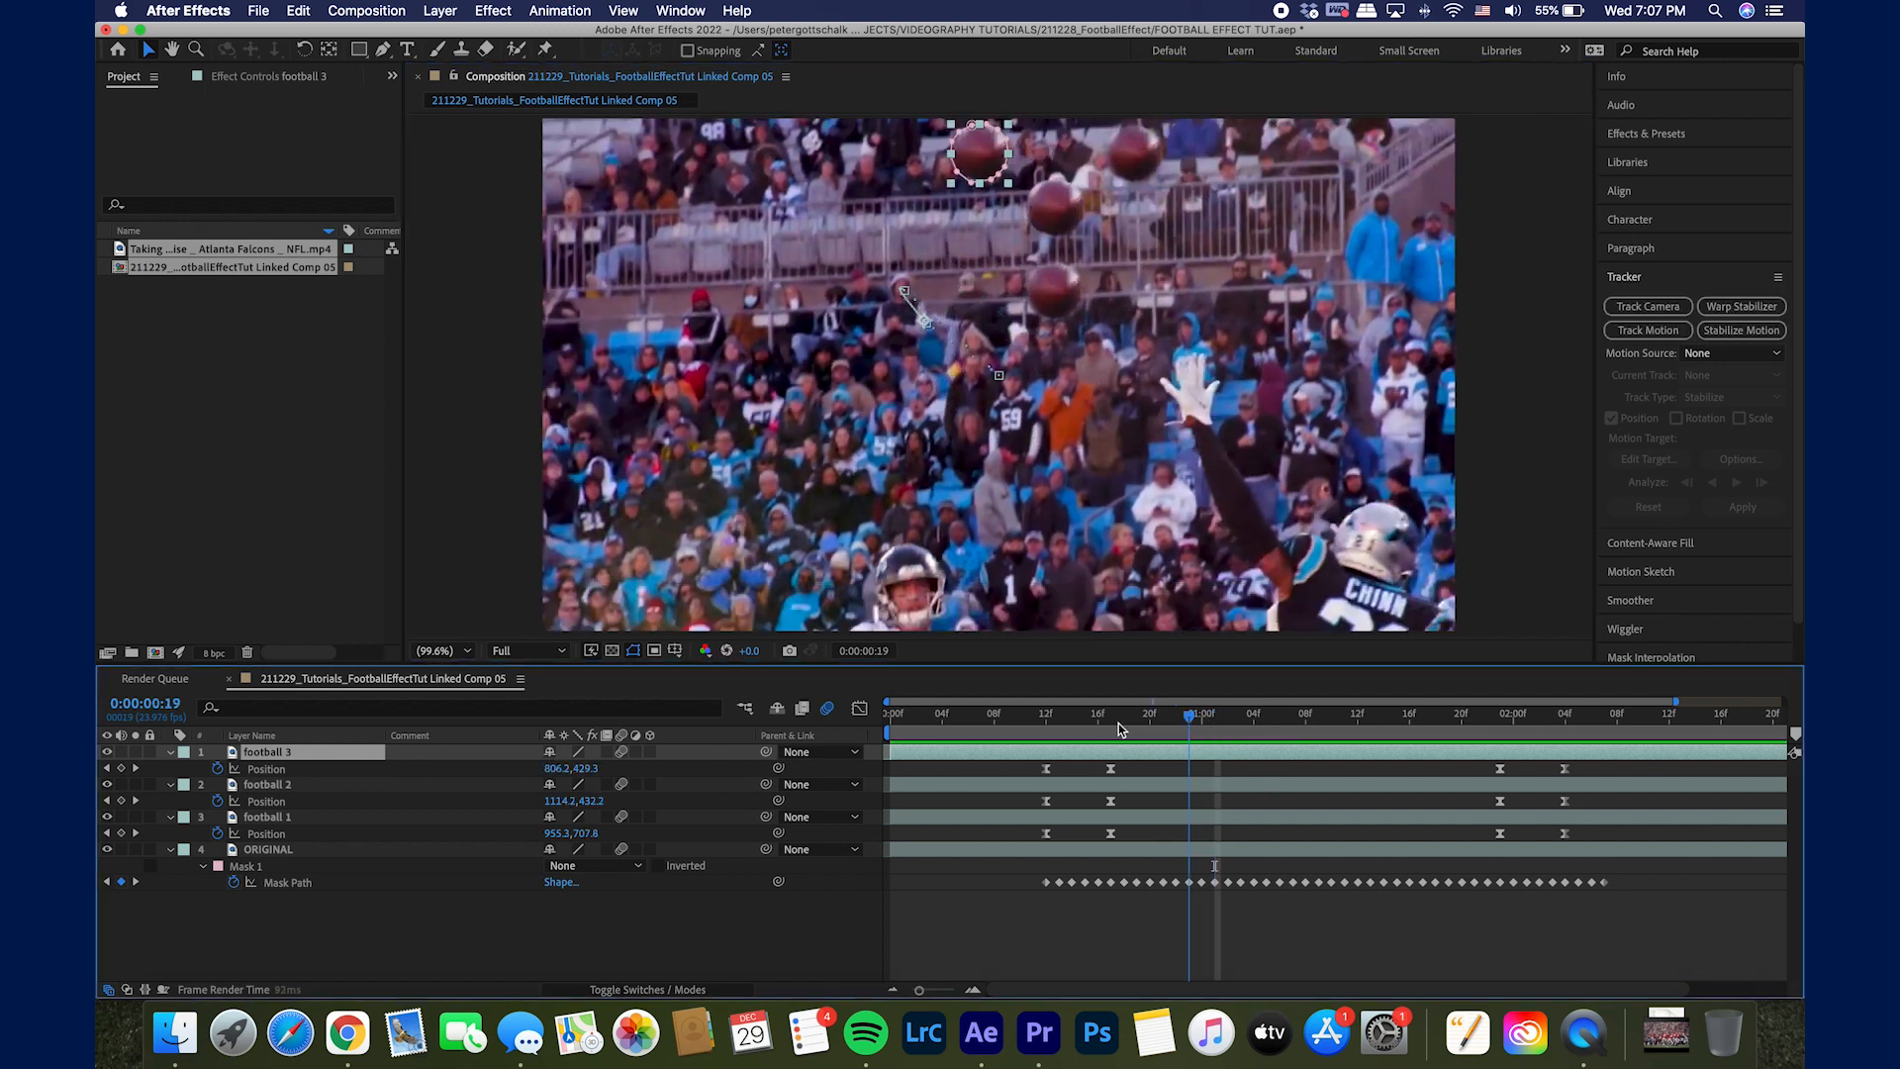
{"action": "left_click_drag", "start_coordinate": [1194, 713], "coordinate": [1057, 712]}
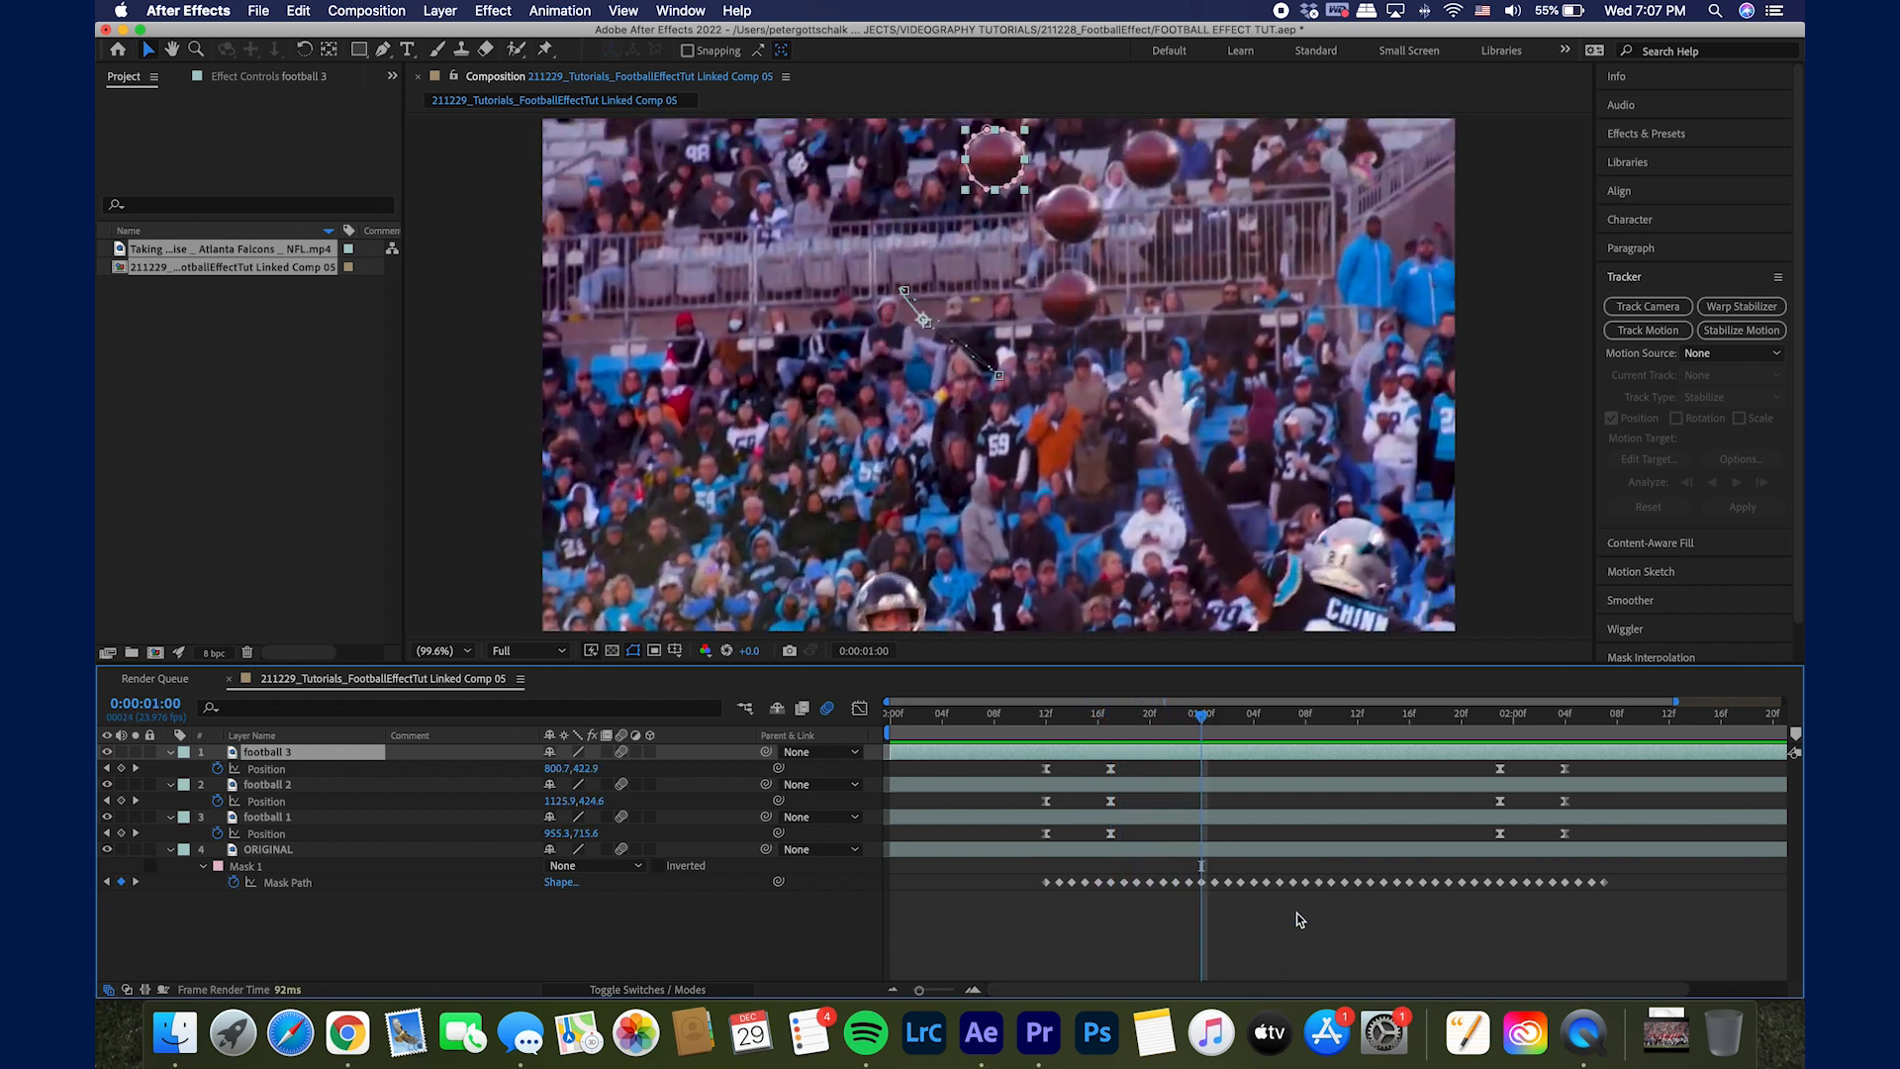
{"action": "left_click", "coordinate": [1109, 713]}
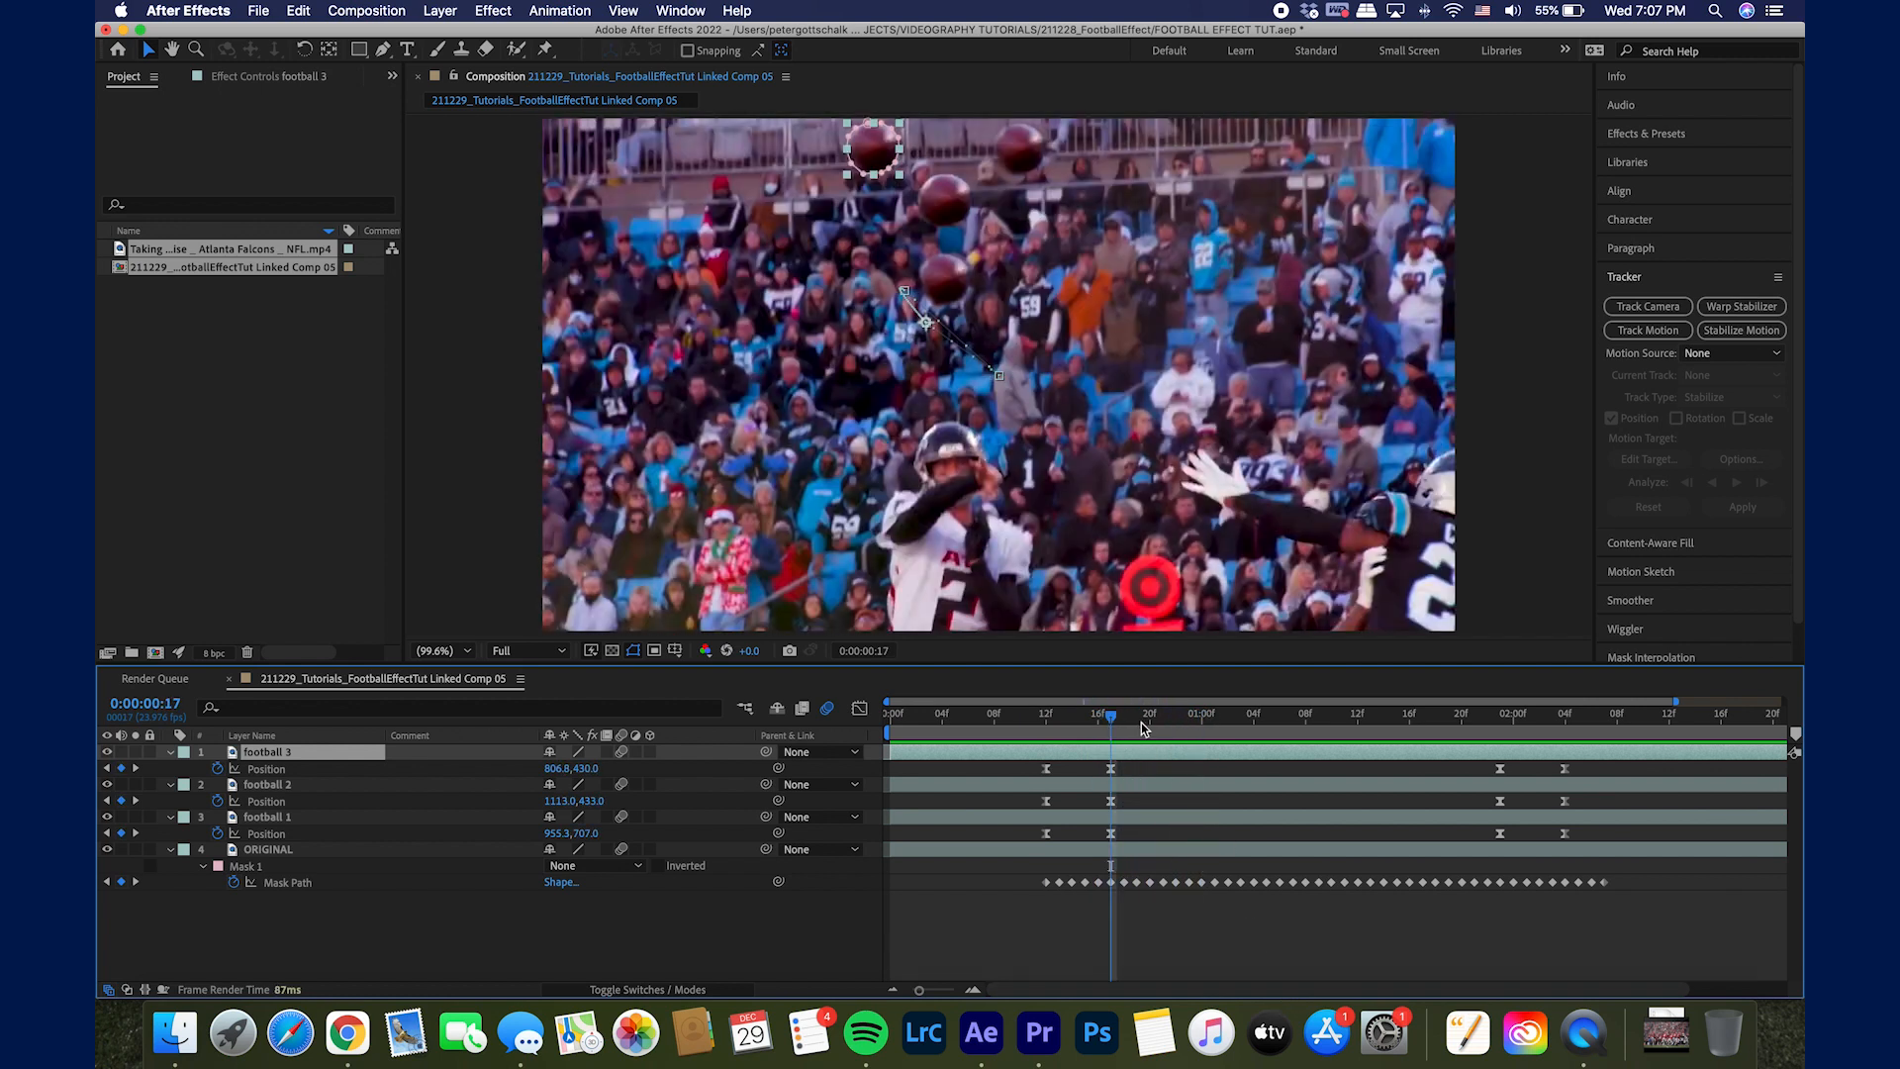